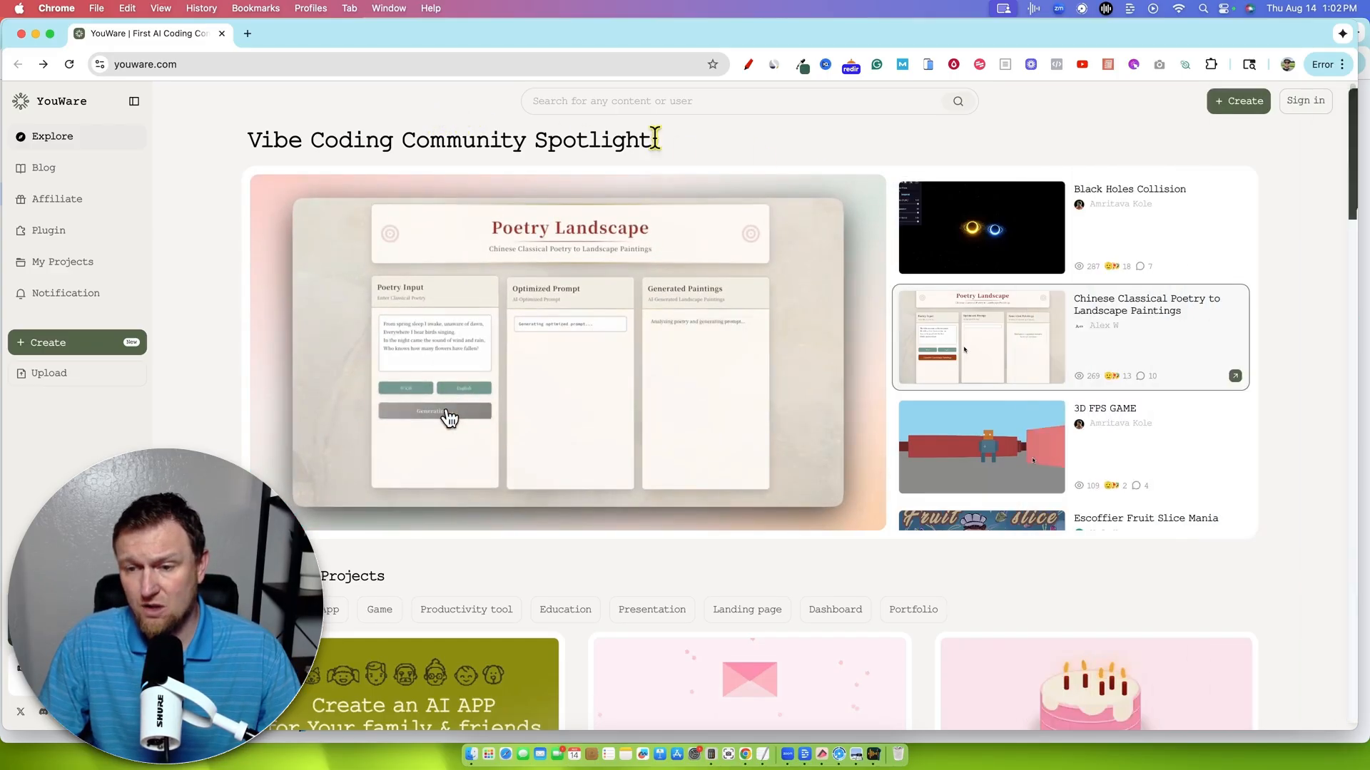
# Open the DreamMyFace project and upload a photo from the Profile Pics folder.
pyautogui.click(435, 411)
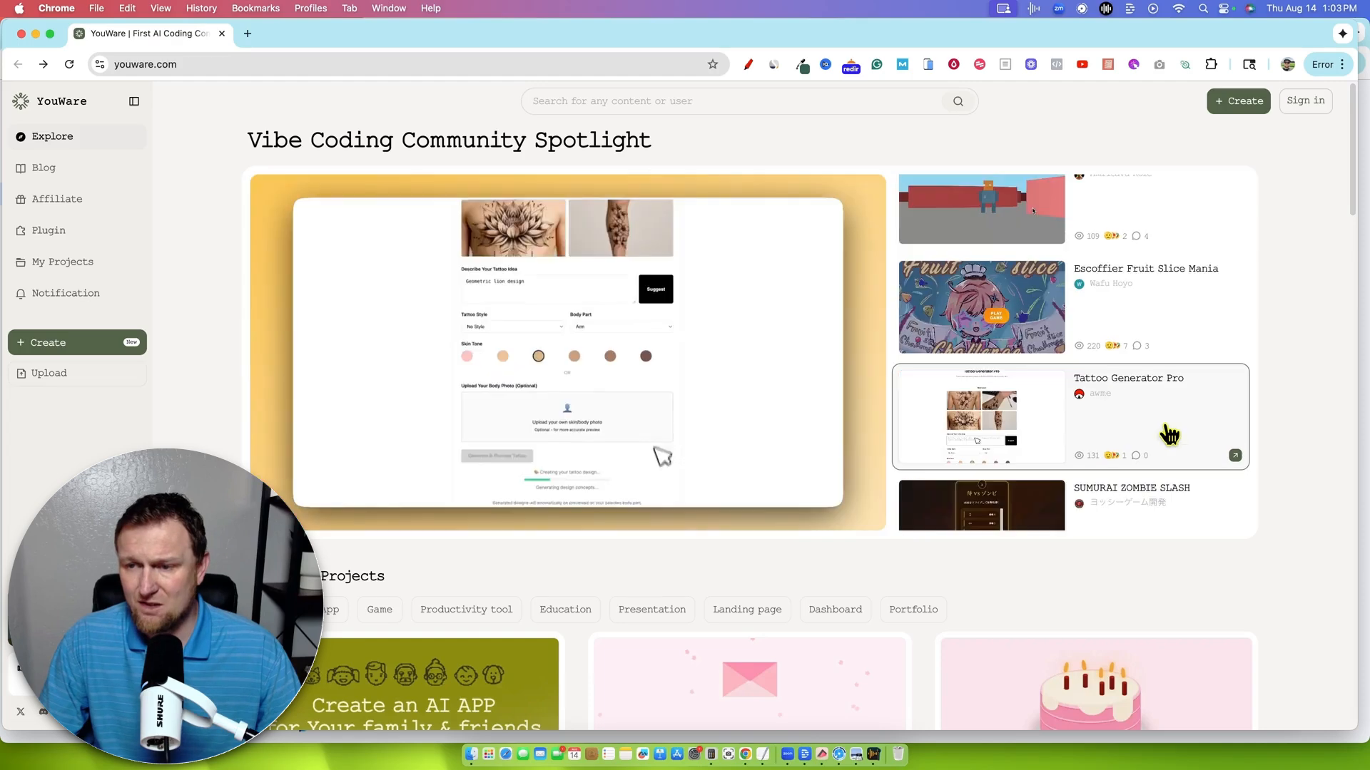
pyautogui.scroll(-3)
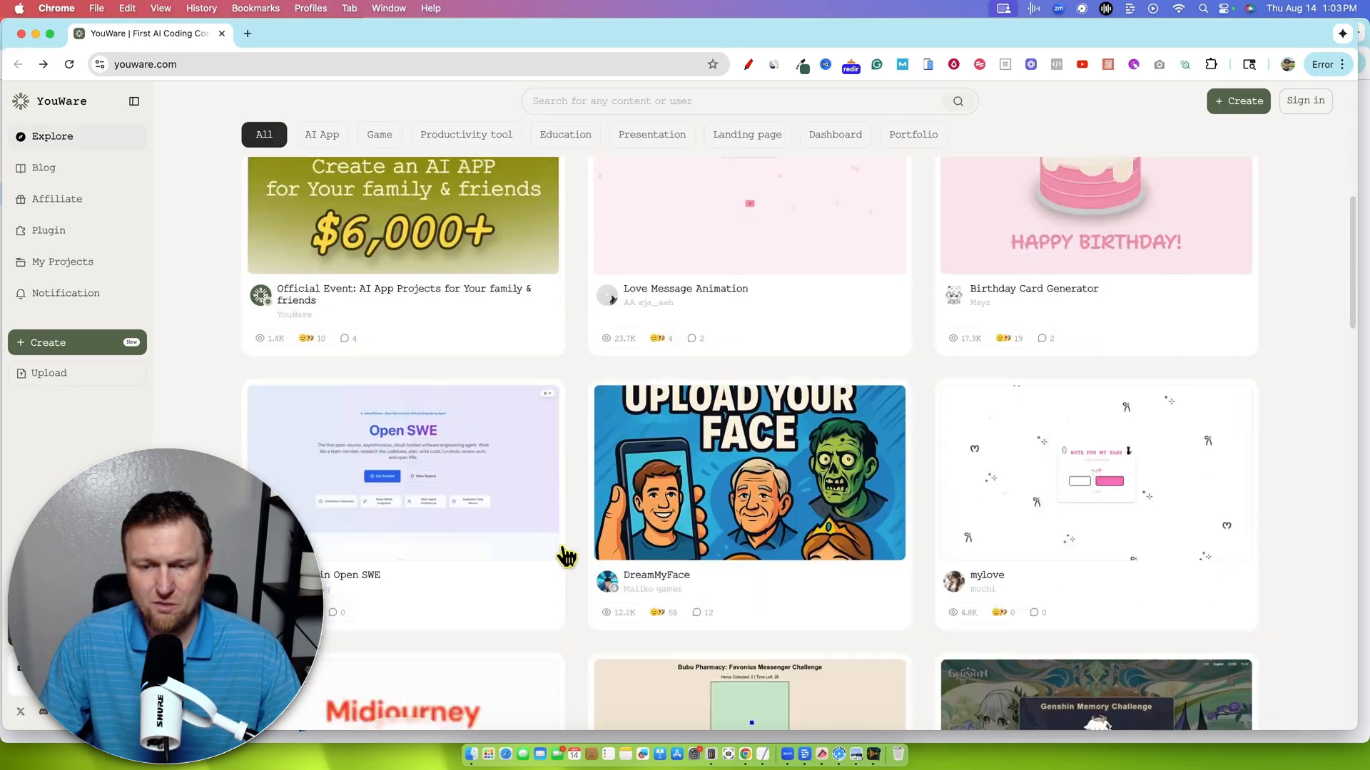
pyautogui.scroll(-3)
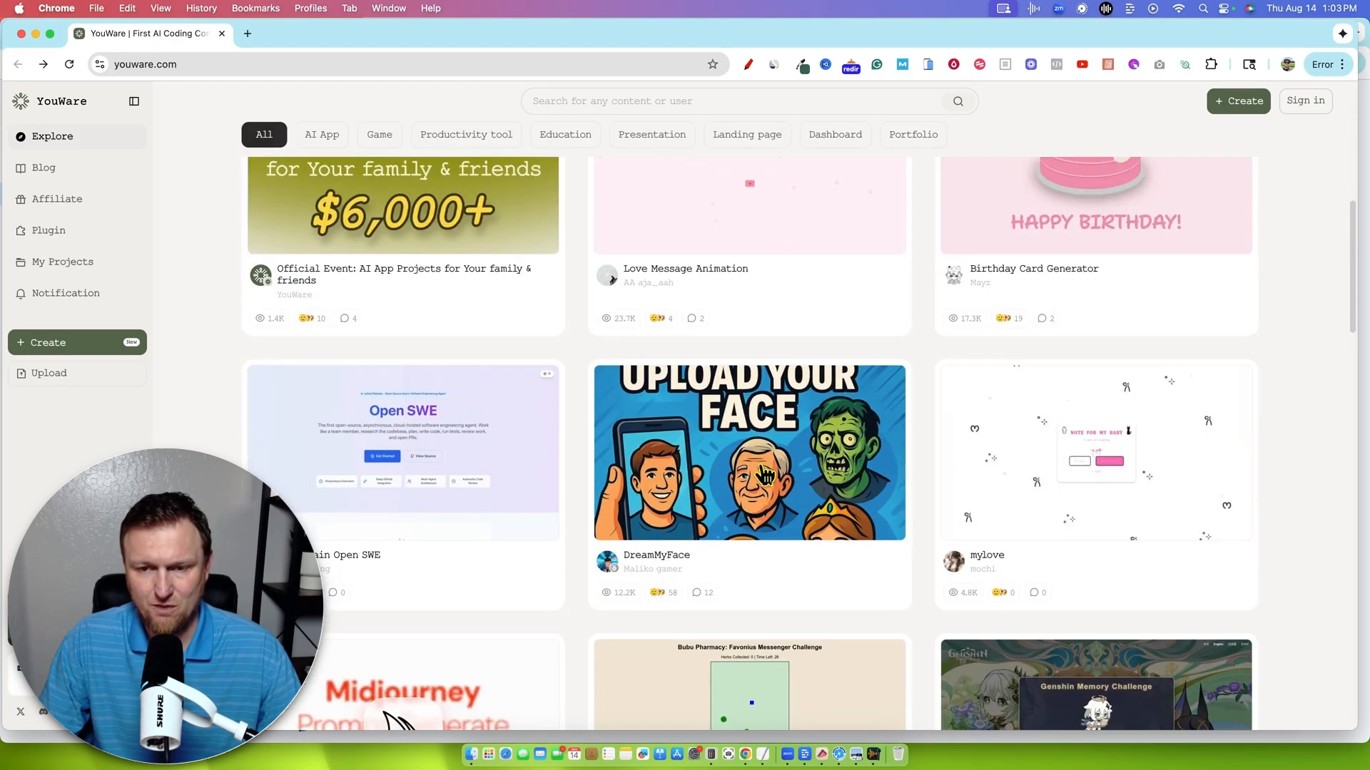
pyautogui.click(748, 452)
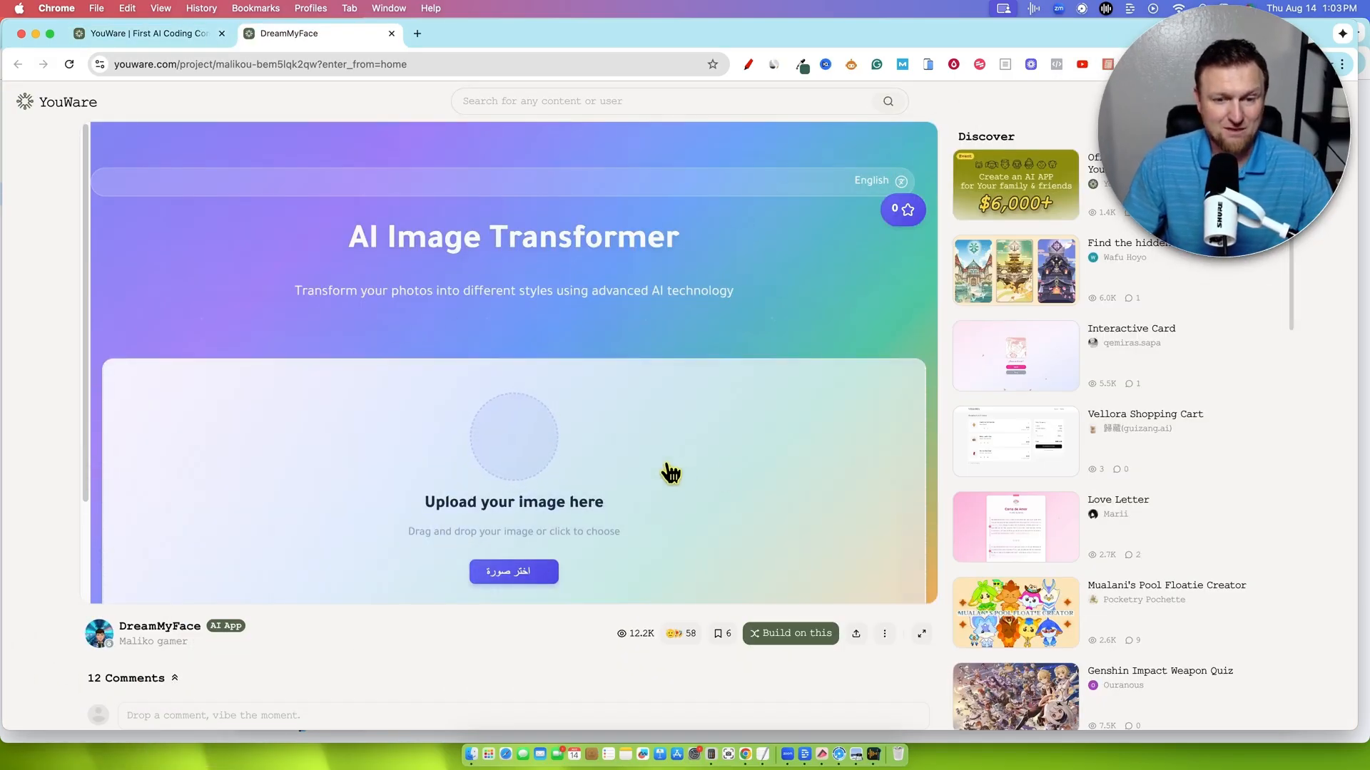
pyautogui.moveTo(520, 496)
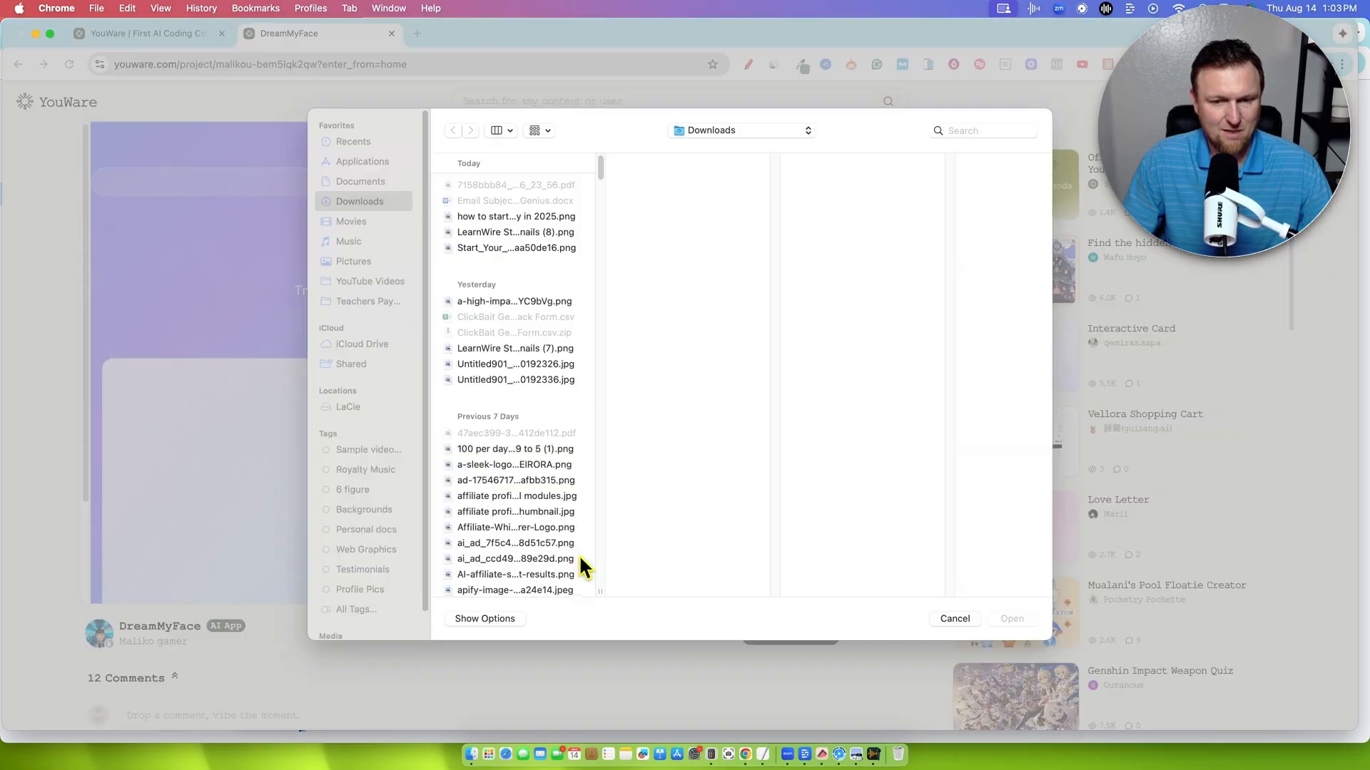
pyautogui.click(359, 609)
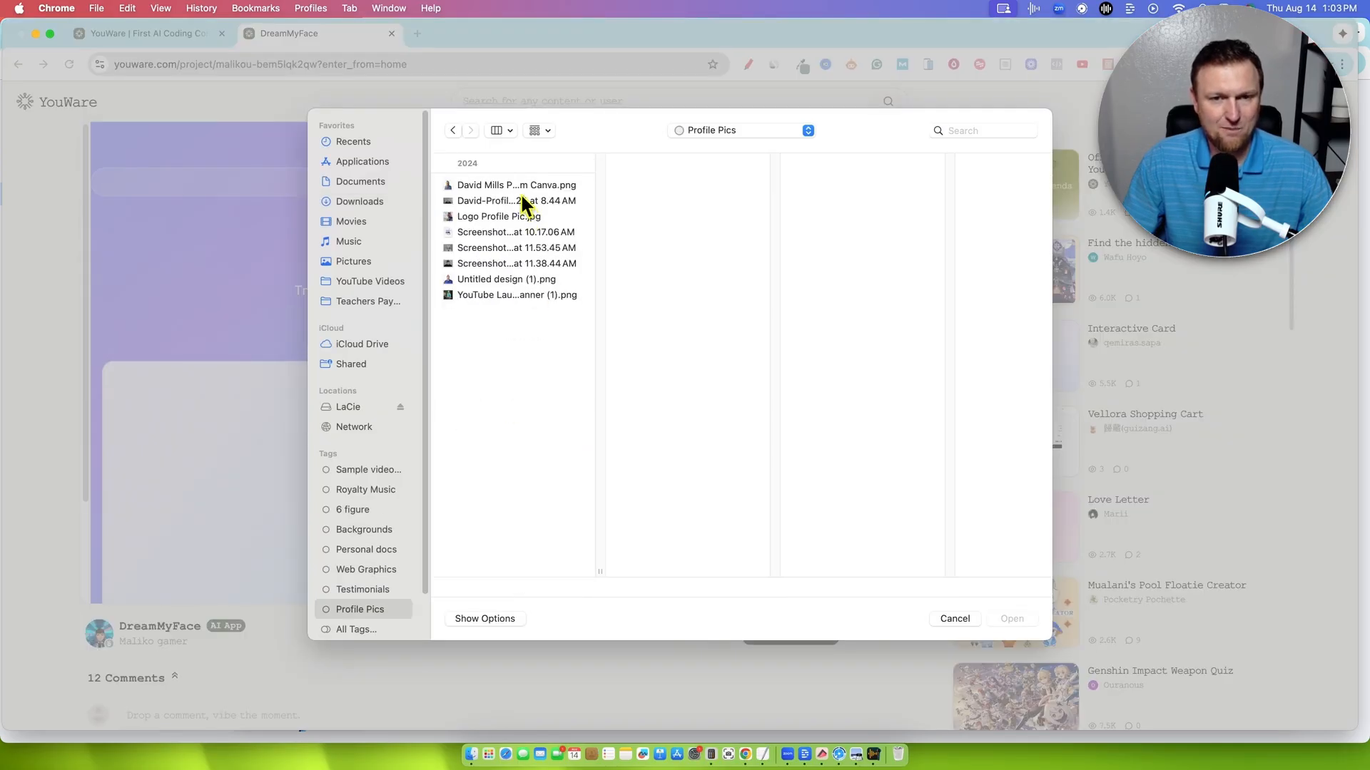
pyautogui.click(516, 184)
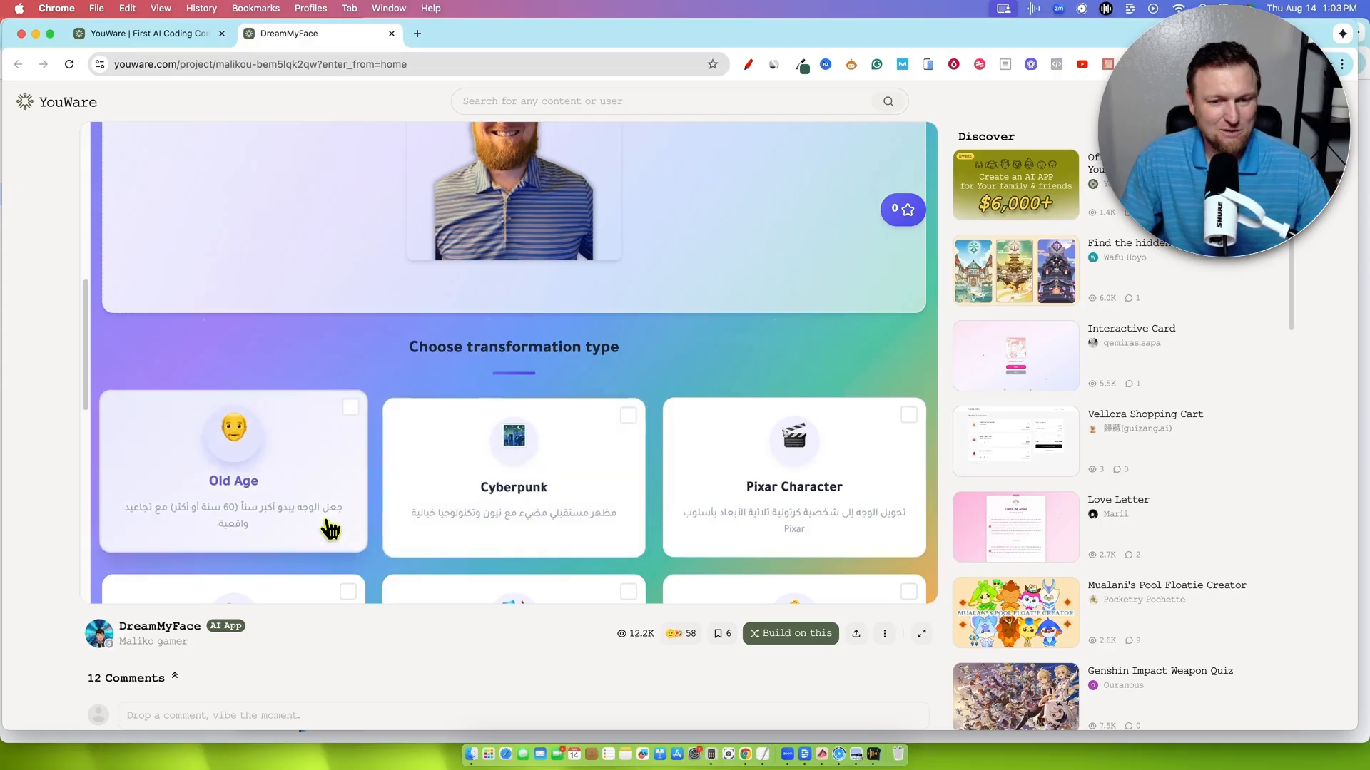
# Pick the Cyberpunk, Pixar Character and Cartoon 3D transformation styles for the photo.
pyautogui.scroll(-3)
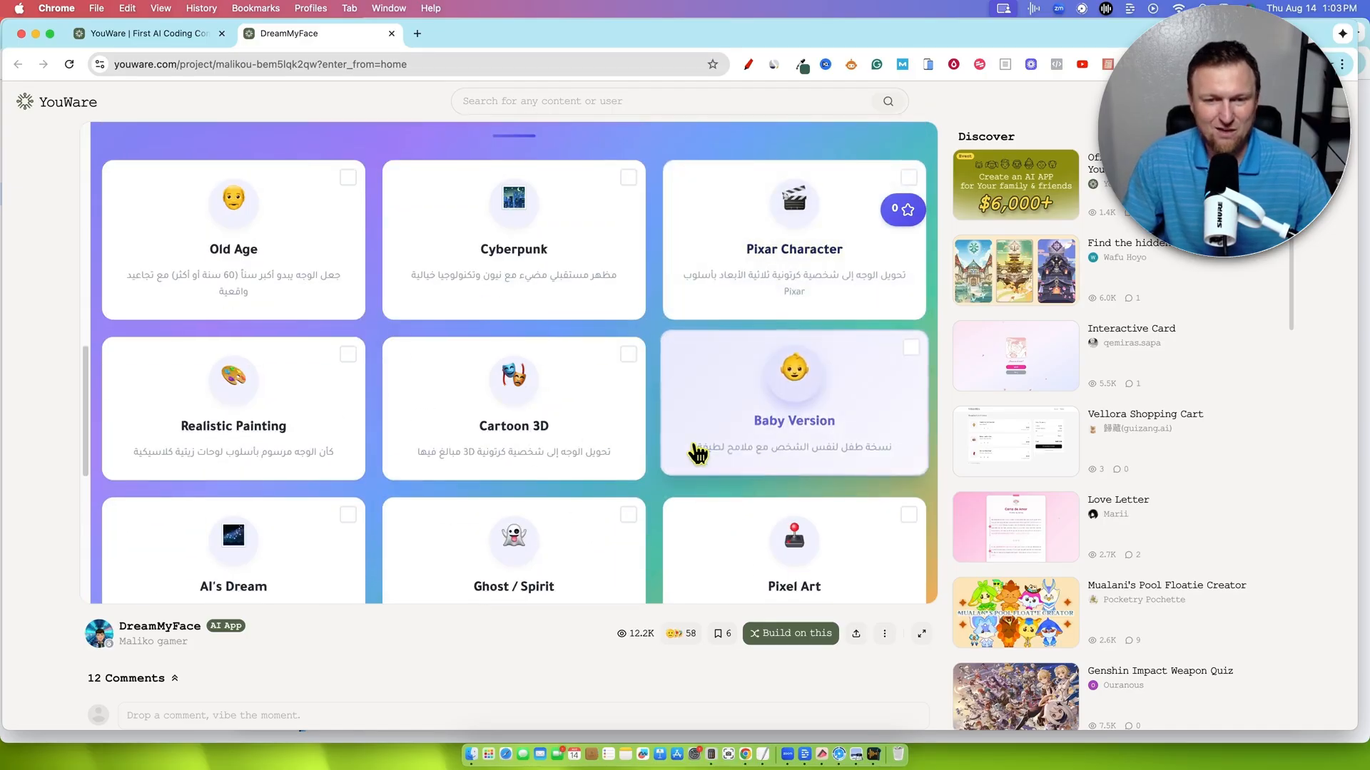
pyautogui.scroll(-3)
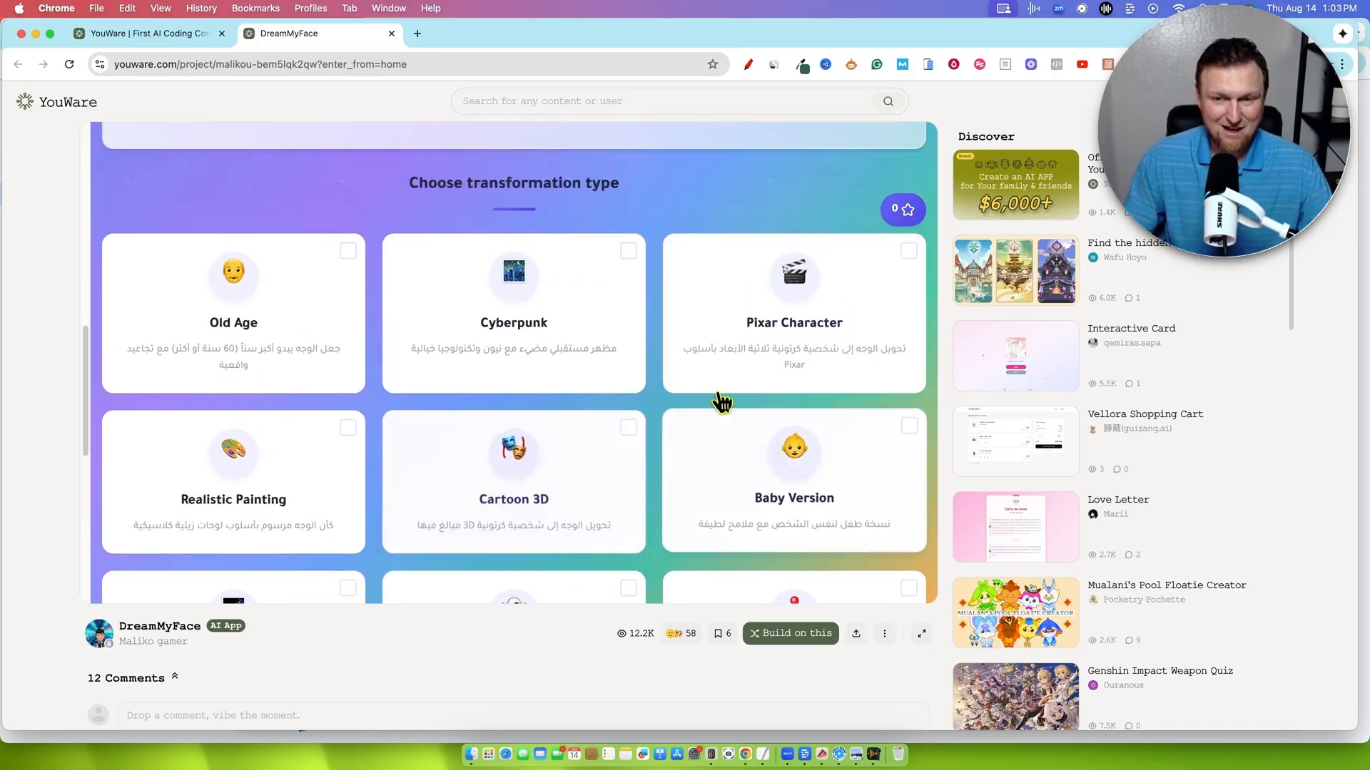
pyautogui.click(793, 312)
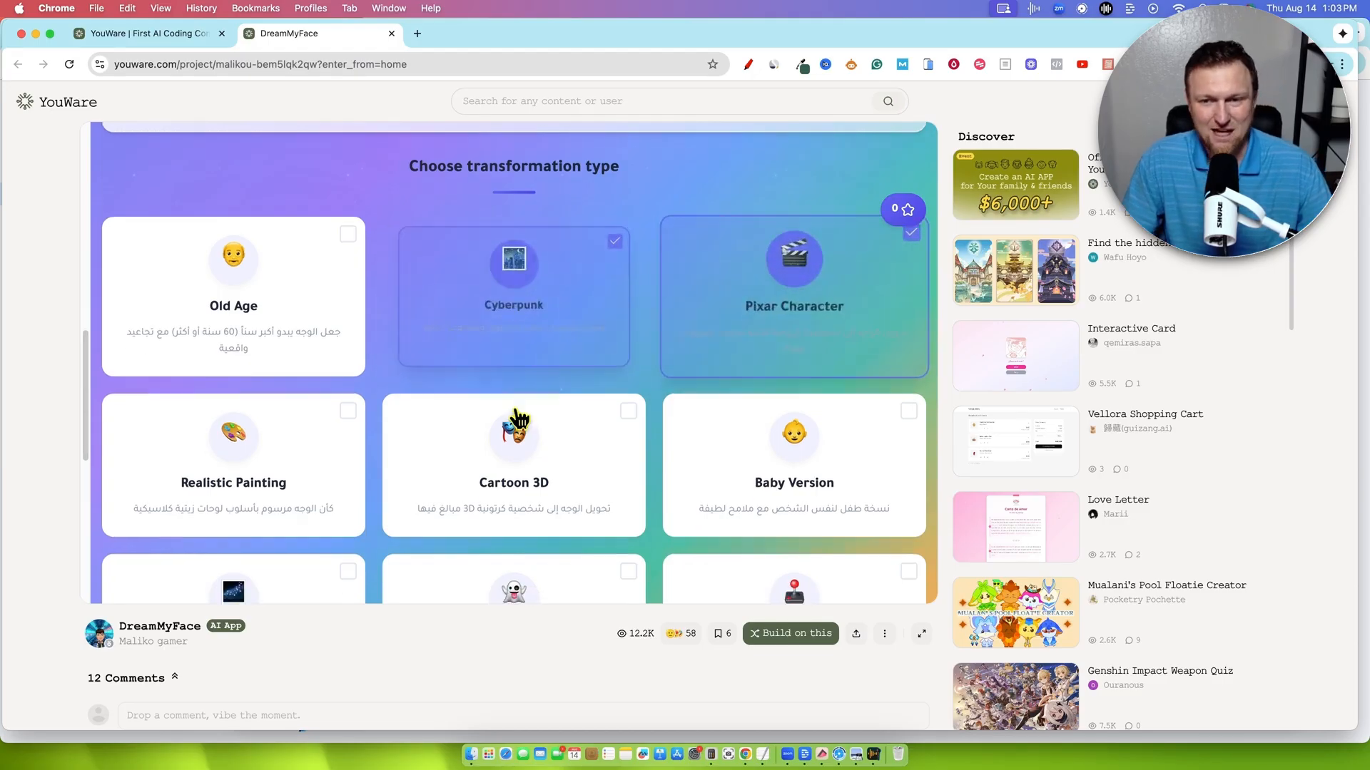
pyautogui.scroll(-3)
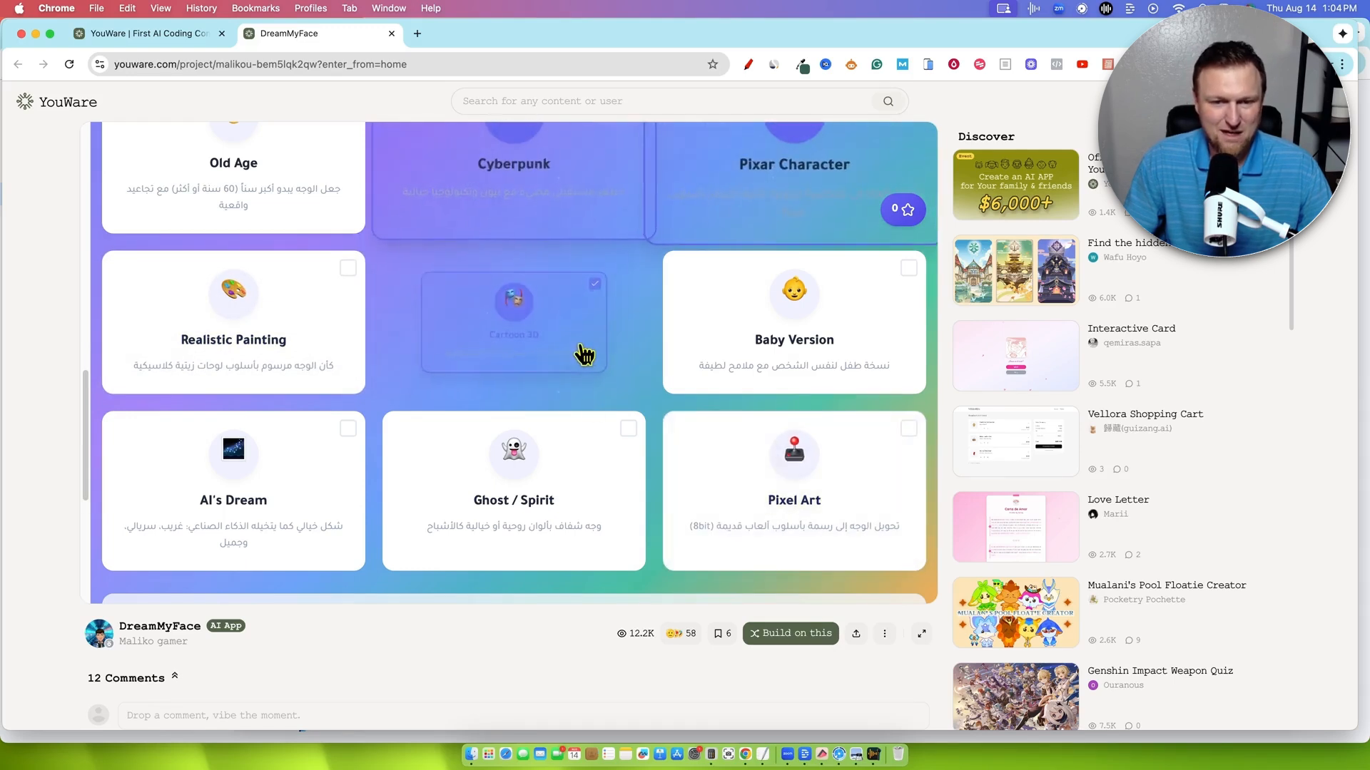
pyautogui.scroll(-3)
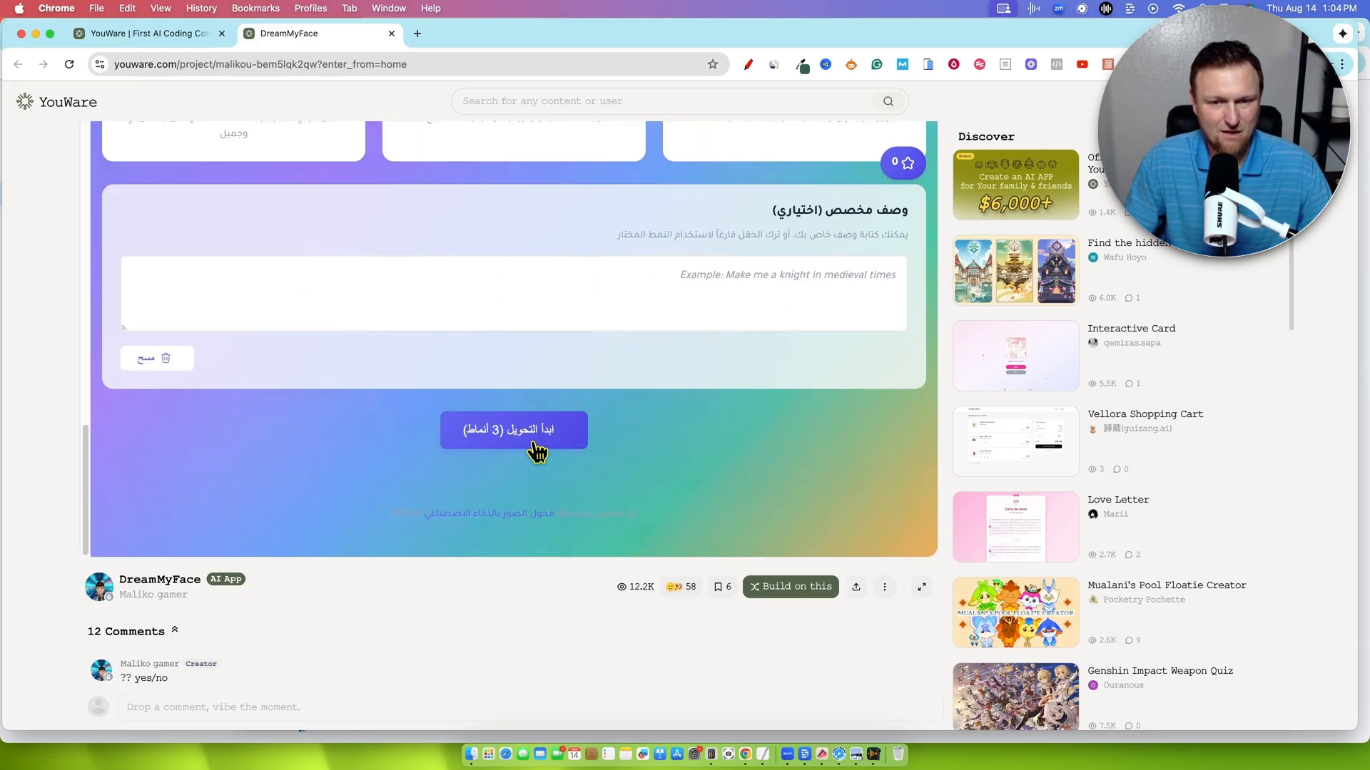
# Start the 3-style transformation and wait while generation runs.
pyautogui.click(514, 428)
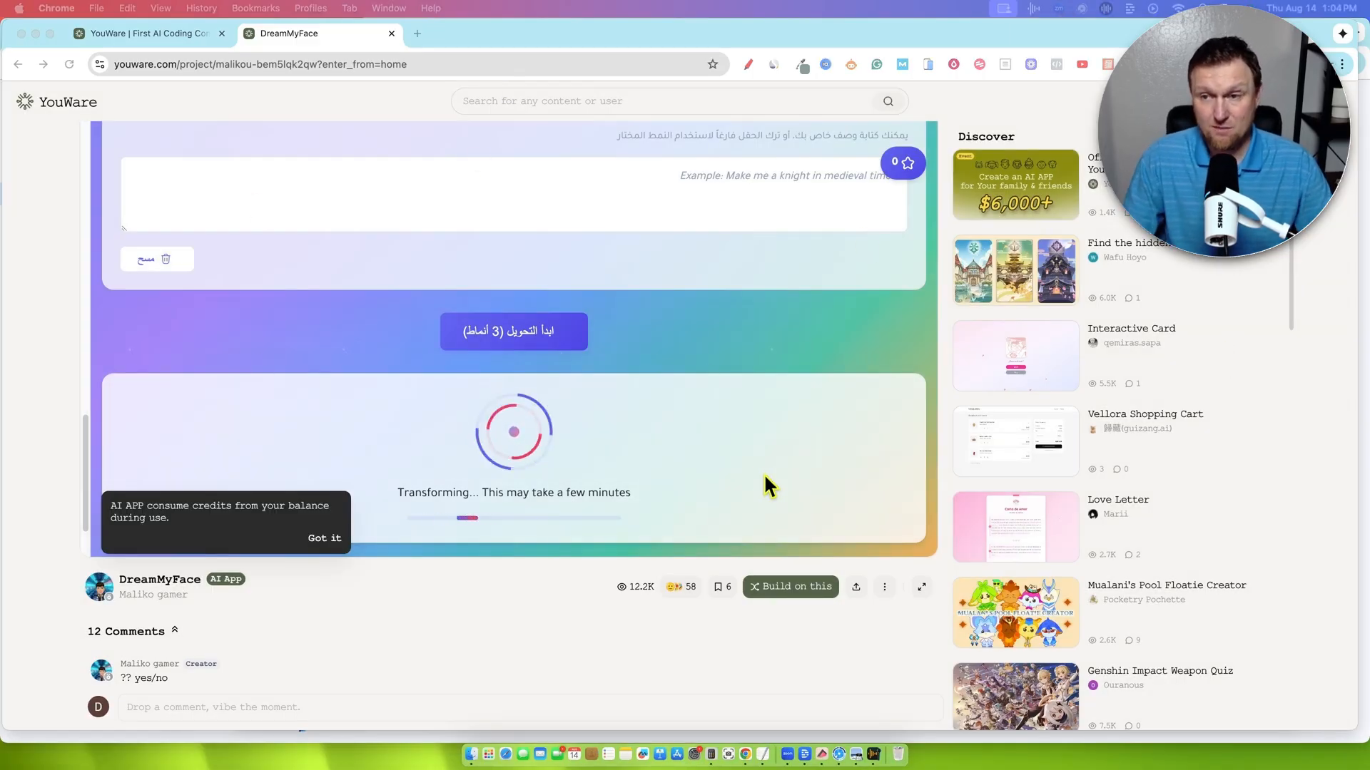
pyautogui.moveTo(258, 598)
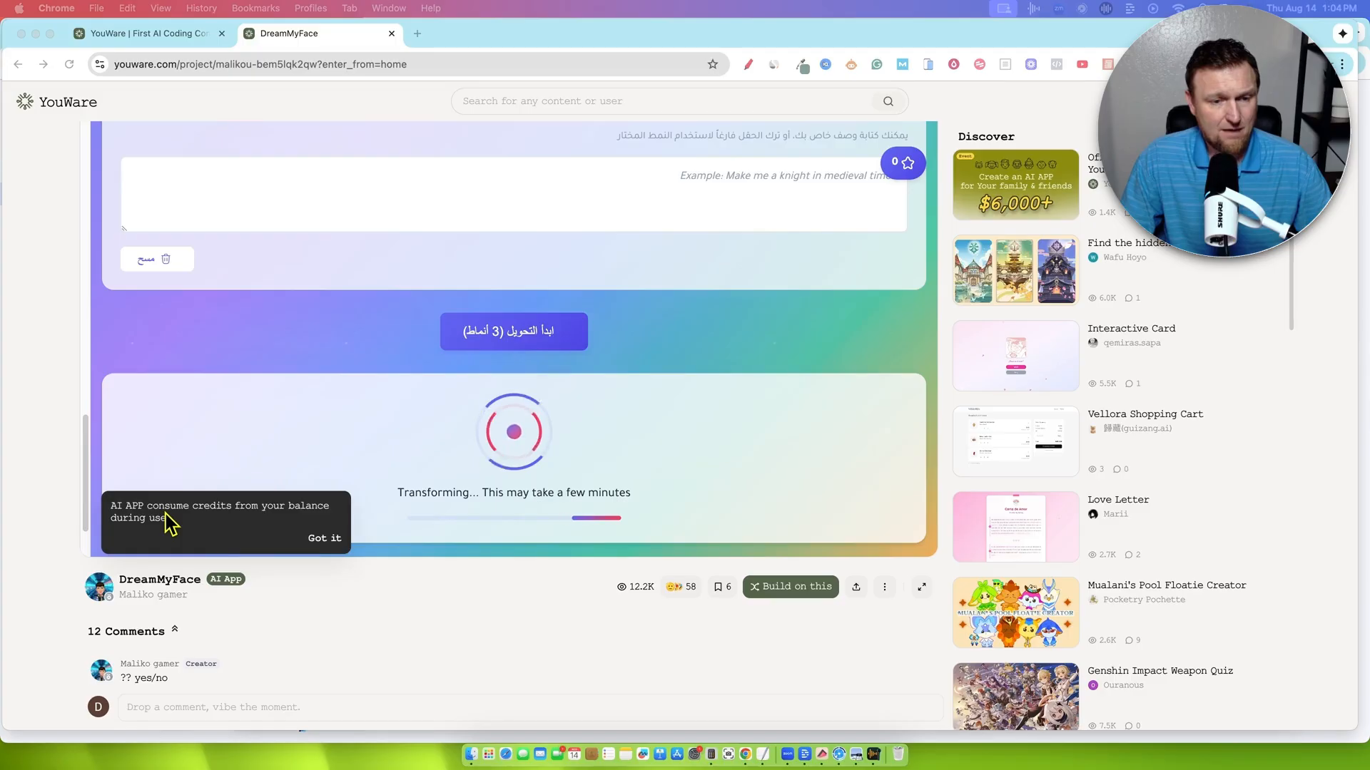
pyautogui.moveTo(244, 532)
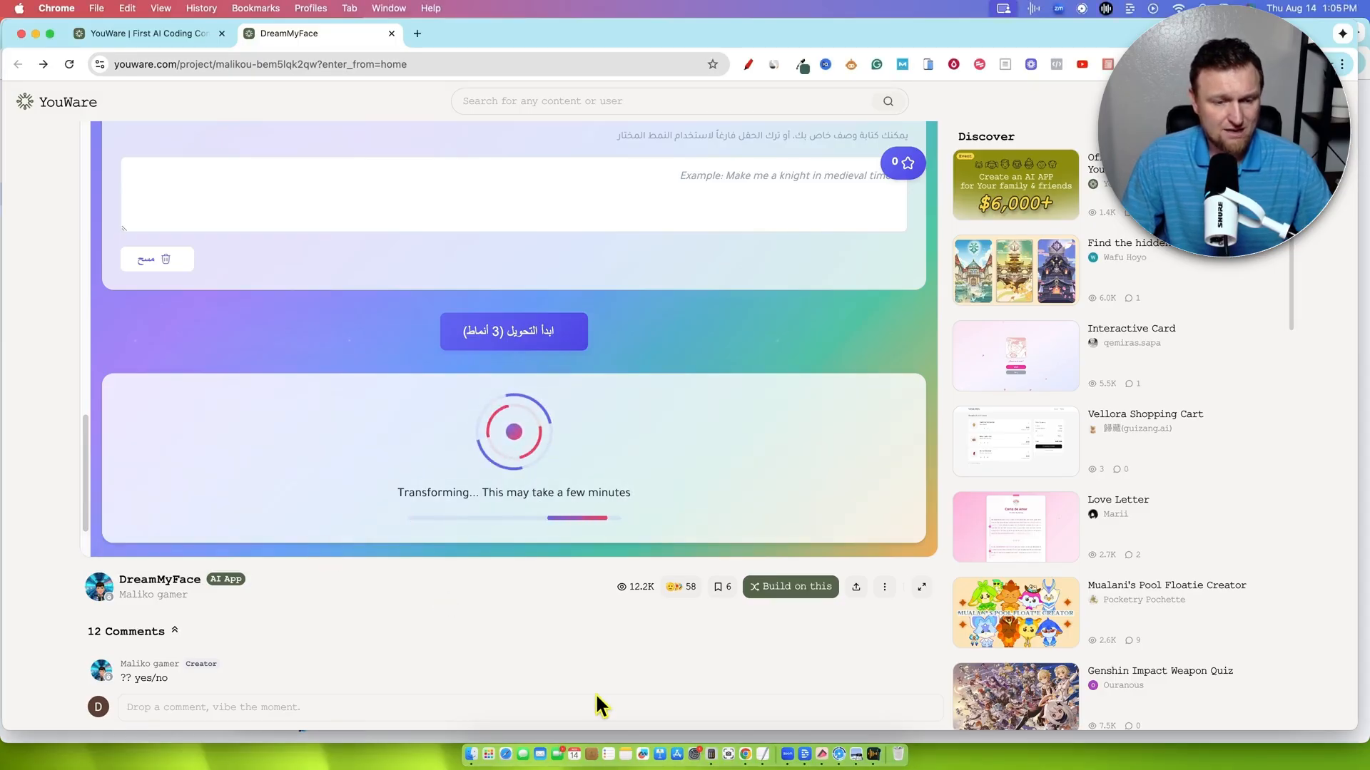
pyautogui.moveTo(583, 689)
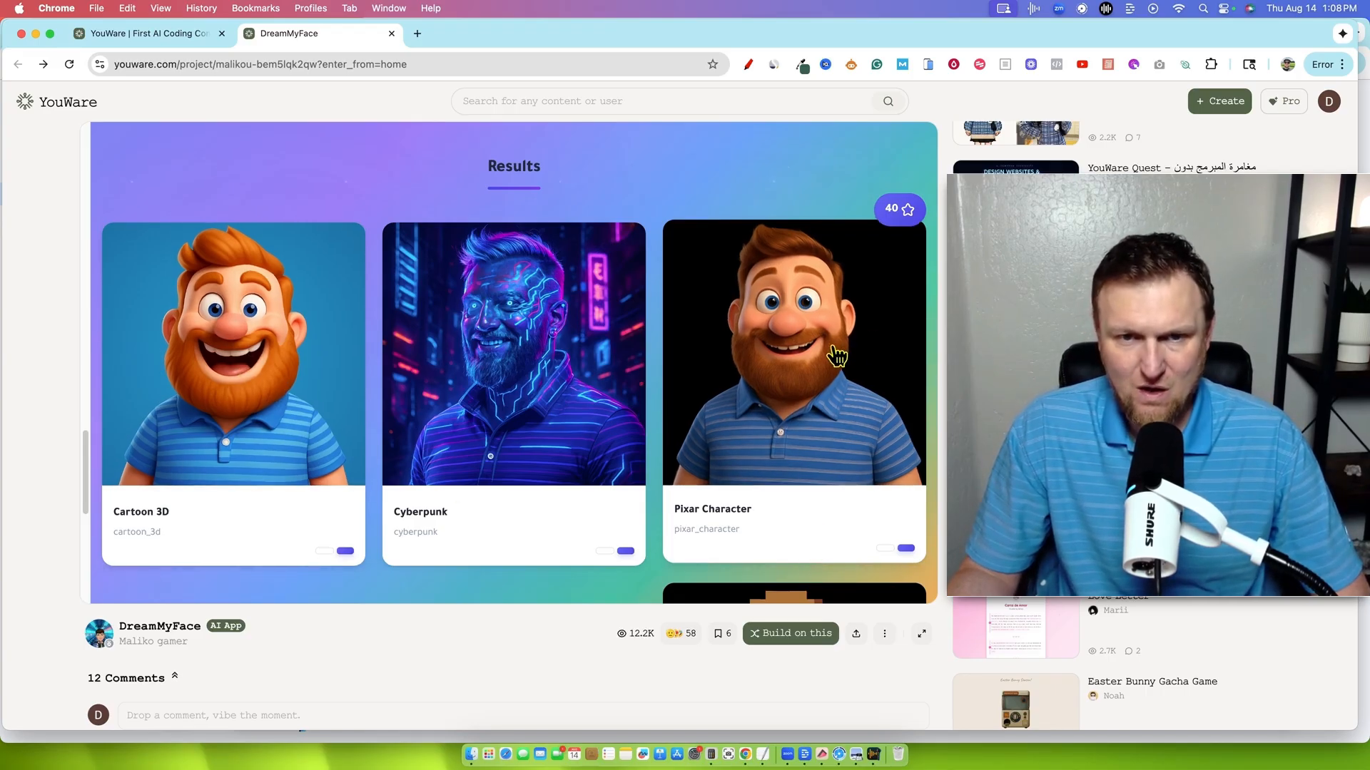
pyautogui.moveTo(522, 312)
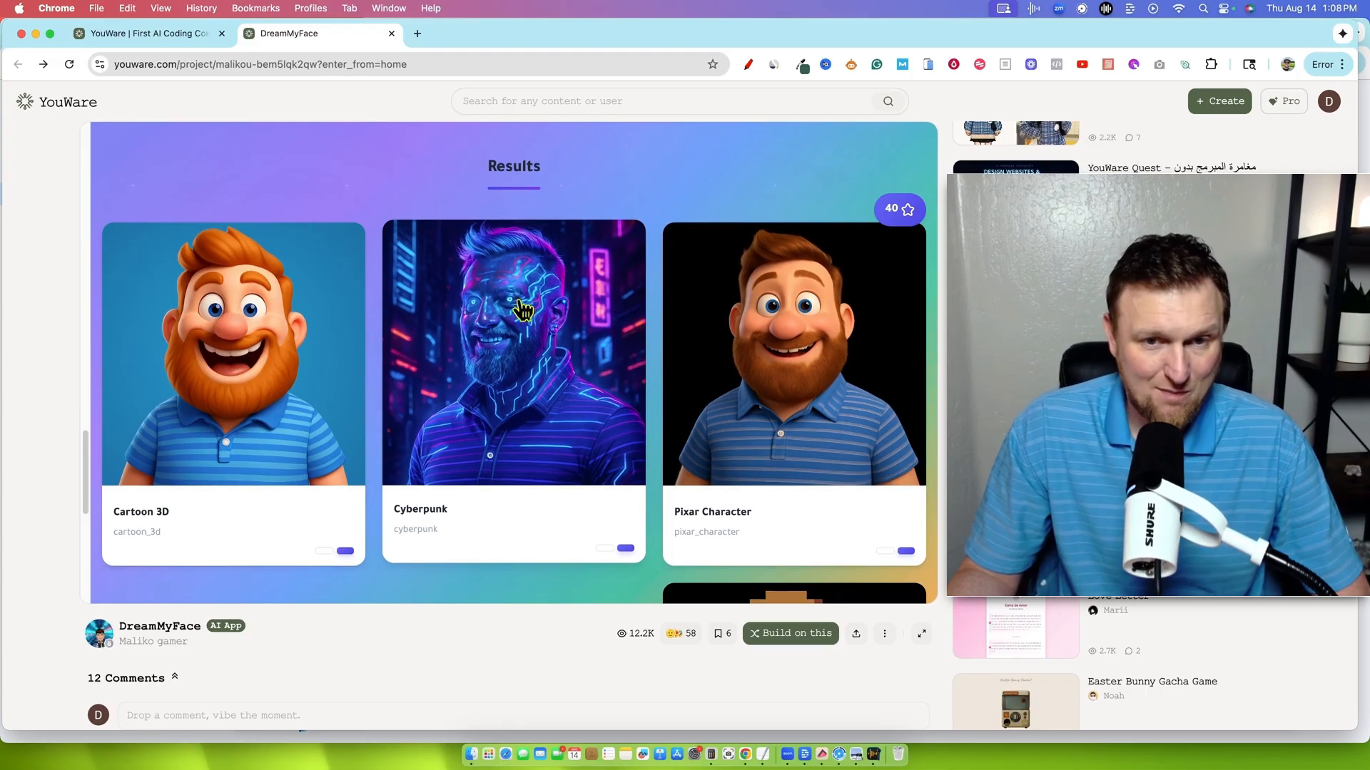
# Scroll through the Cartoon 3D, Cyberpunk, Pixar and Pixel Art results and Download All option.
pyautogui.scroll(-3)
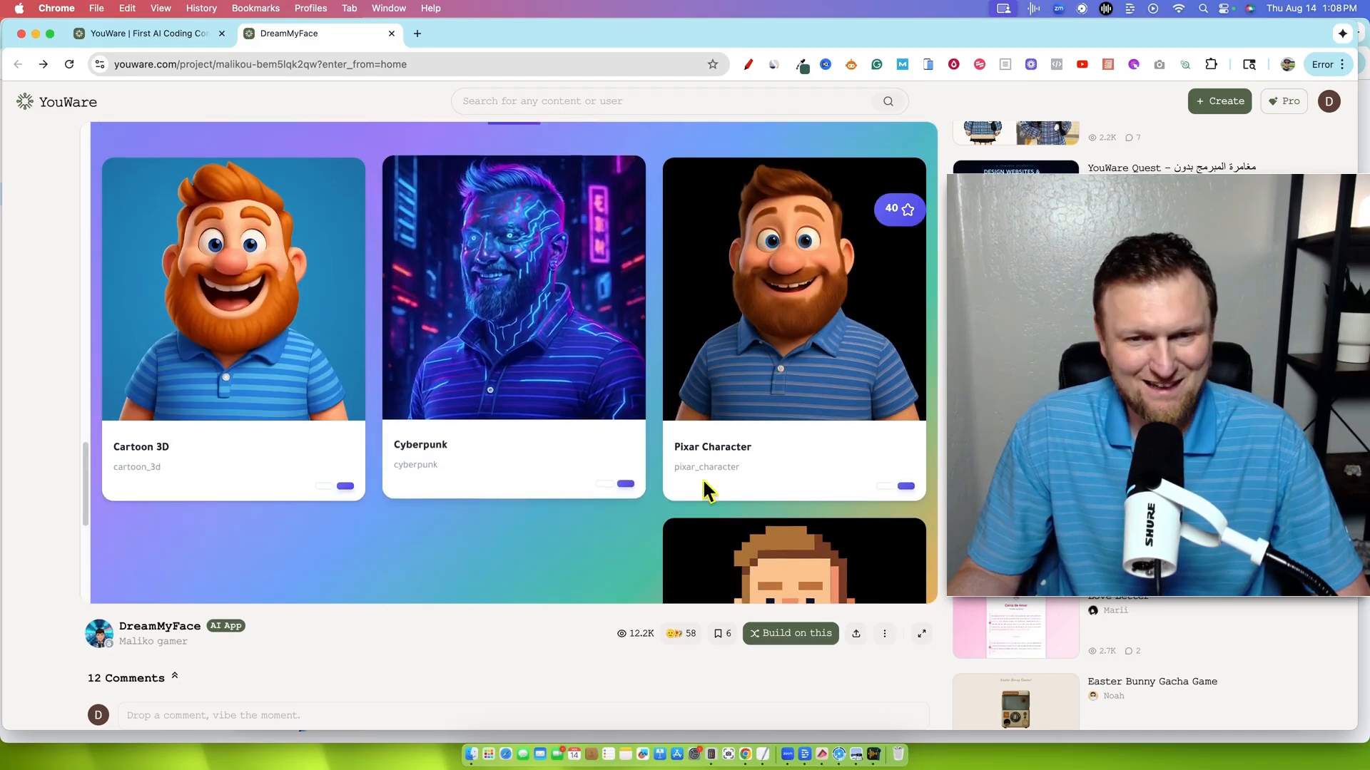
pyautogui.scroll(-3)
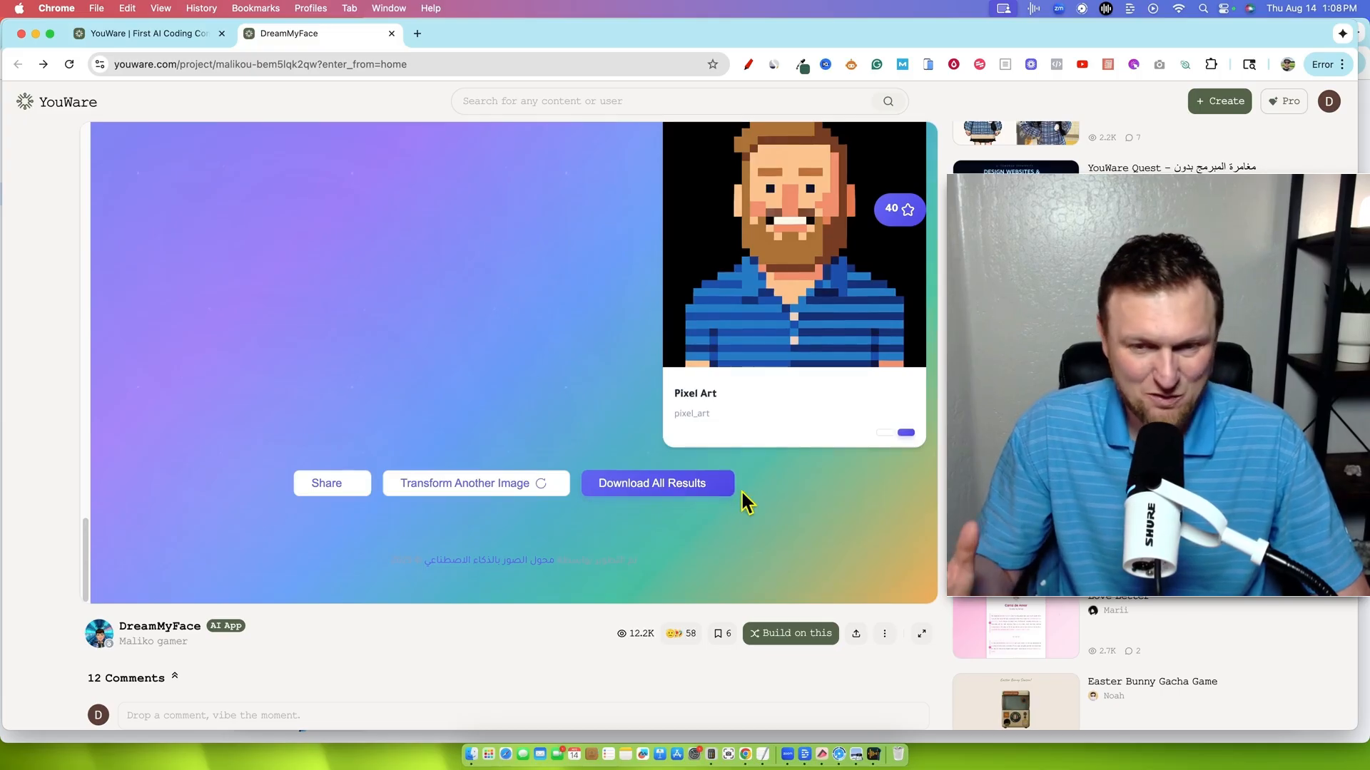
pyautogui.moveTo(657, 483)
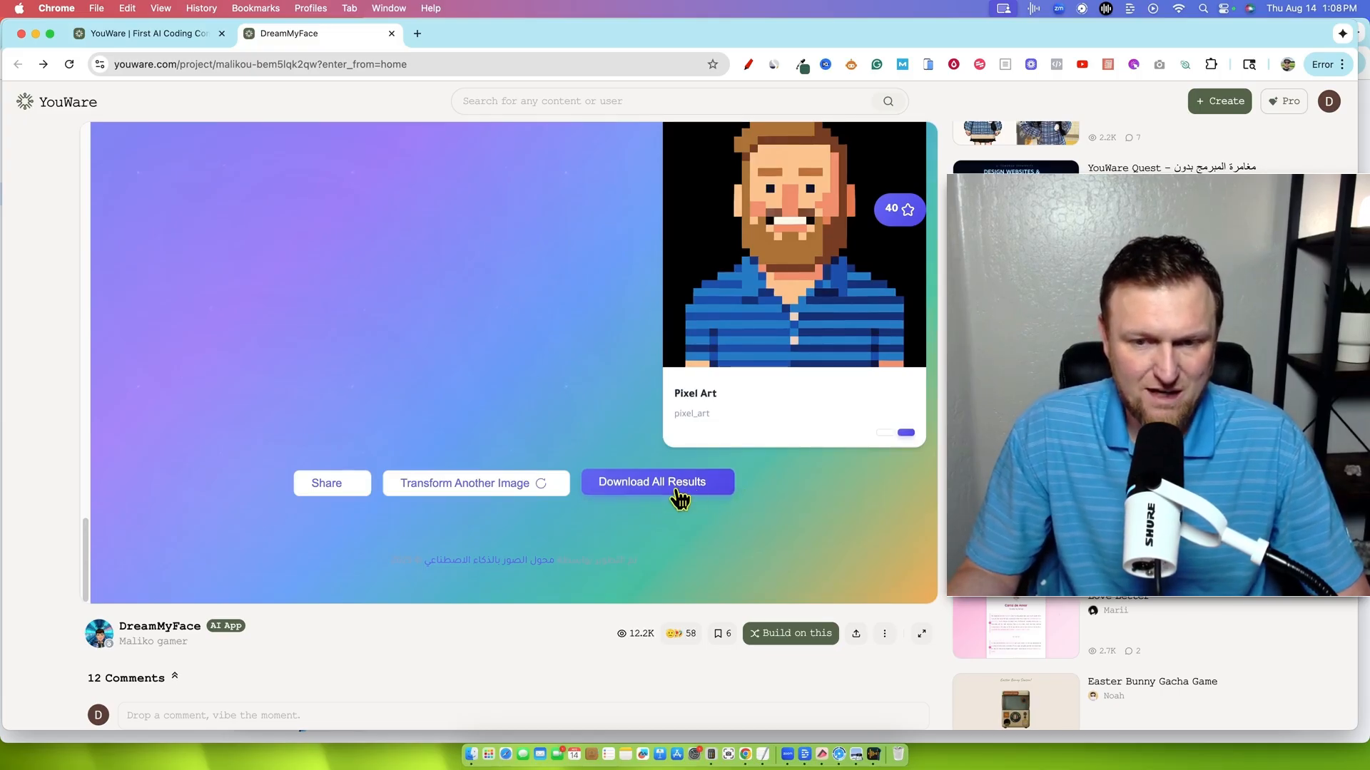
pyautogui.moveTo(476, 483)
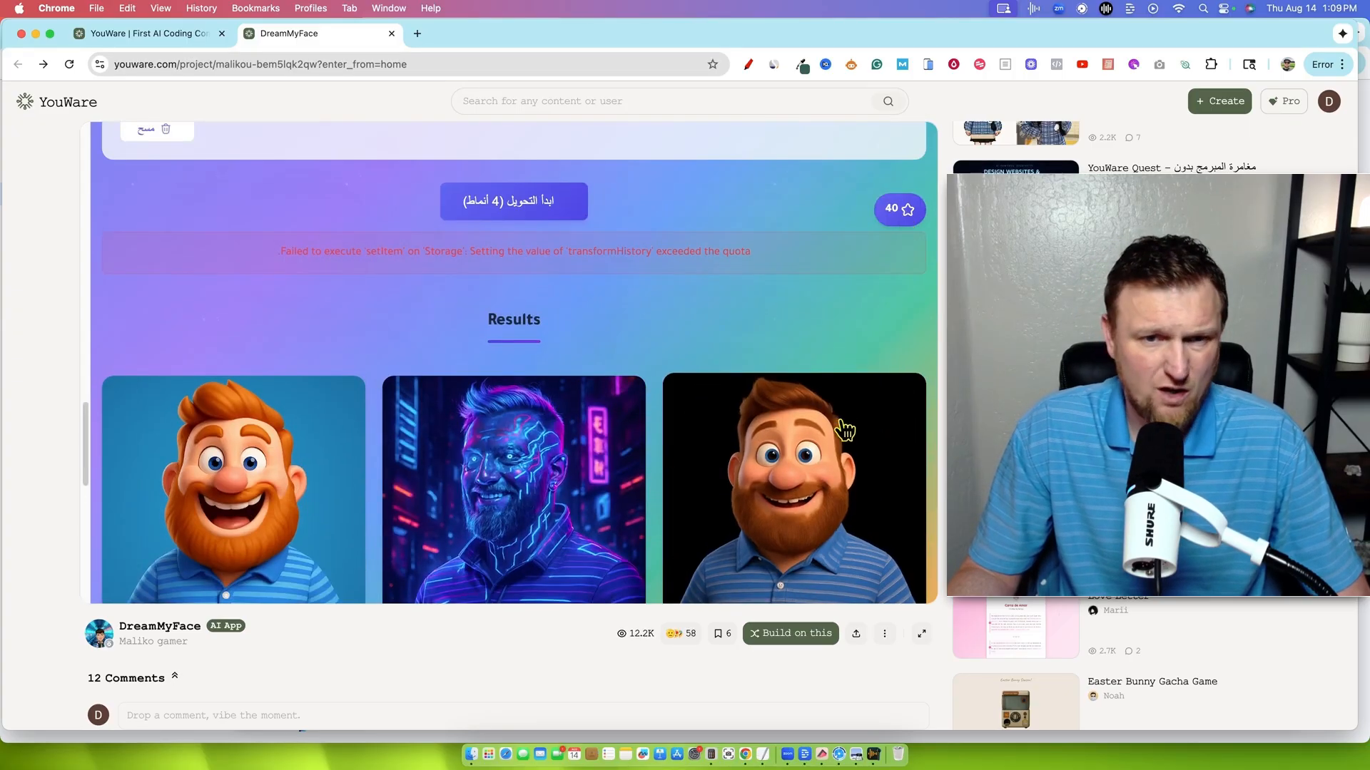
pyautogui.scroll(3)
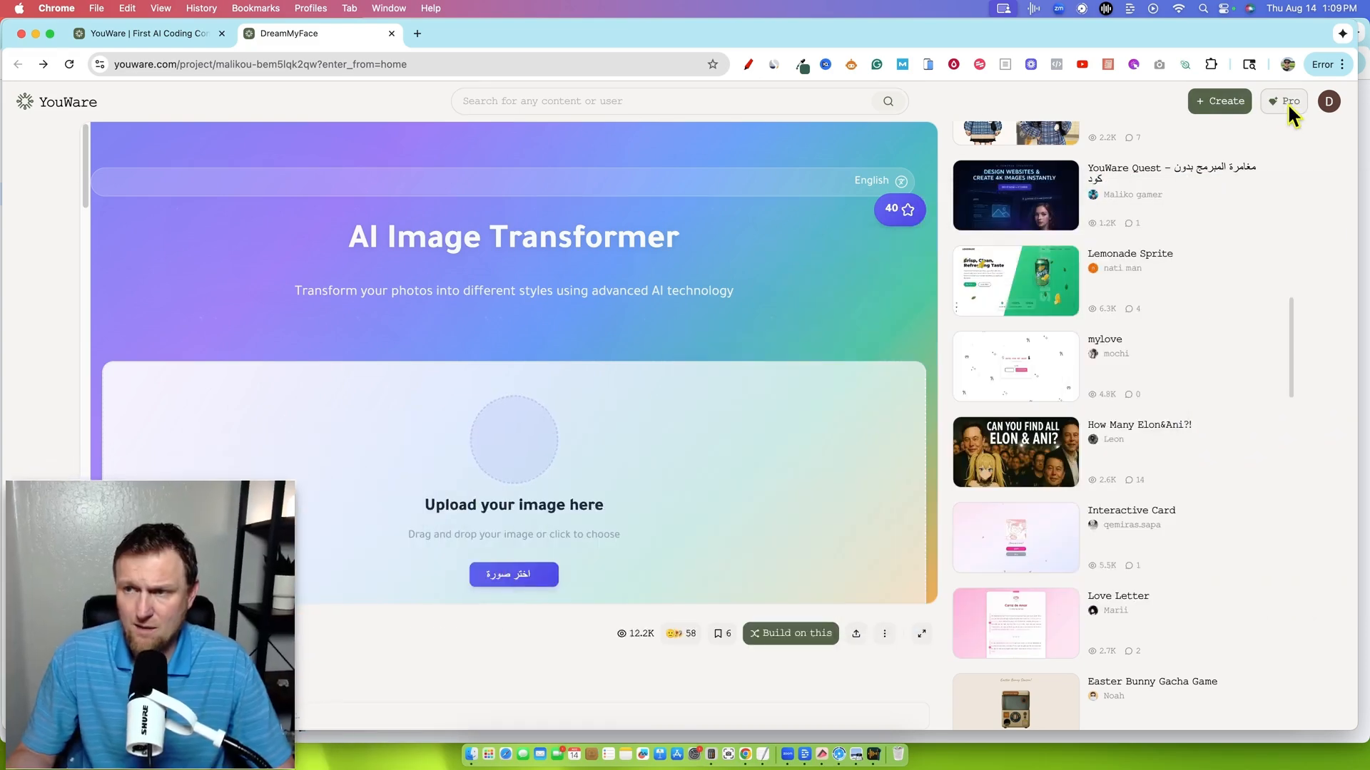
# Open Plans & Pricing and view the Pro plan's monthly credit tiers.
pyautogui.click(1290, 102)
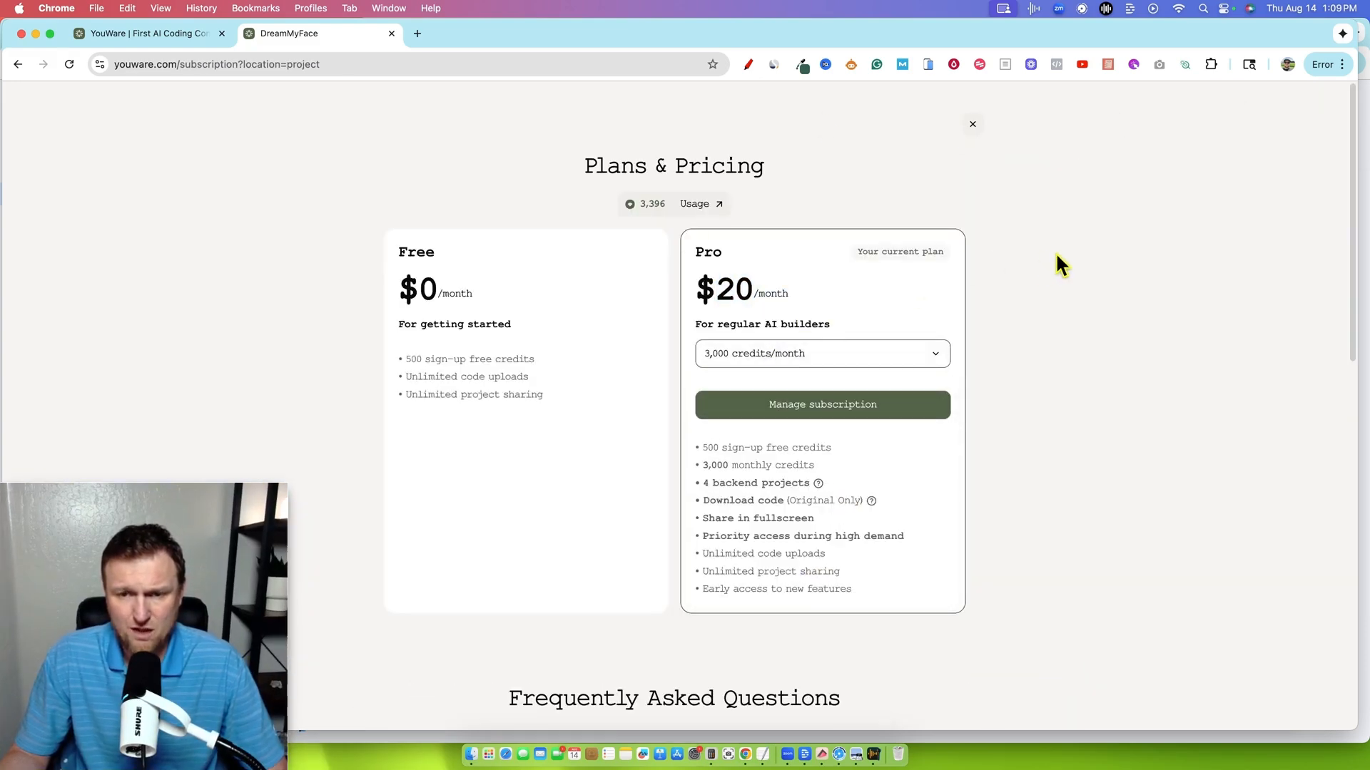
pyautogui.click(821, 354)
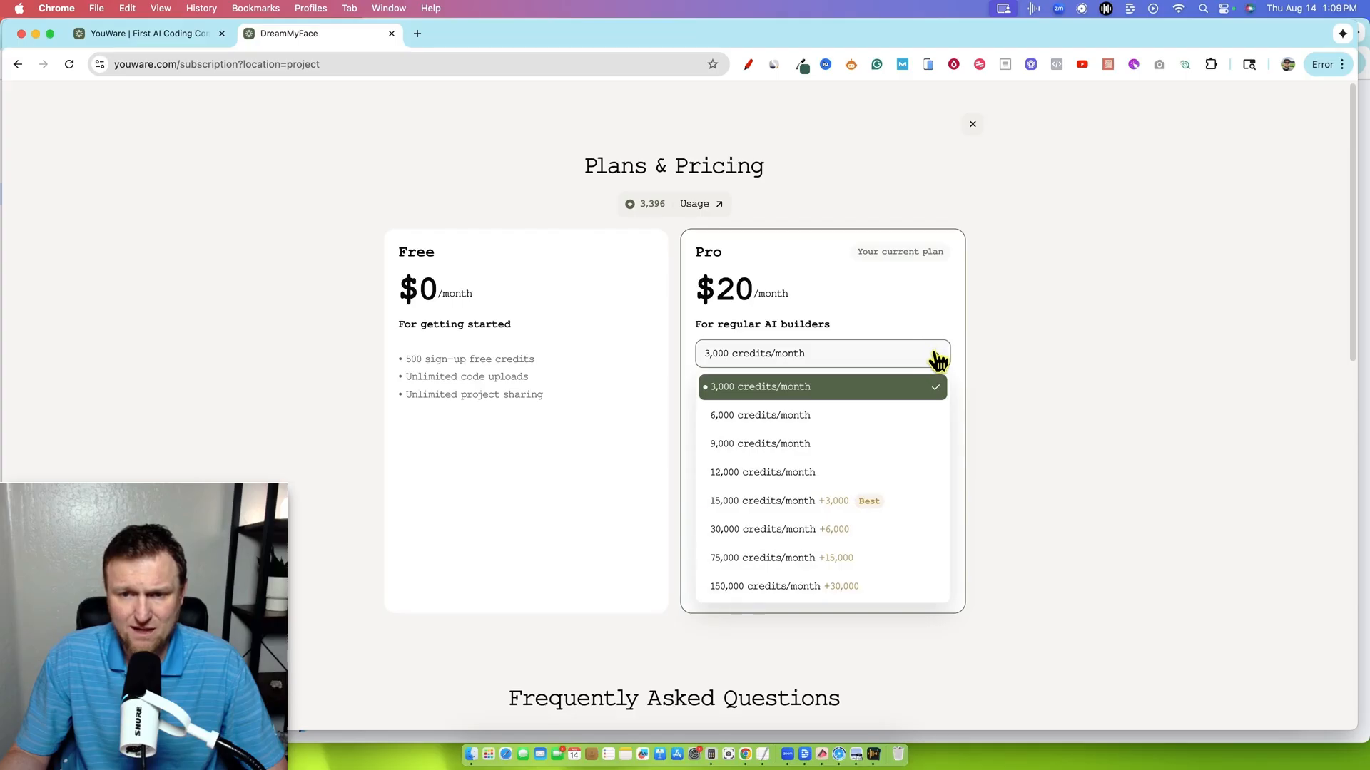
pyautogui.moveTo(771, 519)
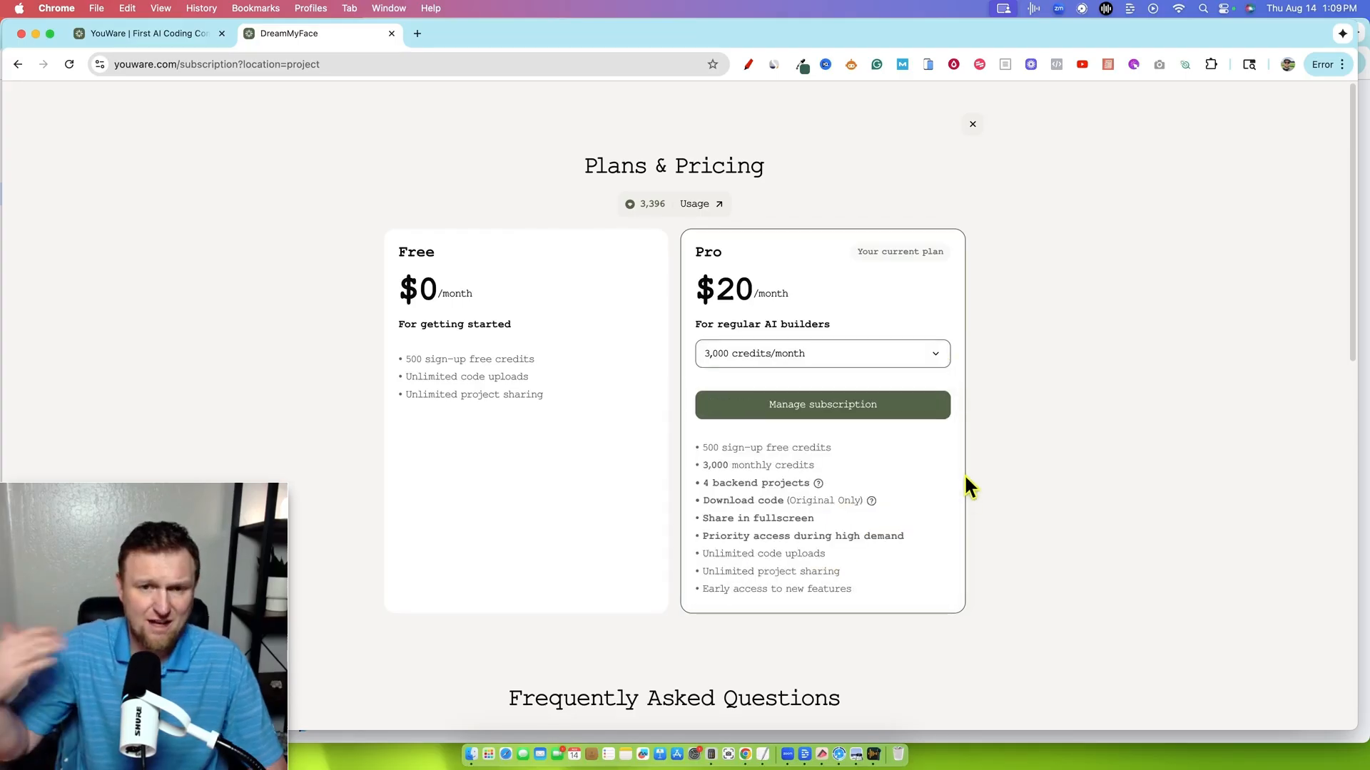
pyautogui.moveTo(1048, 287)
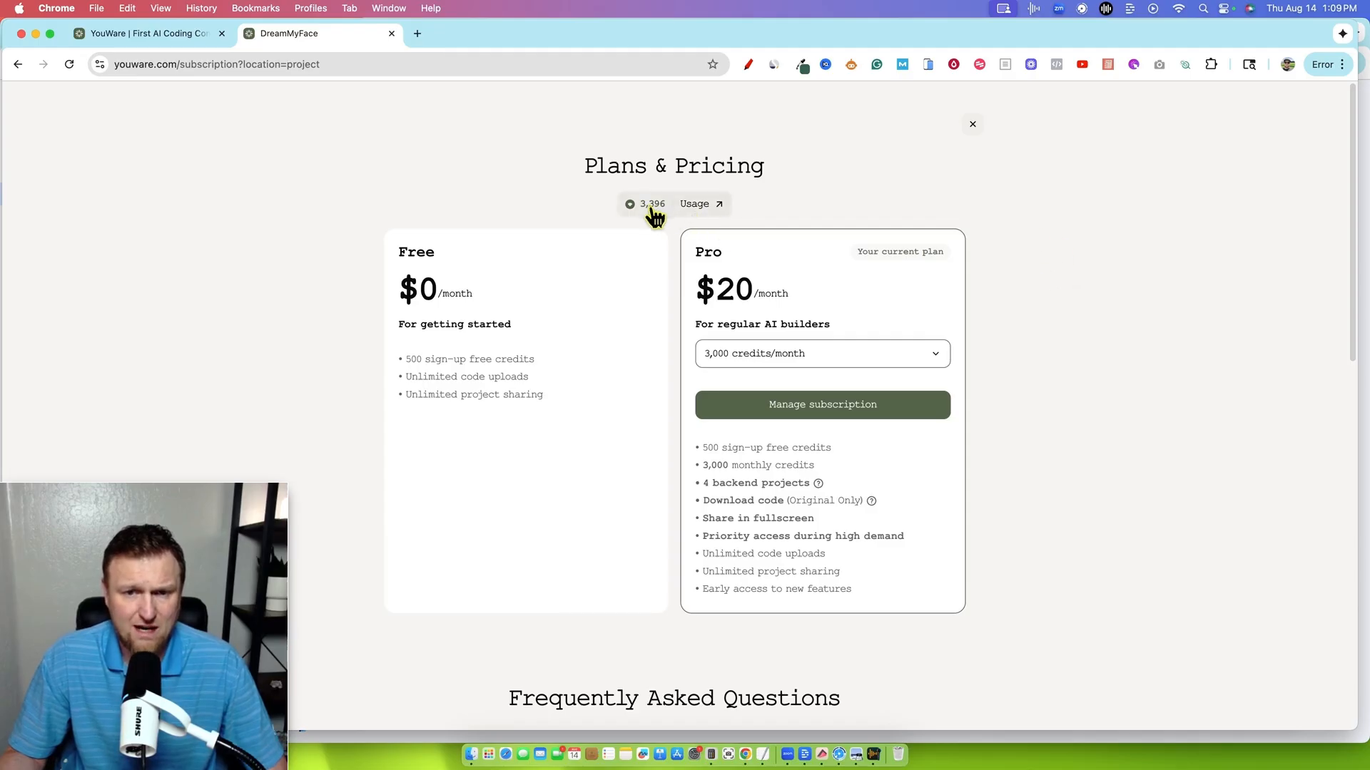
pyautogui.moveTo(380, 188)
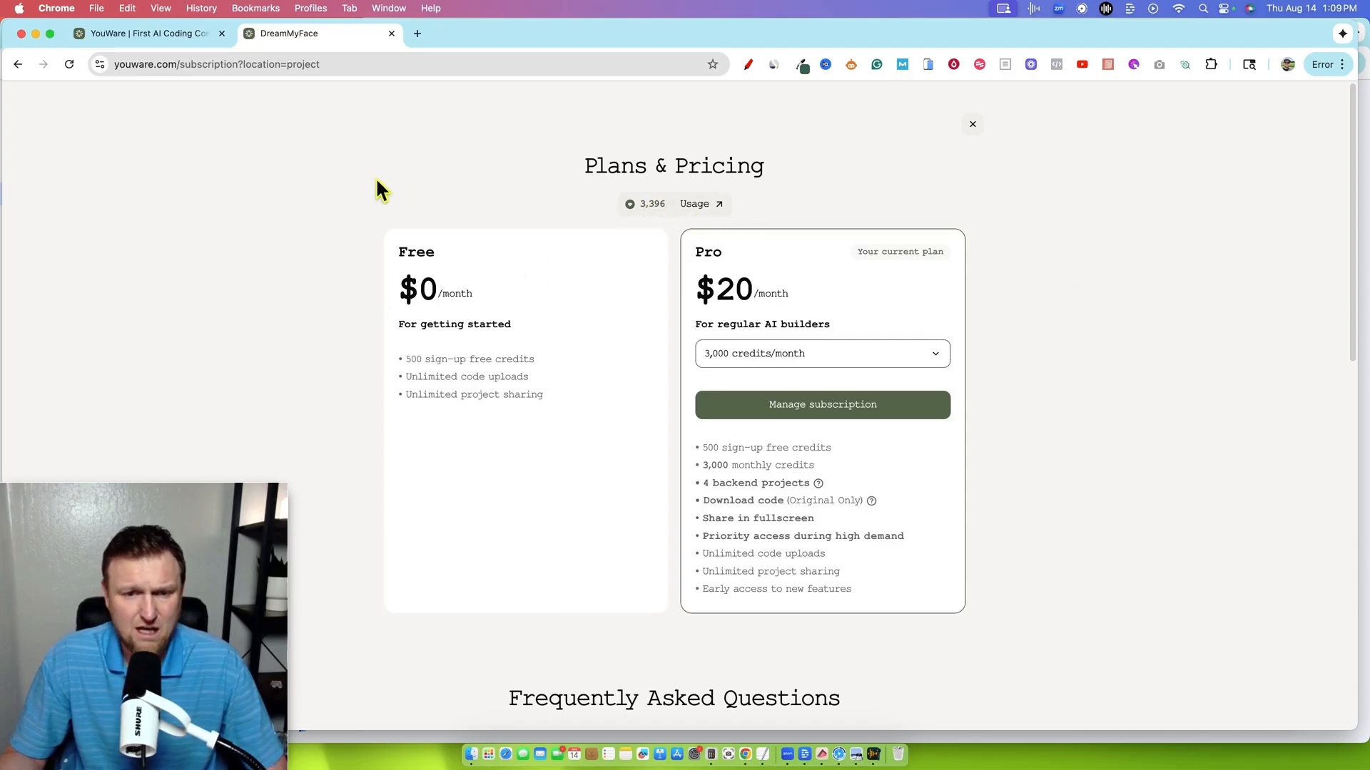
# Search the community for 'email marketing'.
pyautogui.click(971, 123)
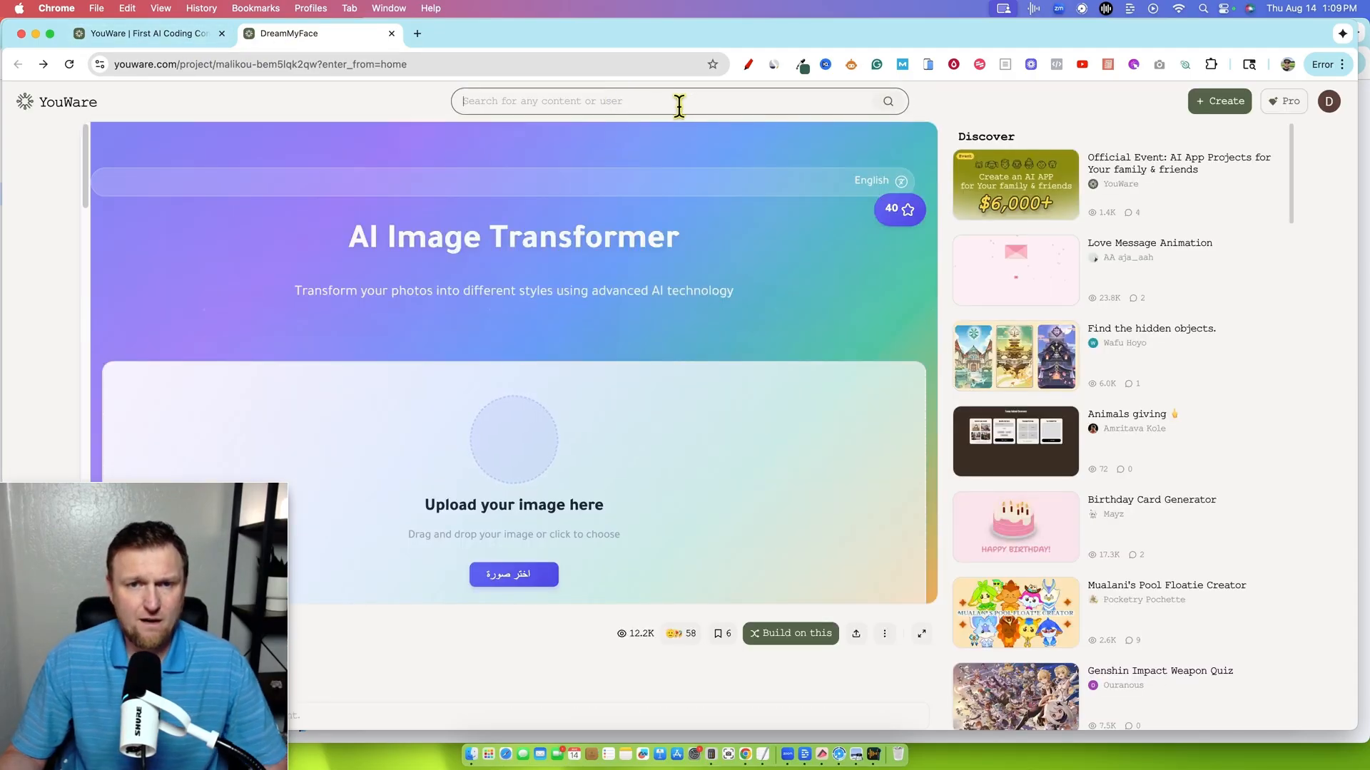
pyautogui.write('e')
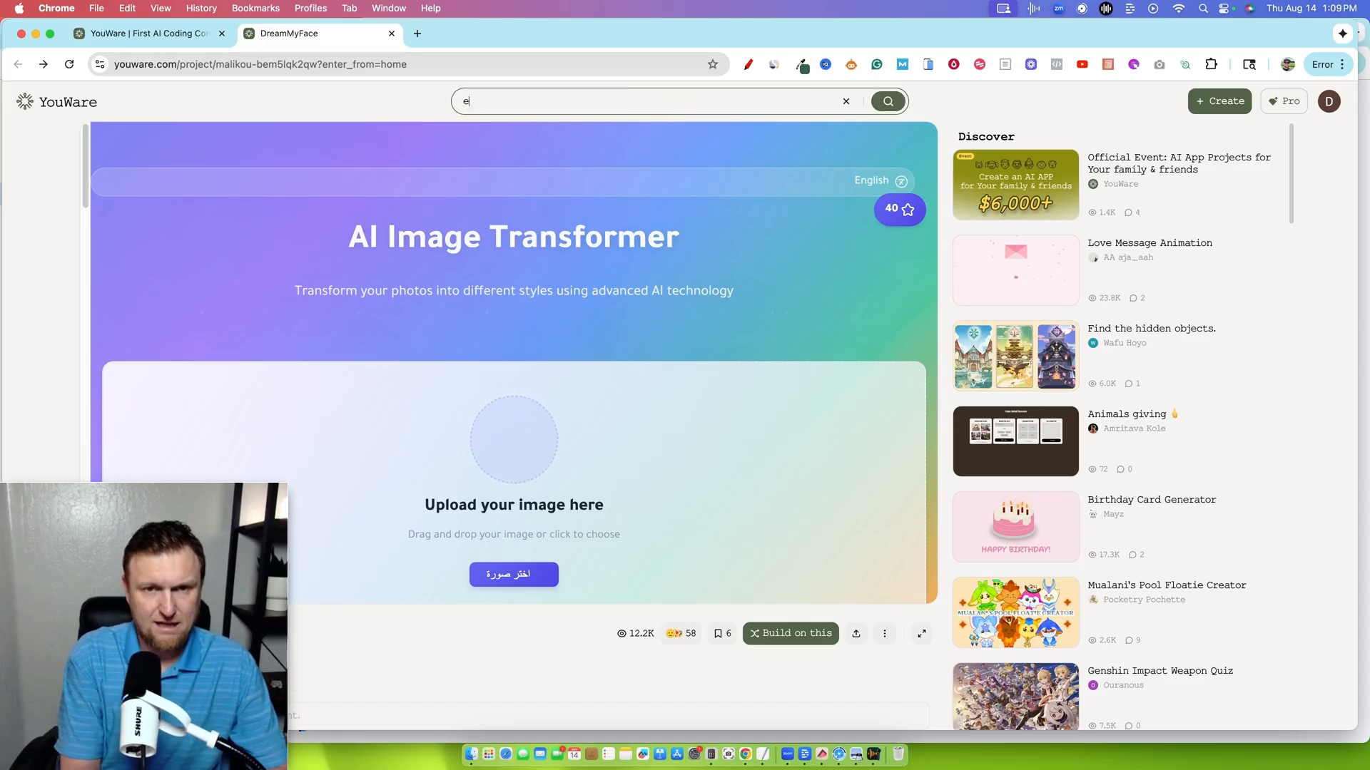
pyautogui.write('email marketin')
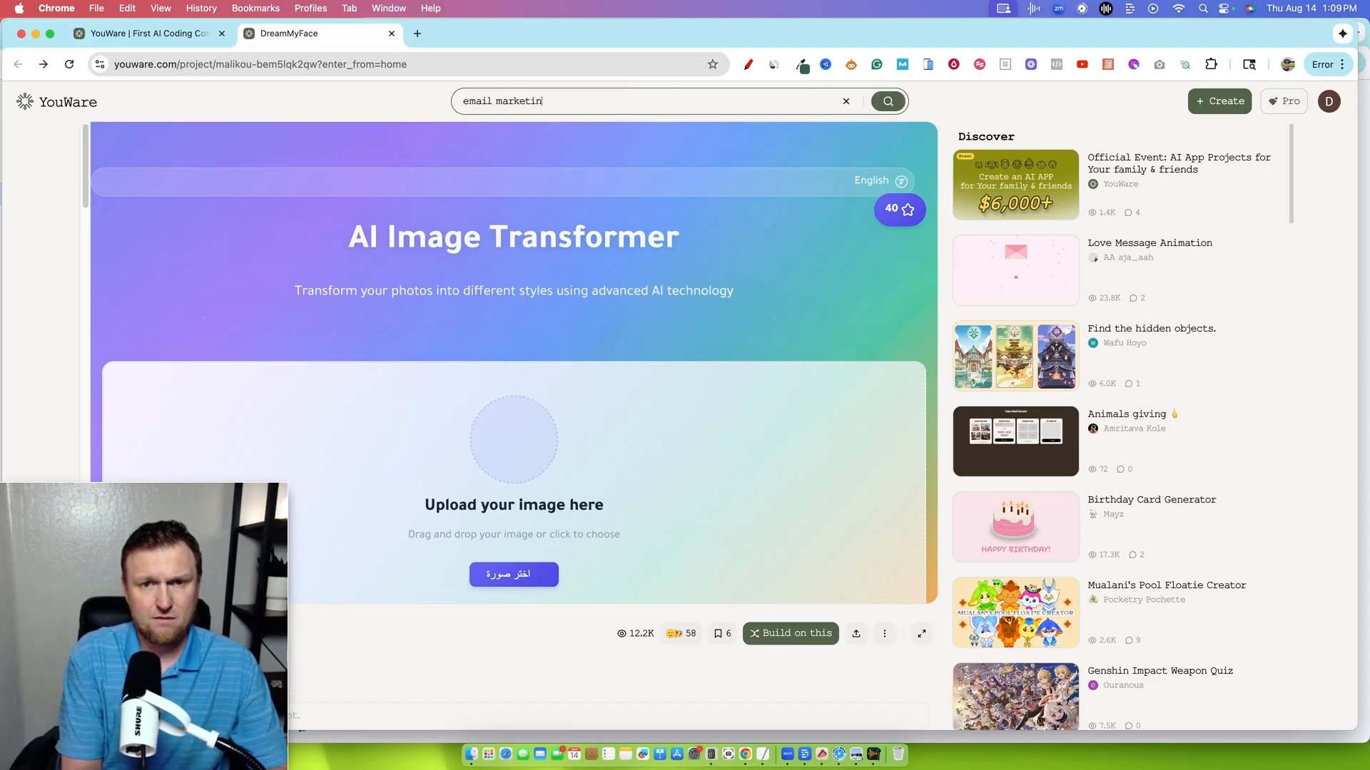
pyautogui.click(887, 101)
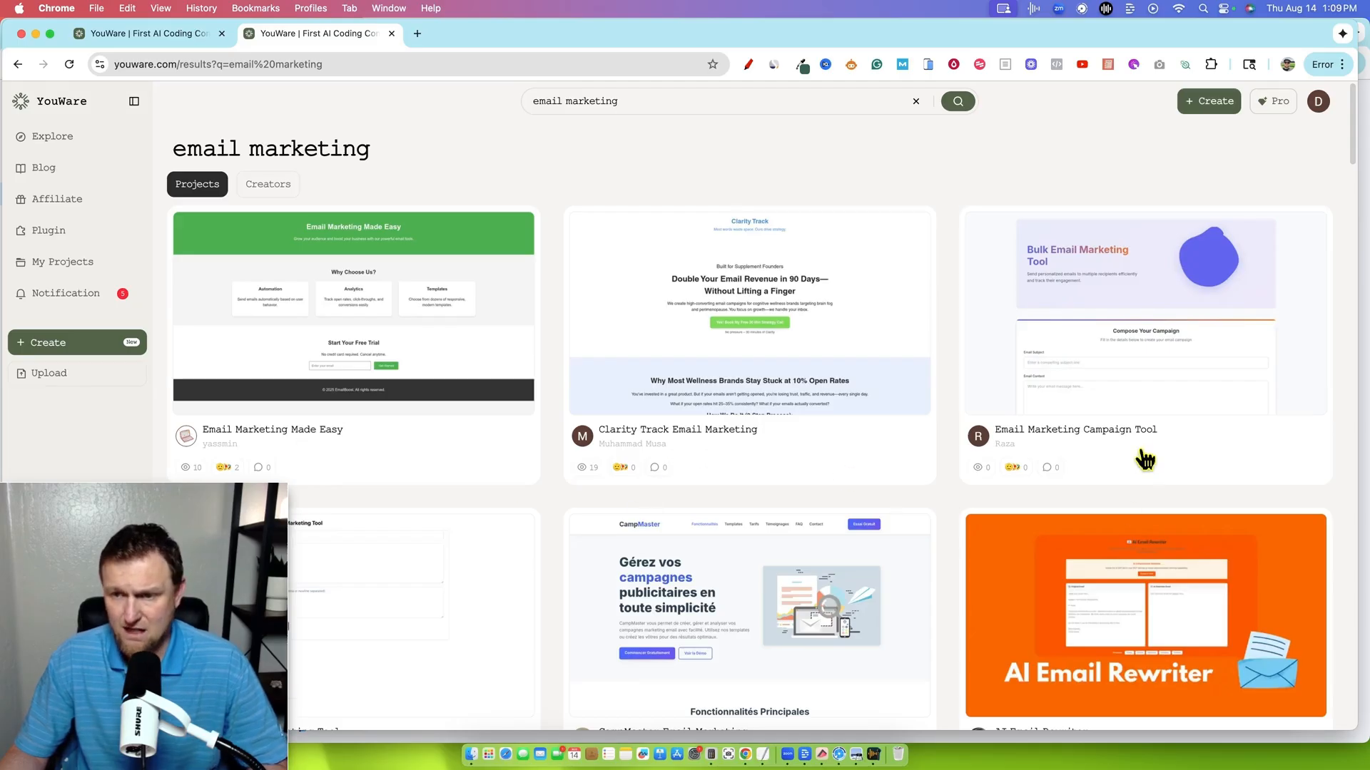
# Scroll through the grid of matching email marketing projects.
pyautogui.scroll(-3)
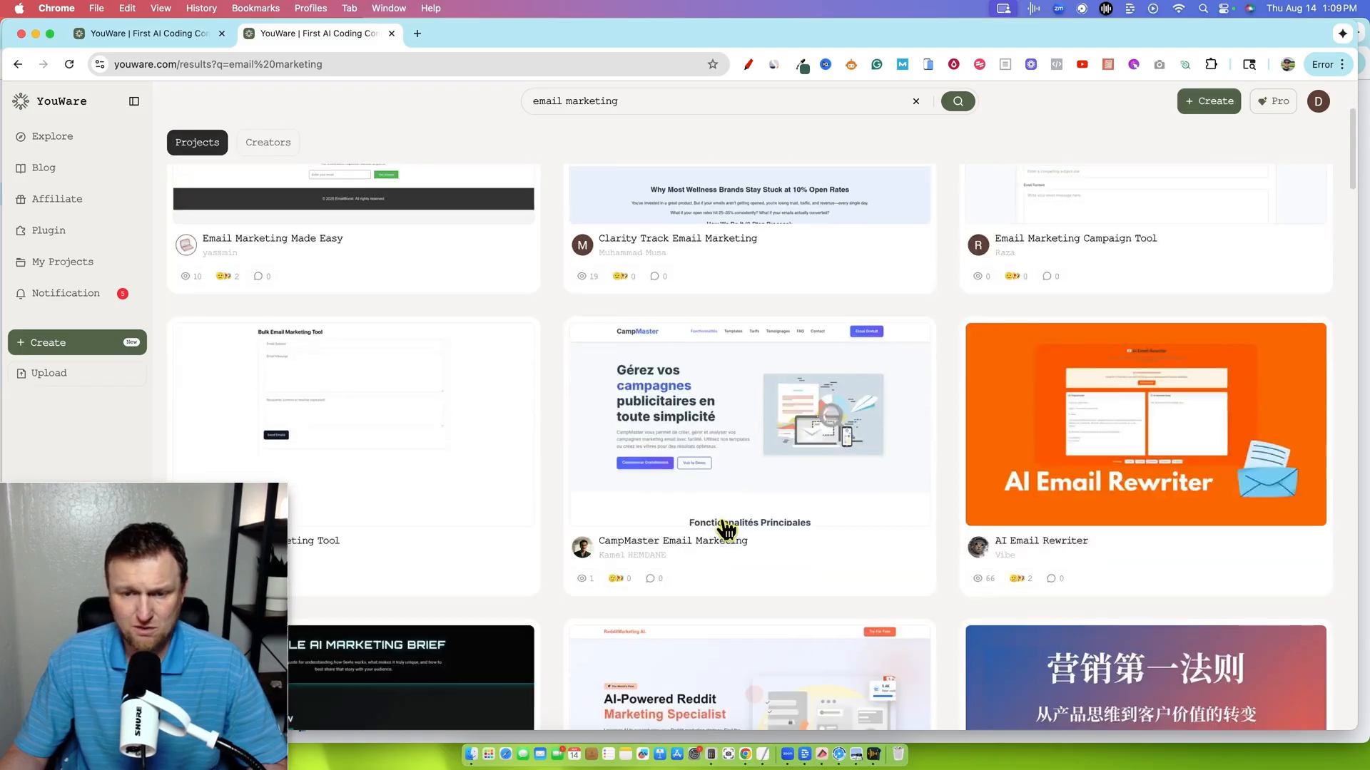
pyautogui.scroll(-3)
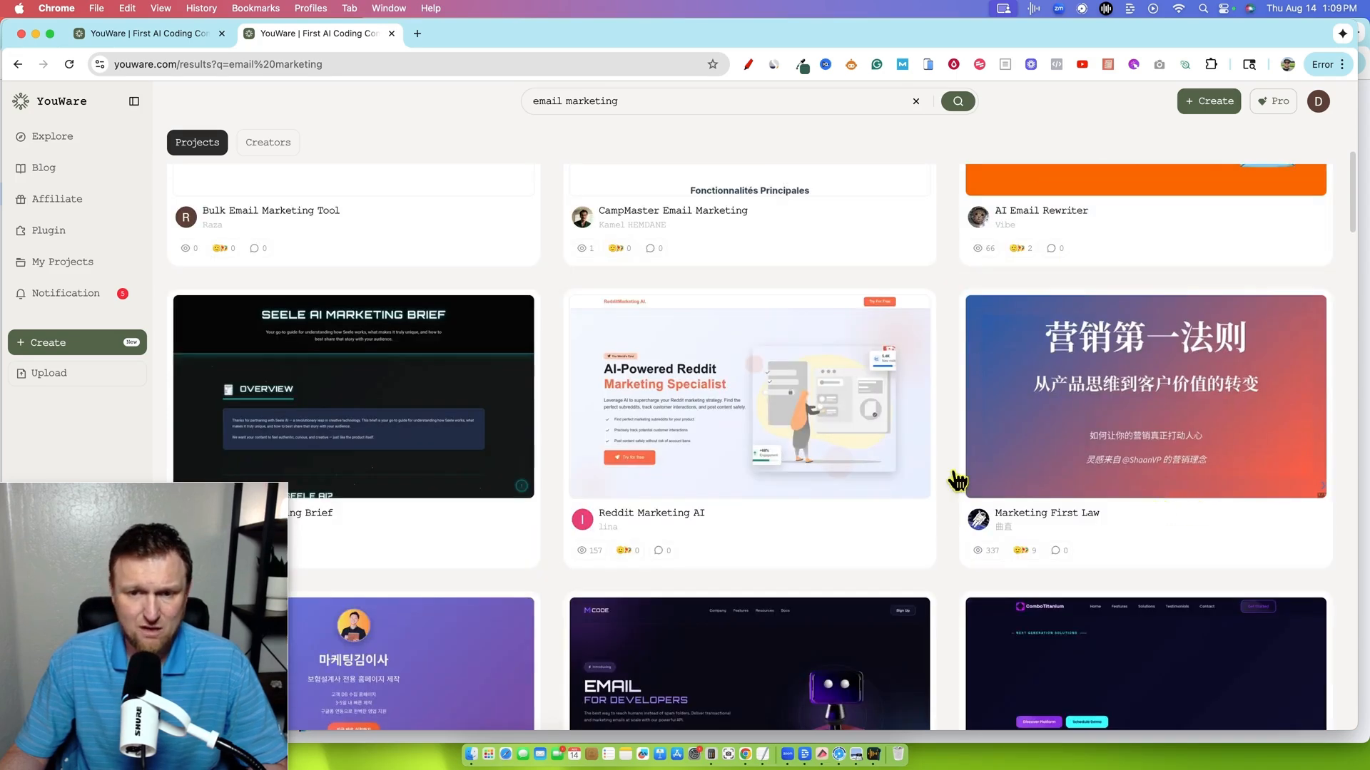
pyautogui.moveTo(678, 530)
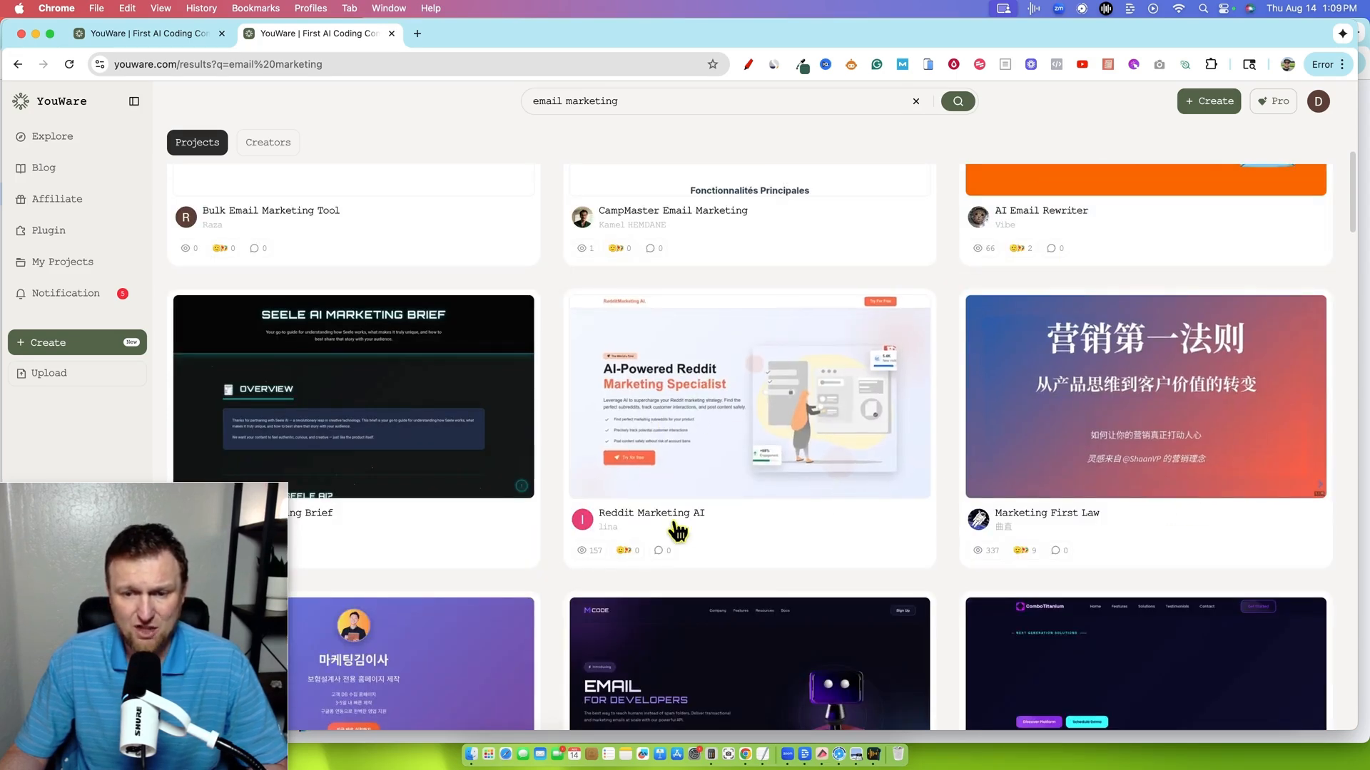
pyautogui.scroll(-3)
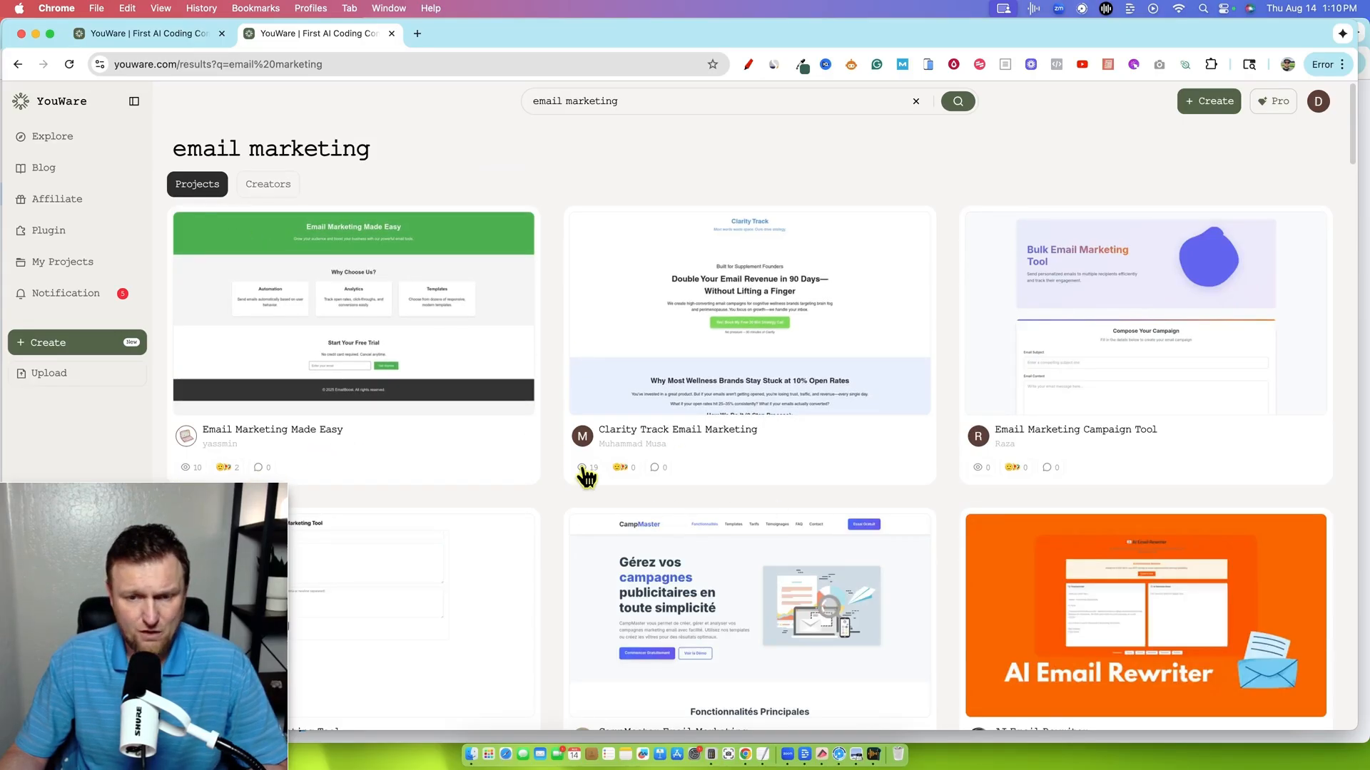
pyautogui.scroll(-3)
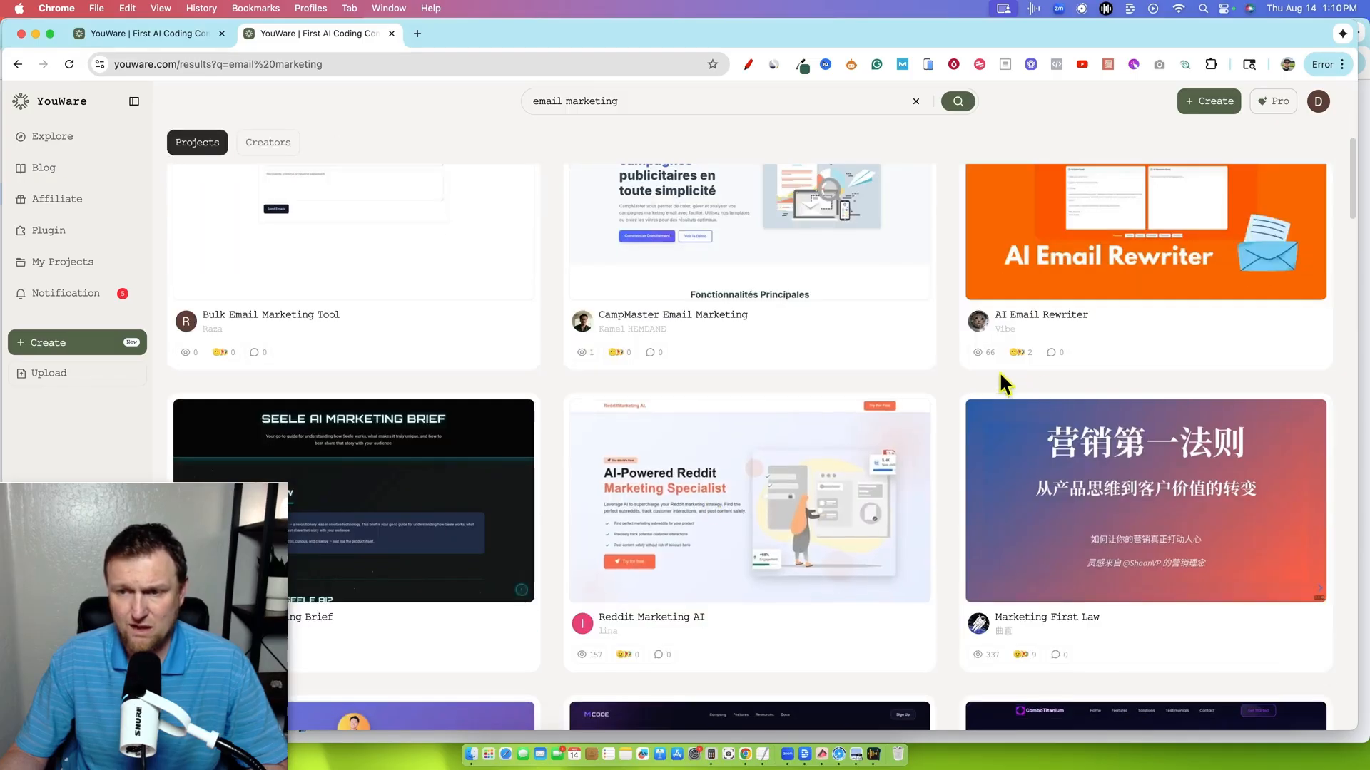
pyautogui.moveTo(740, 627)
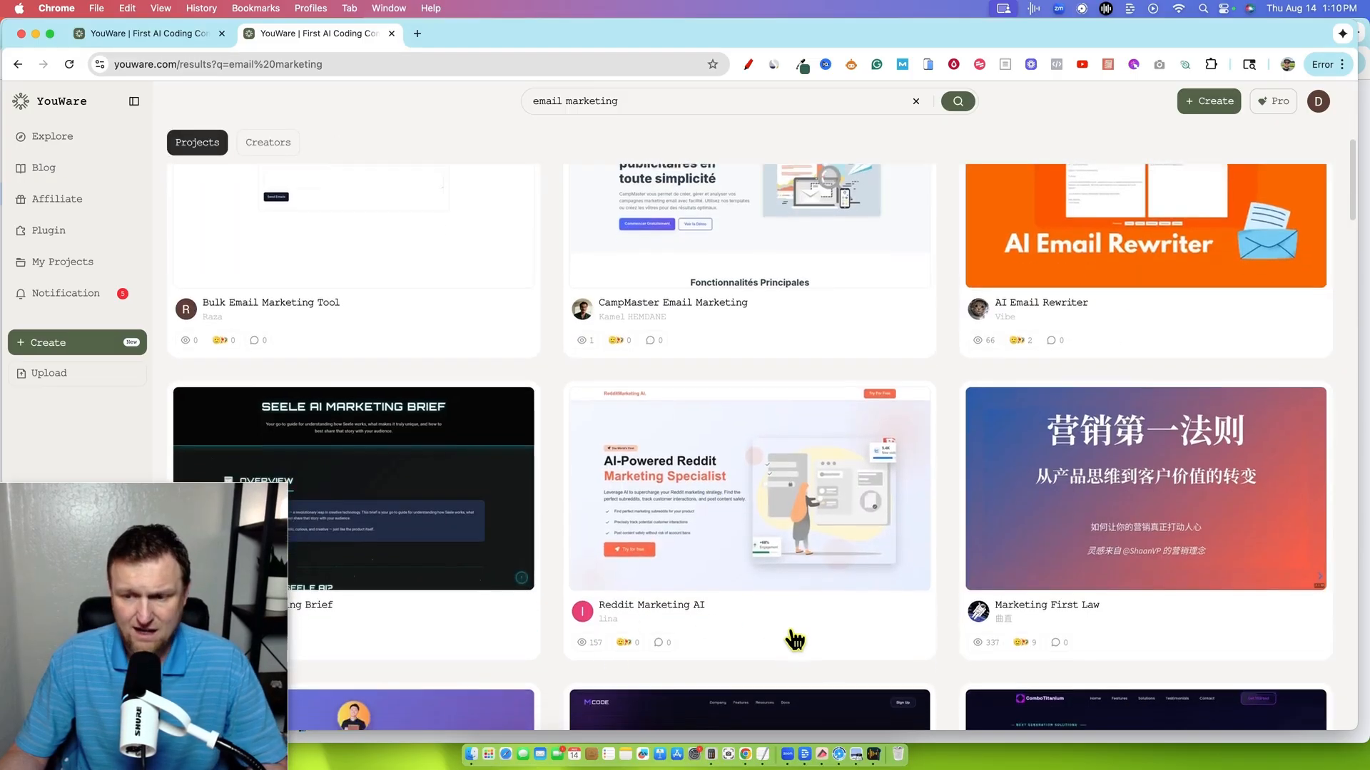
pyautogui.scroll(-3)
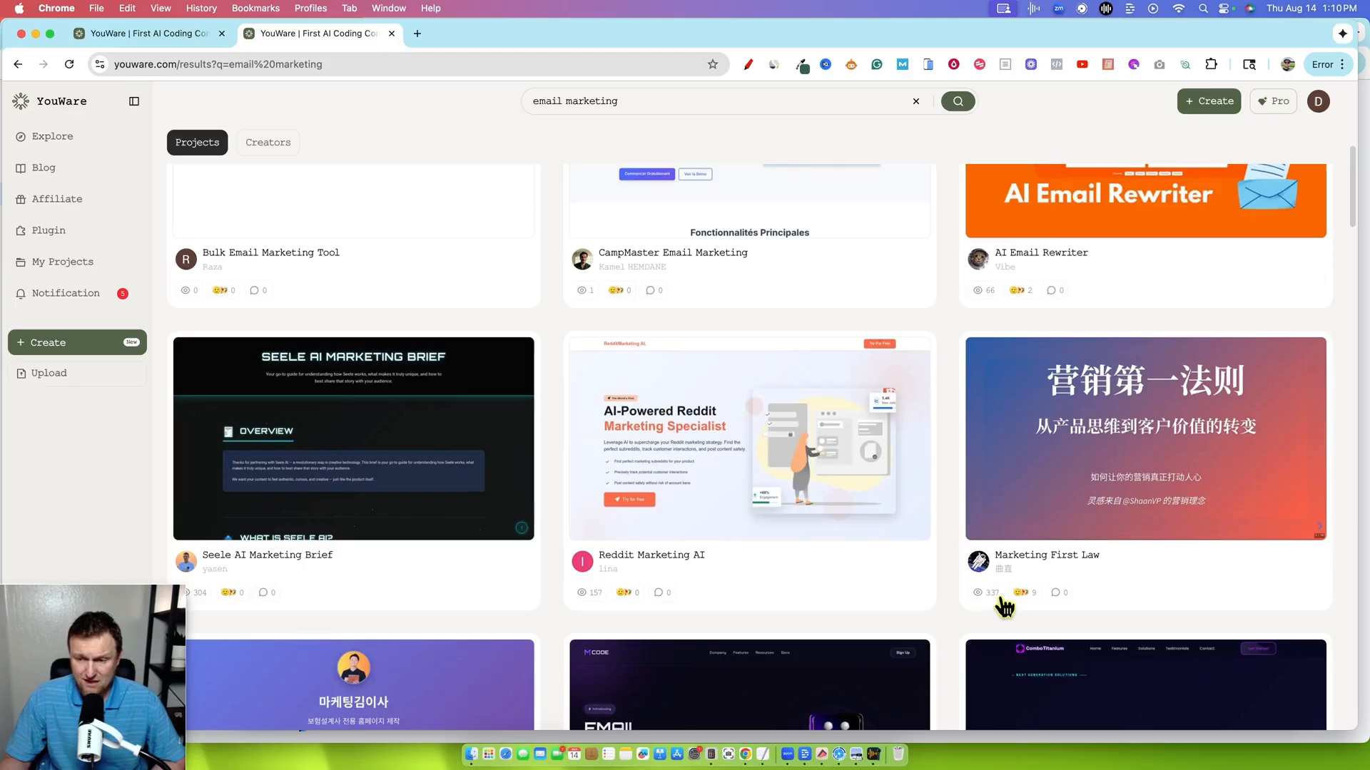
pyautogui.scroll(-3)
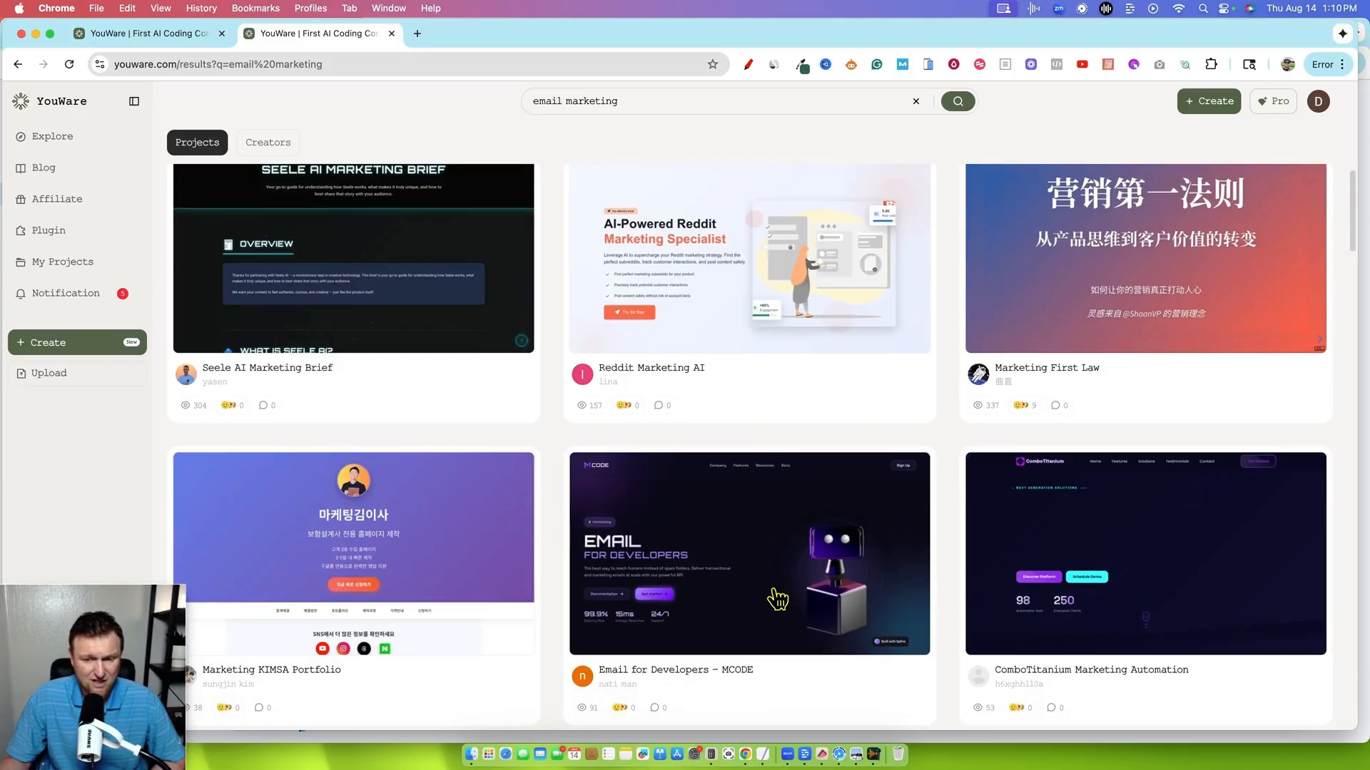
pyautogui.scroll(-3)
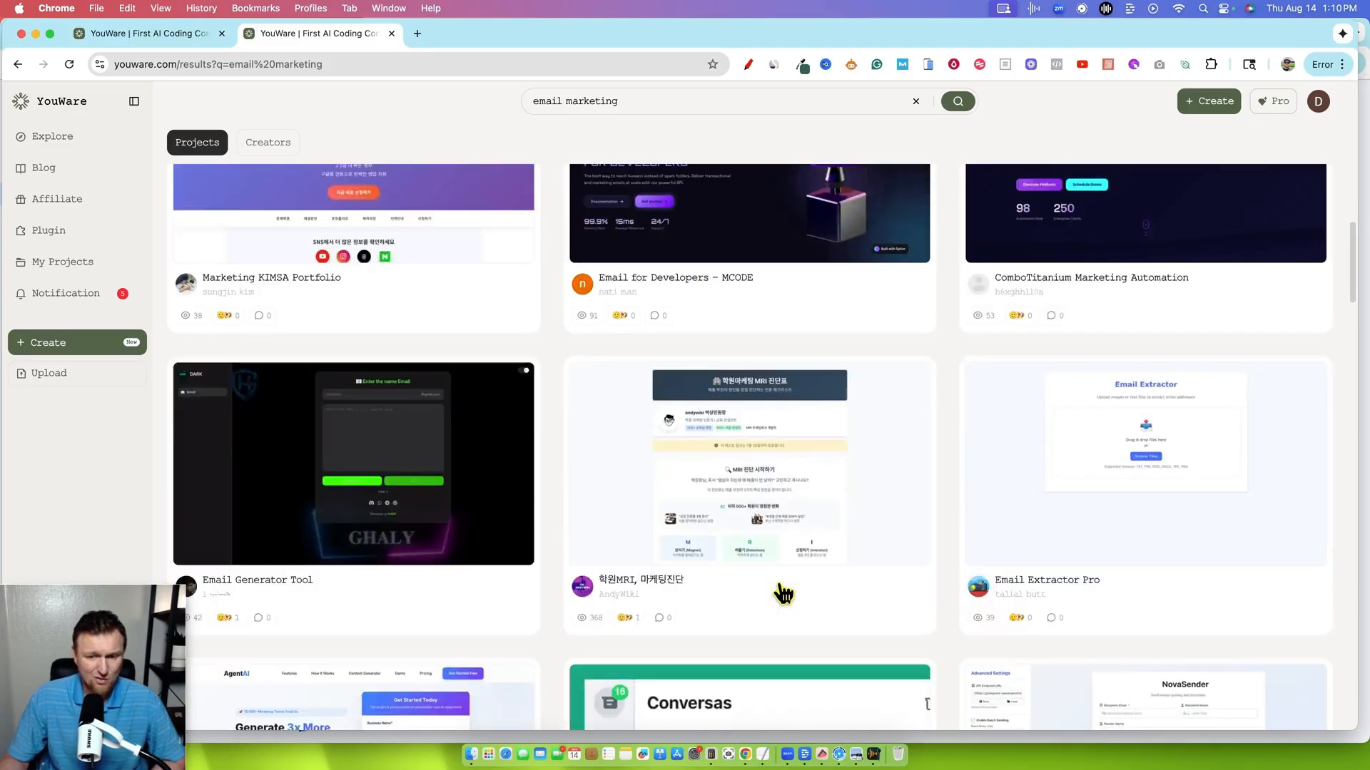
pyautogui.scroll(-3)
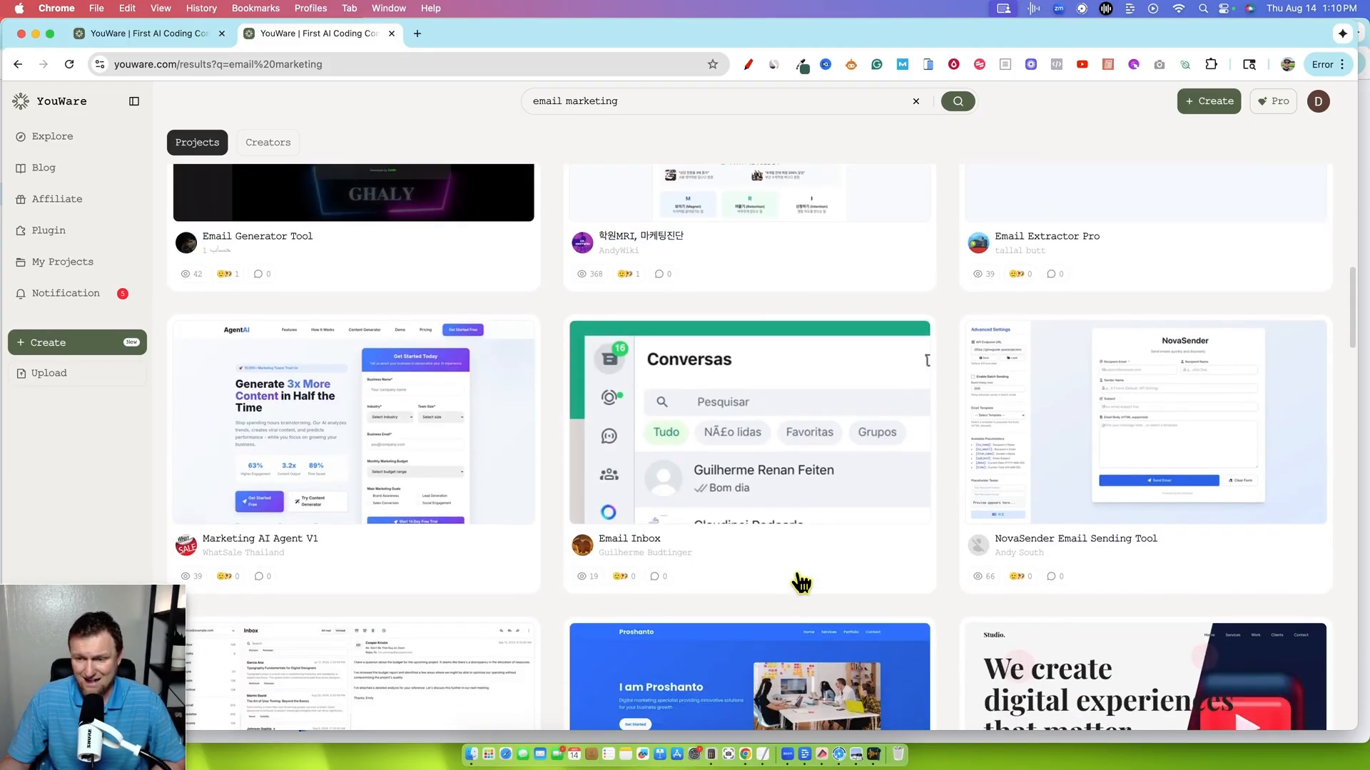
pyautogui.scroll(-3)
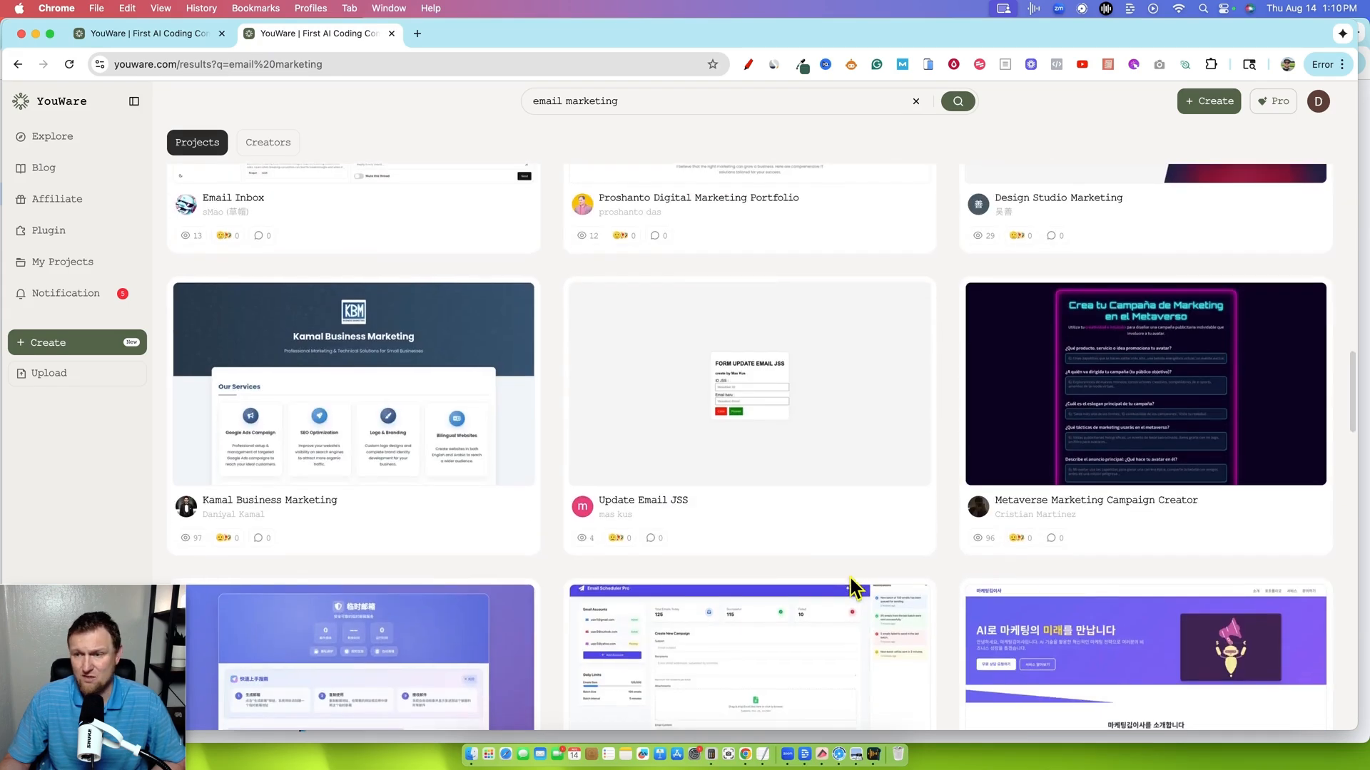
pyautogui.moveTo(1020, 561)
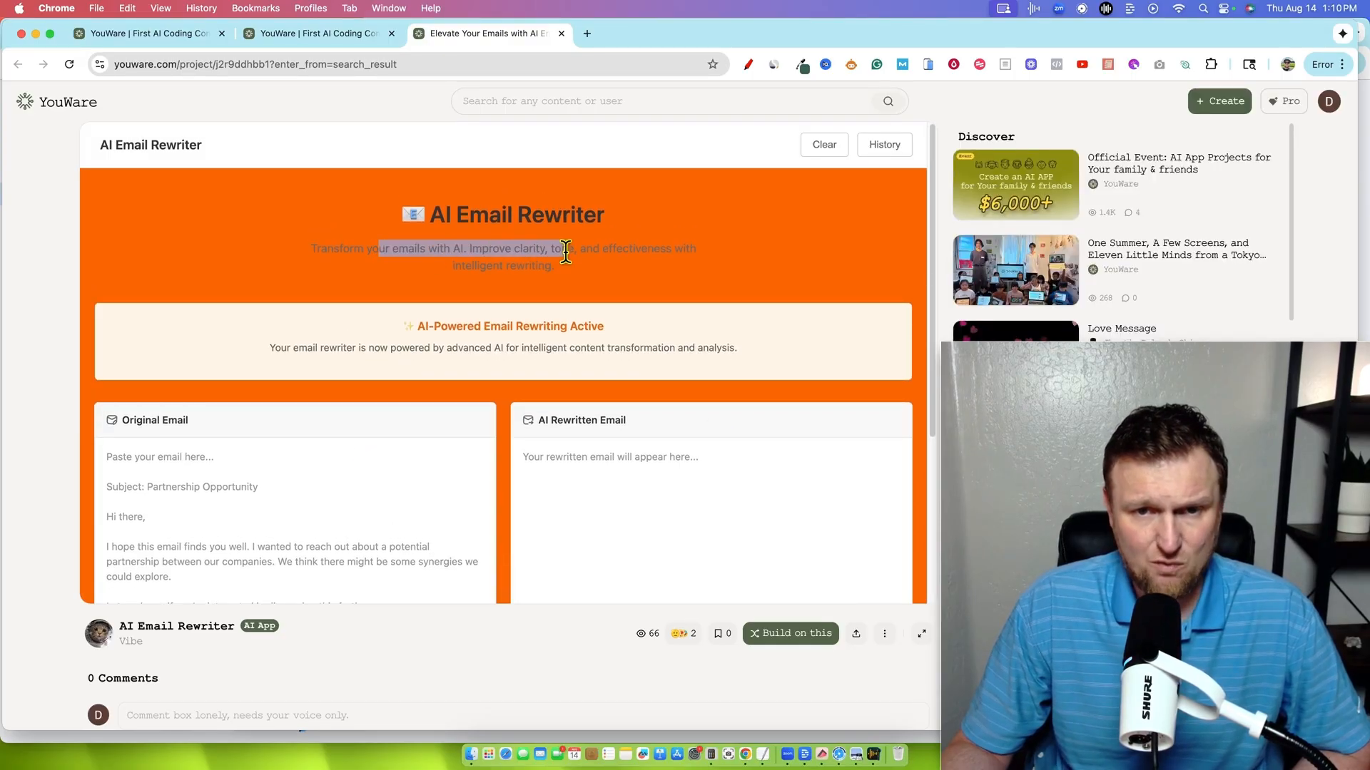
# Paste the rough meeting draft into the AI Email Rewriter's Original Email box and dismiss Grammarly.
pyautogui.moveTo(565, 253); pyautogui.dragTo(708, 271)
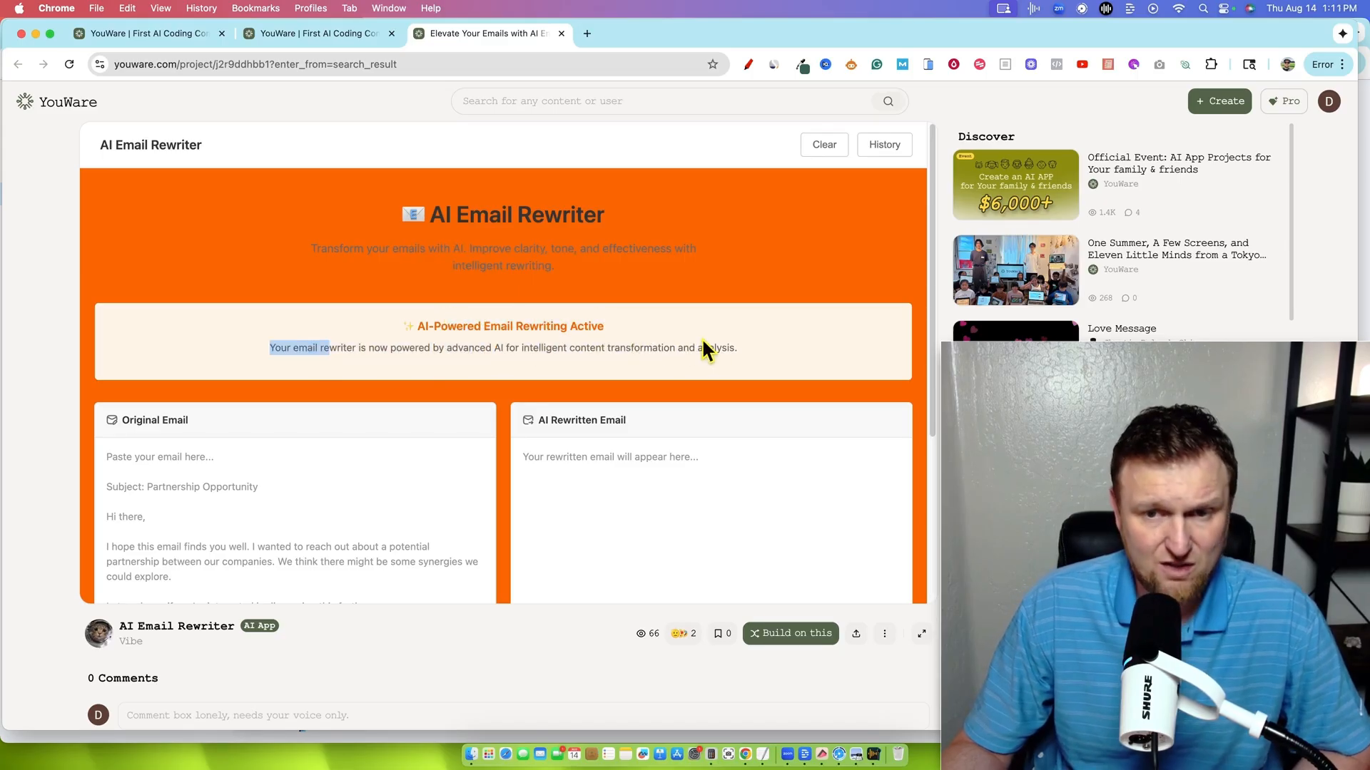
pyautogui.scroll(-3)
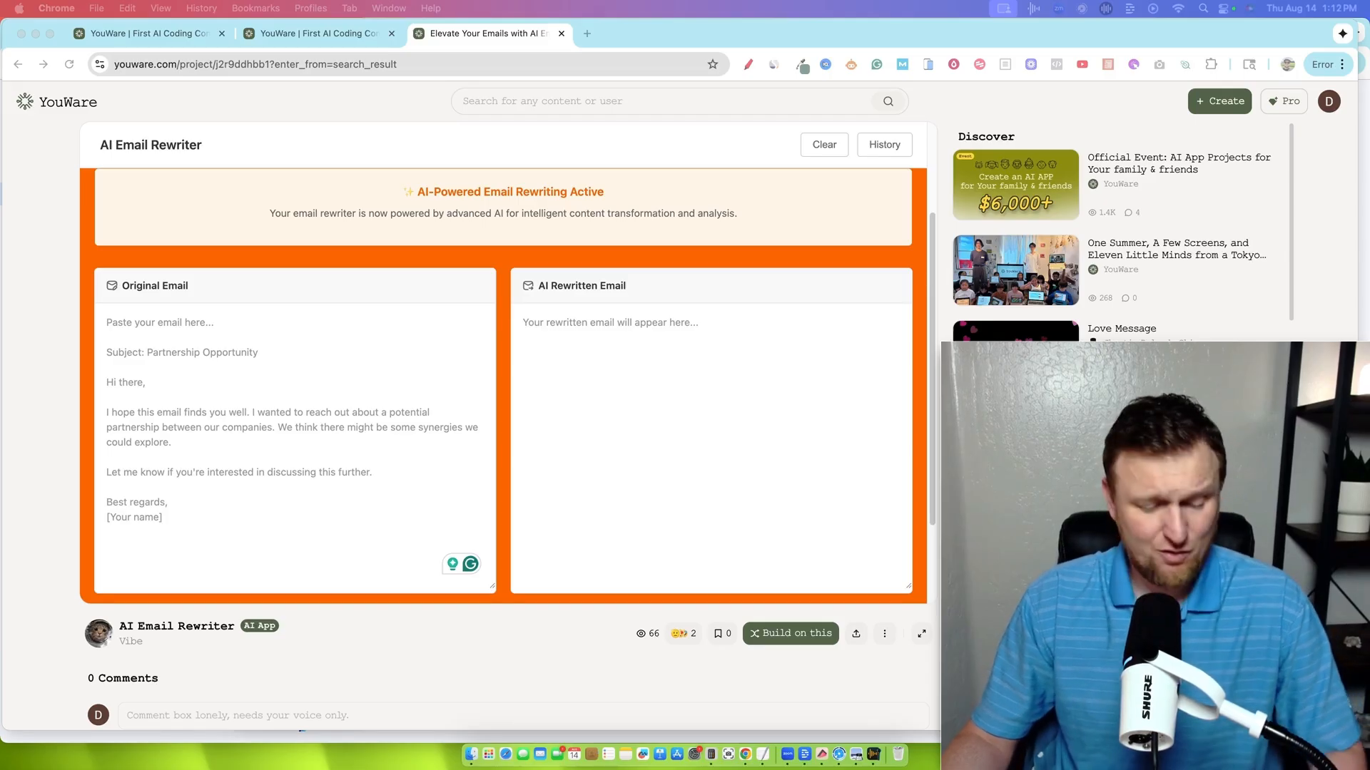
pyautogui.click(214, 371)
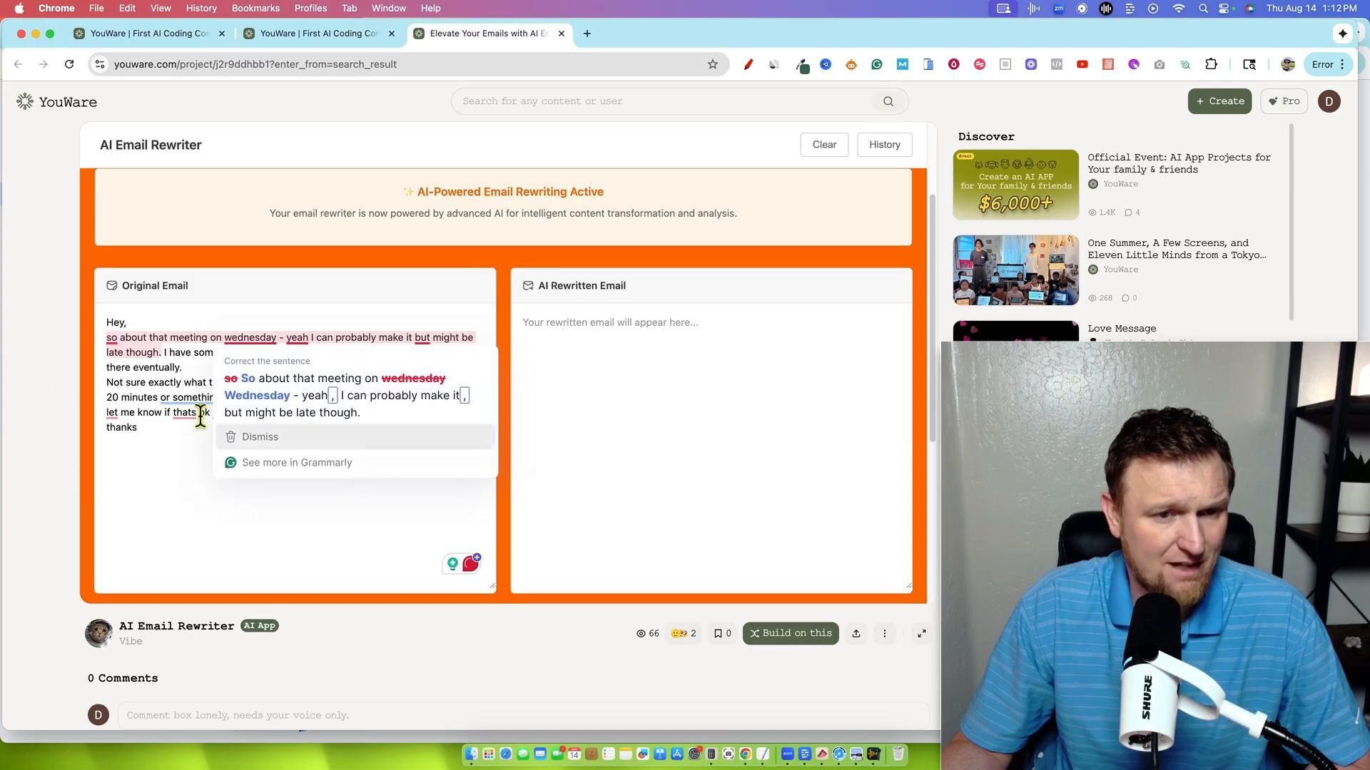
pyautogui.click(259, 437)
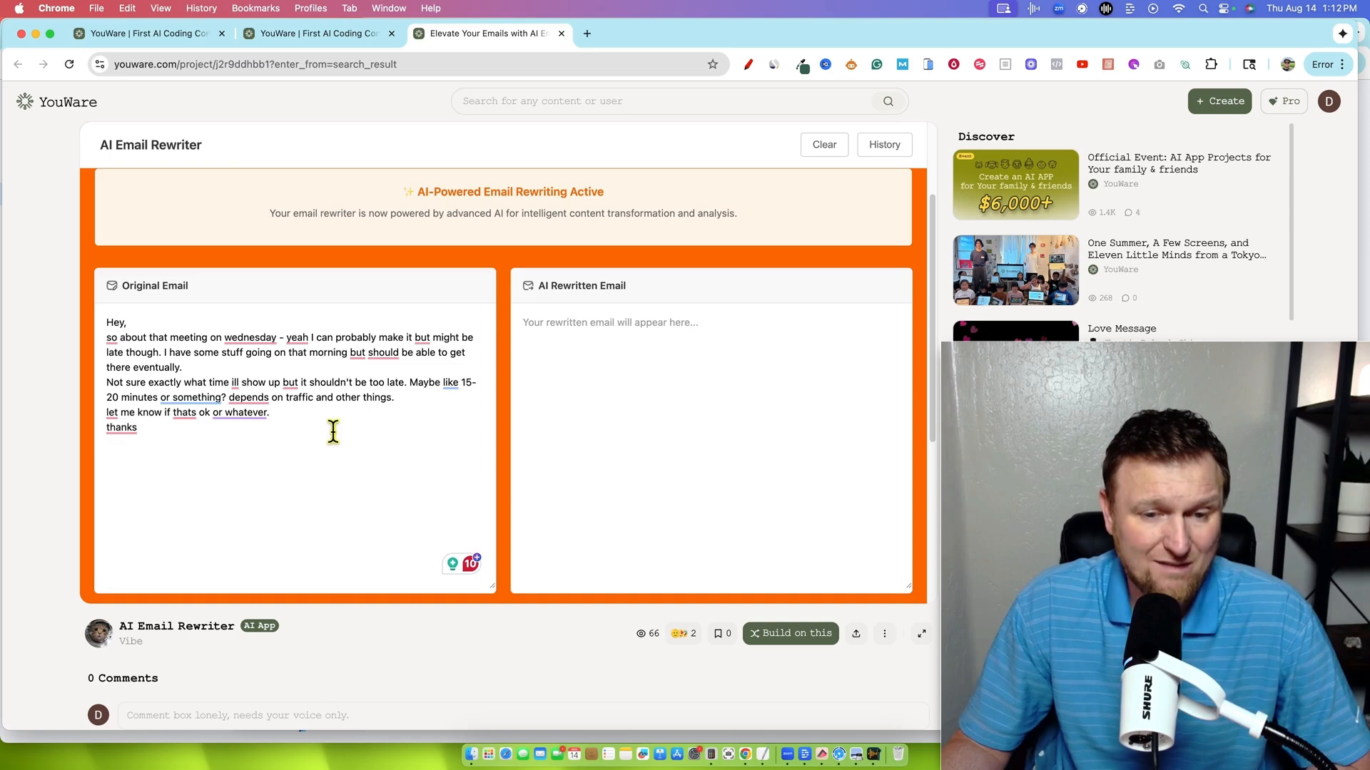
pyautogui.moveTo(745, 528)
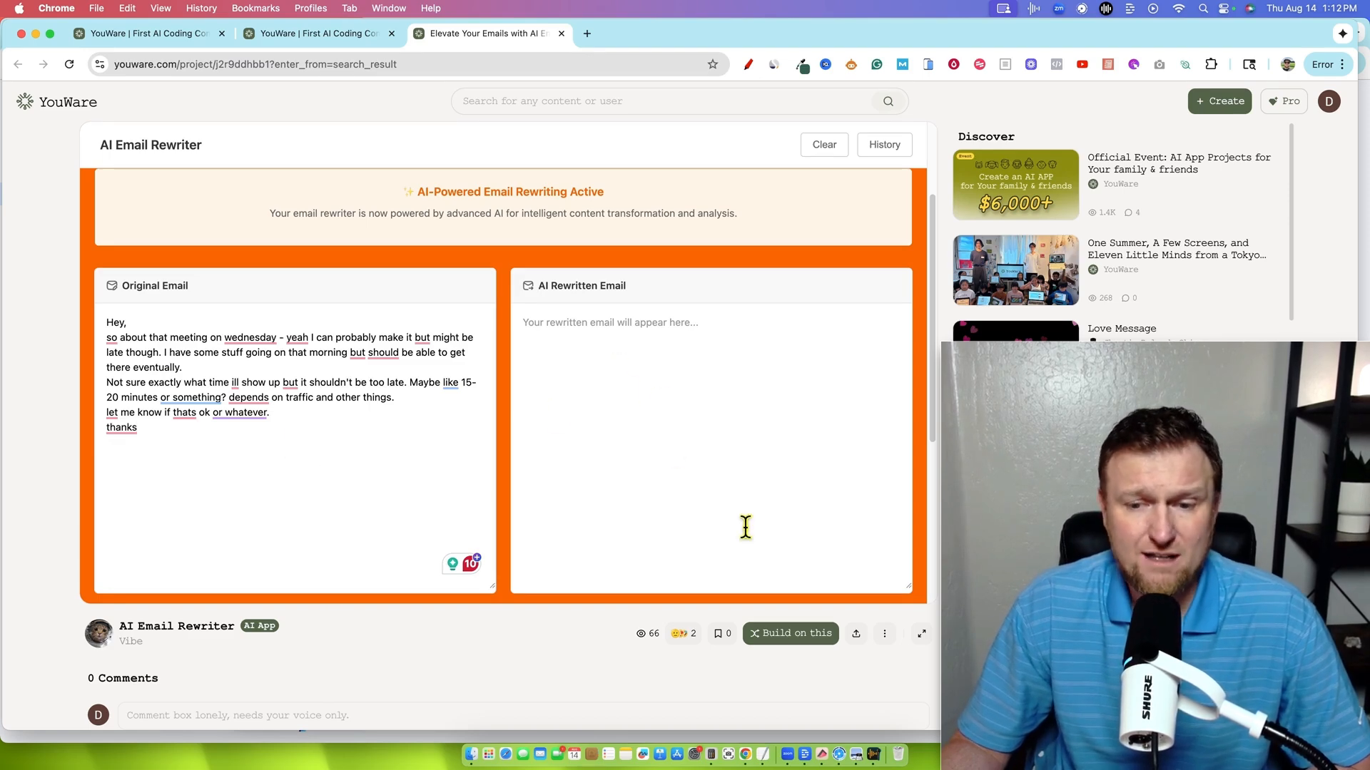
pyautogui.scroll(-3)
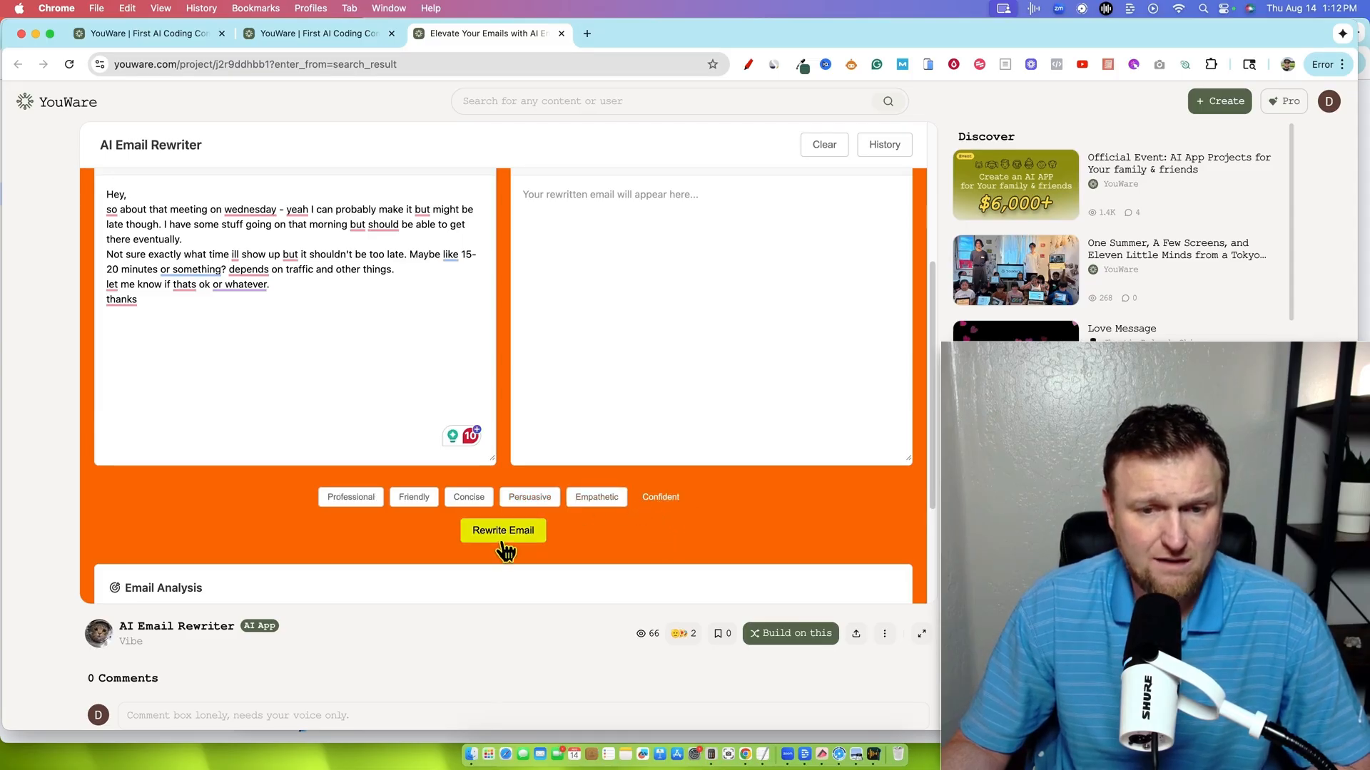
# Rewrite the draft email, then review the Email Analysis scores and AI Suggestions.
pyautogui.click(502, 530)
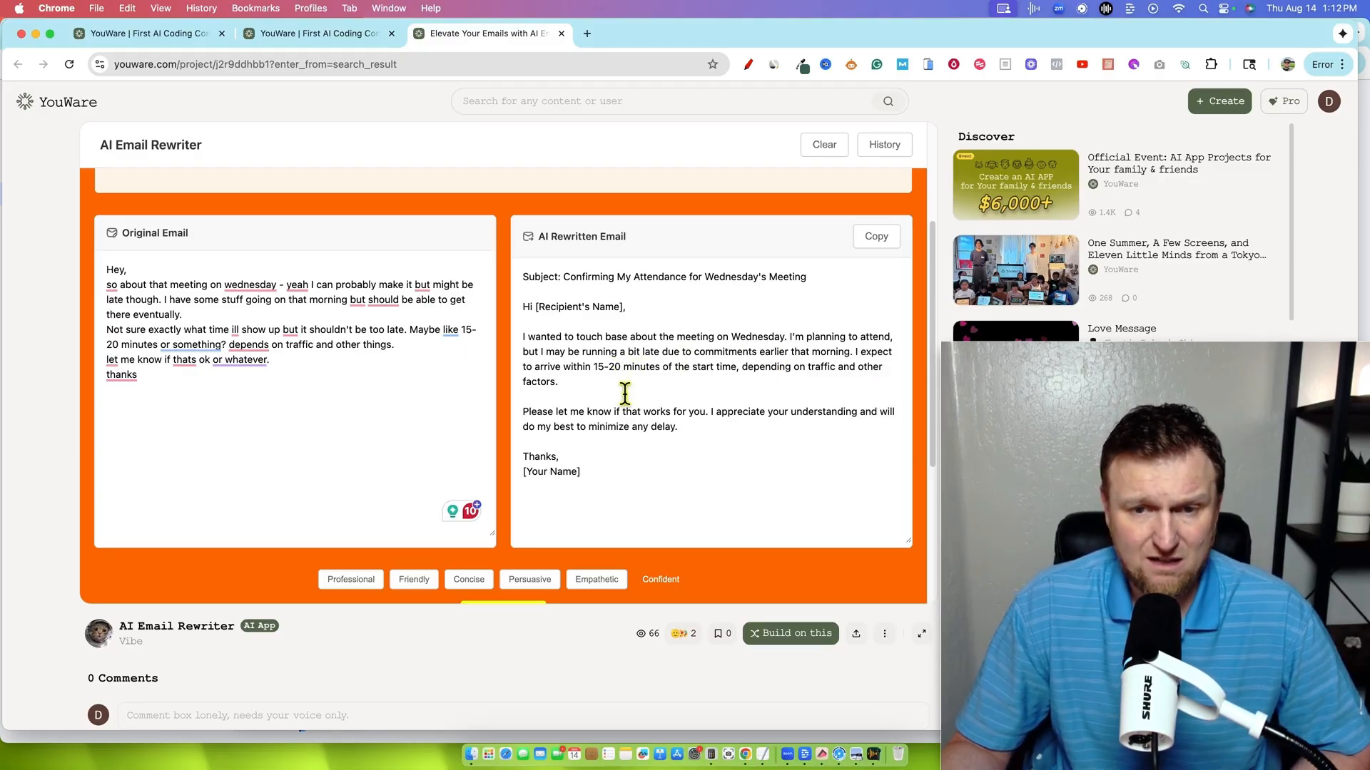
pyautogui.moveTo(689, 385)
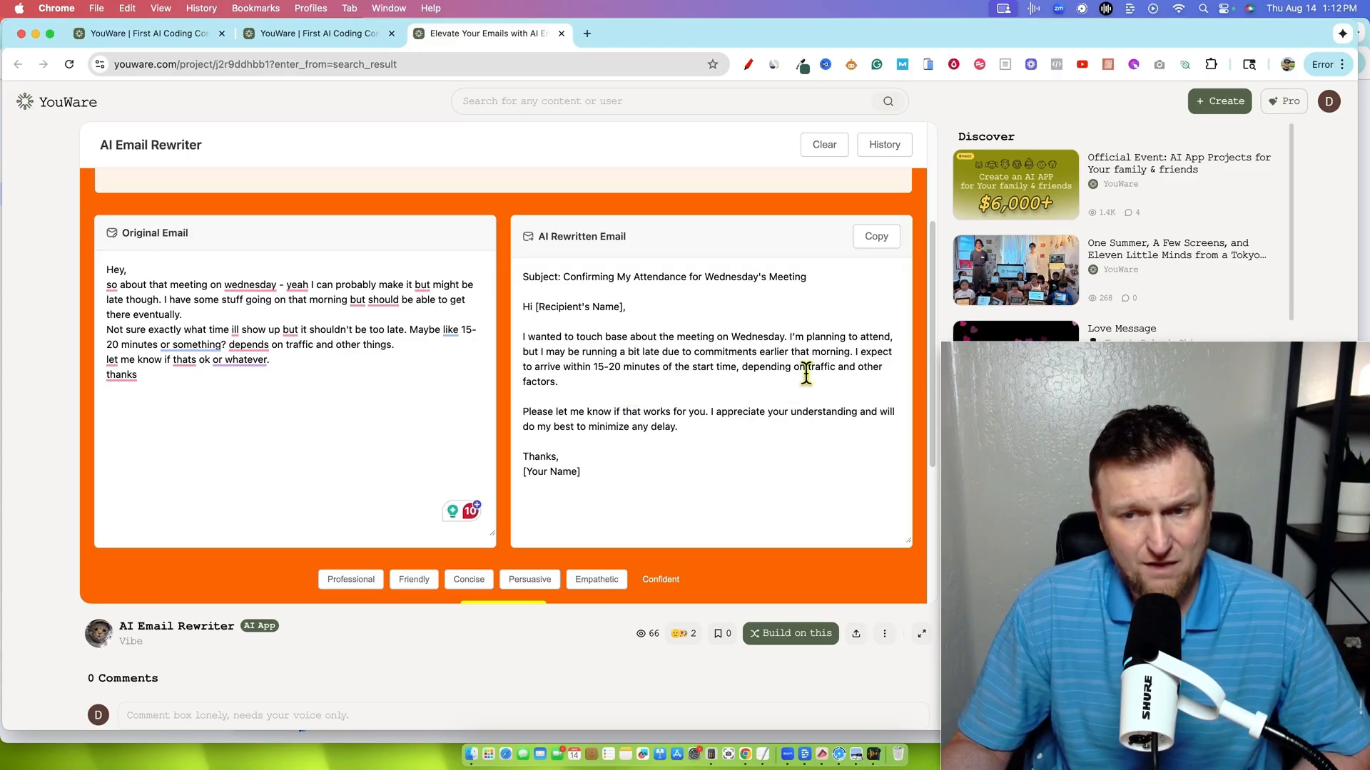
pyautogui.doubleClick(541, 412)
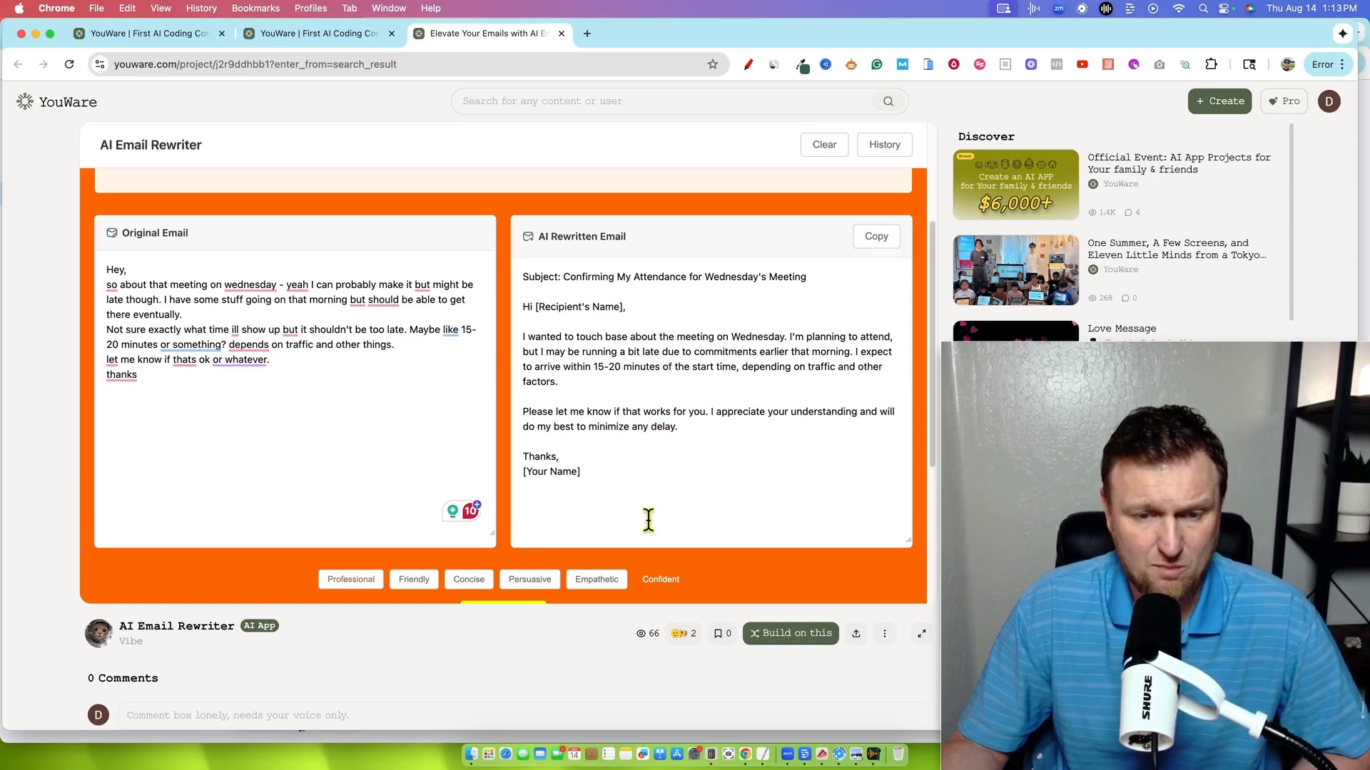
pyautogui.scroll(-3)
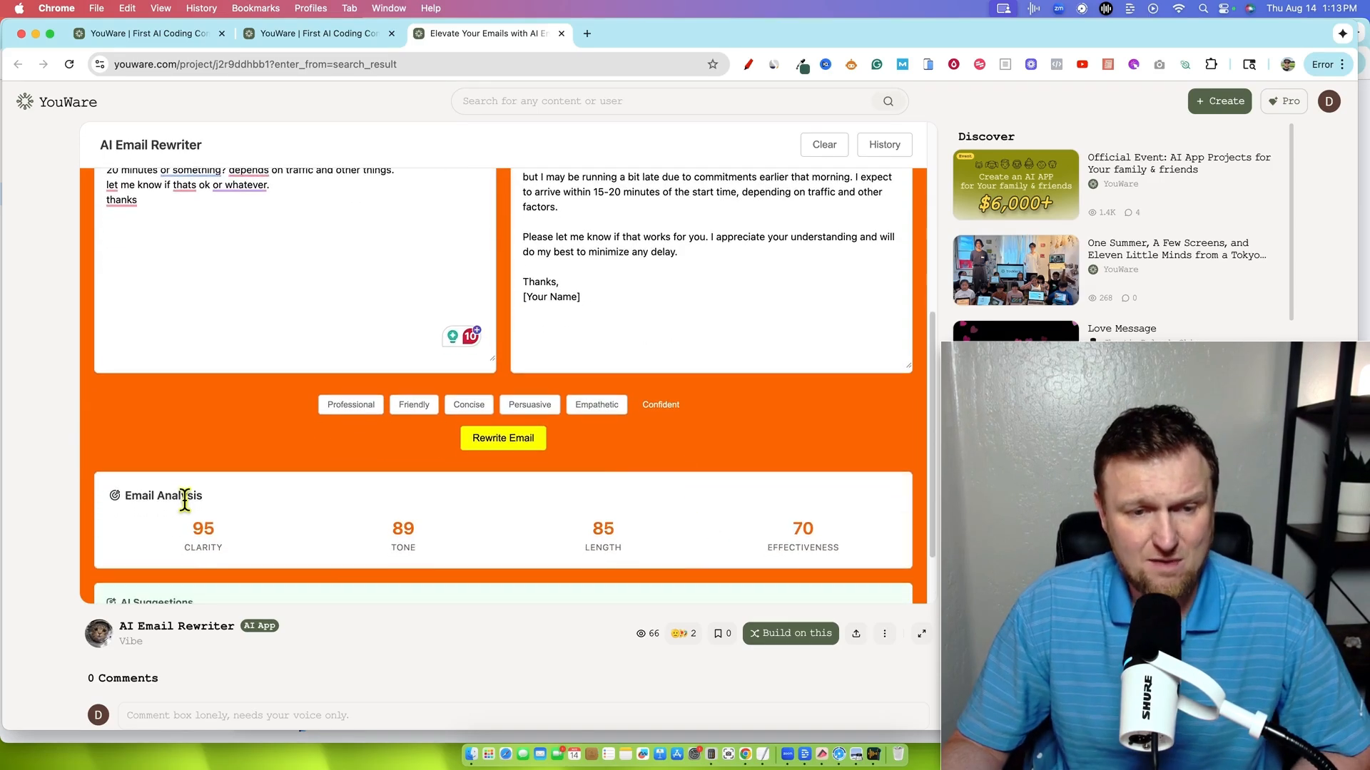
pyautogui.scroll(-3)
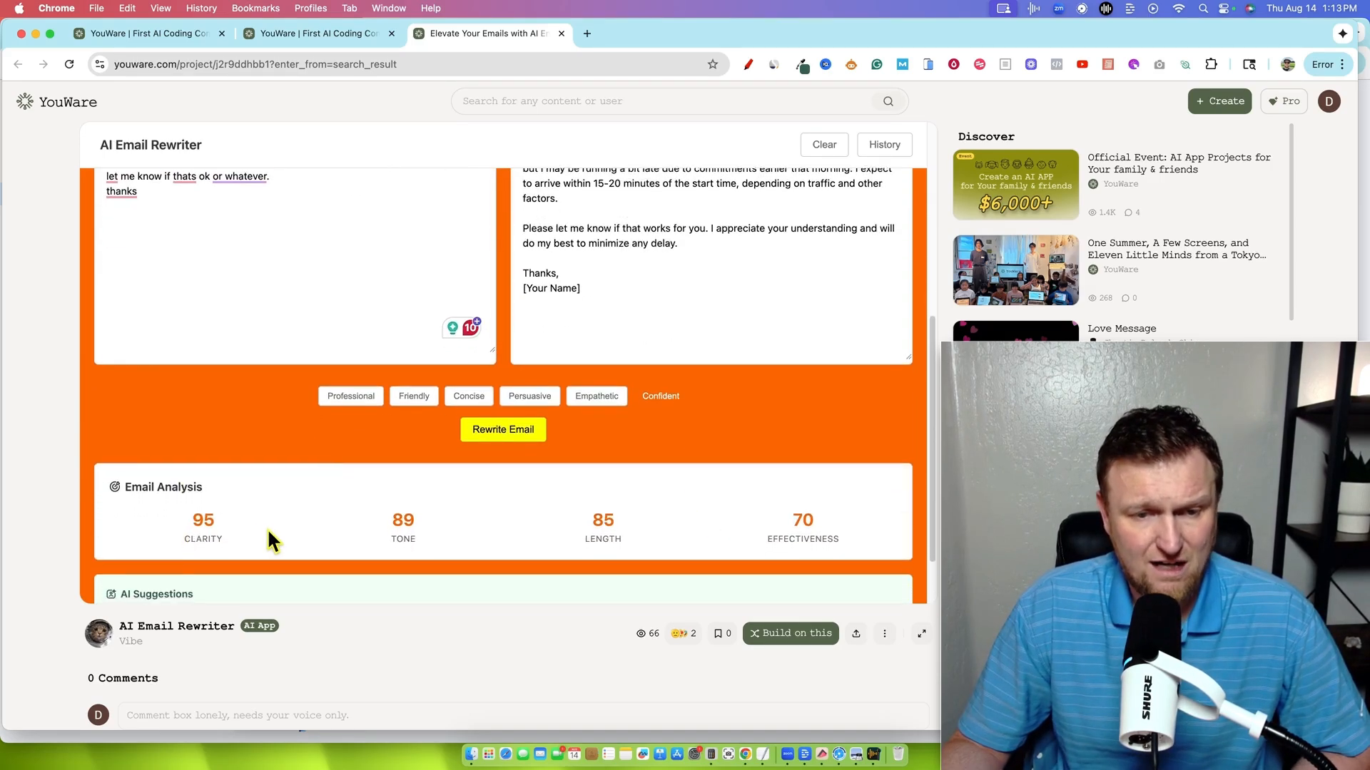
pyautogui.scroll(-3)
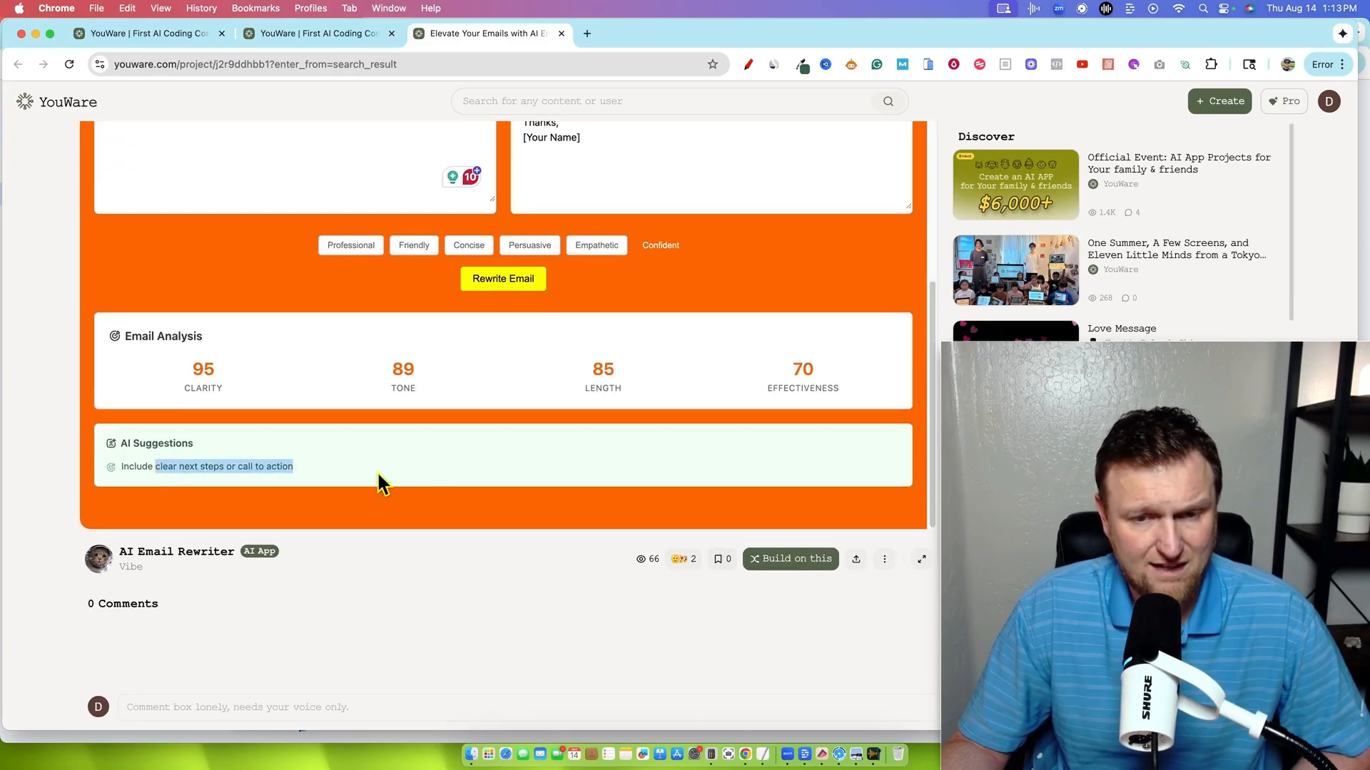
pyautogui.scroll(-3)
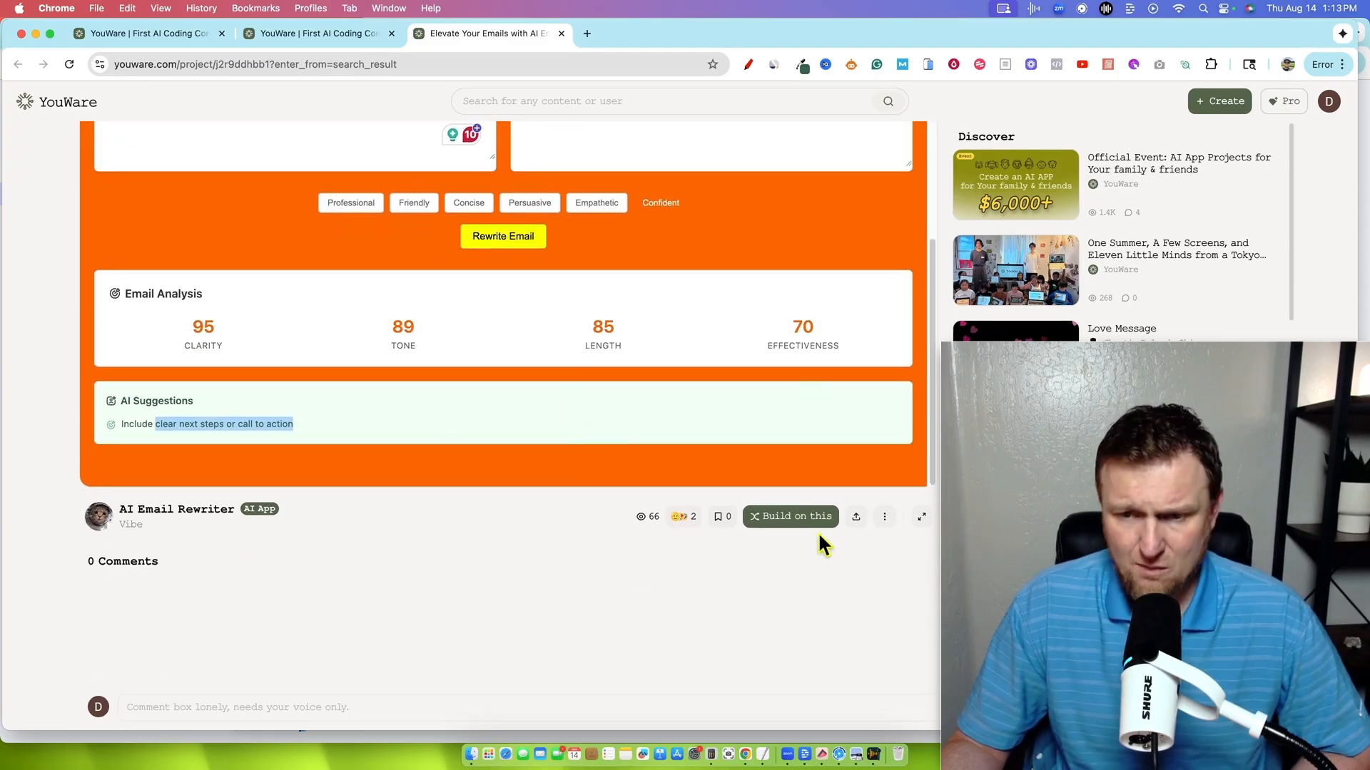
pyautogui.click(884, 517)
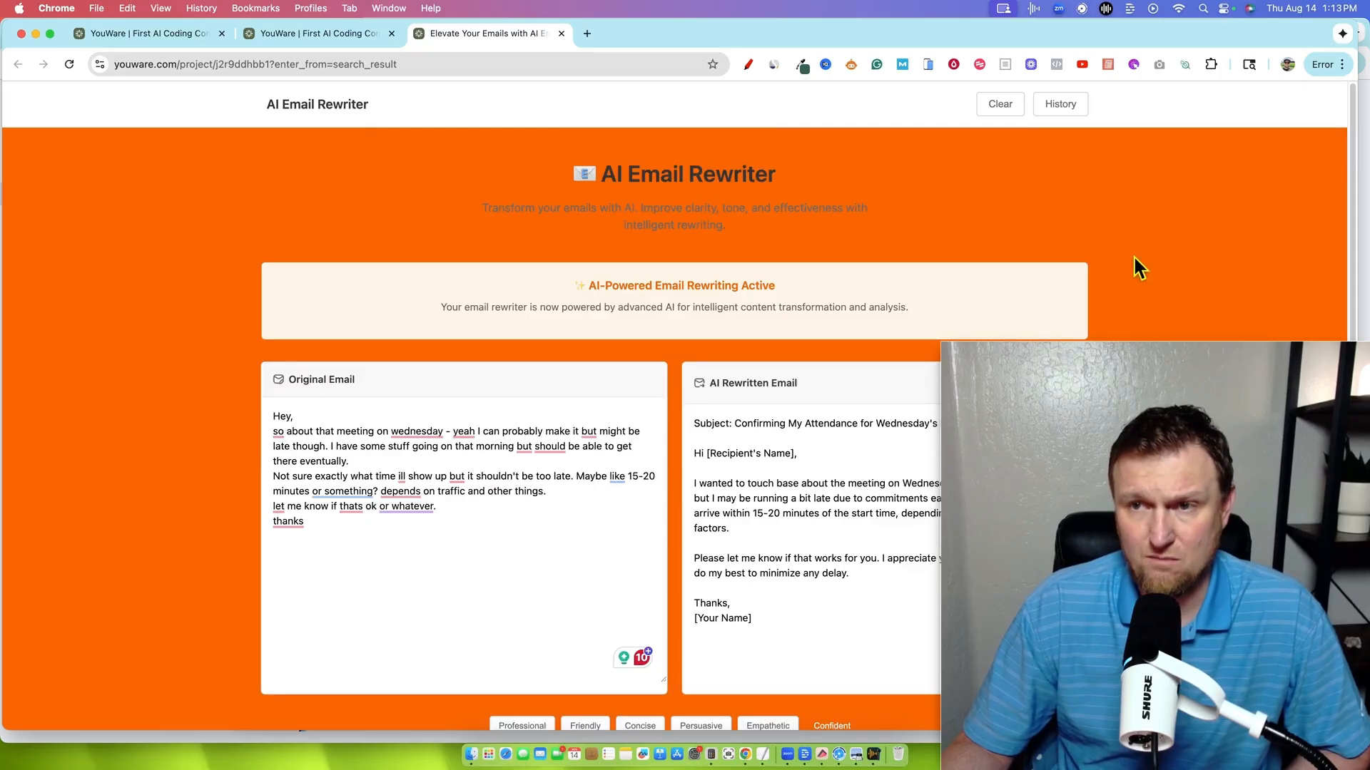
# Clear all of the expanded rewriter's content, confirming OK in the dialog.
pyautogui.click(1000, 104)
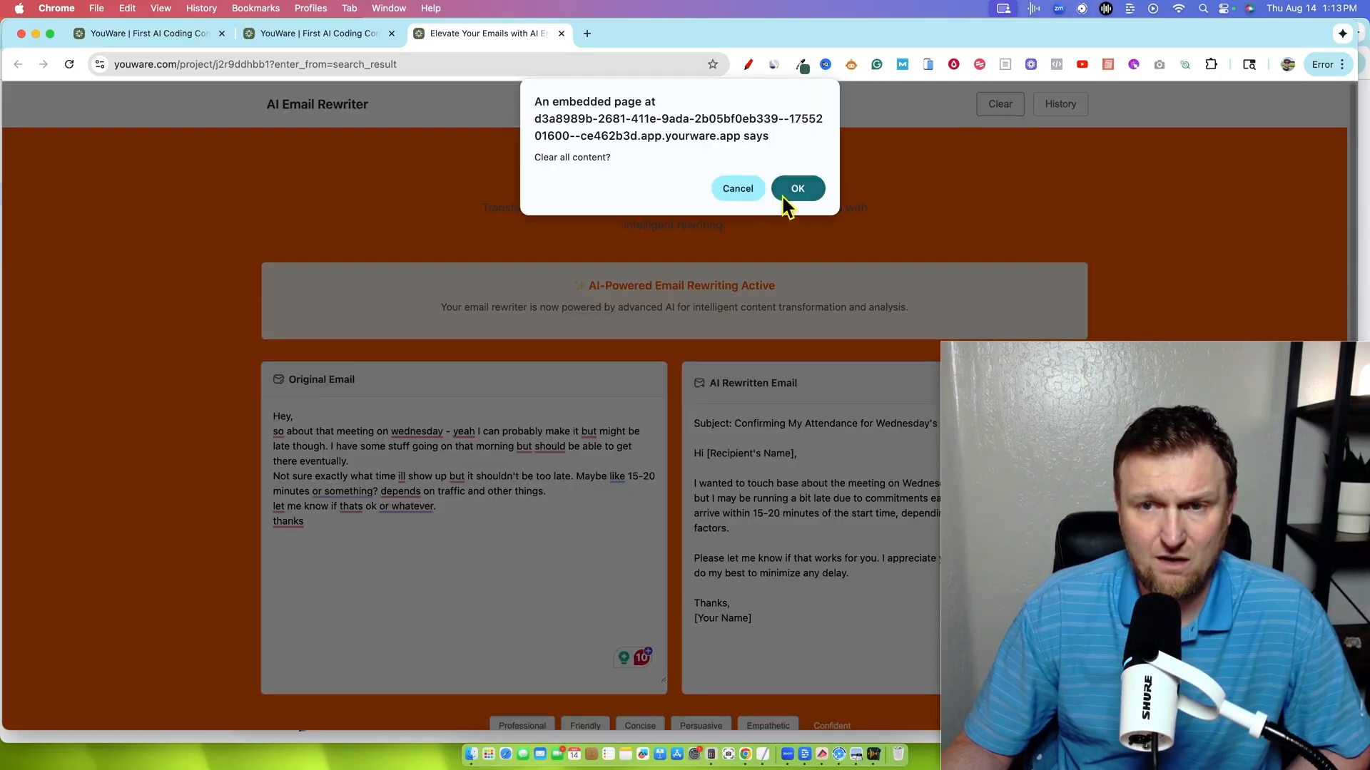
pyautogui.click(796, 187)
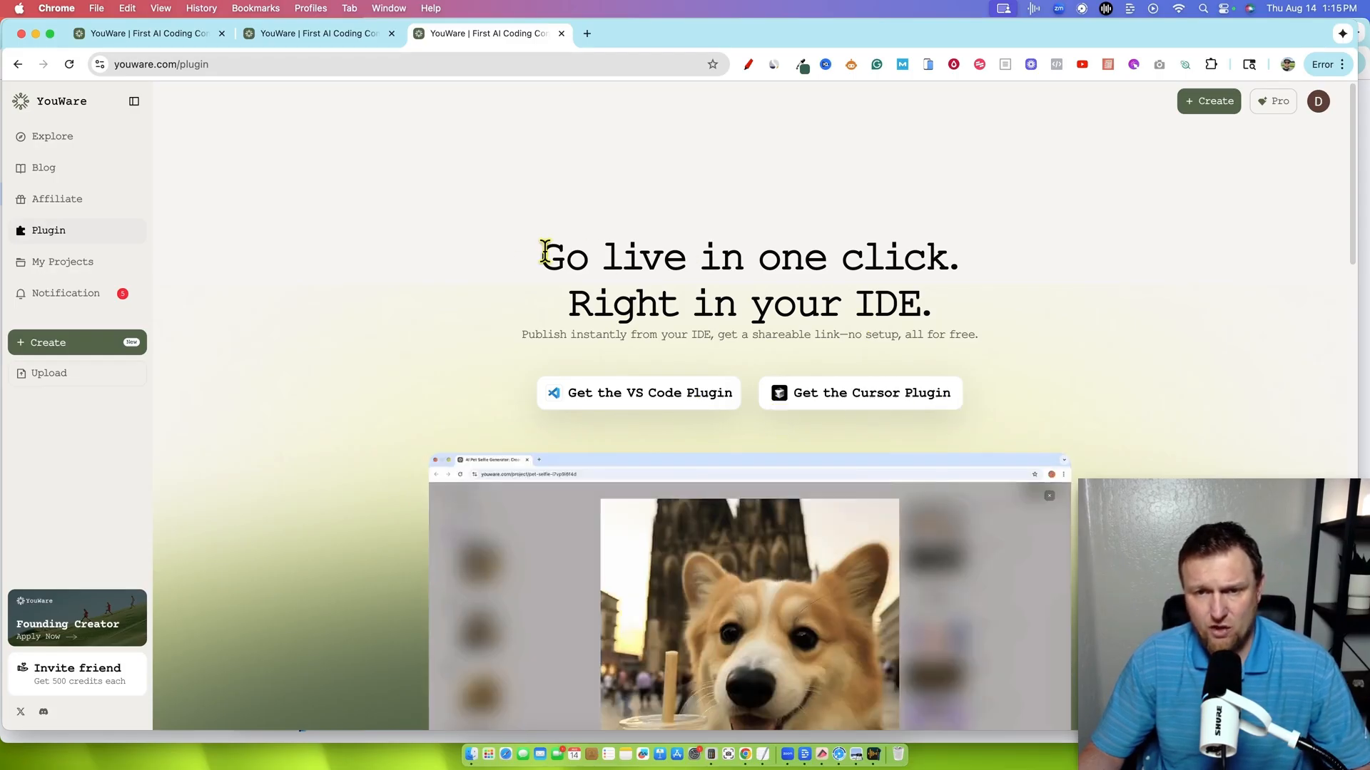
# Browse the Explore feed's featured spotlight and Trending Projects gallery.
pyautogui.moveTo(542, 256); pyautogui.dragTo(933, 306)
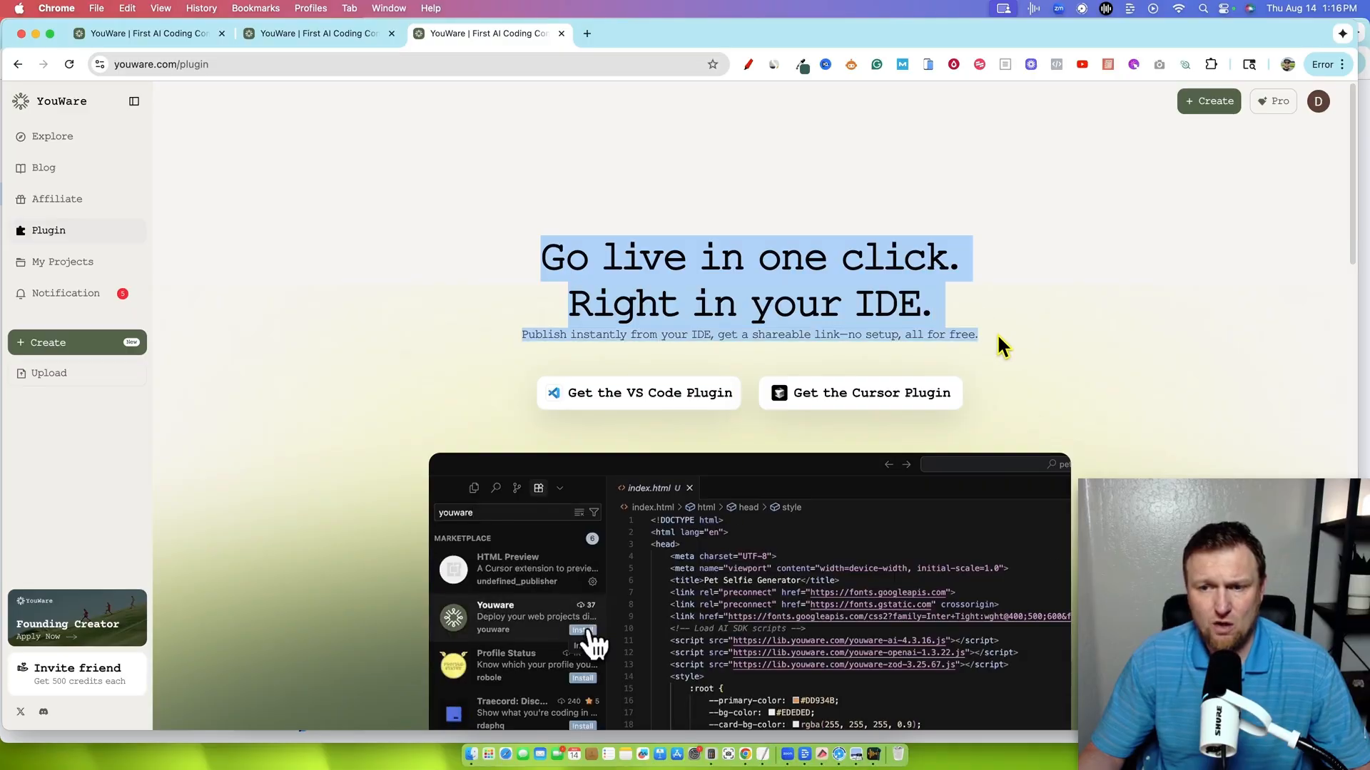
pyautogui.scroll(-3)
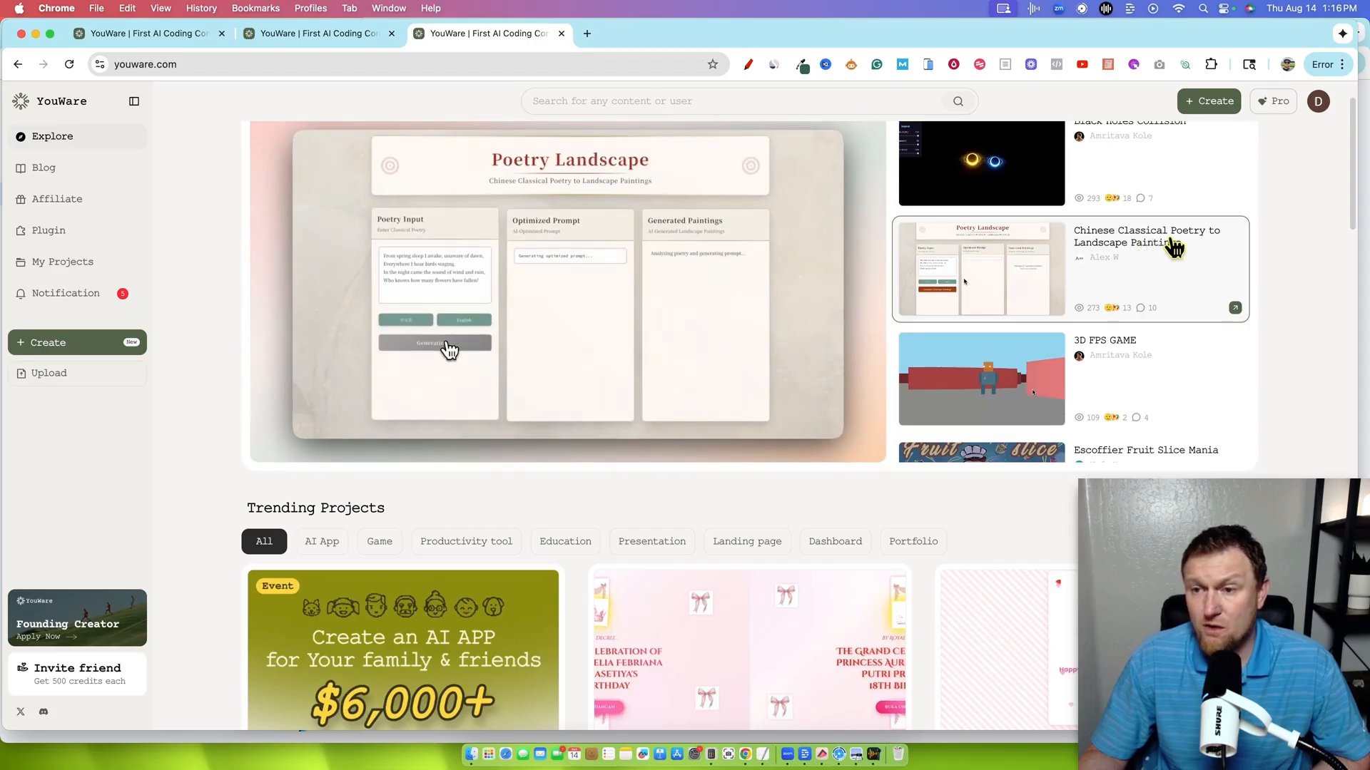
# Open the Chinese Classical Poetry to Landscape Paintings project and scroll through its comments.
pyautogui.click(981, 269)
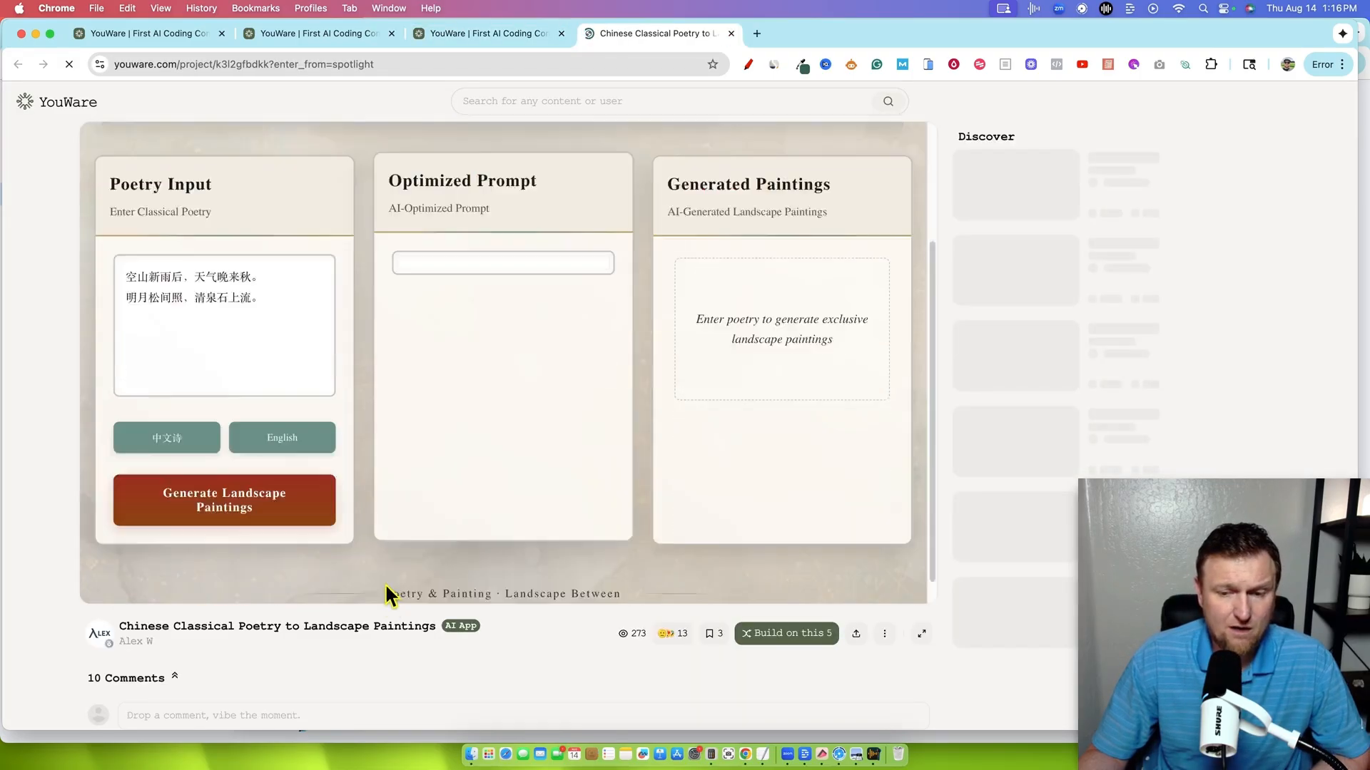
pyautogui.scroll(-3)
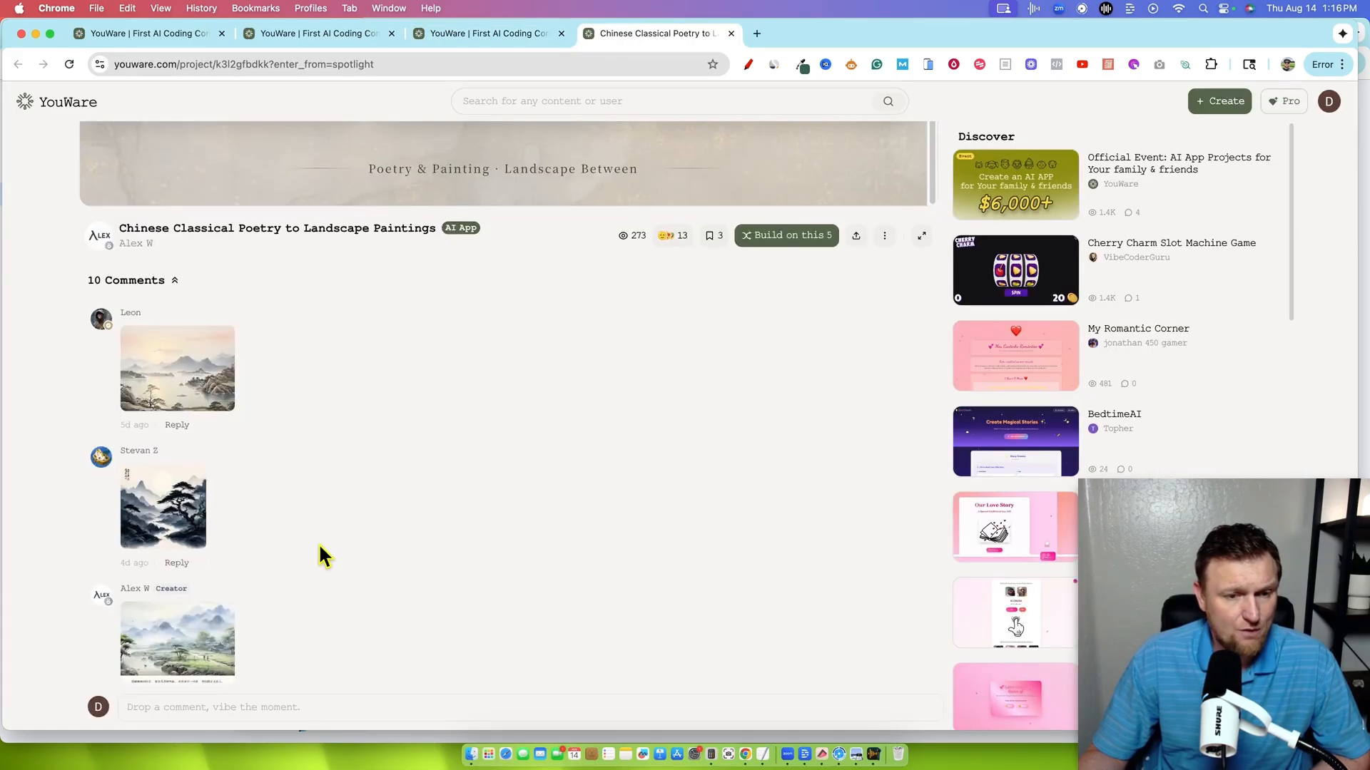
pyautogui.scroll(3)
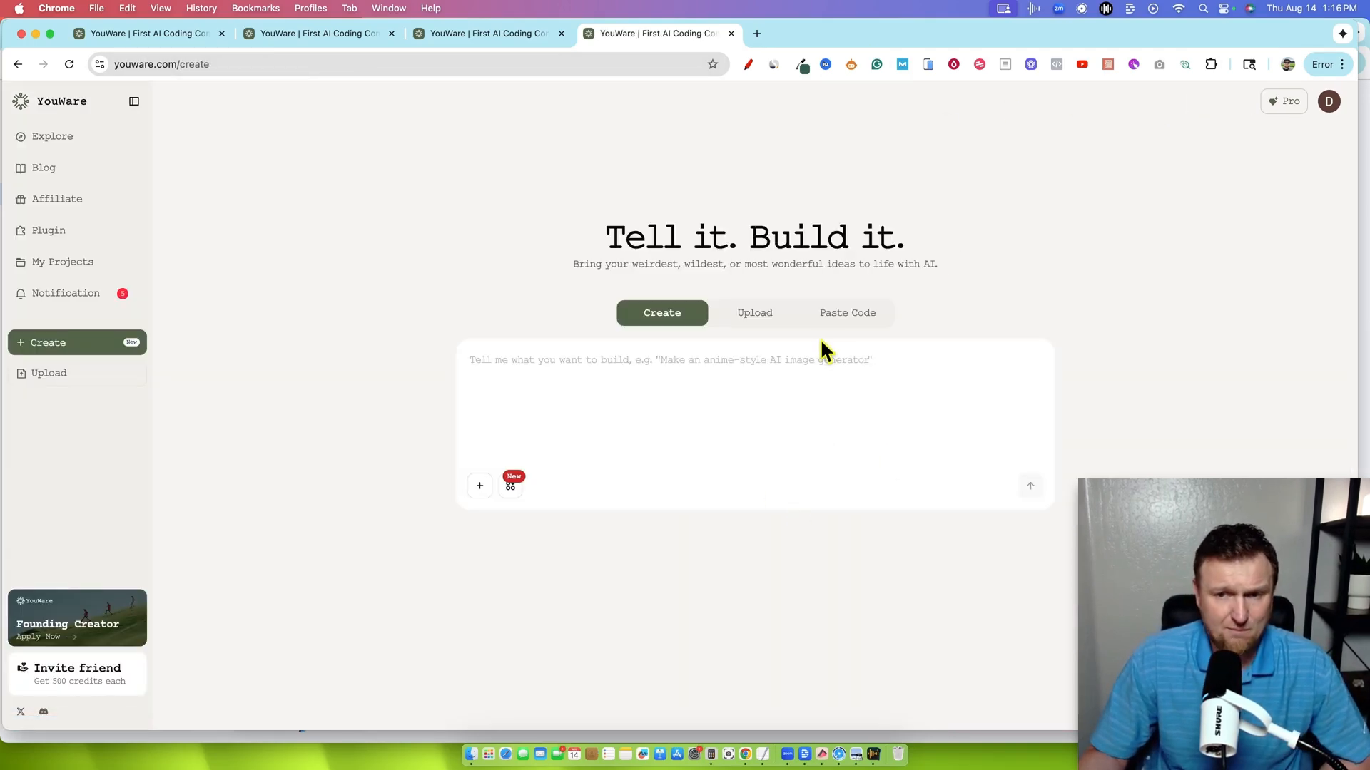
# Preview the Upload and Paste Code create options, then bring up Dribbble's web app designs.
pyautogui.click(754, 313)
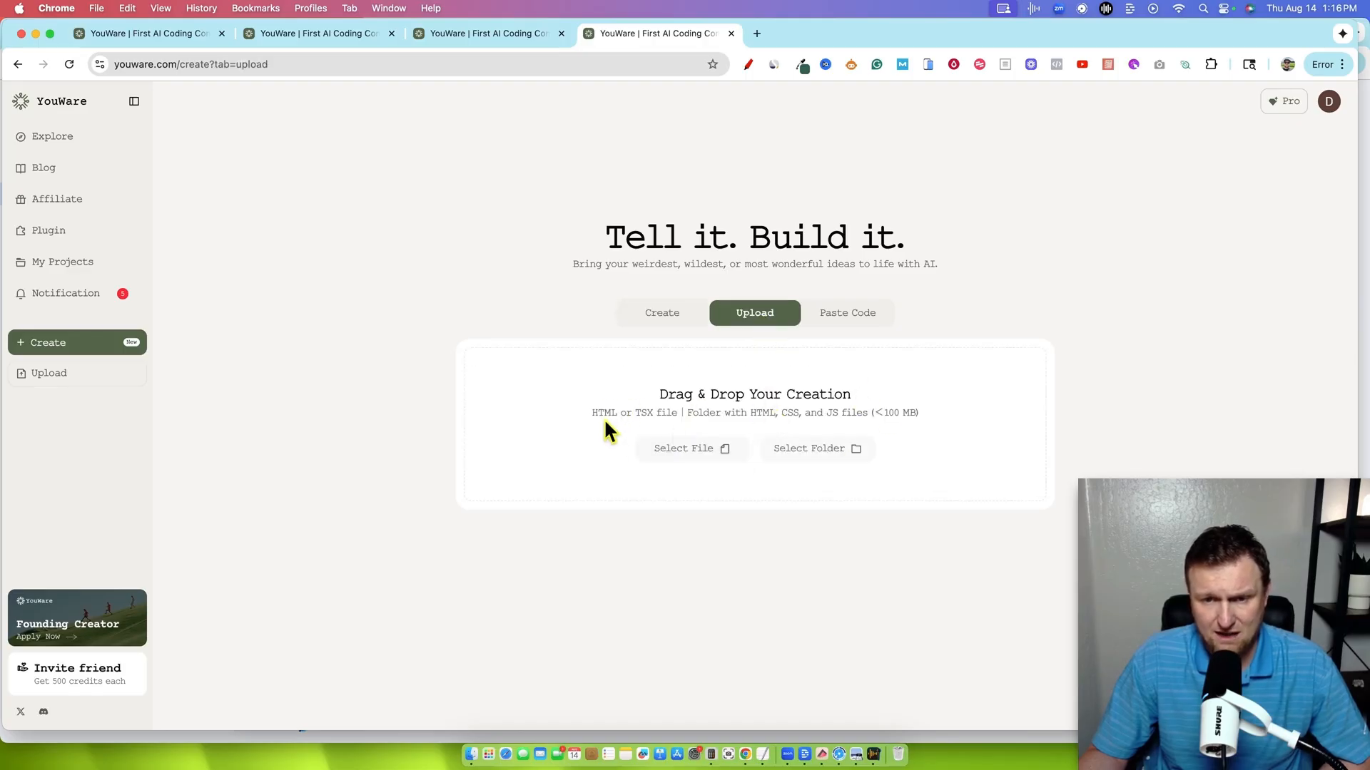
pyautogui.click(845, 312)
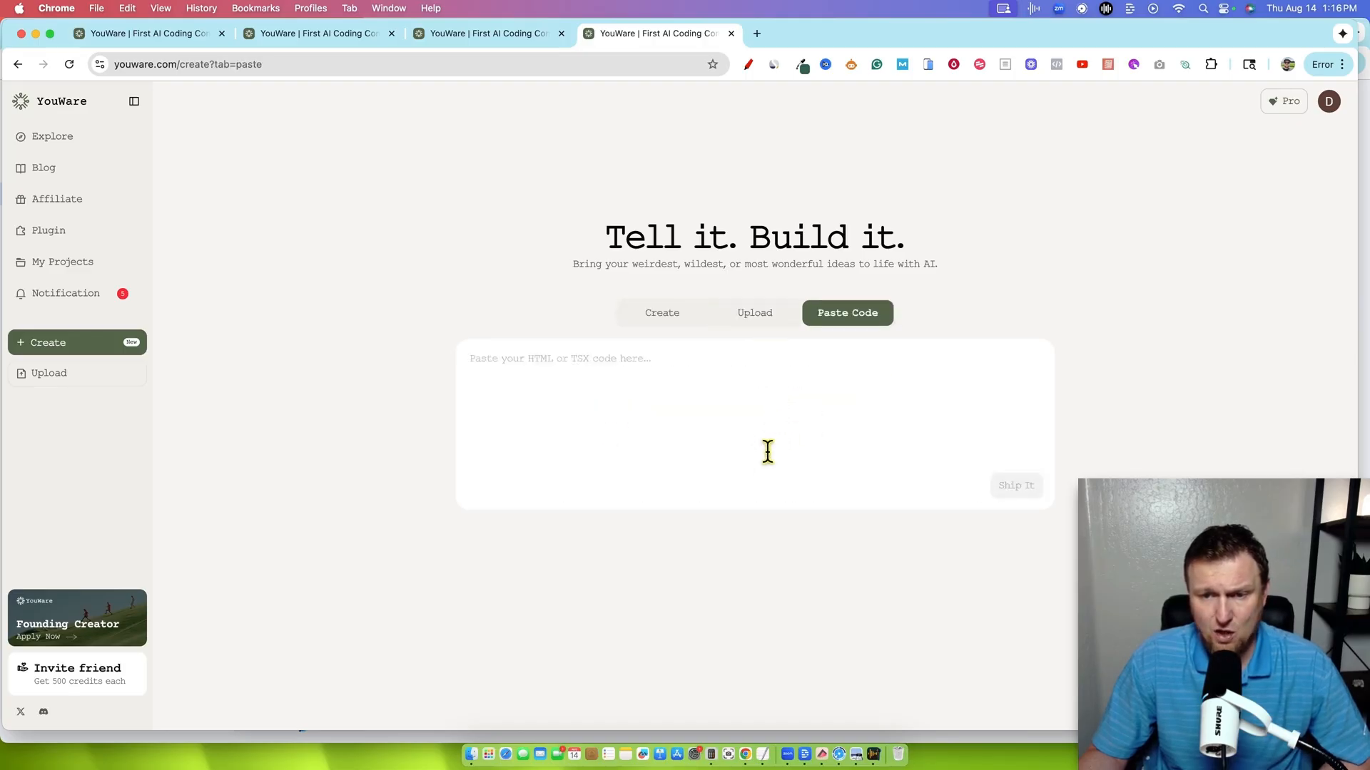
pyautogui.click(661, 313)
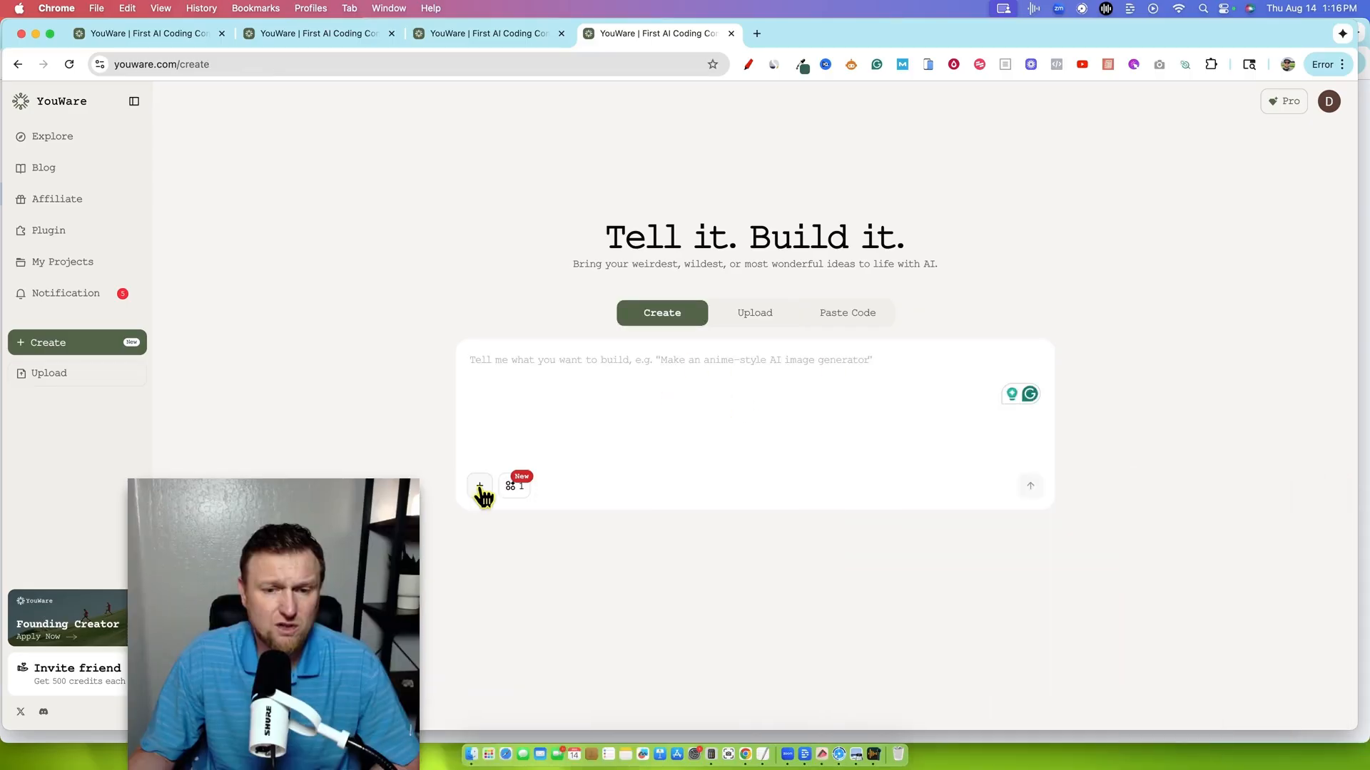
pyautogui.click(479, 487)
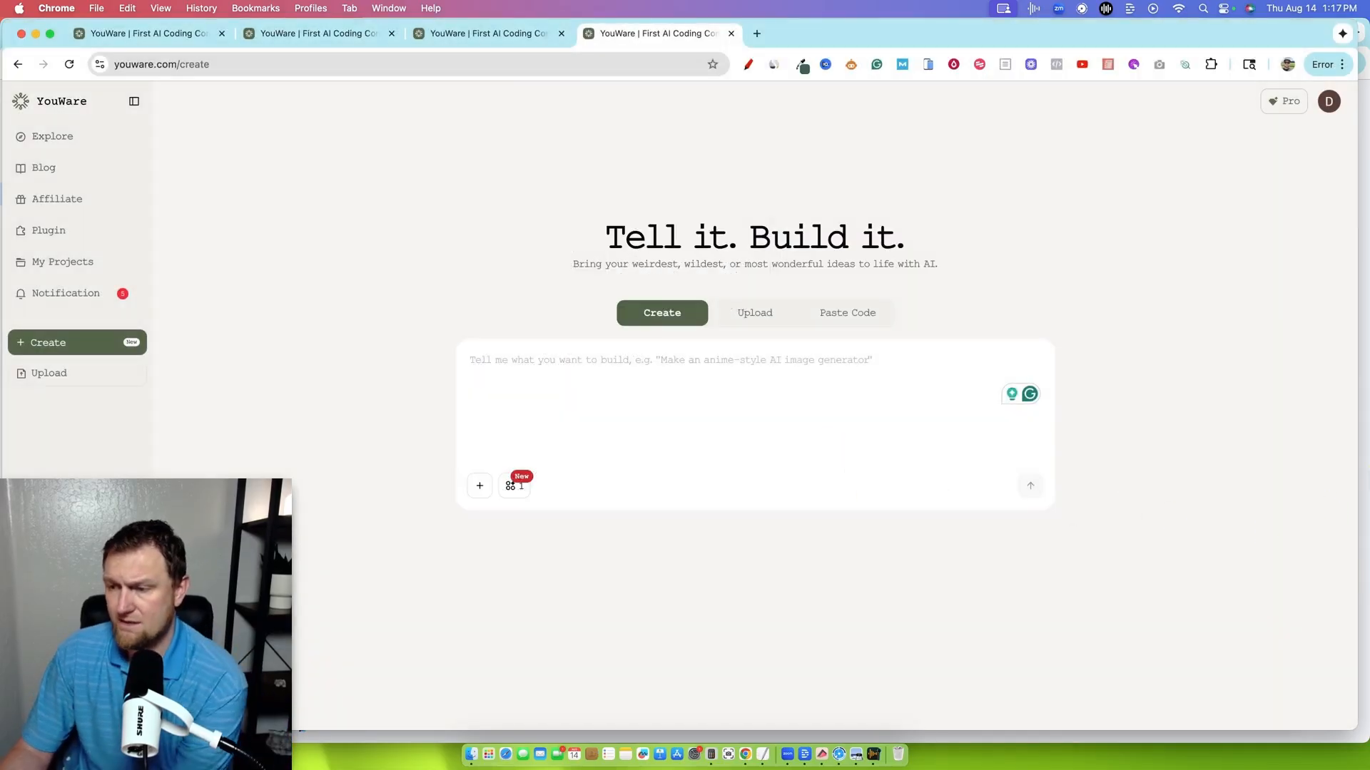
pyautogui.click(756, 33)
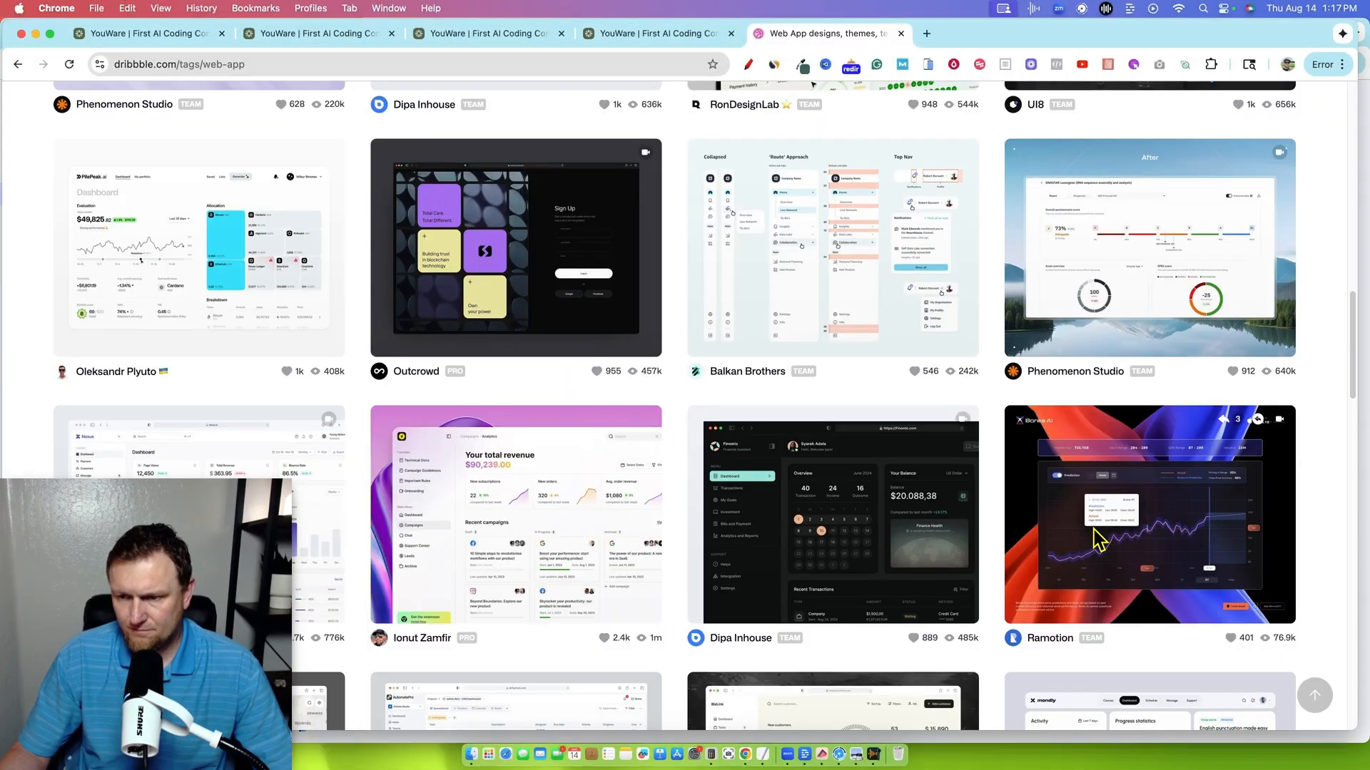
# Open a fintech dashboard design shot on Dribbble.
pyautogui.click(1147, 514)
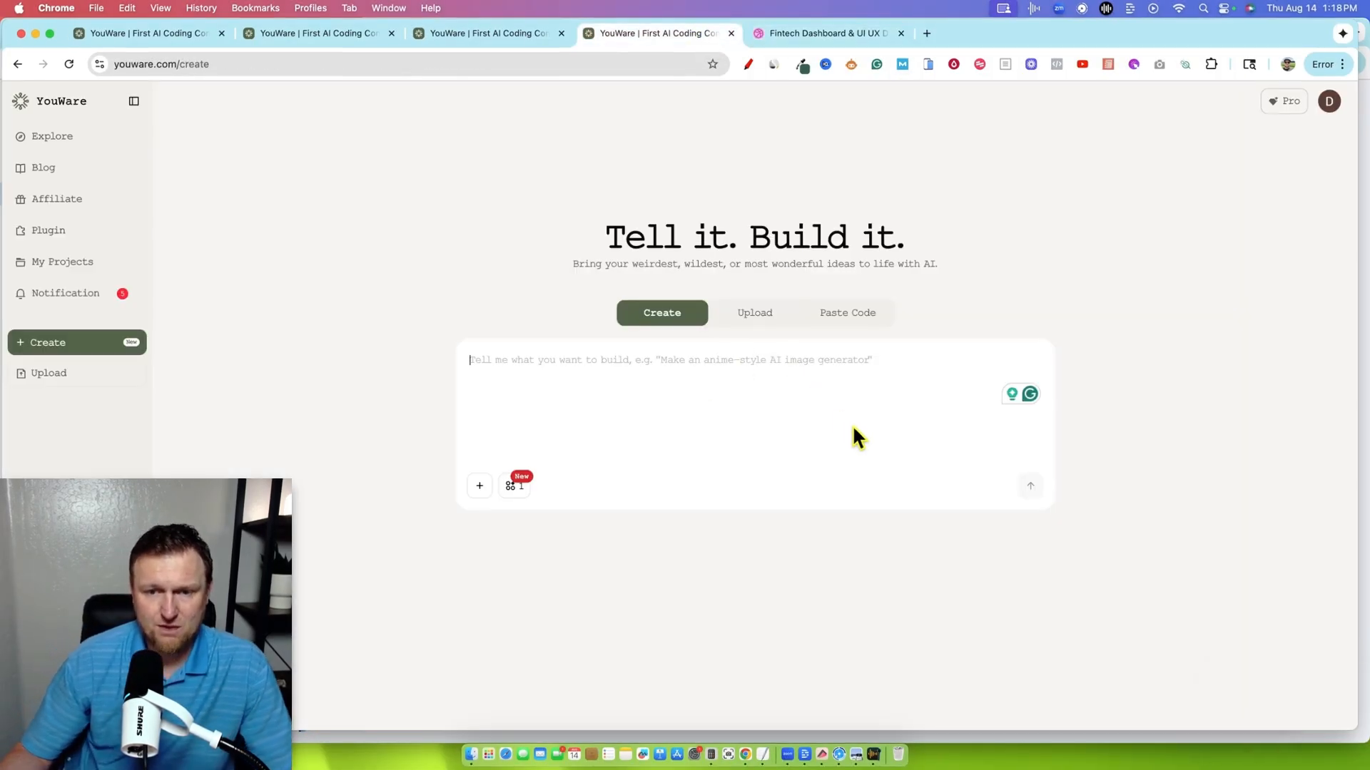
# Describe a marketing email app in Russell Brunson's style and paste his background overview.
pyautogui.write('build an marketing eamil creation app.')
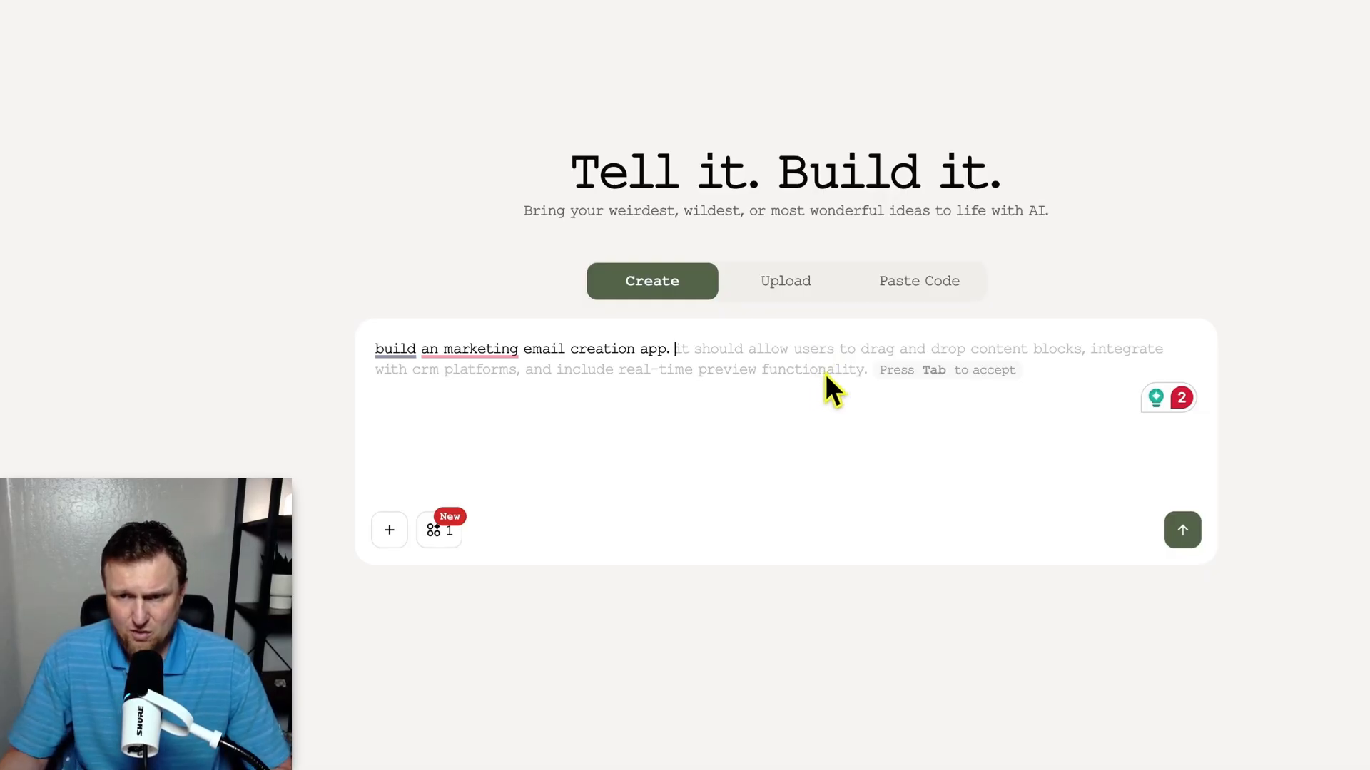
pyautogui.moveTo(729, 358)
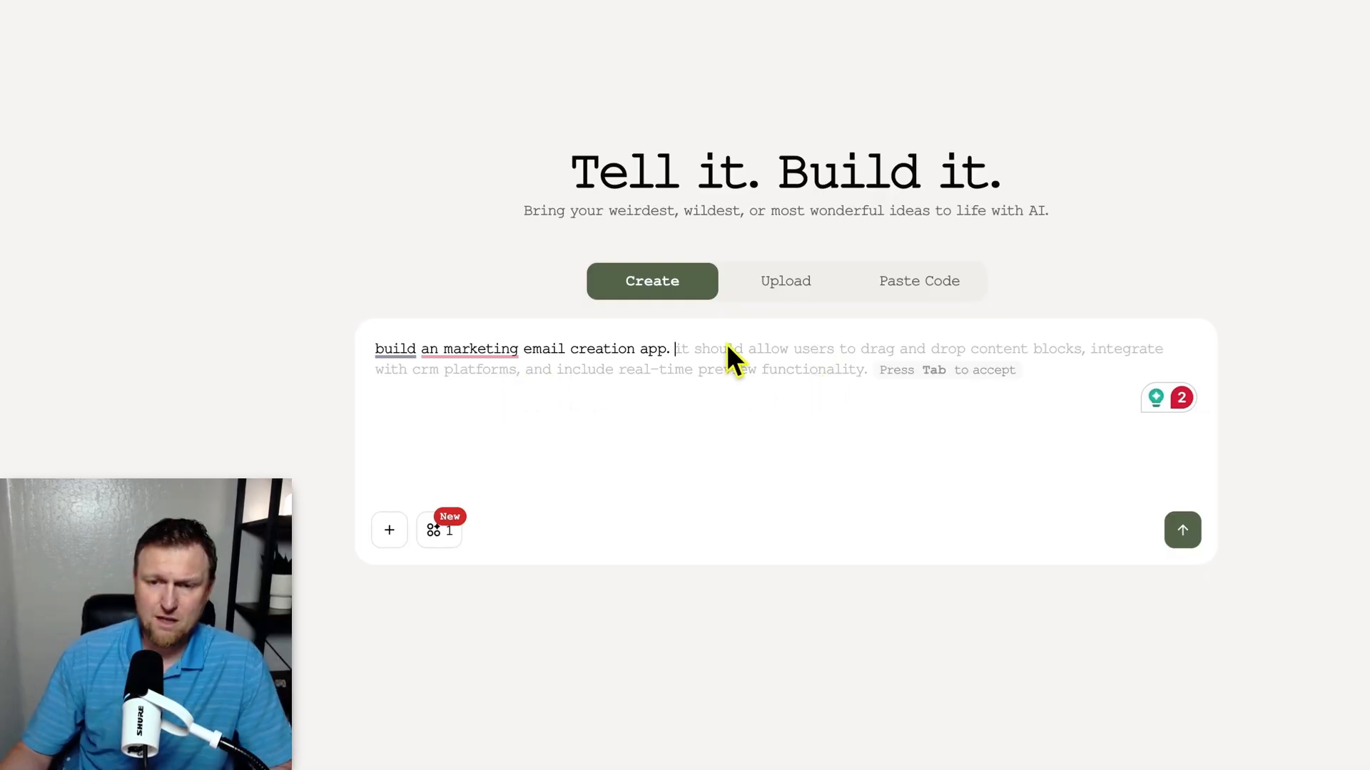
pyautogui.moveTo(763, 361)
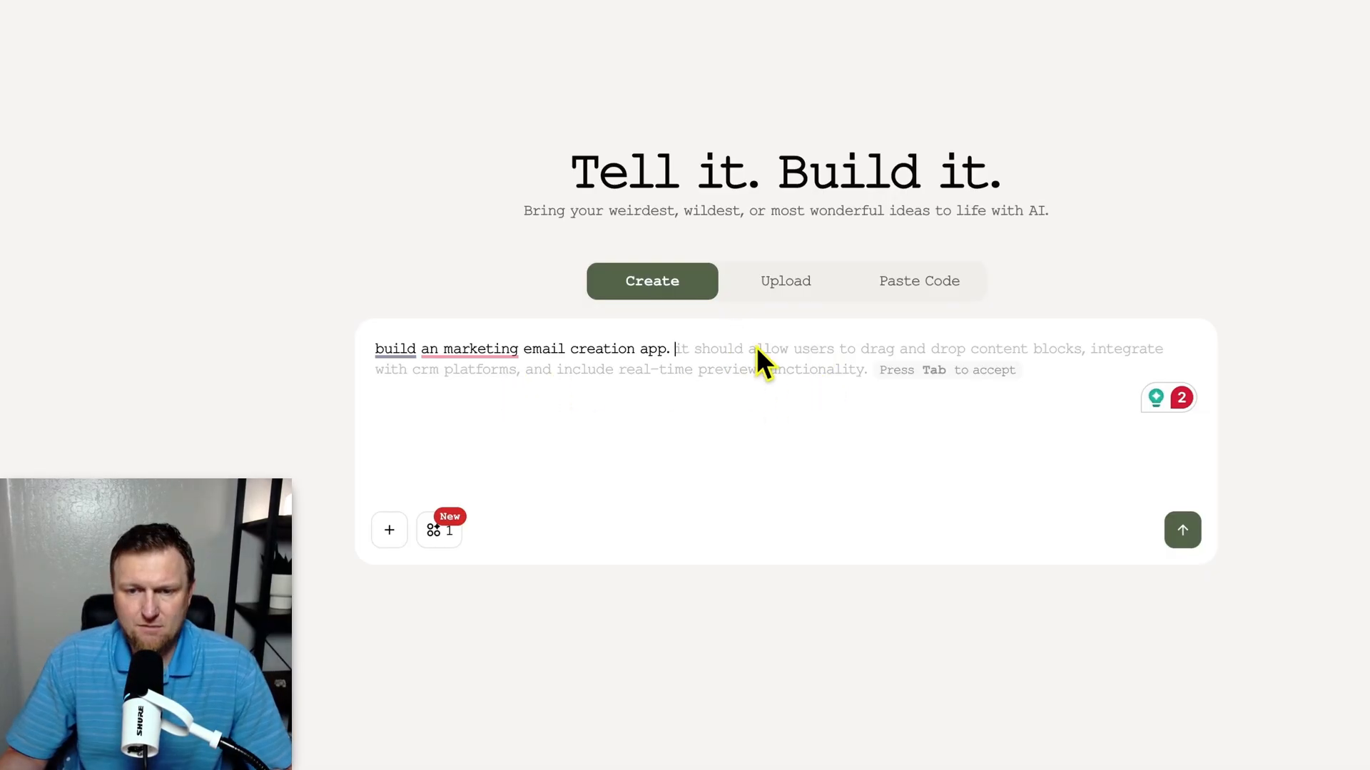
pyautogui.write('user will')
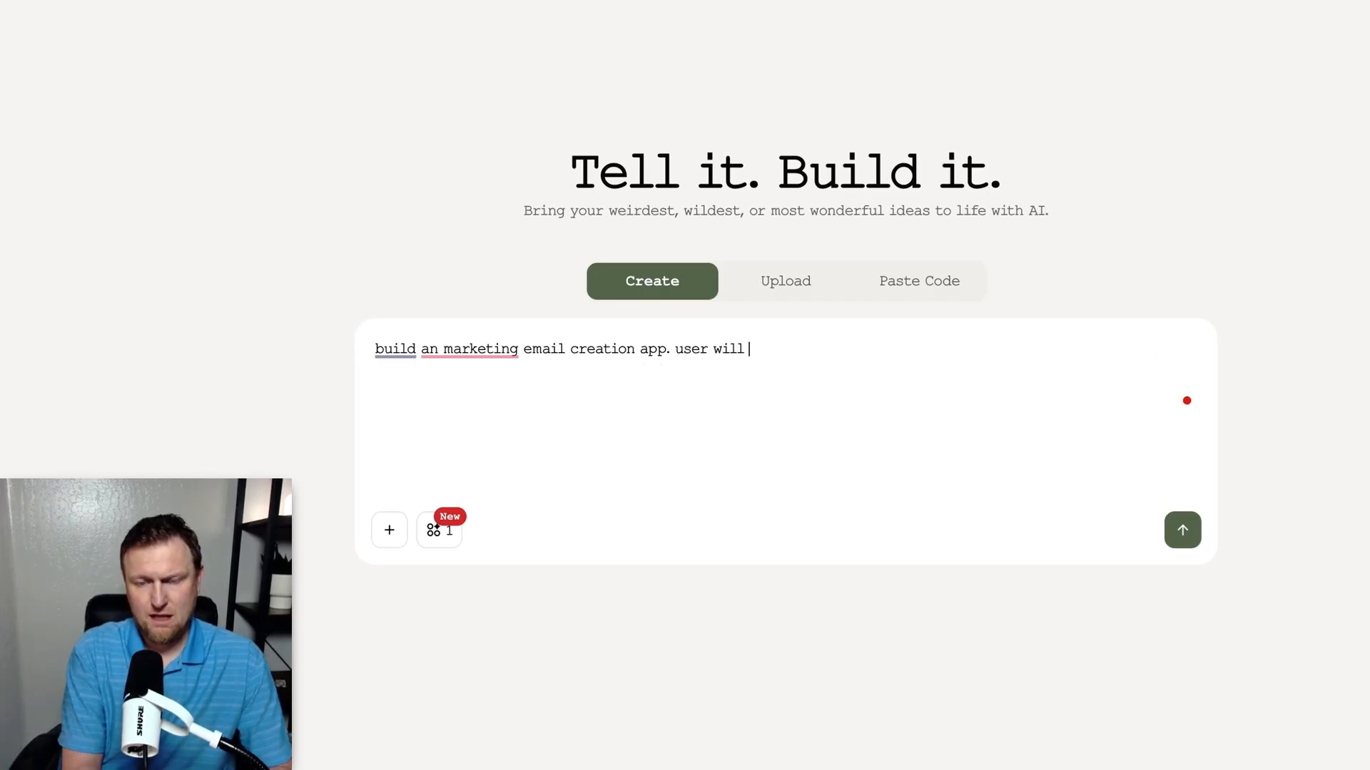
pyautogui.write('write or paste')
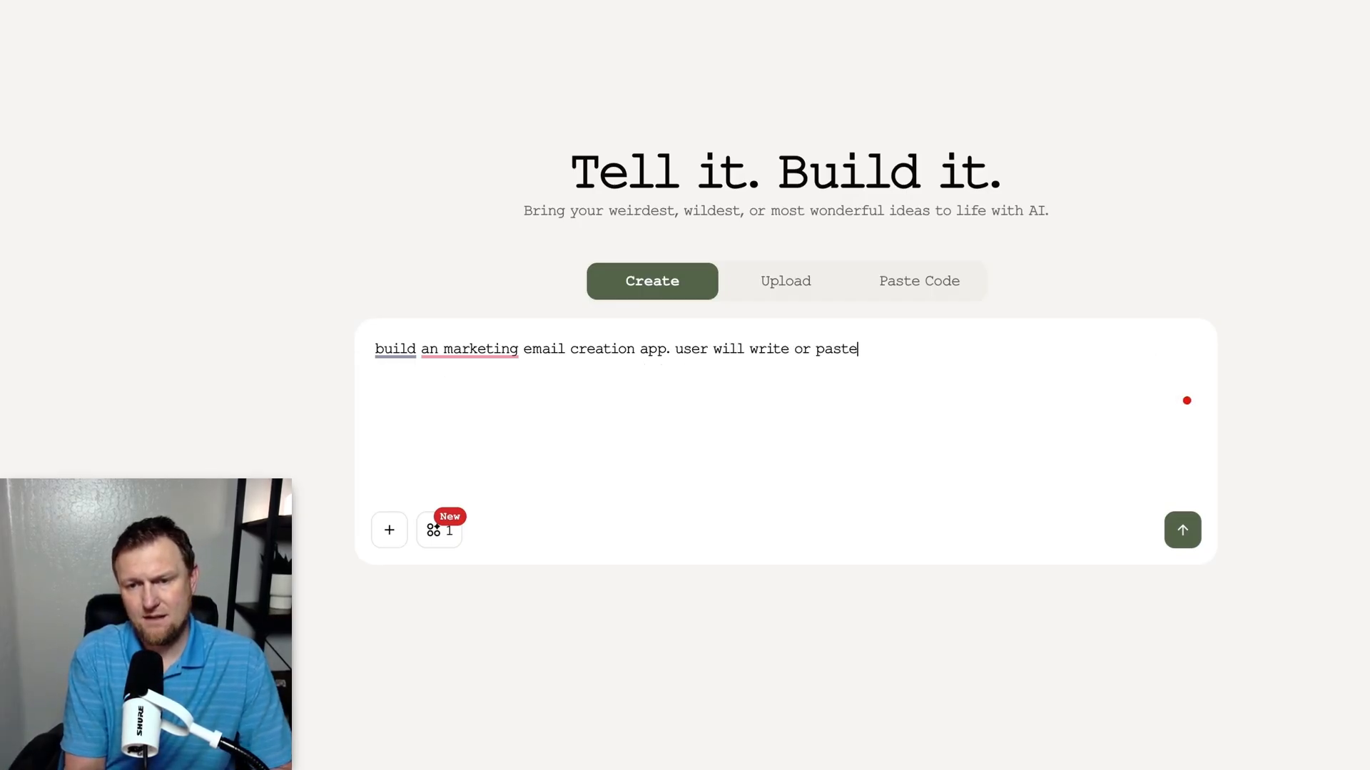
pyautogui.write('an idea they then')
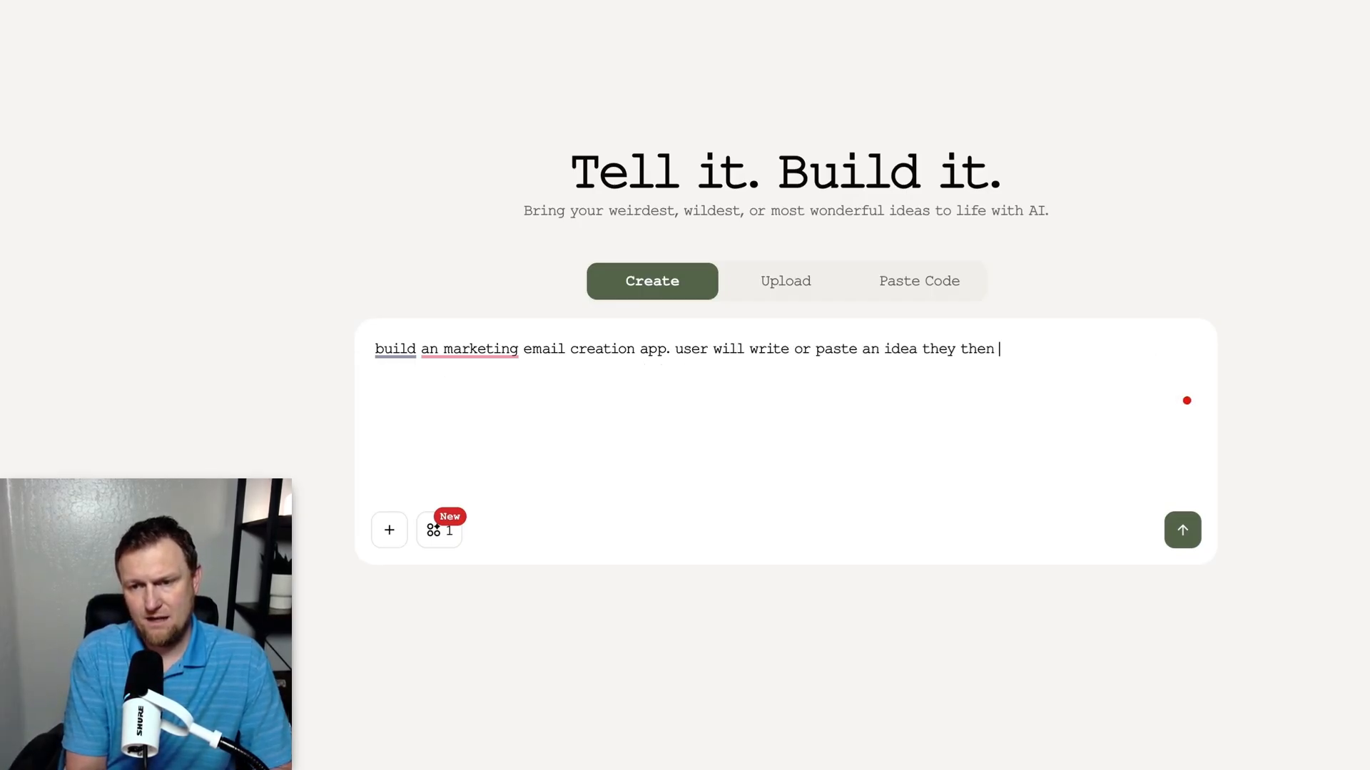
pyautogui.write('need the email')
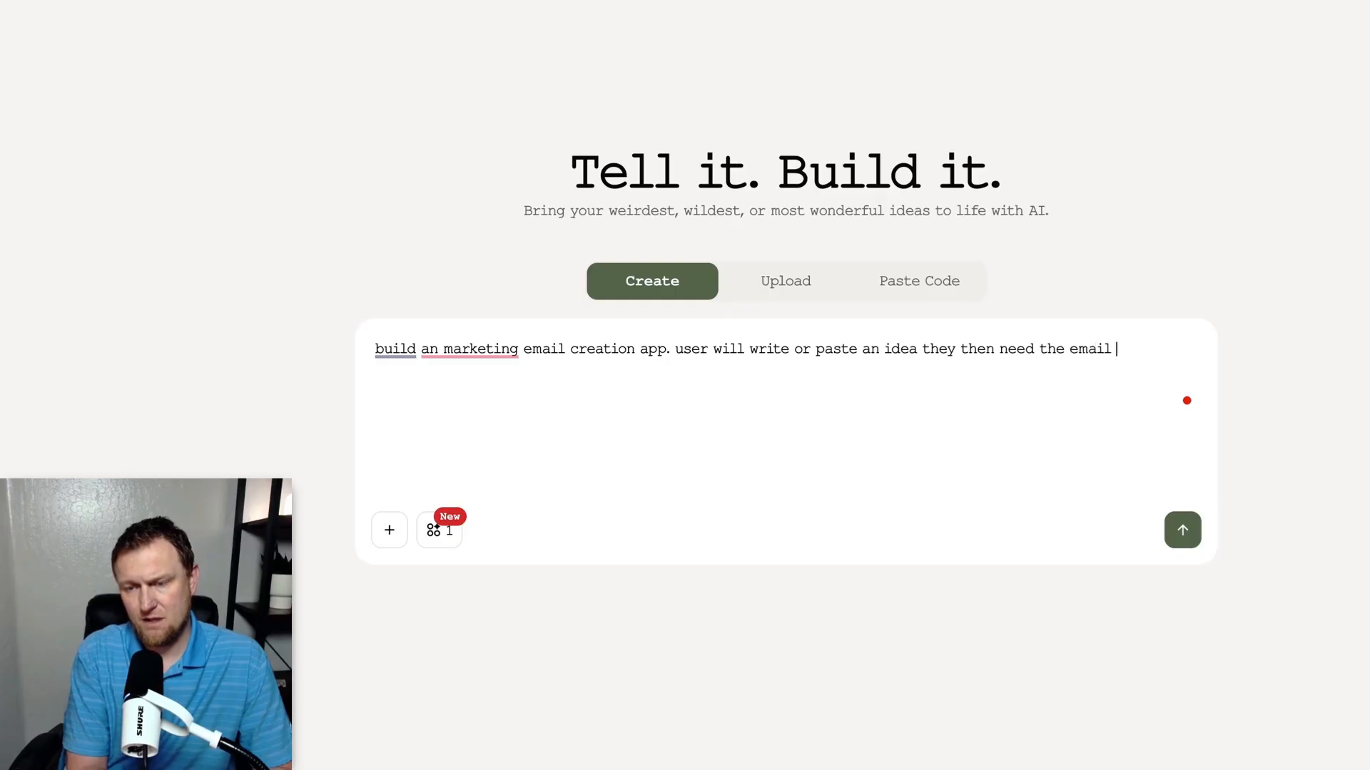
pyautogui.write('on, usuallly they will be promoting a product or service. you will write in the style of')
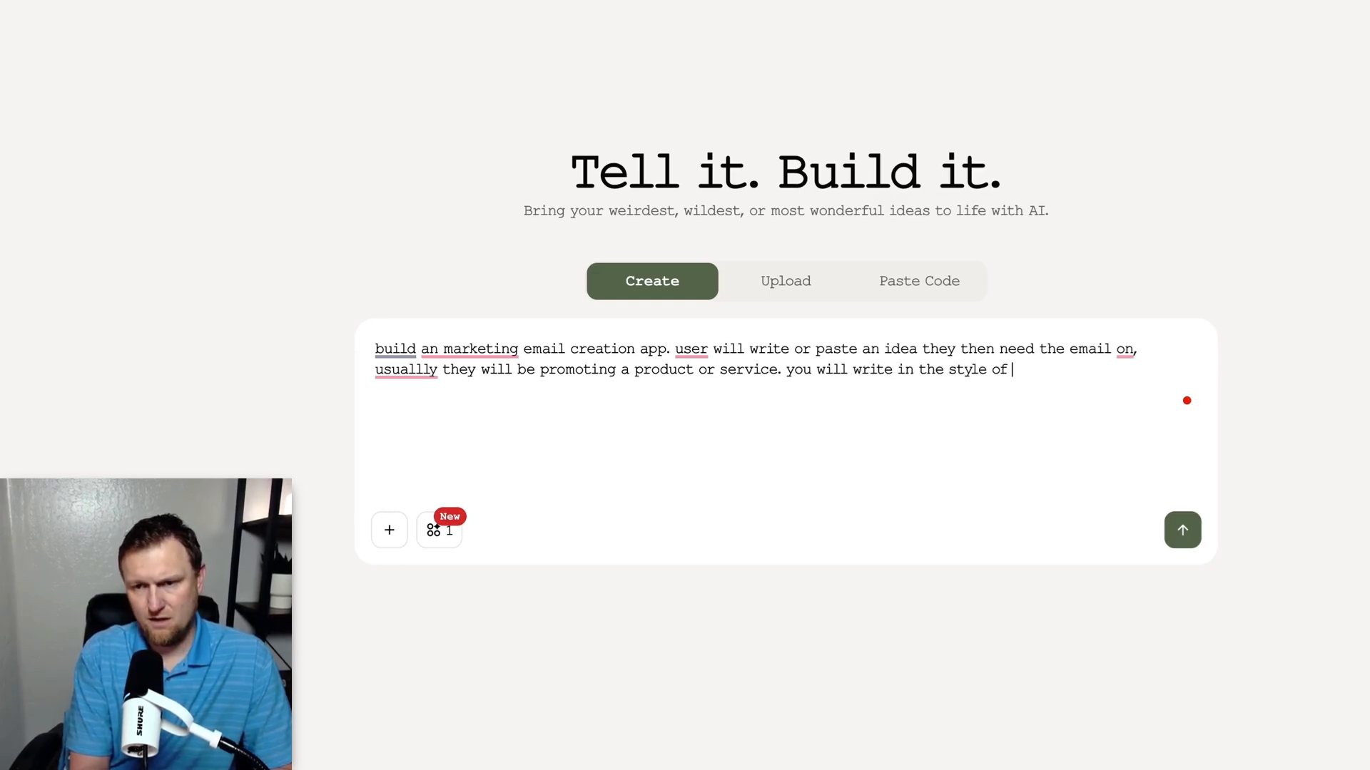
pyautogui.write('Russell Brunson. here is more info on')
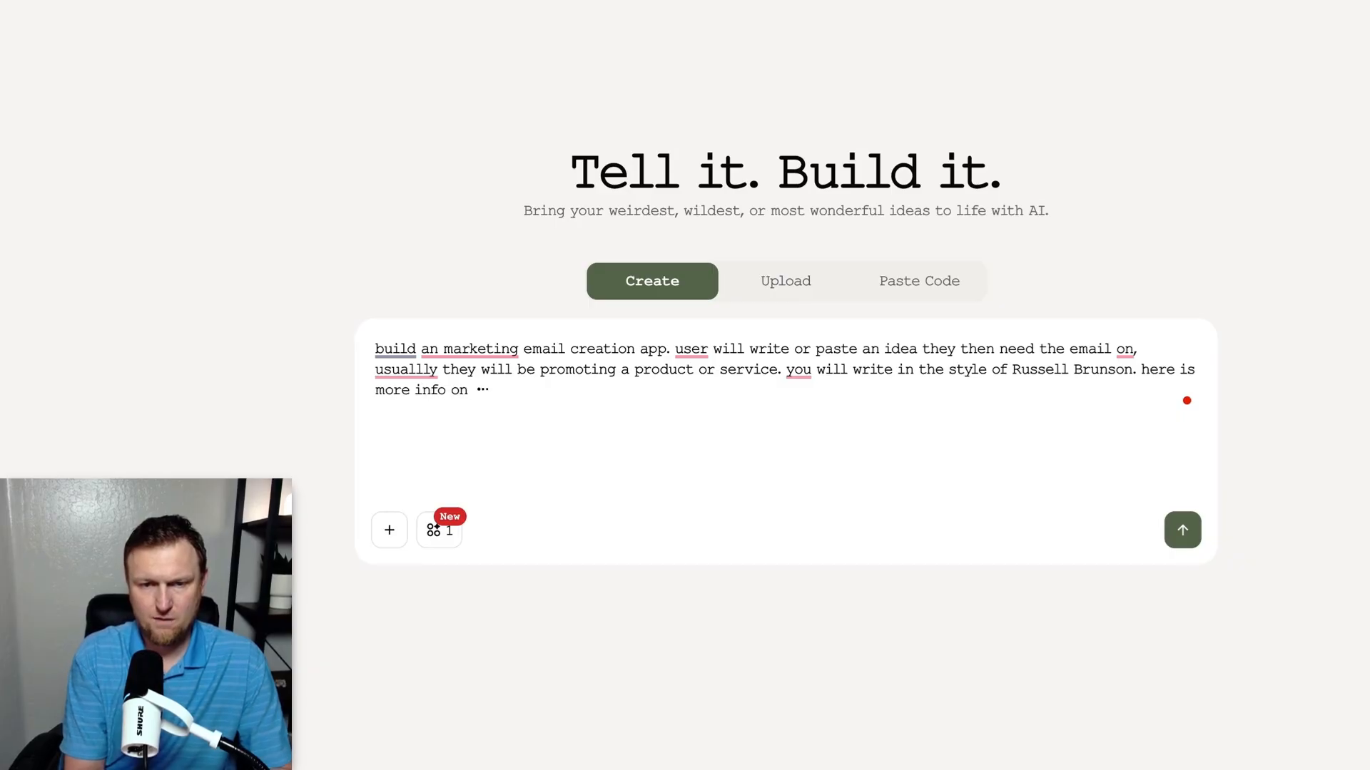
pyautogui.write('Russell who is a top')
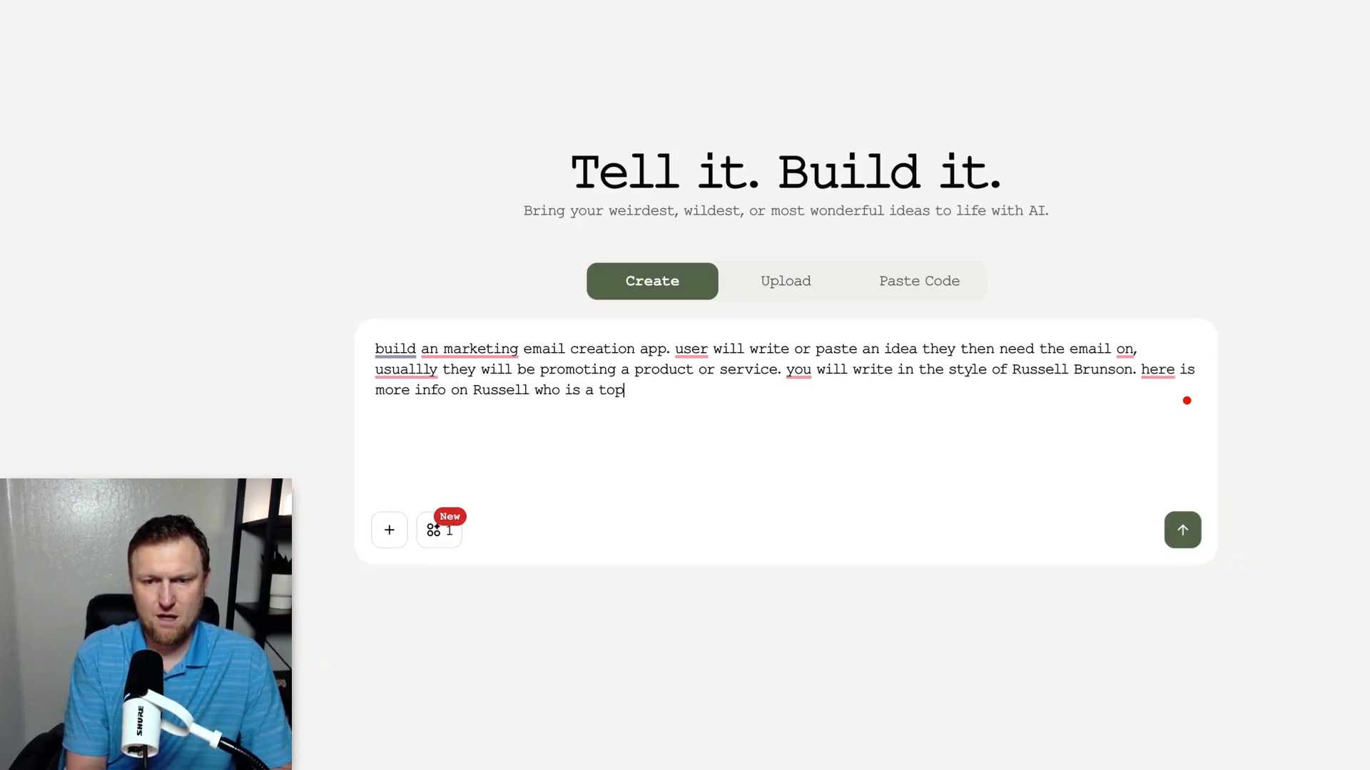
pyautogui.write('marketer in t')
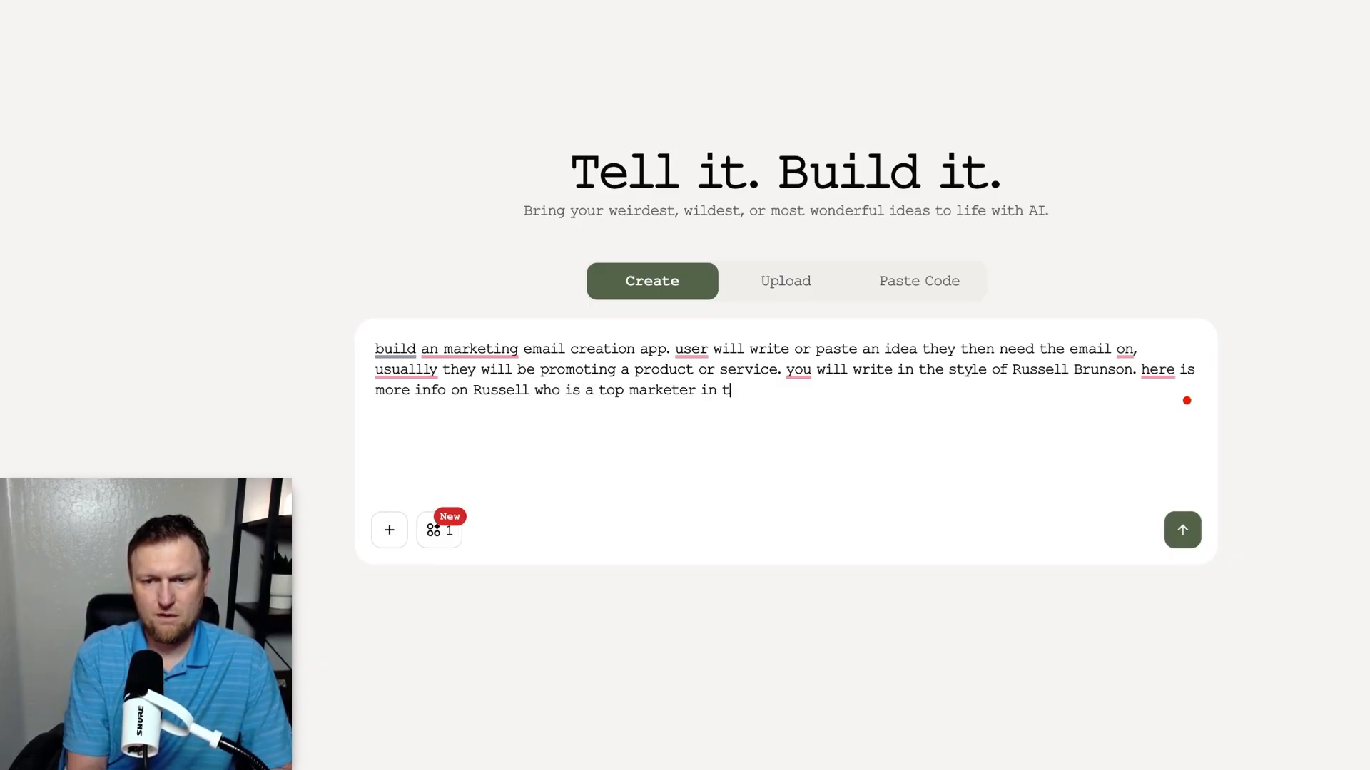
pyautogui.write('he world. Overview')
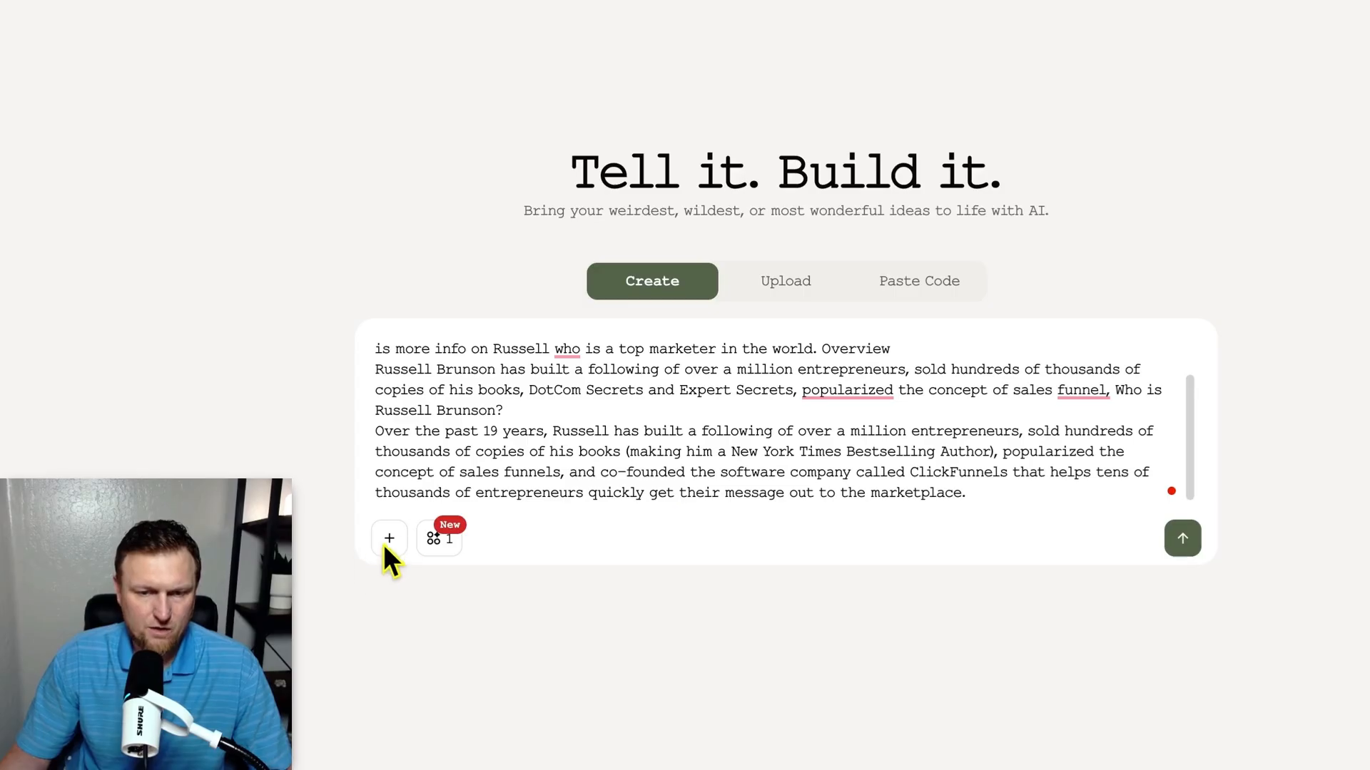
# Attach the design image, add 'make it look like the attached.', and submit the build.
pyautogui.click(389, 538)
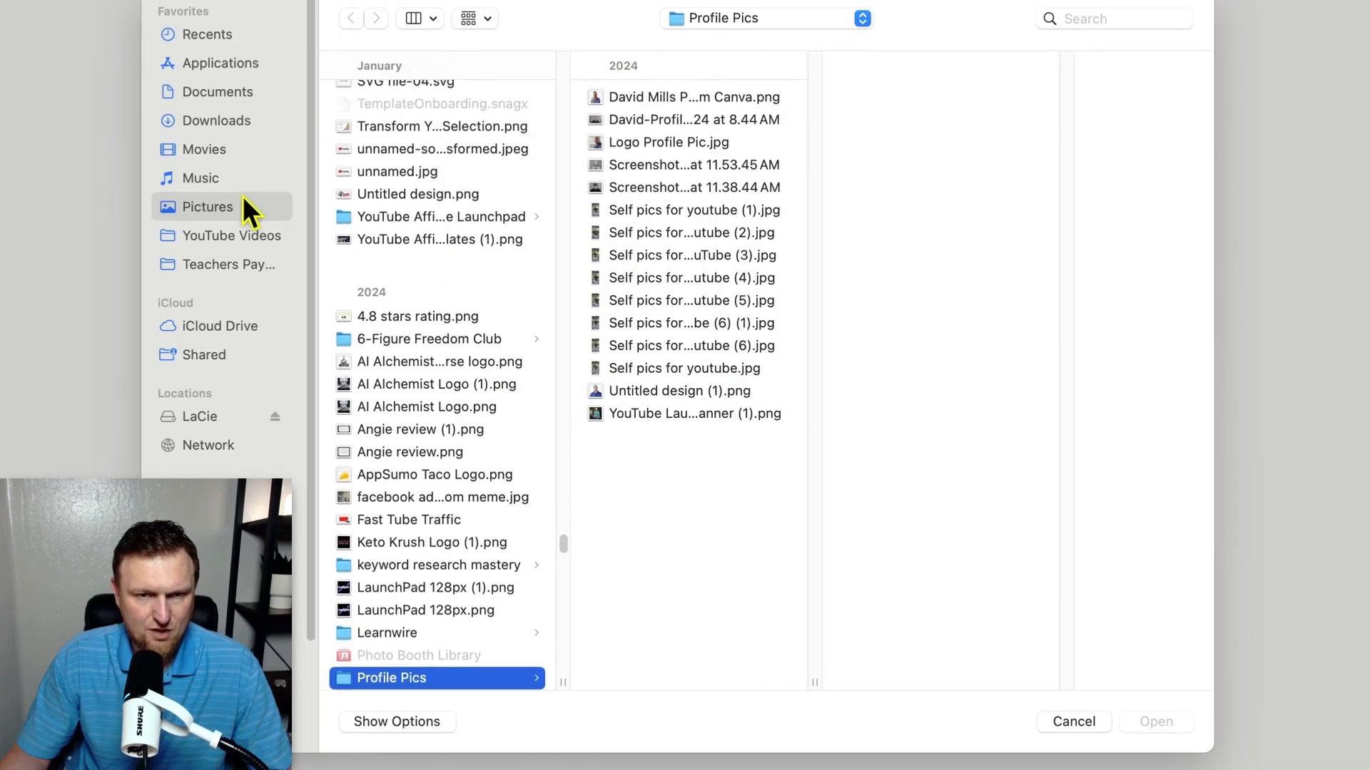
pyautogui.click(216, 119)
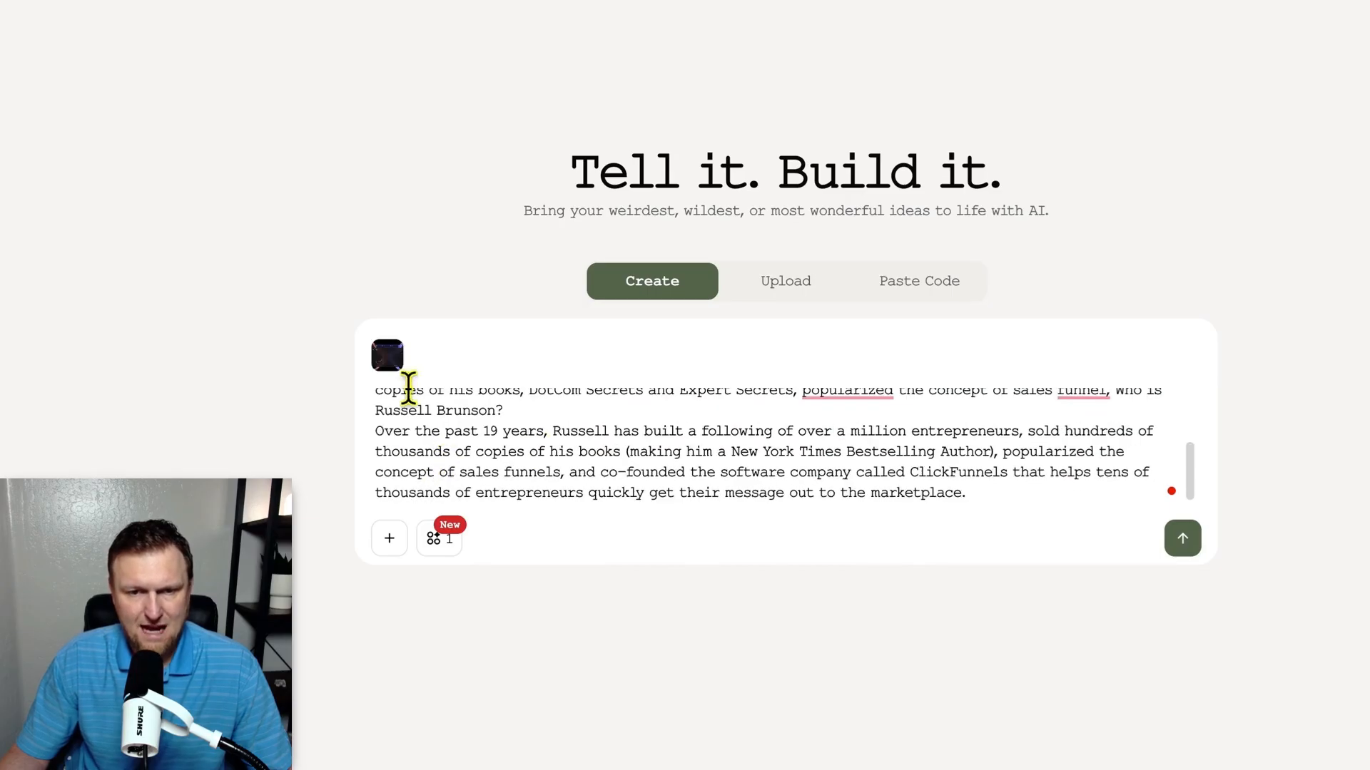
pyautogui.scroll(-3)
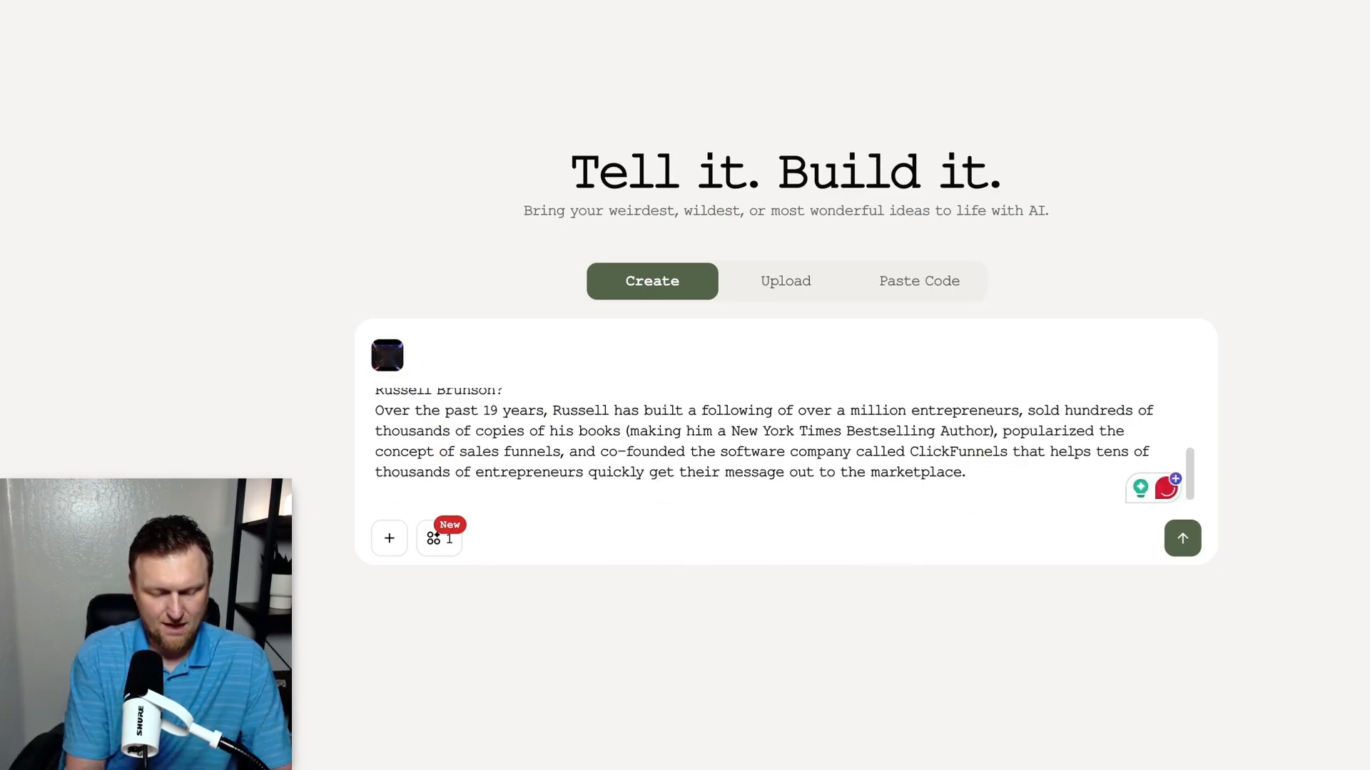
pyautogui.write('make it look like t')
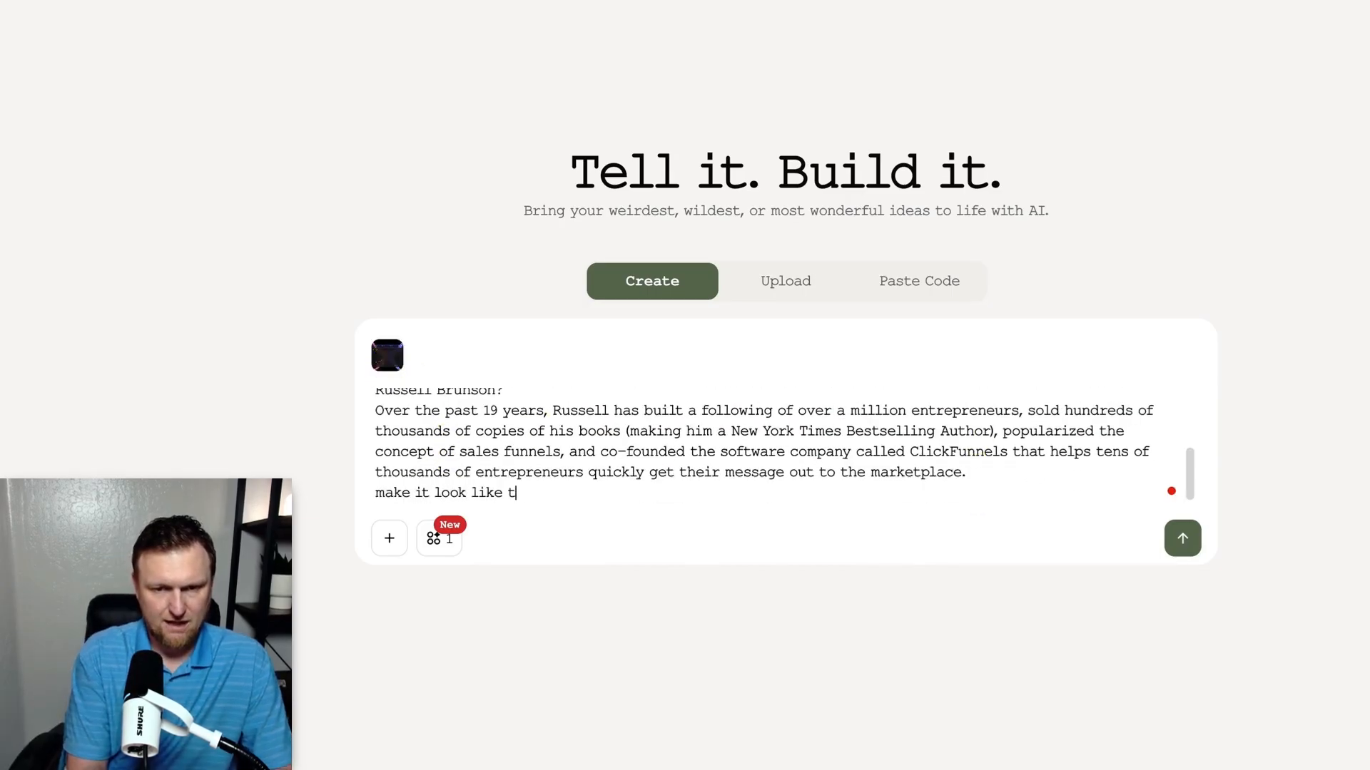
pyautogui.write('he attached.')
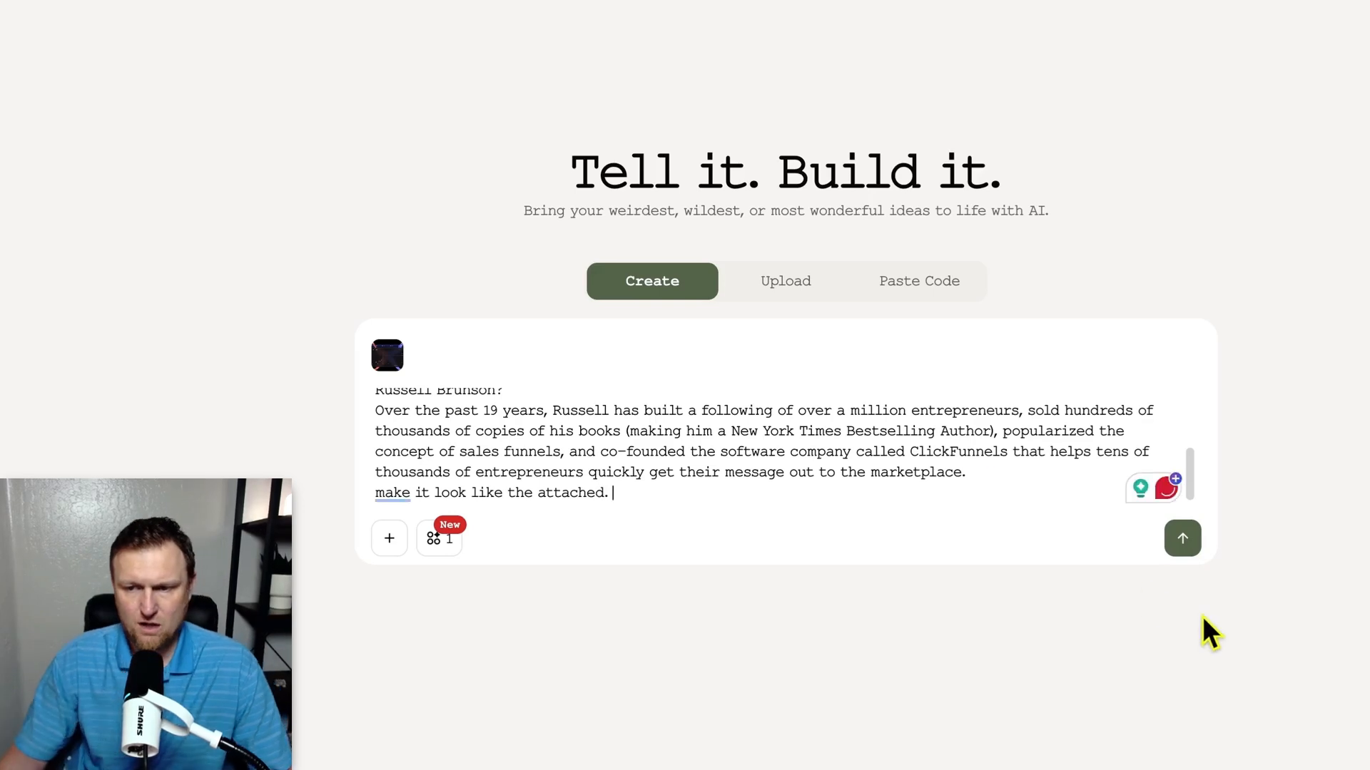
pyautogui.click(1183, 537)
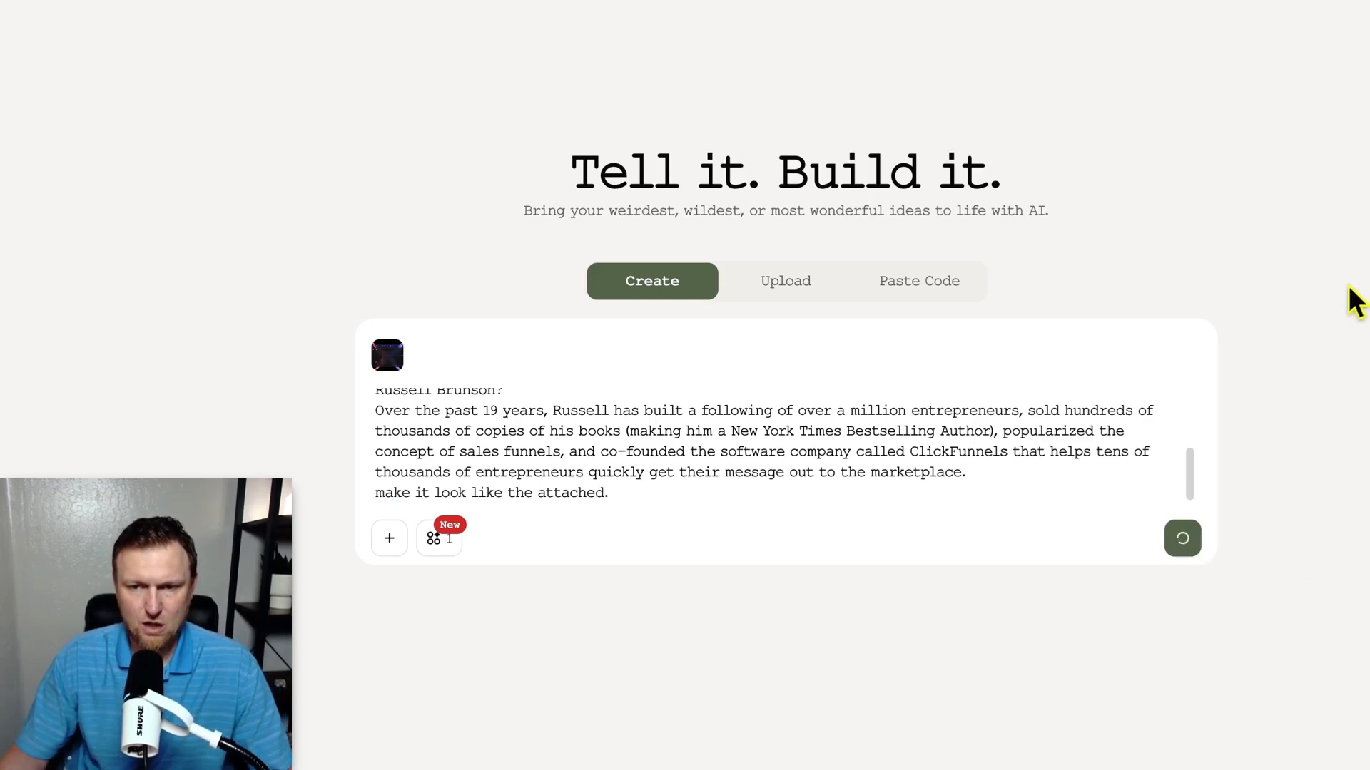
pyautogui.click(1182, 537)
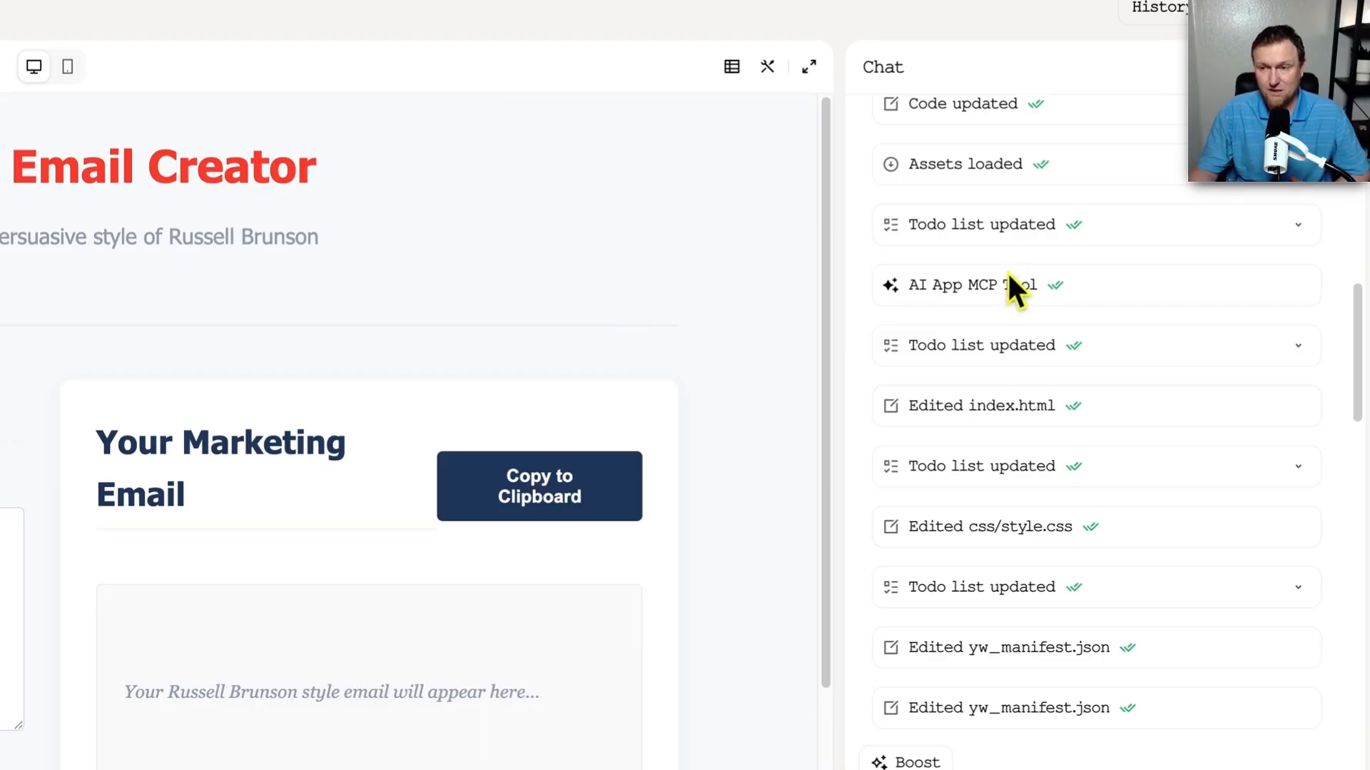
pyautogui.scroll(-3)
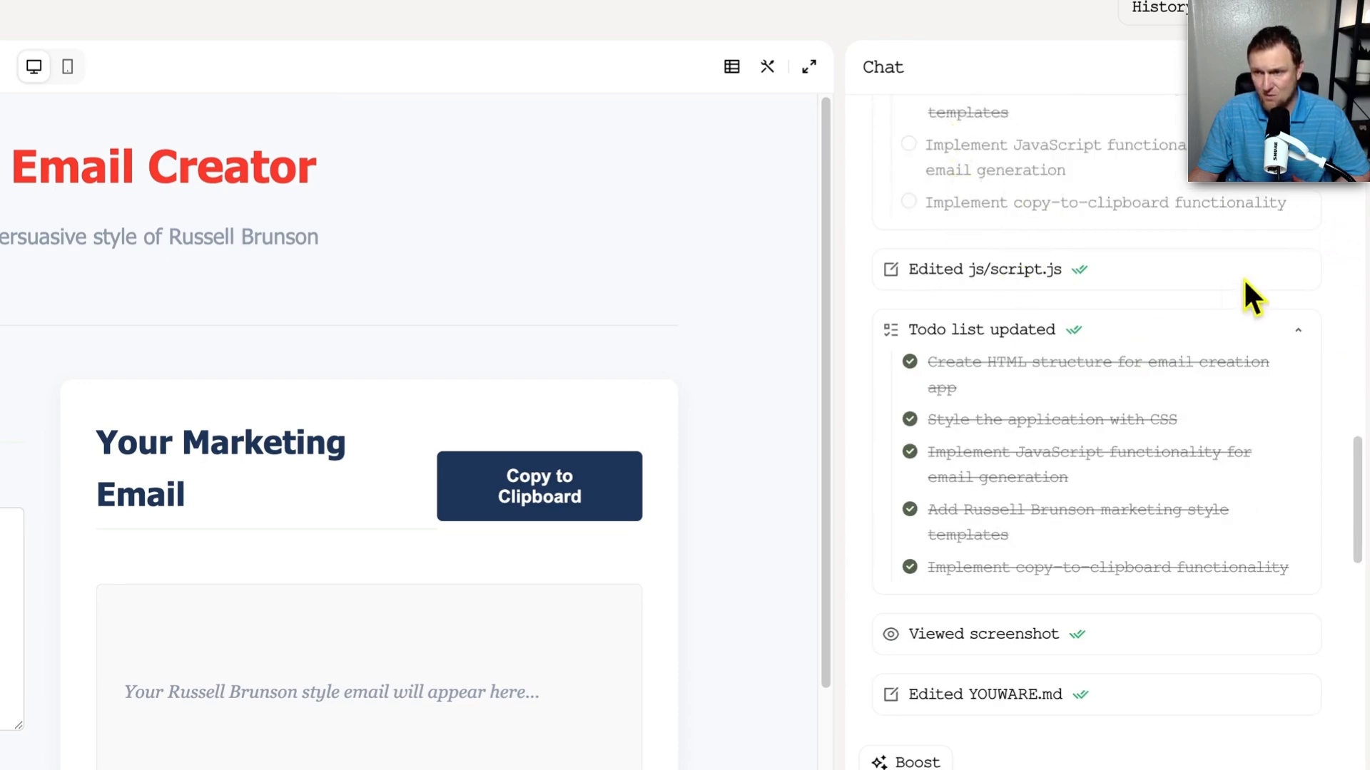
pyautogui.scroll(-3)
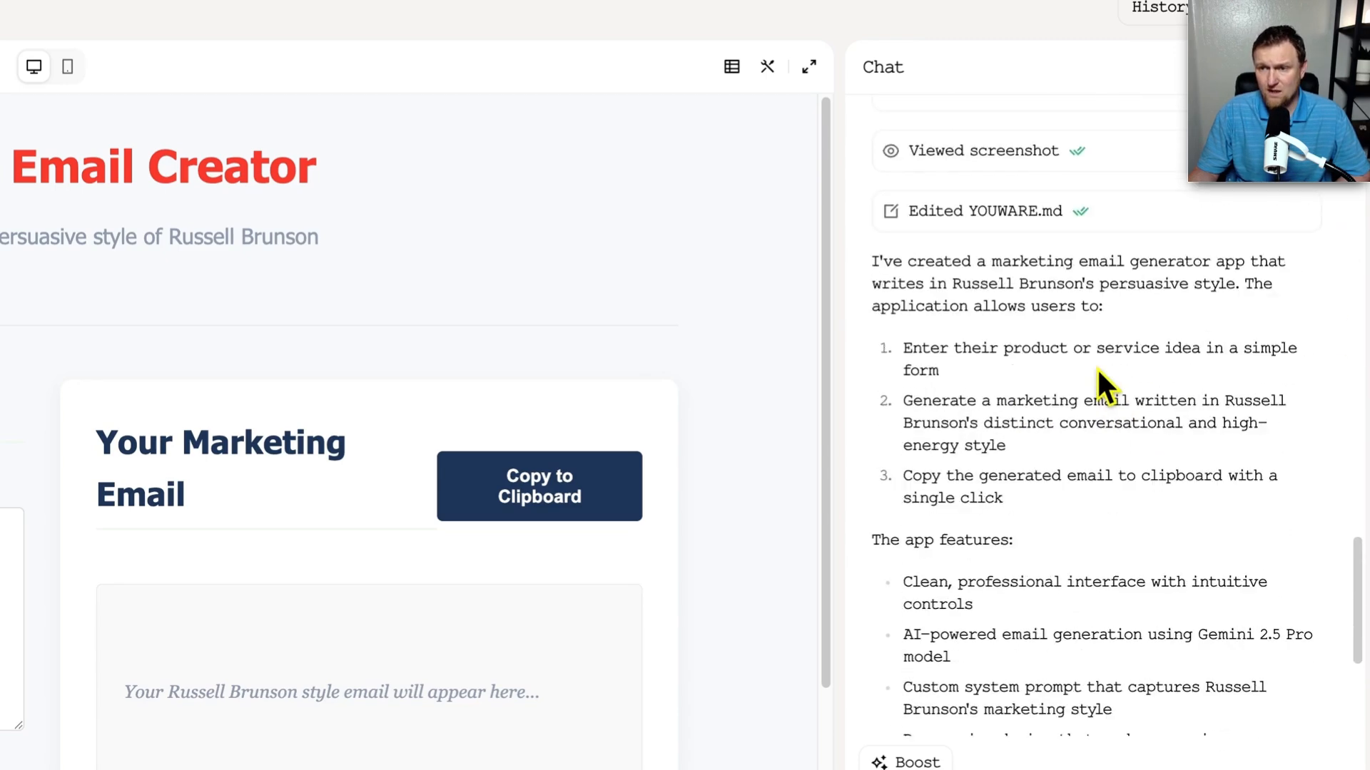
pyautogui.moveTo(874, 261); pyautogui.dragTo(1026, 284)
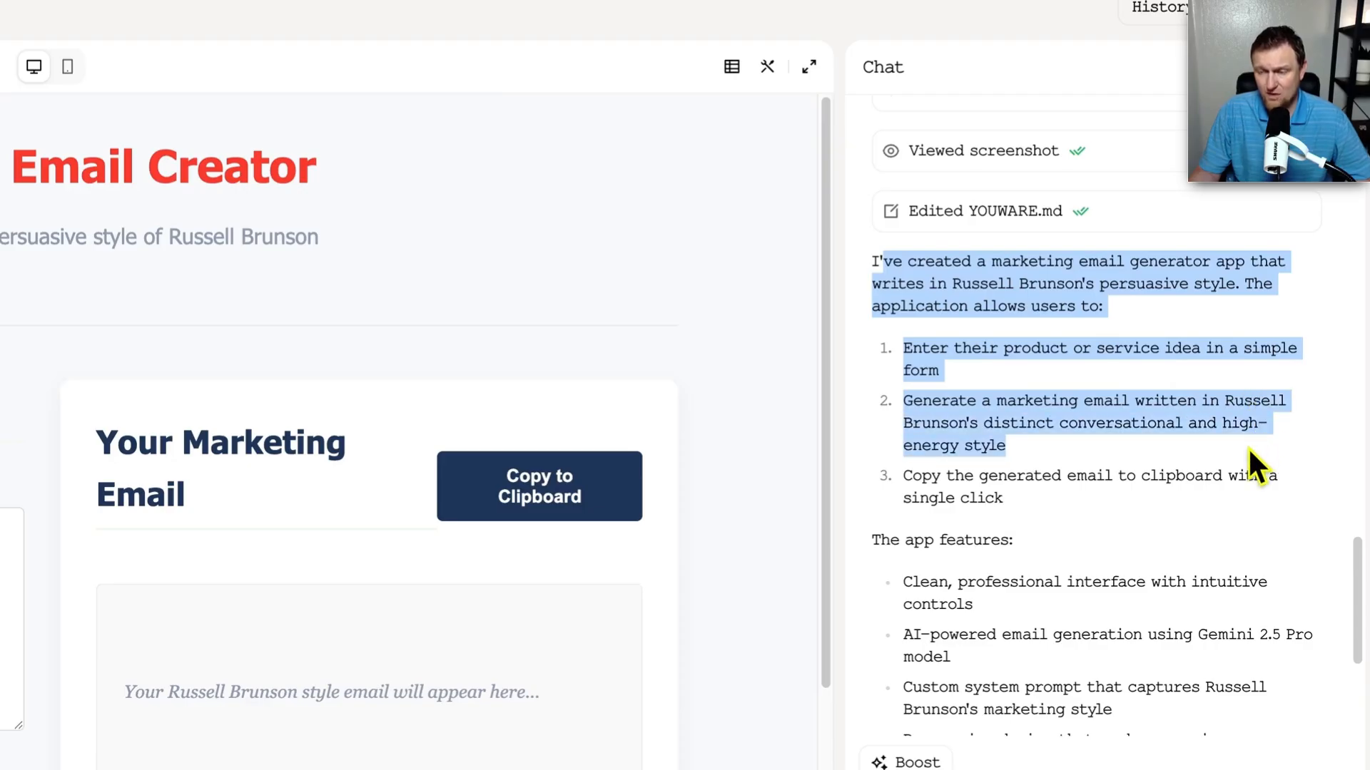
pyautogui.moveTo(1133, 462)
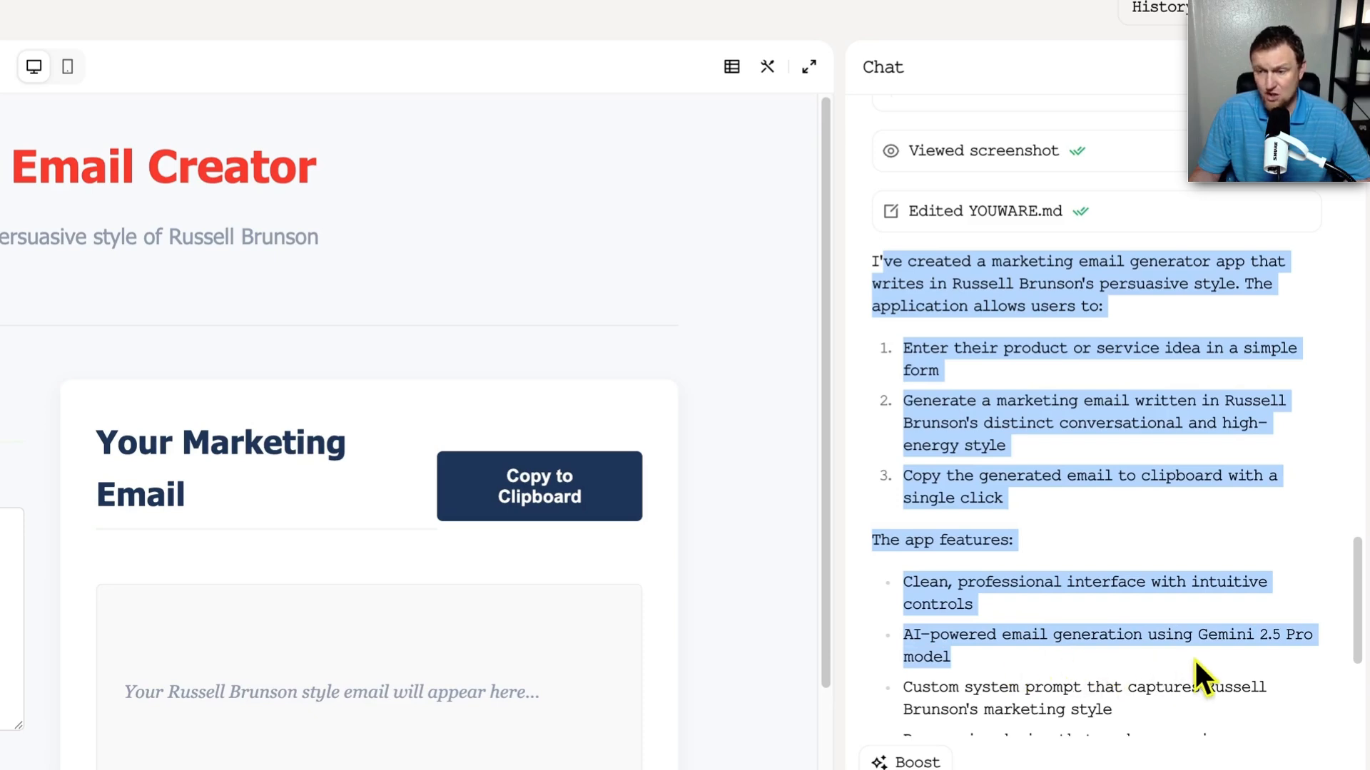
pyautogui.scroll(-3)
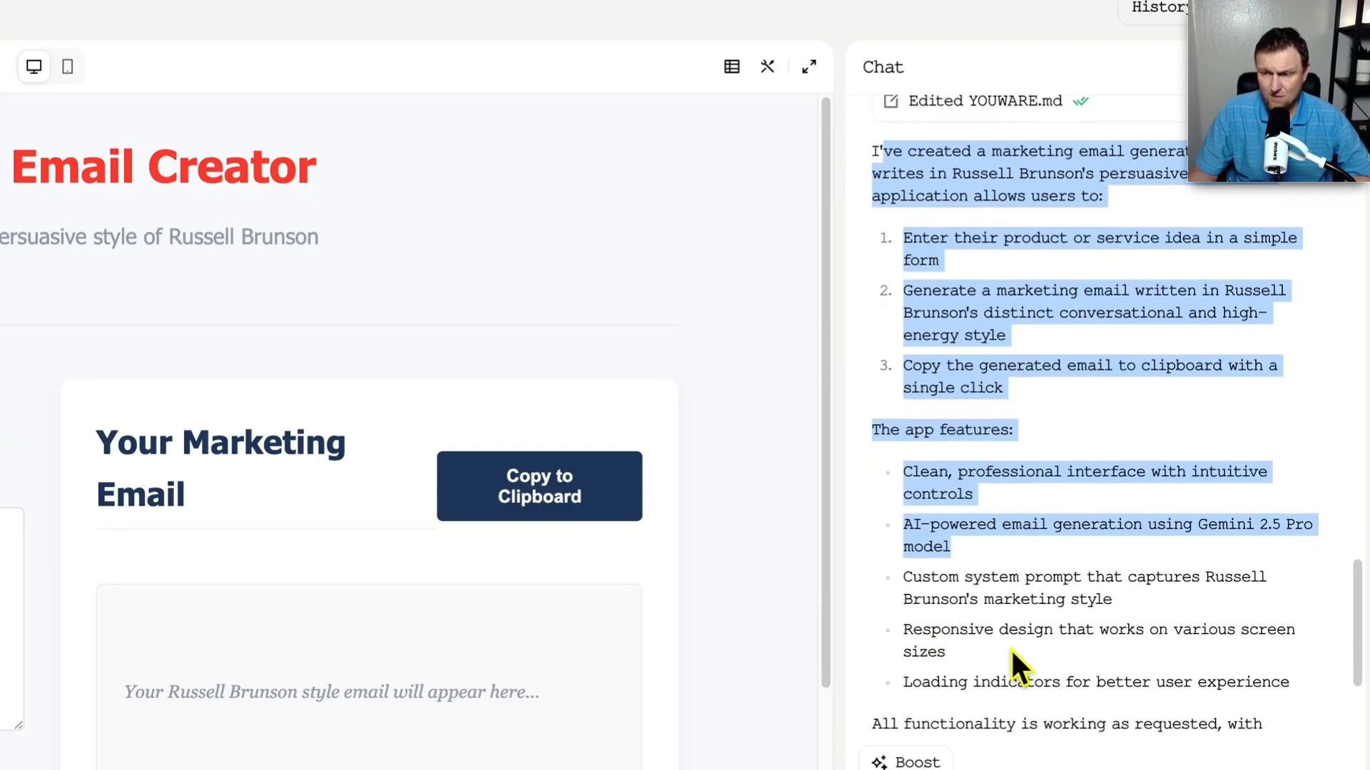
pyautogui.scroll(-3)
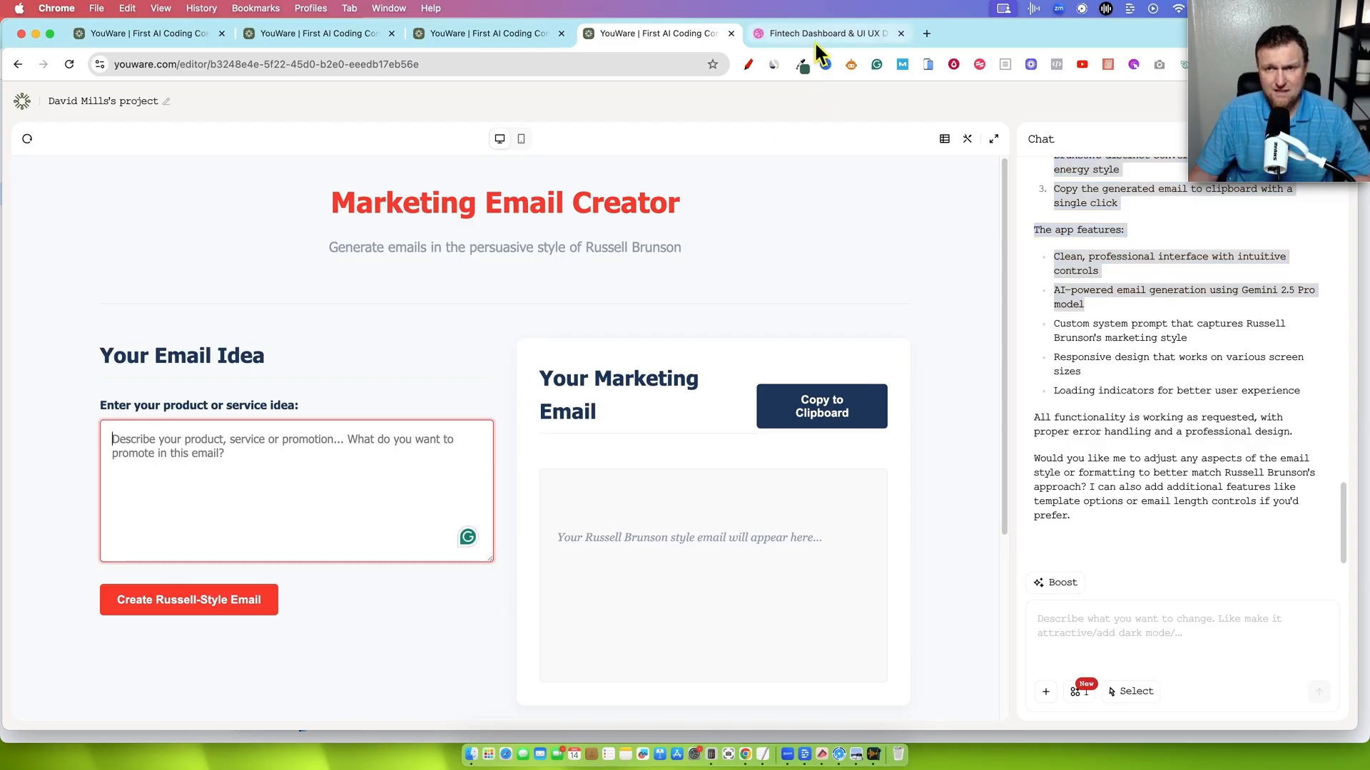
pyautogui.click(821, 33)
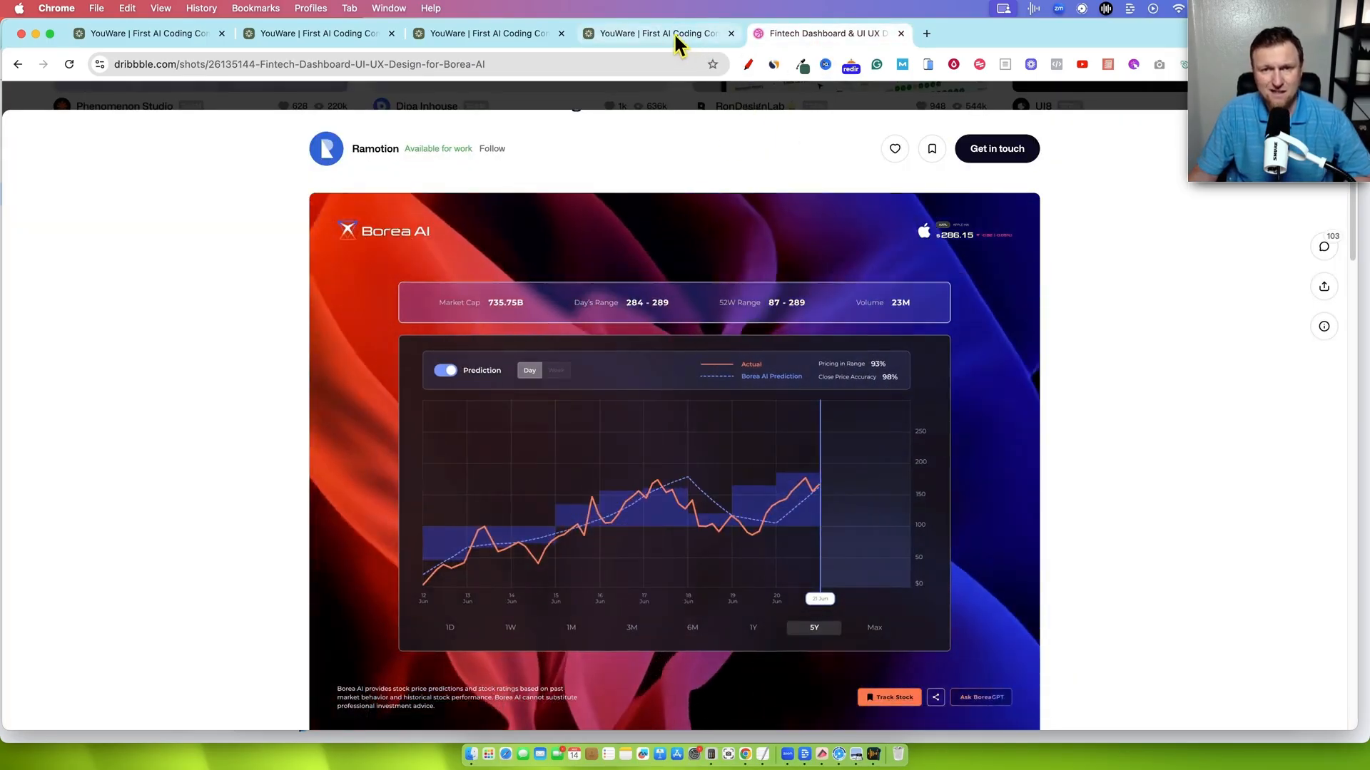
pyautogui.click(655, 34)
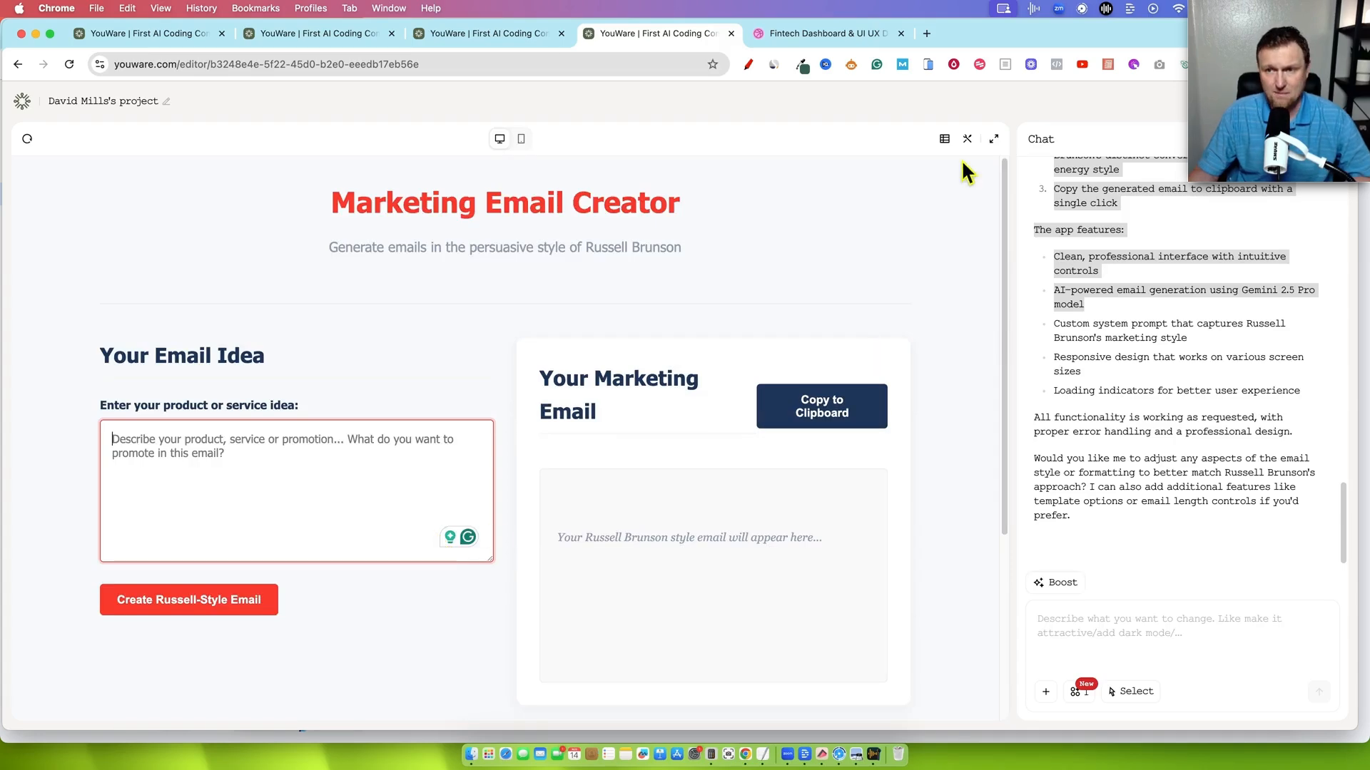
pyautogui.click(521, 137)
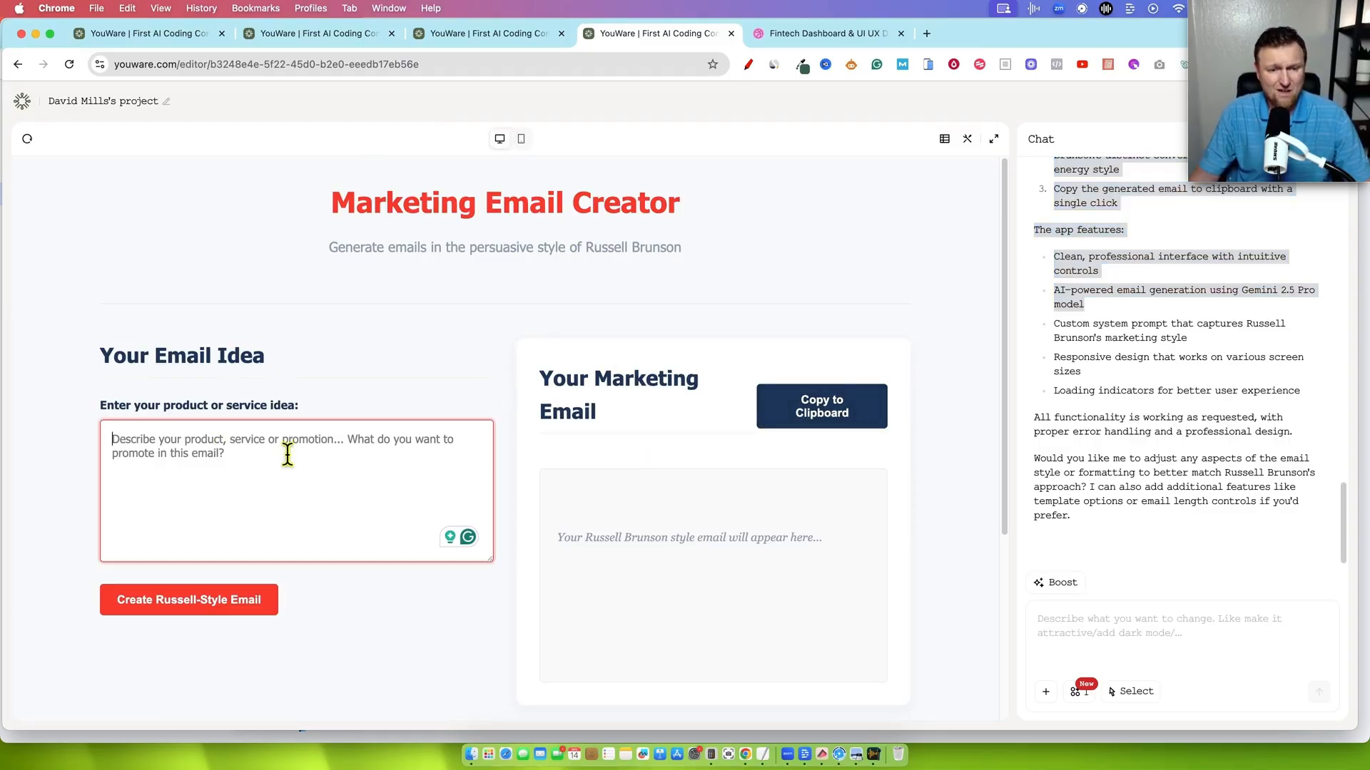
# Enter the Ghost Writer AI writing tool idea and generate a Russell-style email.
pyautogui.write('im promo')
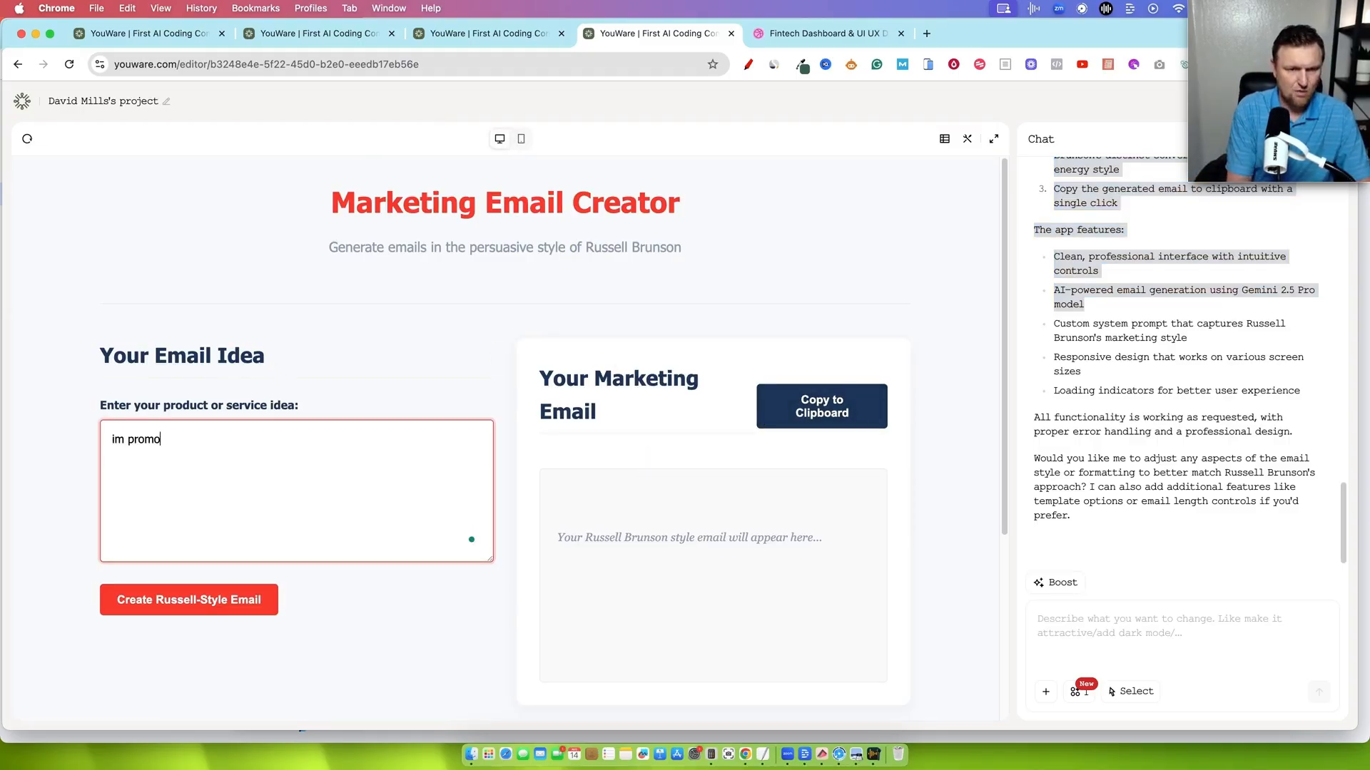
pyautogui.write('oting a new ai')
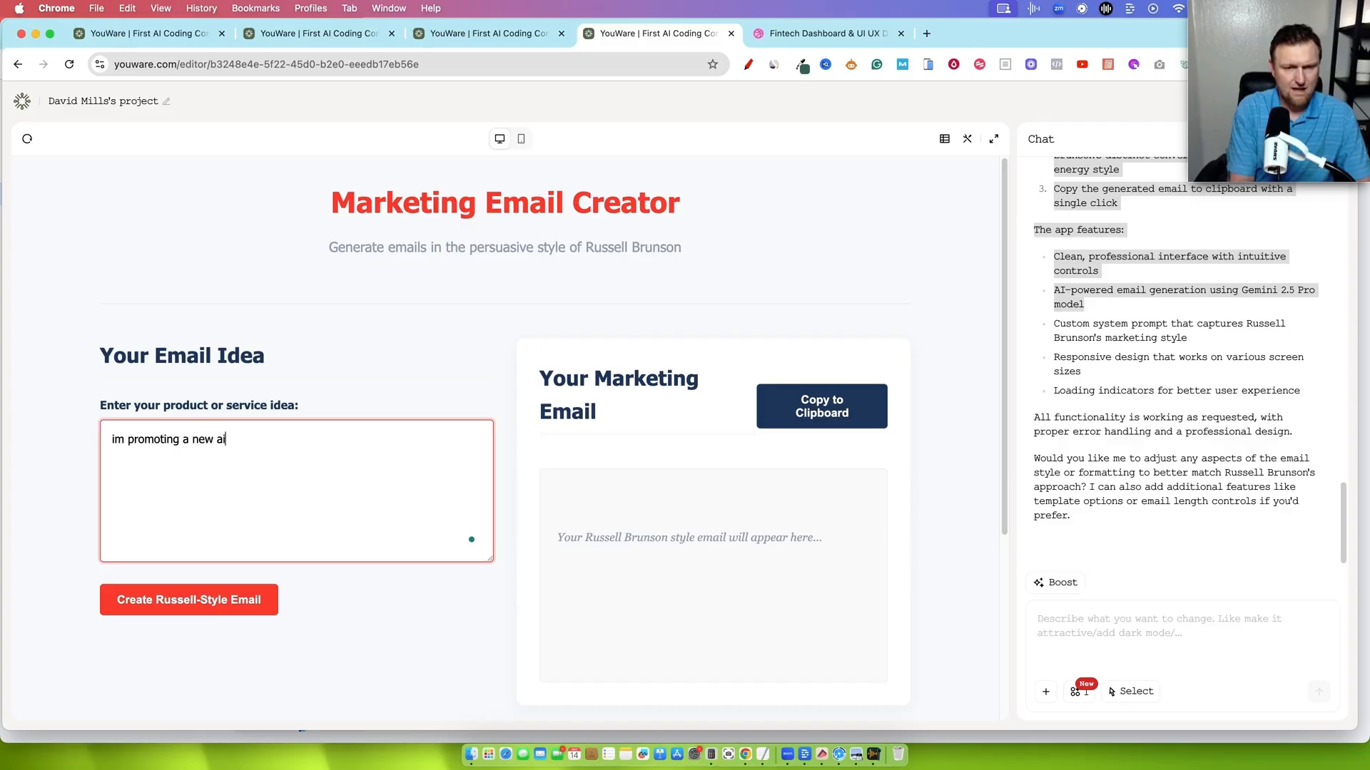
pyautogui.write('writing tool called Ghost Writer. What it')
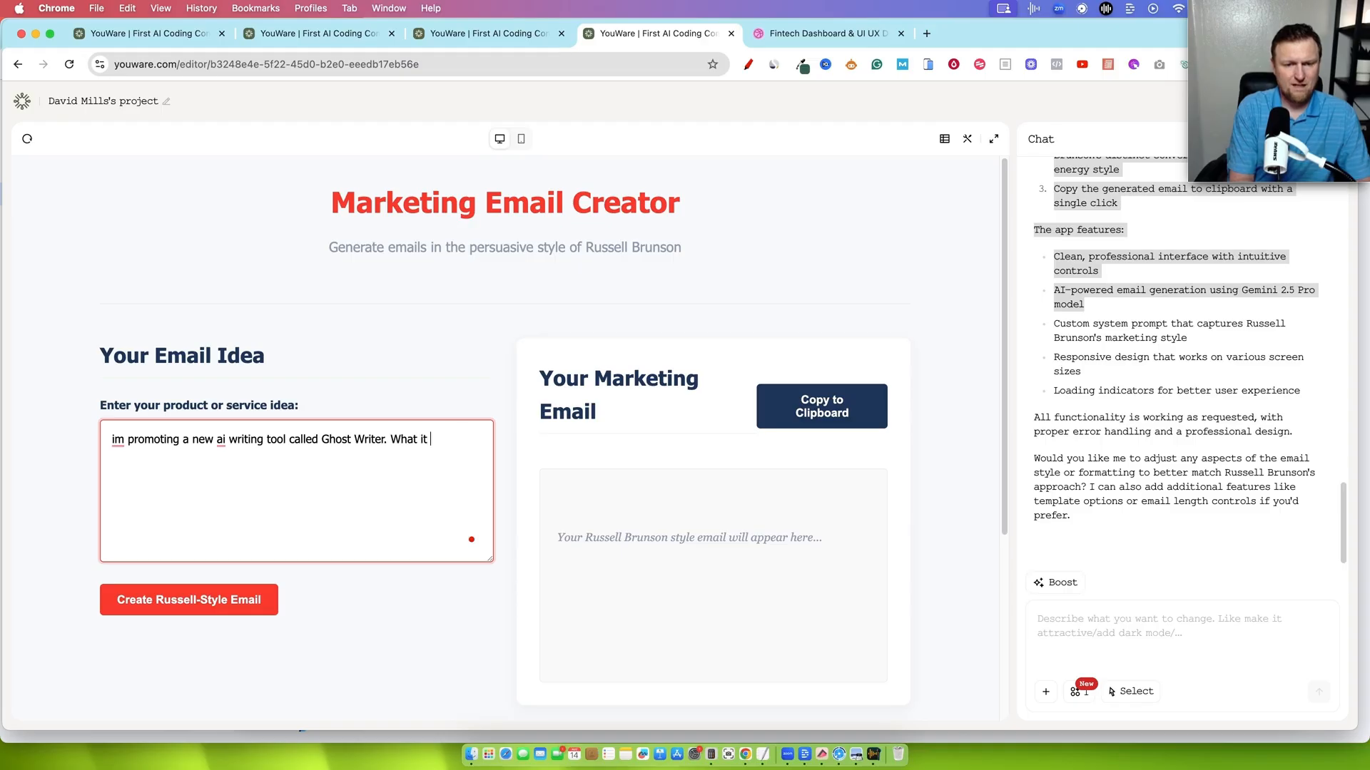
pyautogui.write('does is writes long form fictional storys for amazon kdp.')
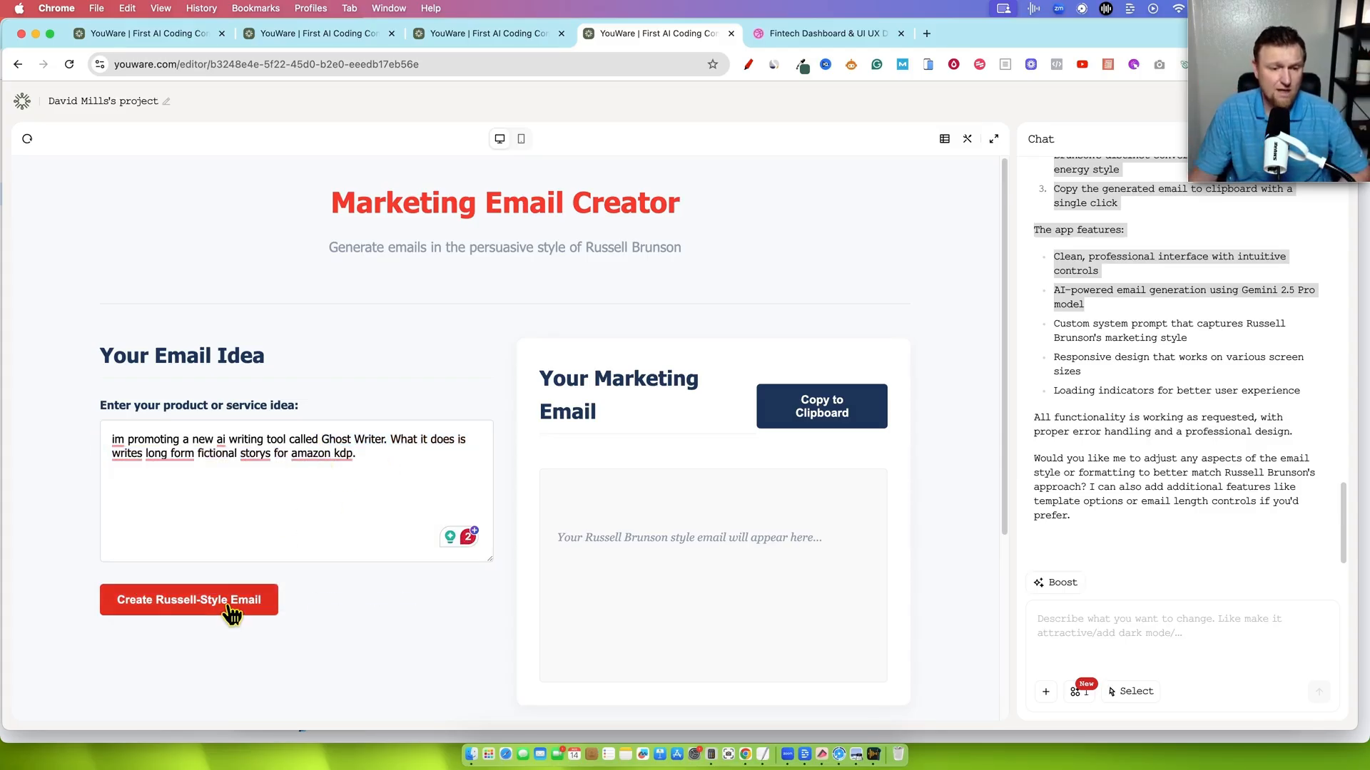
pyautogui.click(189, 600)
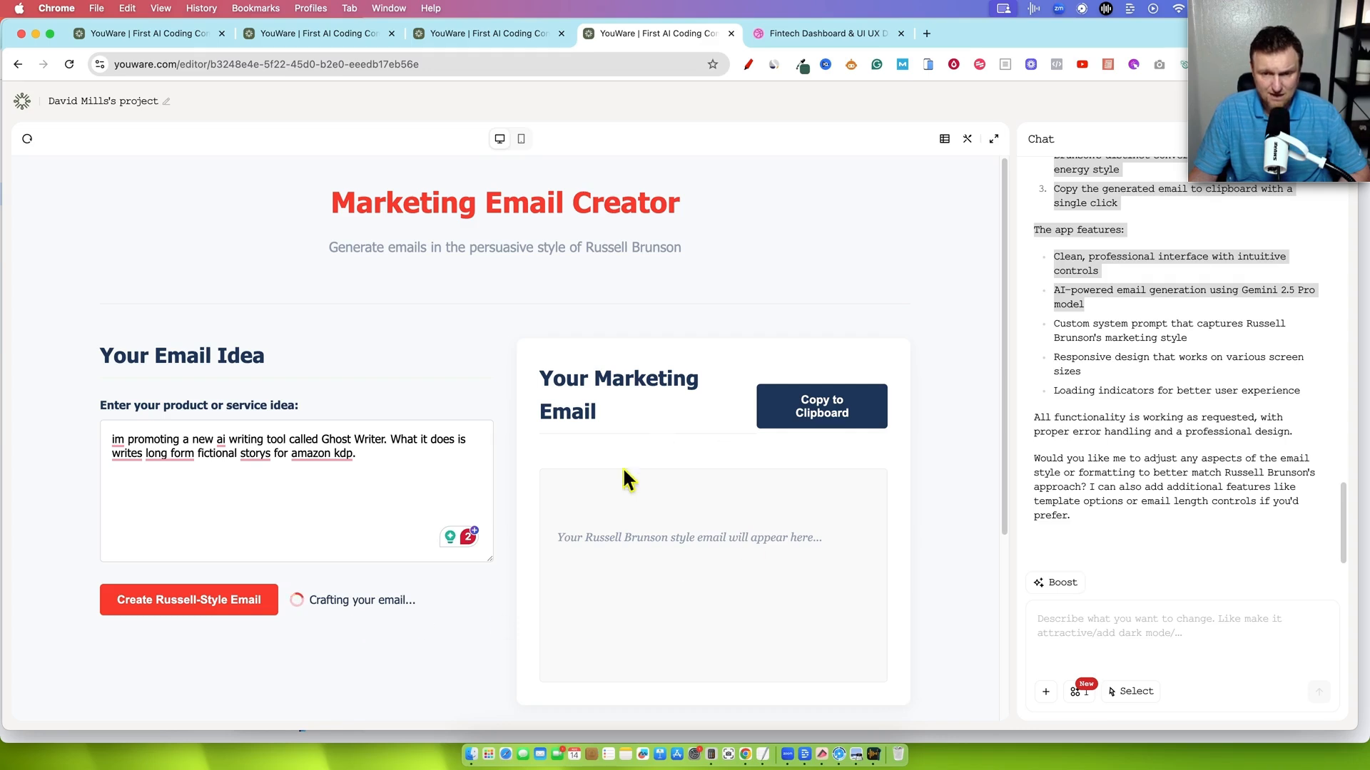
pyautogui.moveTo(742, 326)
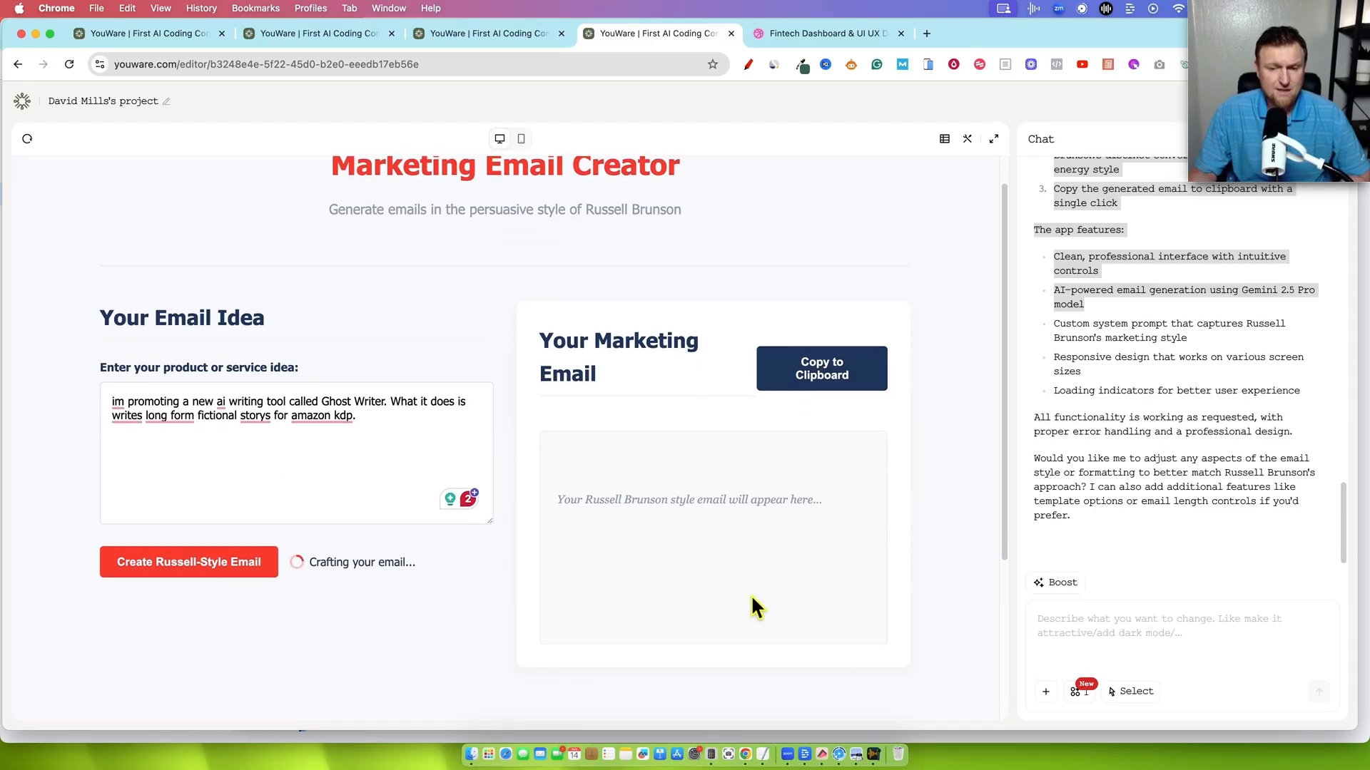
pyautogui.scroll(-3)
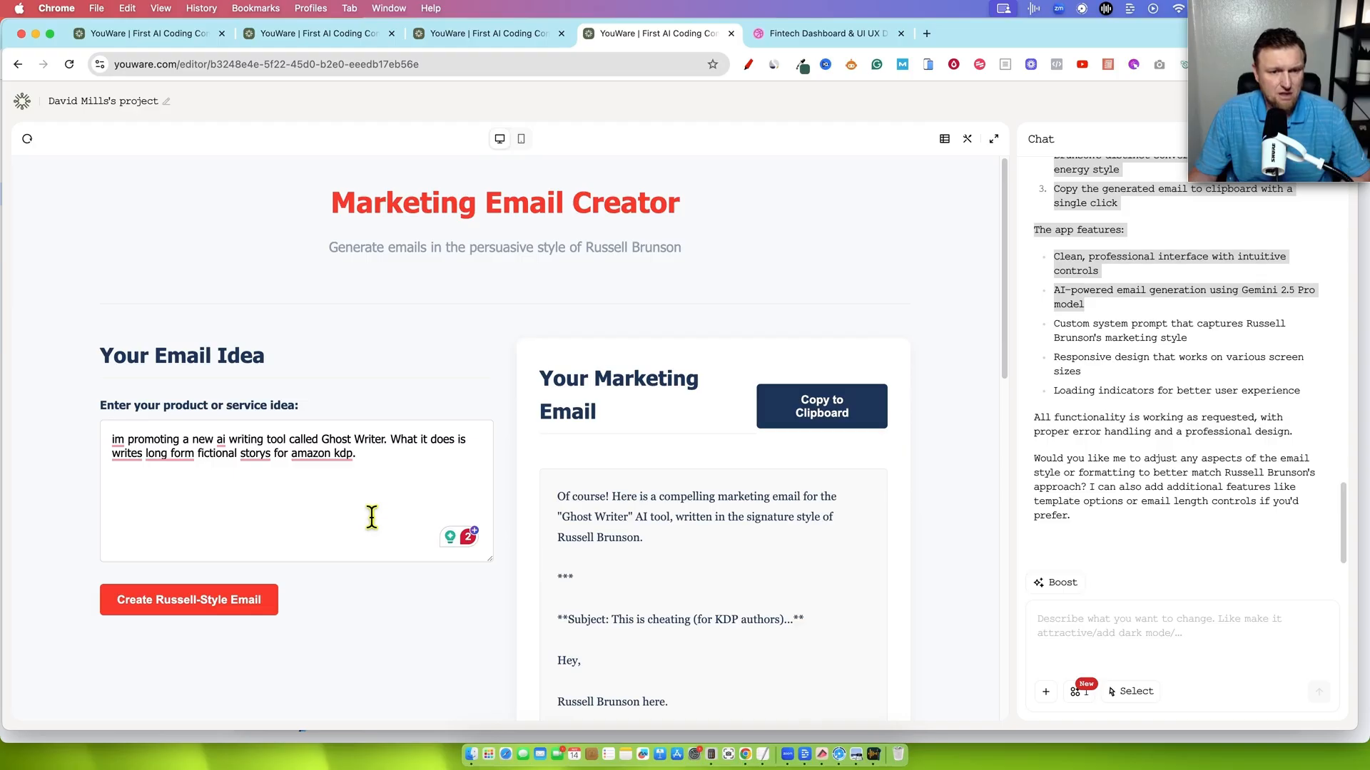
# Scroll through the generated email and highlight its subject line for copying.
pyautogui.scroll(-3)
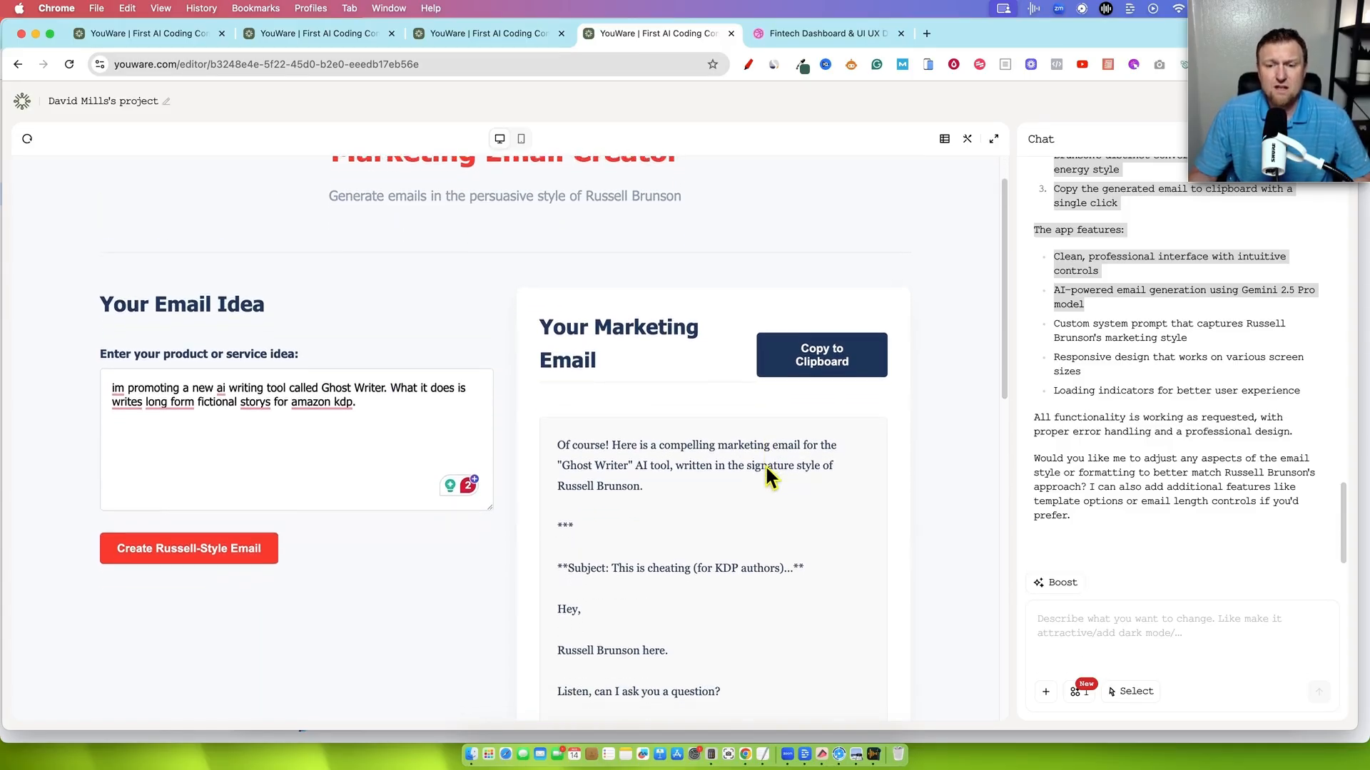
pyautogui.scroll(-3)
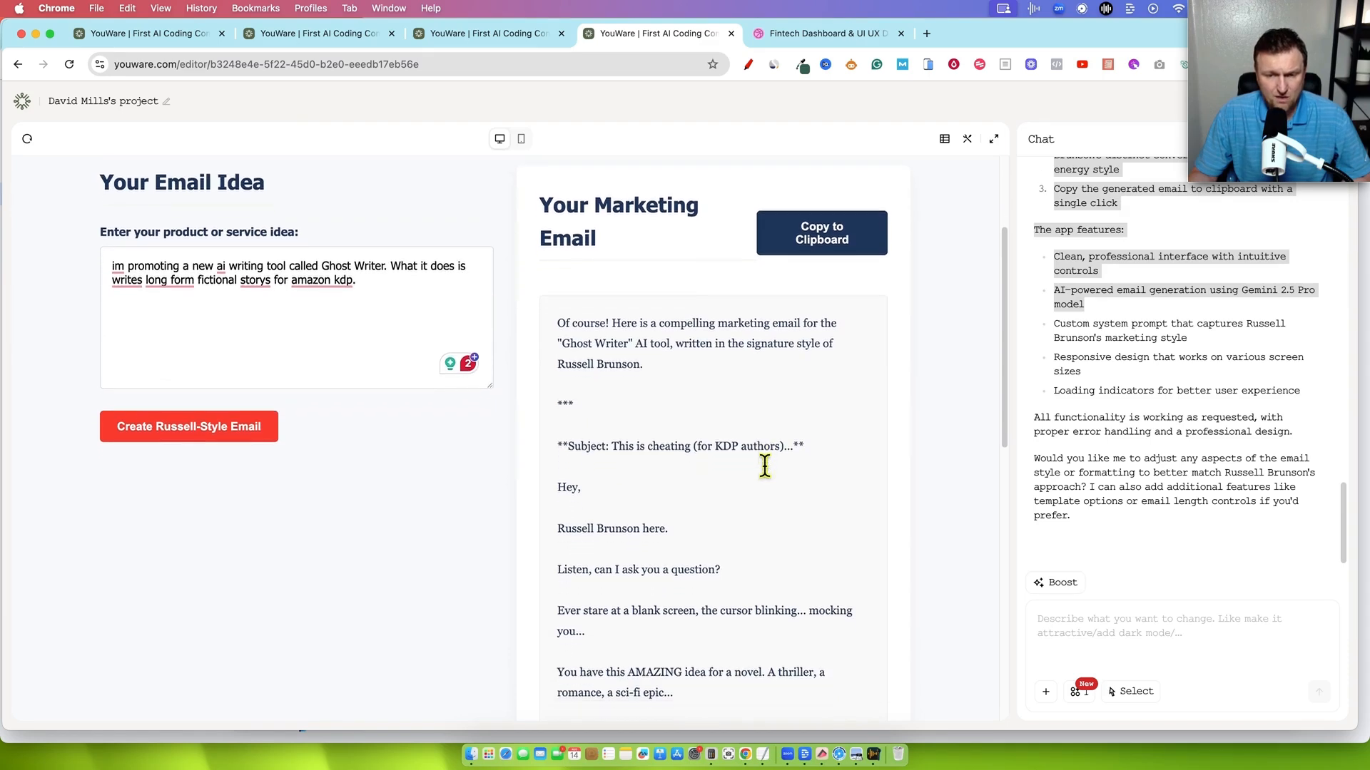
pyautogui.scroll(-3)
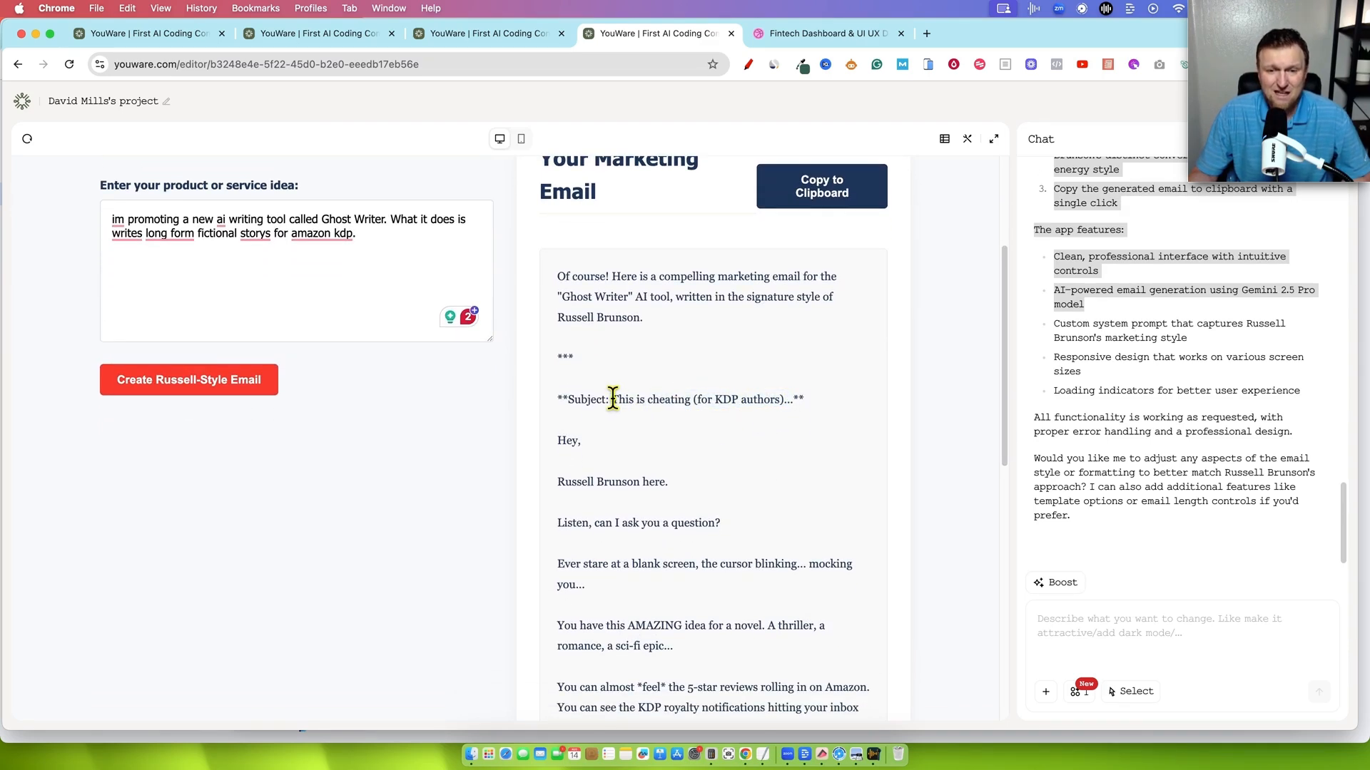
pyautogui.moveTo(613, 400); pyautogui.dragTo(789, 399)
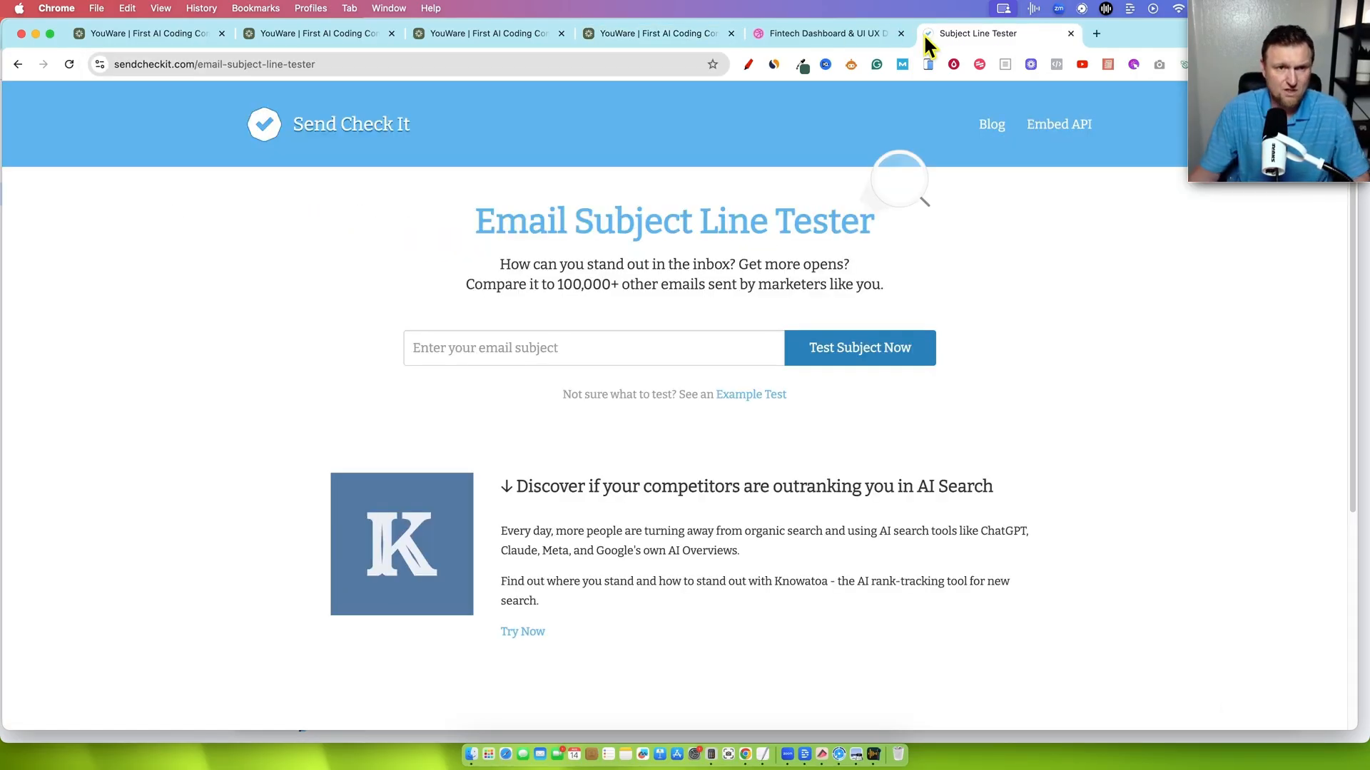
# Test the subject 'This is cheating (for KDP authors)', scoring an A at 93 points.
pyautogui.click(859, 347)
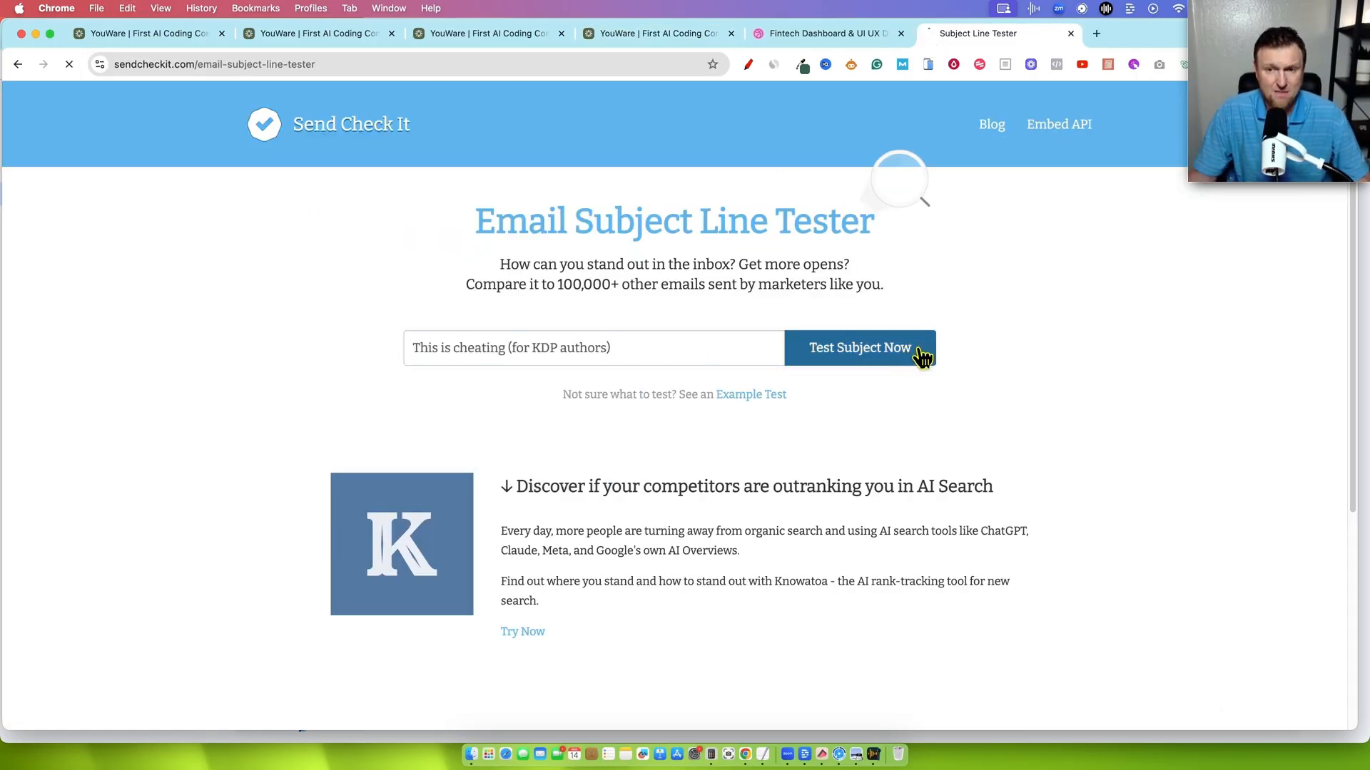
pyautogui.click(860, 348)
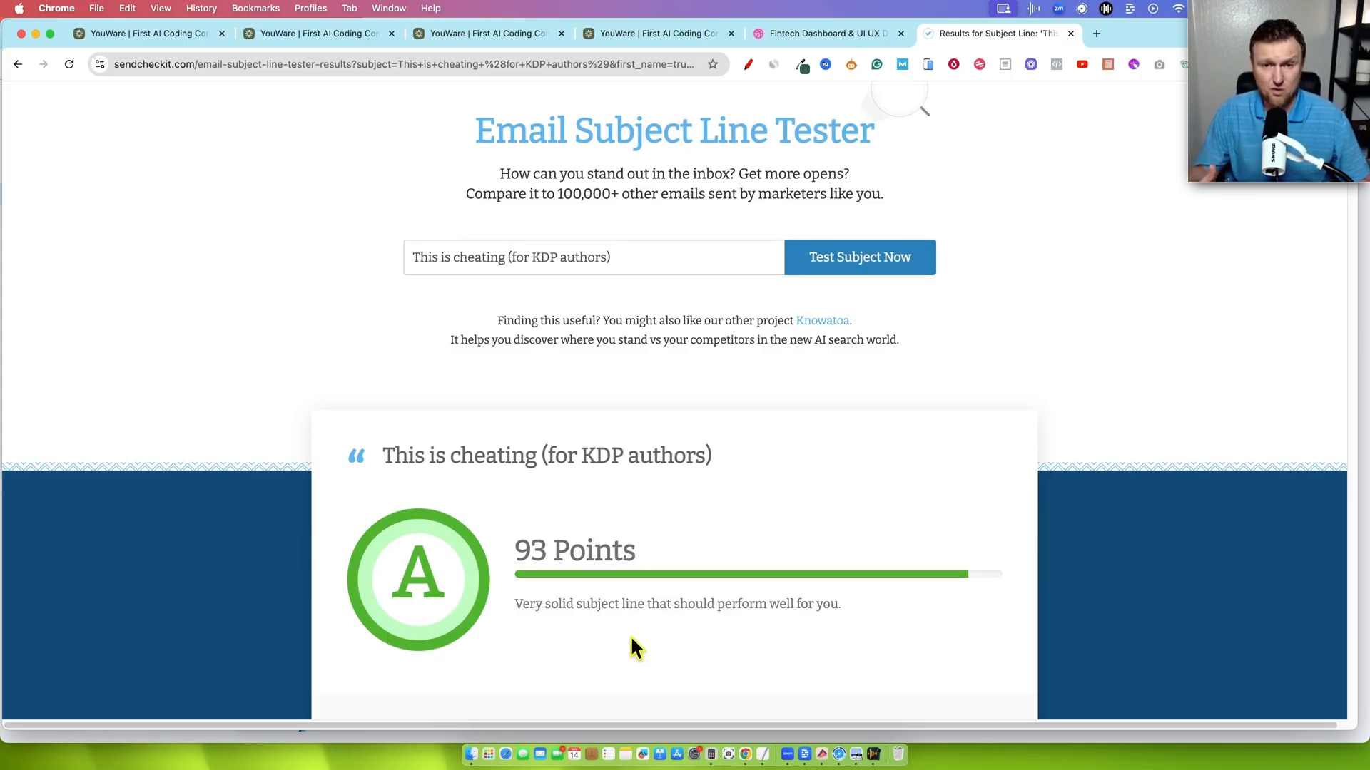
pyautogui.moveTo(816, 114)
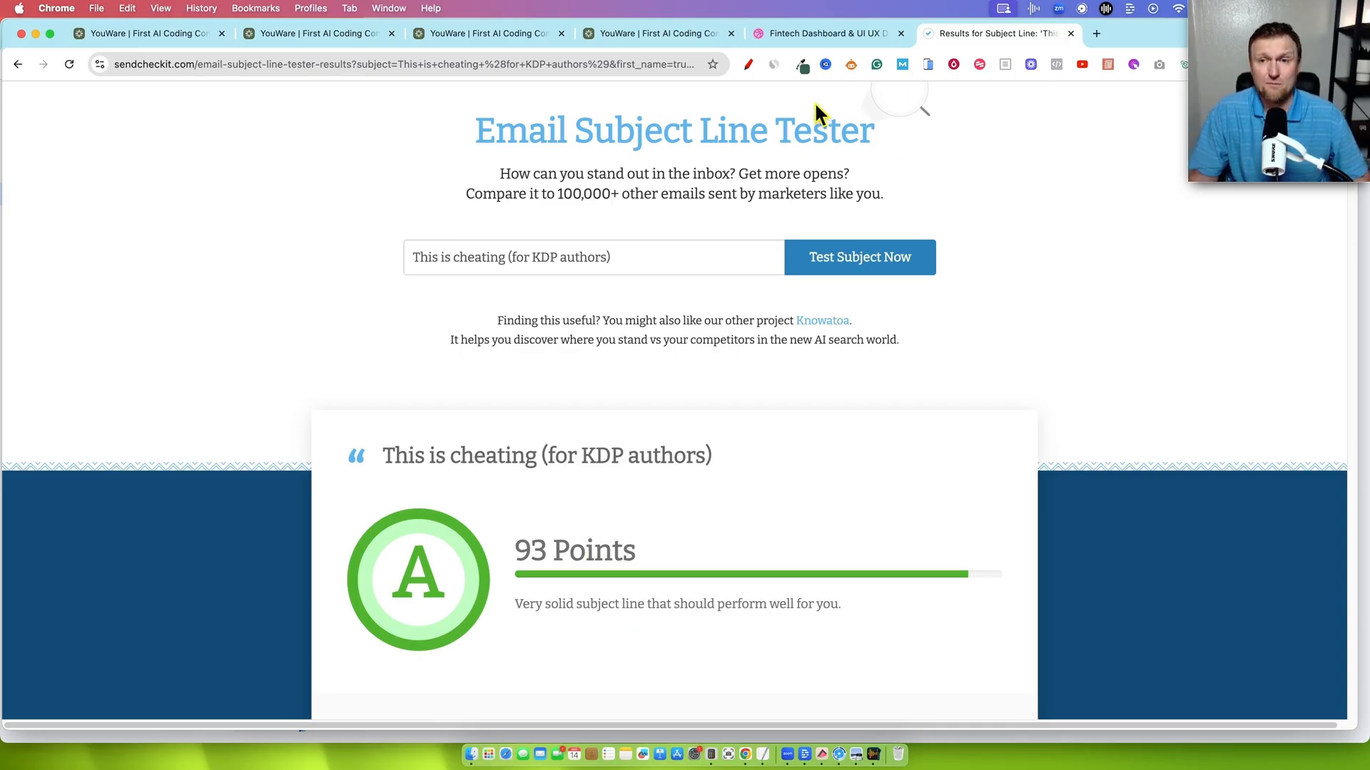
pyautogui.click(654, 34)
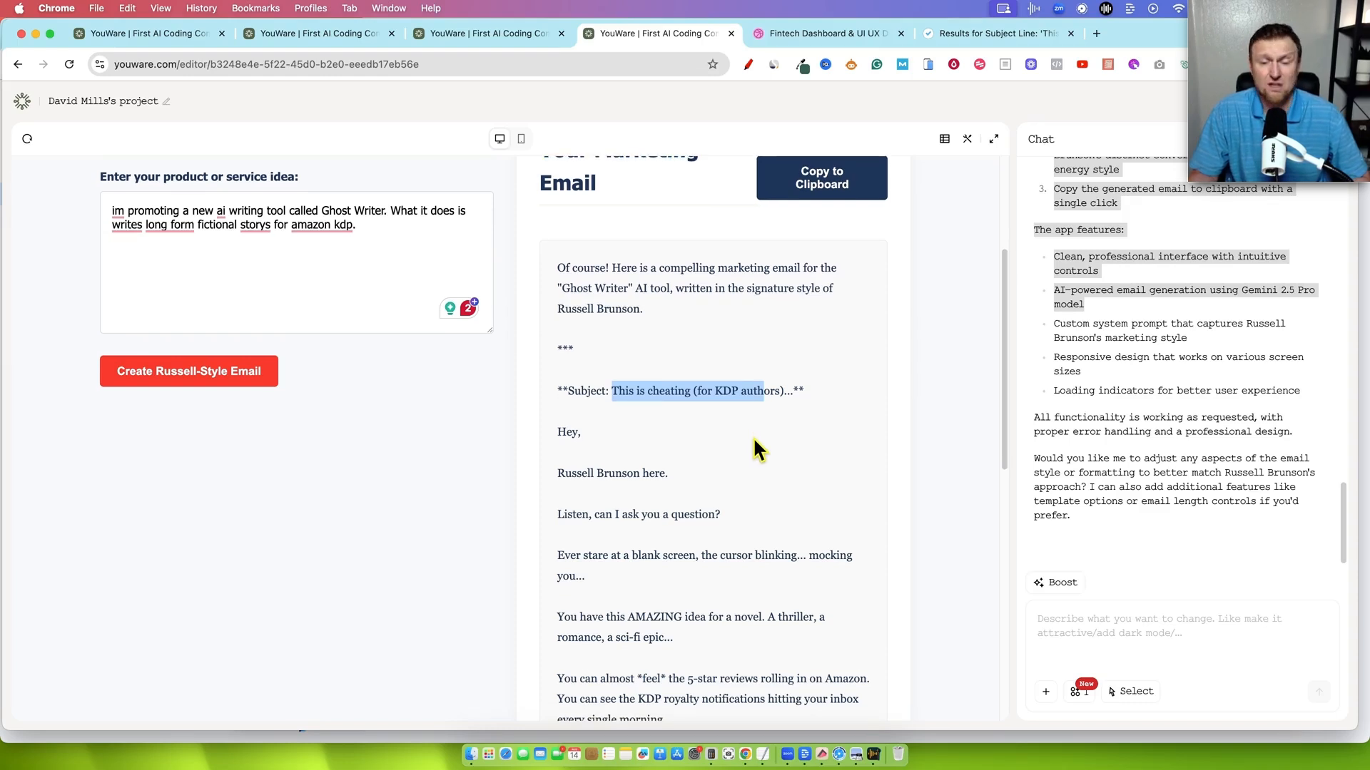
# Review the generated email, highlighting the AMAZING idea, 5-star reviews and passive income passages.
pyautogui.scroll(-3)
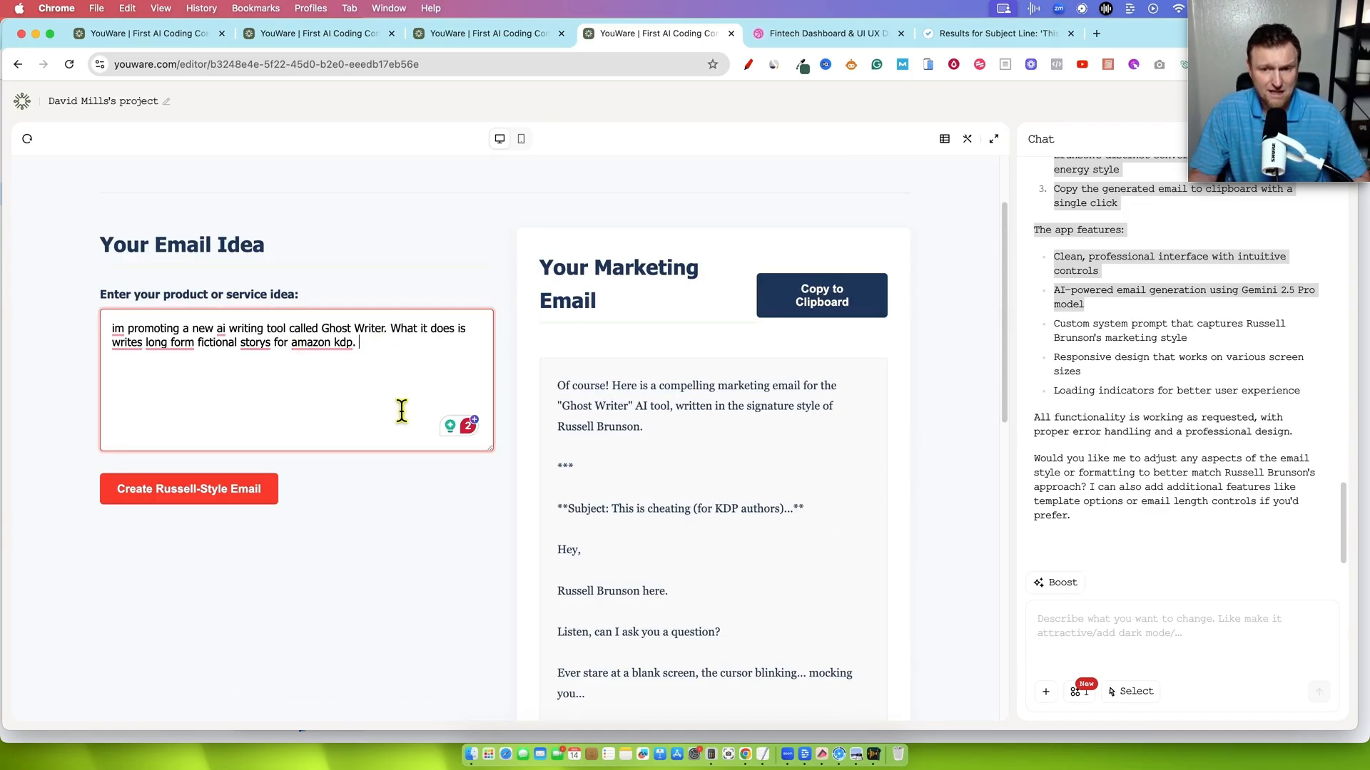
pyautogui.scroll(-3)
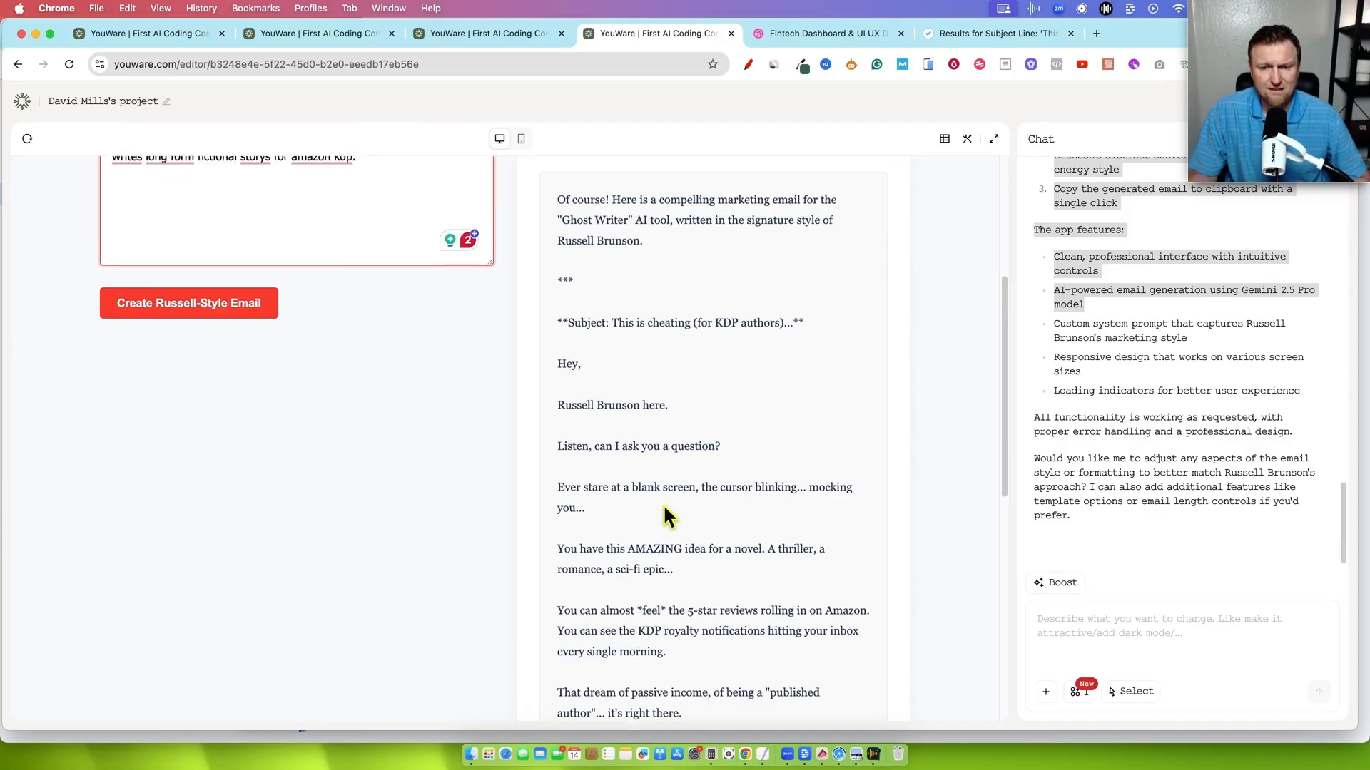
pyautogui.scroll(-3)
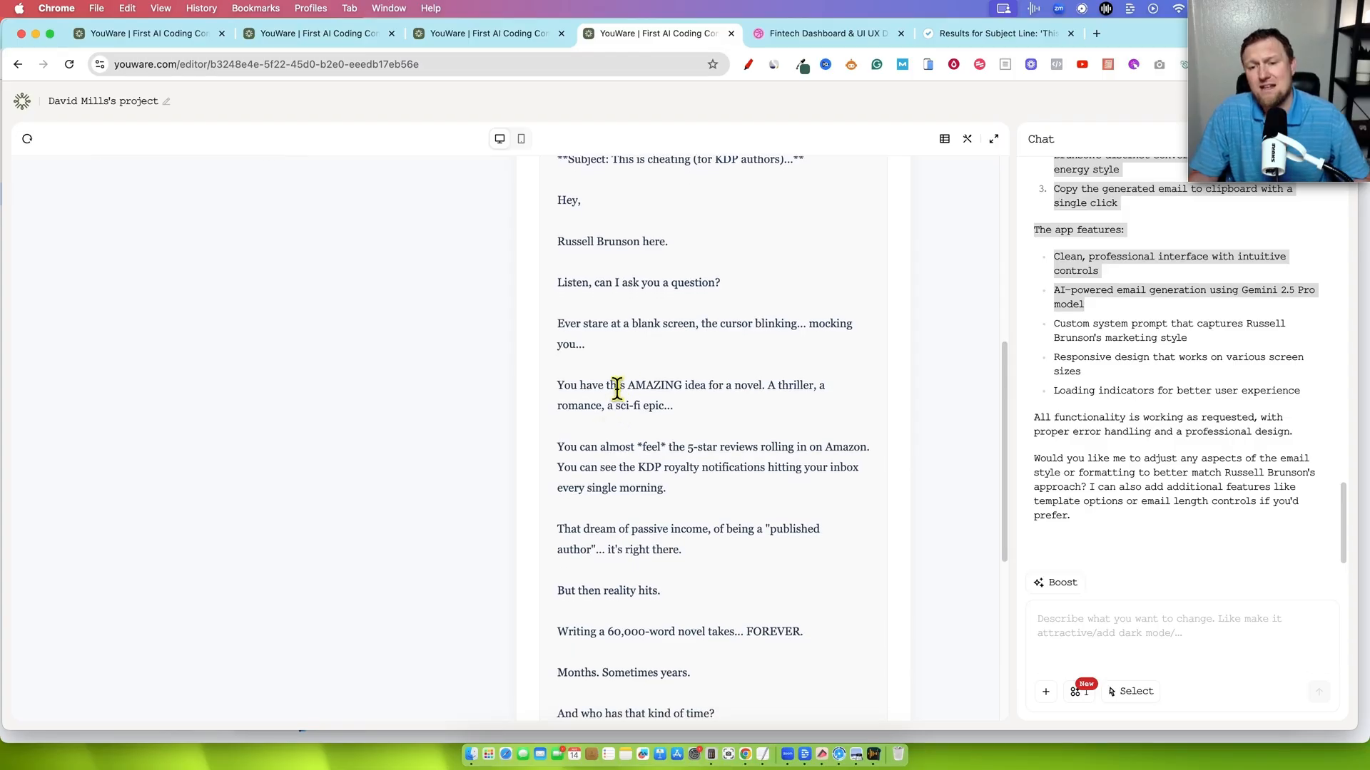
pyautogui.moveTo(614, 385); pyautogui.dragTo(673, 405)
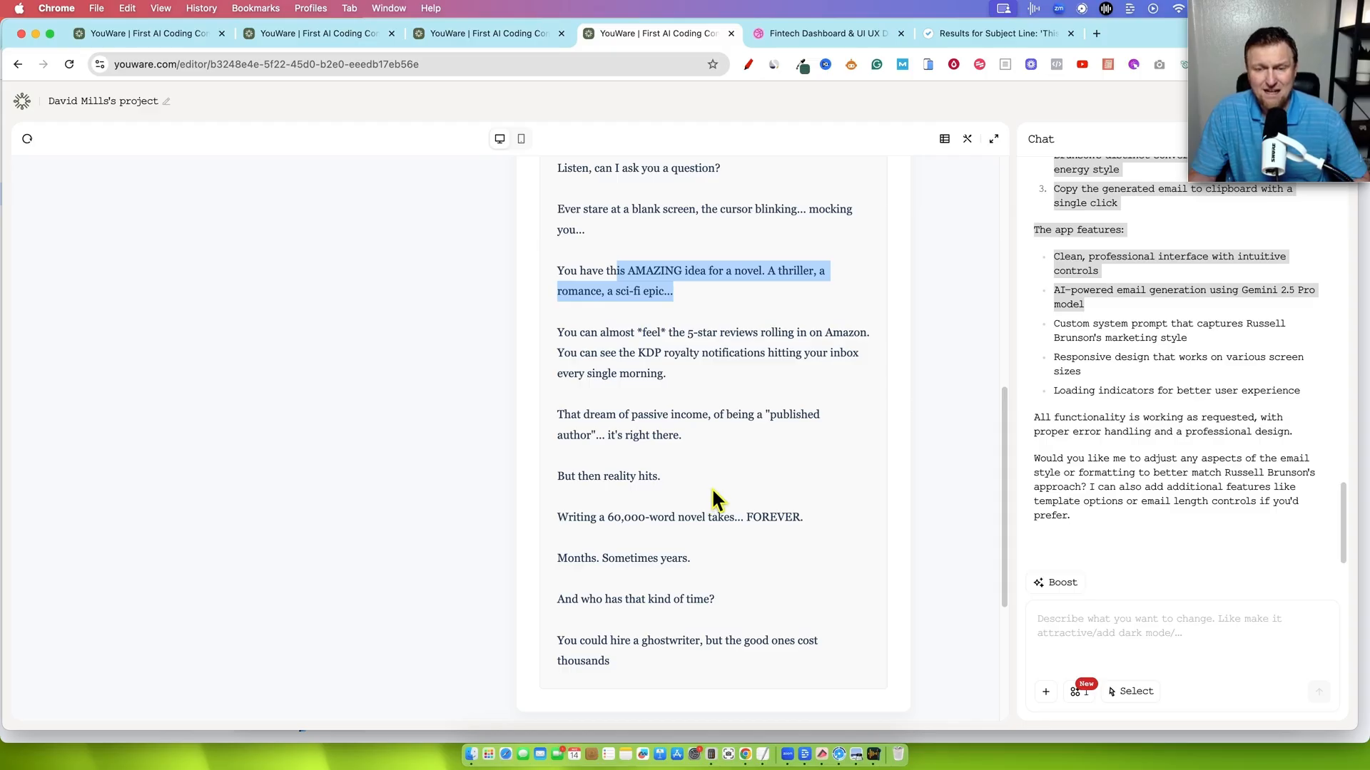
pyautogui.moveTo(717, 498); pyautogui.dragTo(622, 351)
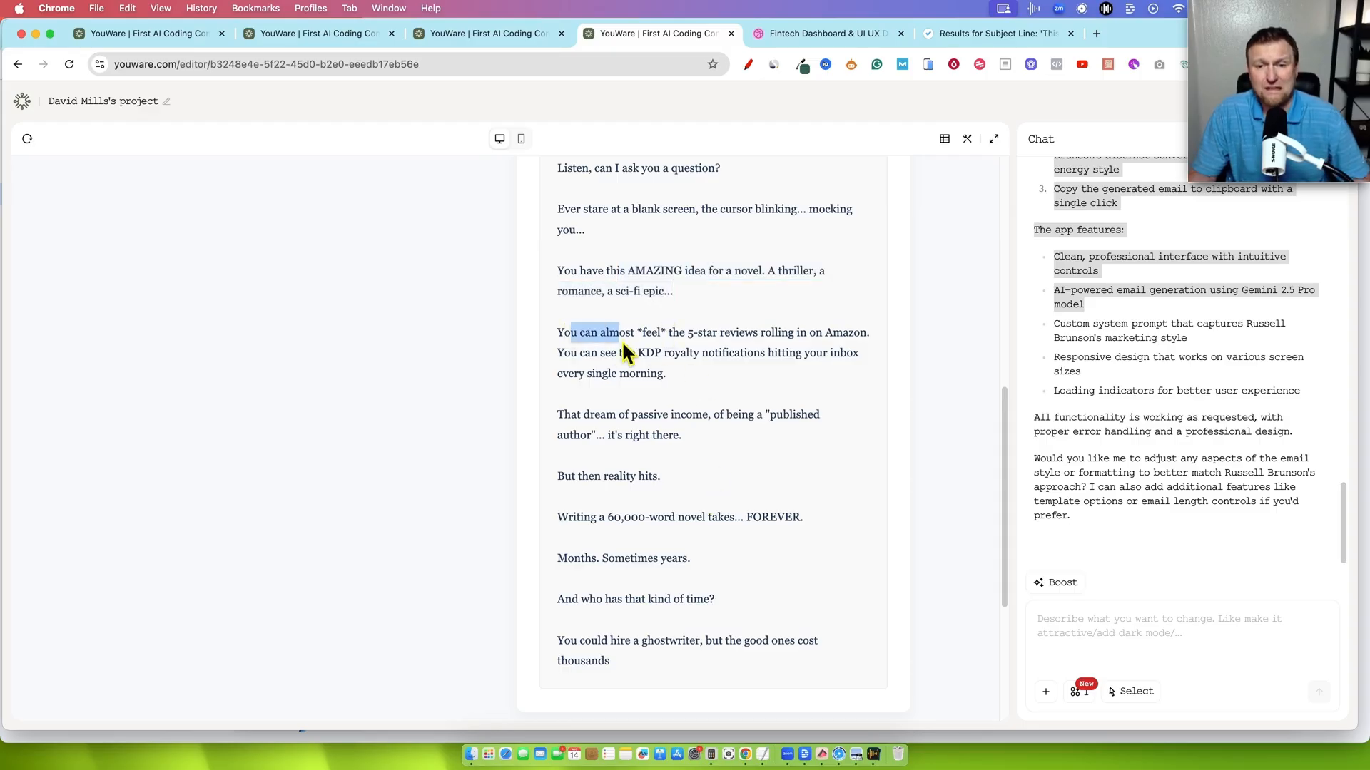
pyautogui.moveTo(595, 332); pyautogui.dragTo(861, 331)
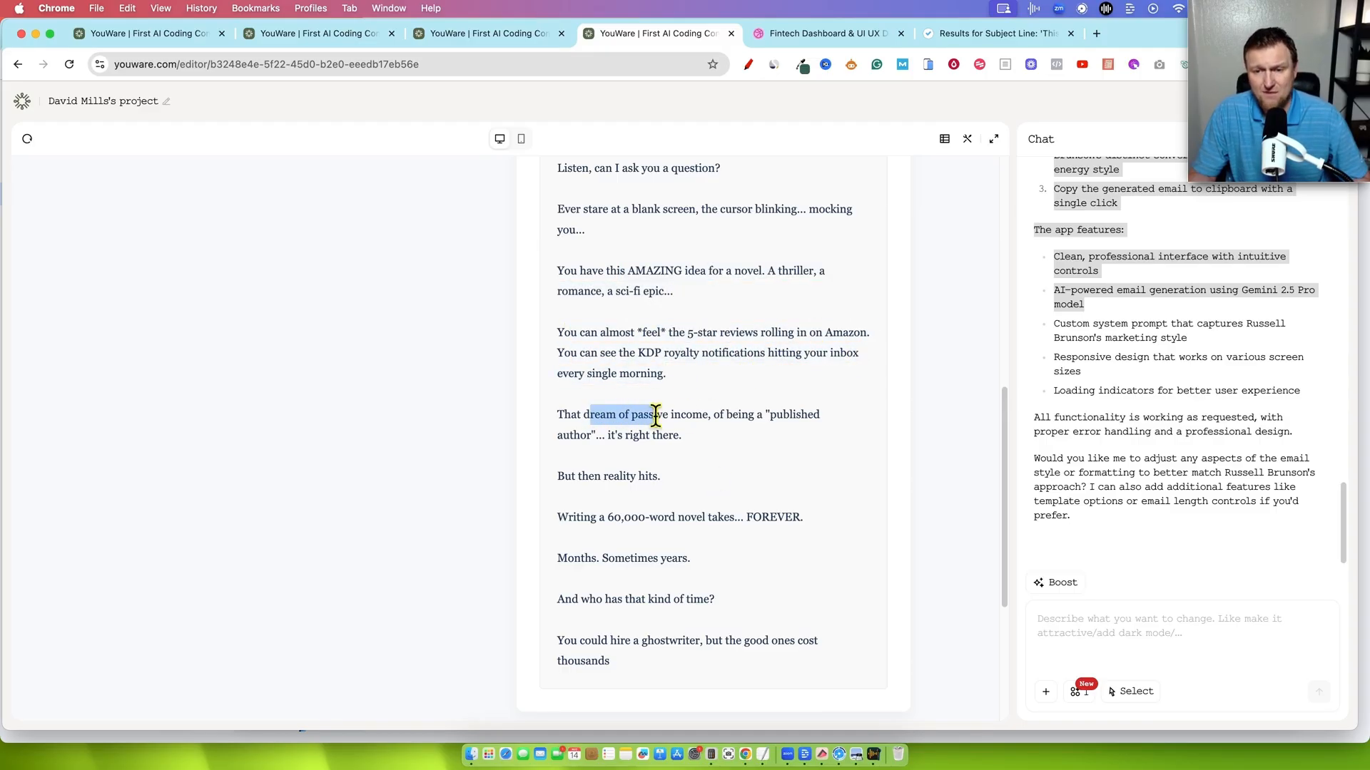
pyautogui.moveTo(655, 414); pyautogui.dragTo(566, 475)
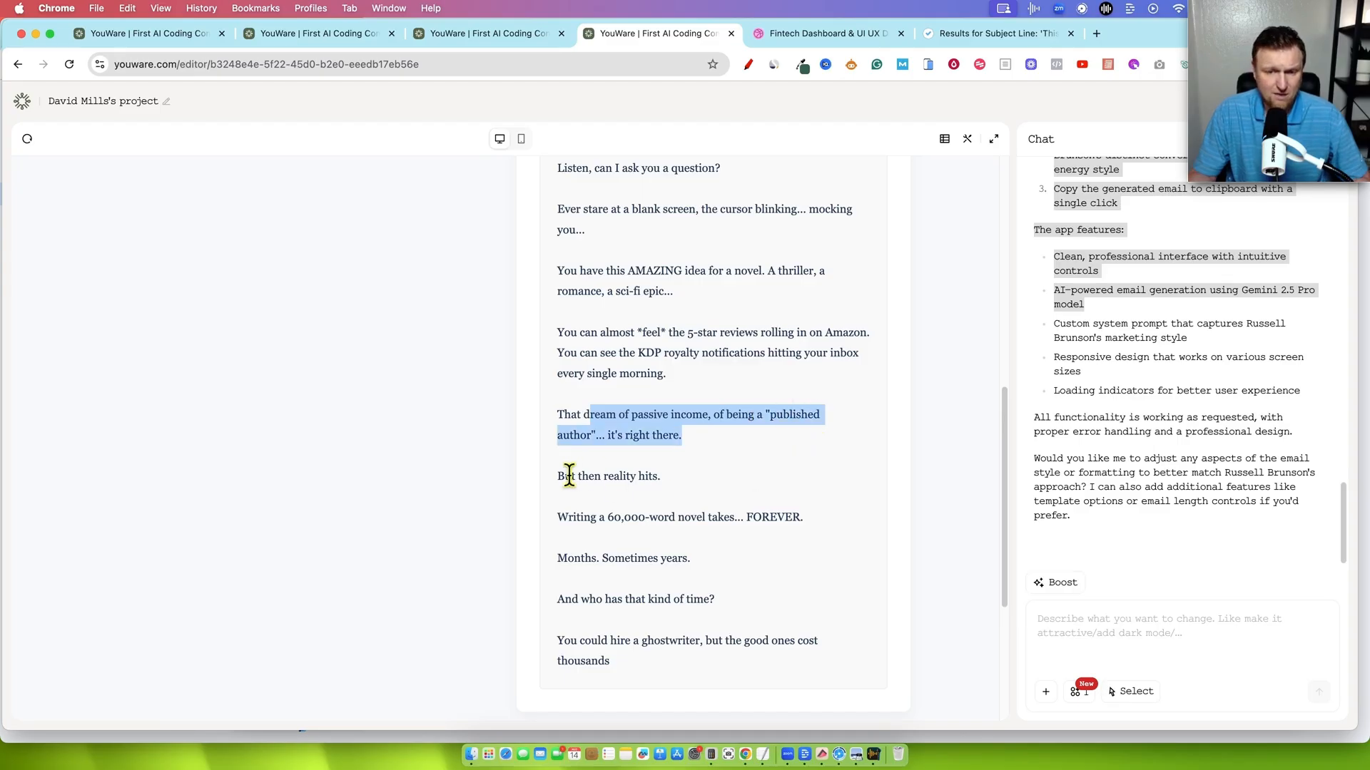
# Copy the whole email to the clipboard, paste it into Online Notepad, and return.
pyautogui.scroll(-3)
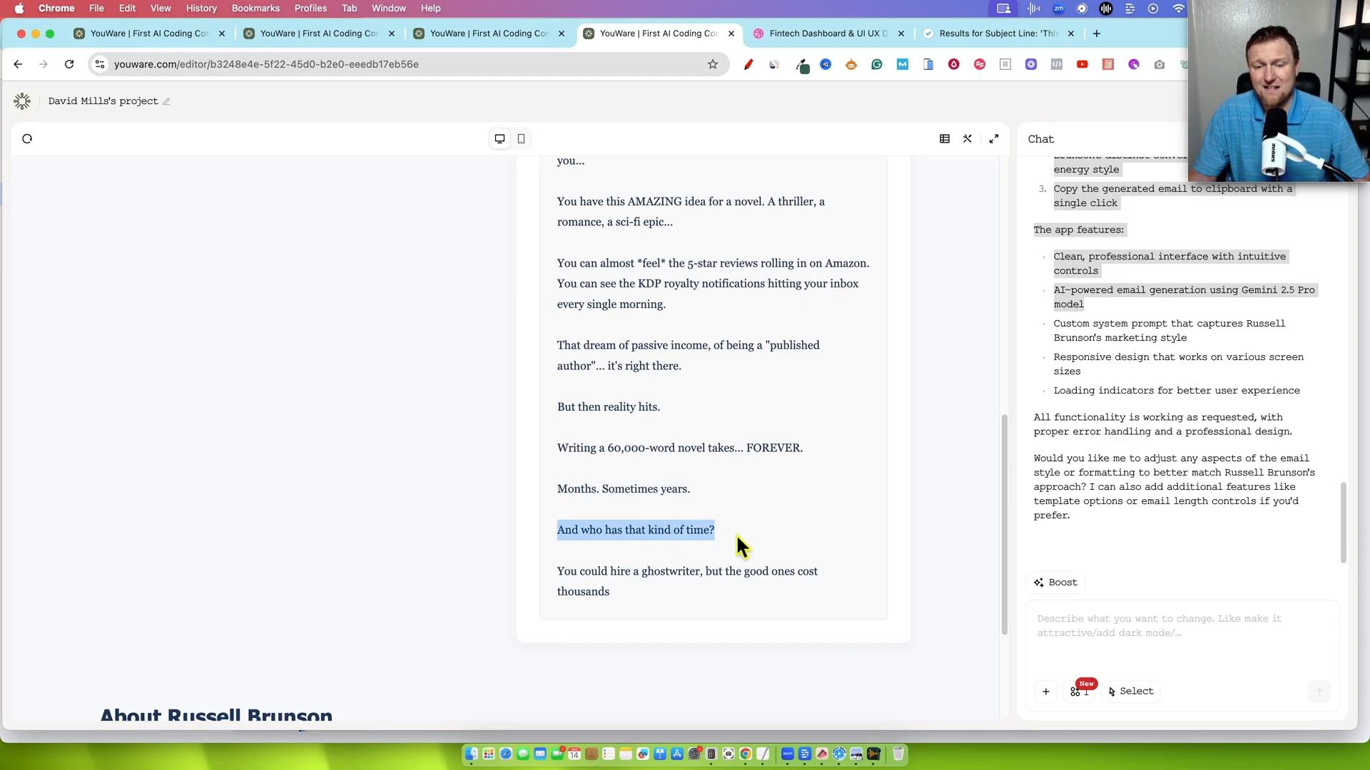
pyautogui.scroll(-3)
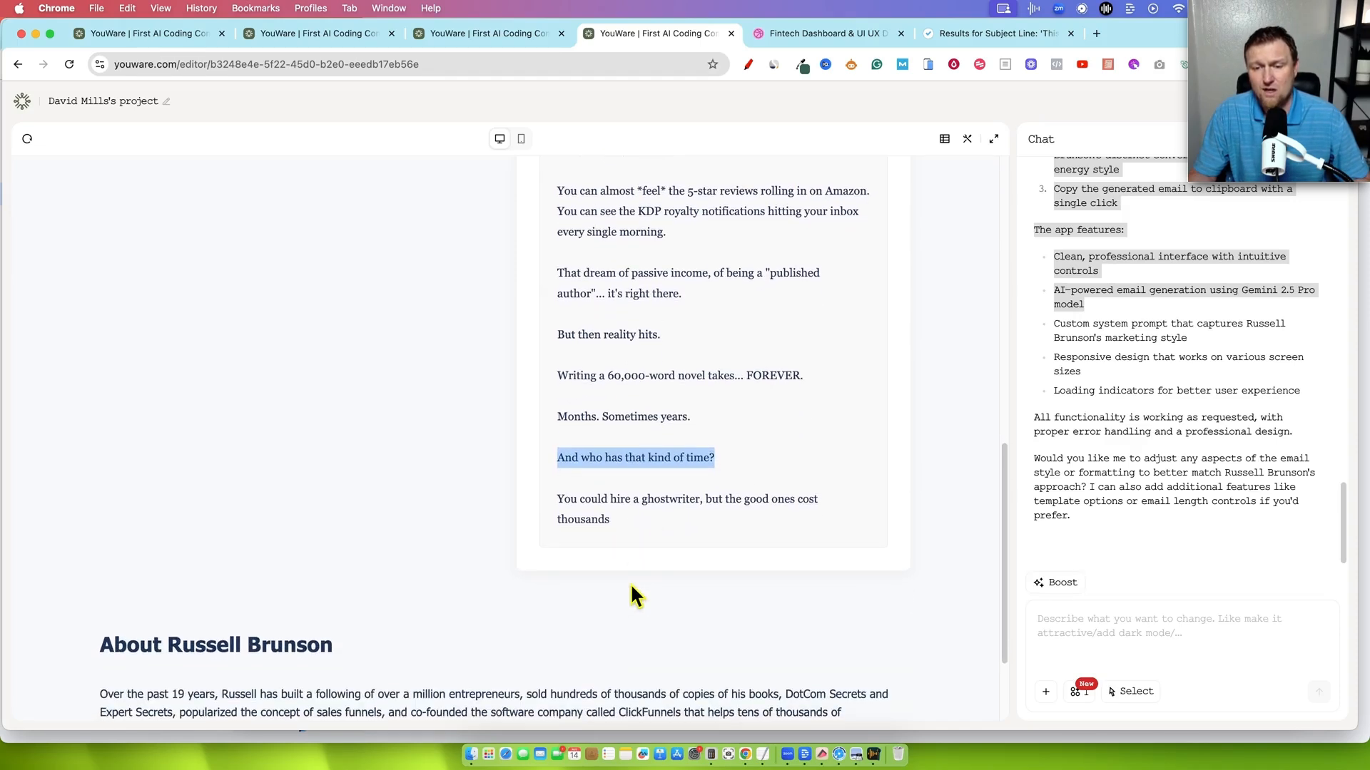
pyautogui.scroll(-3)
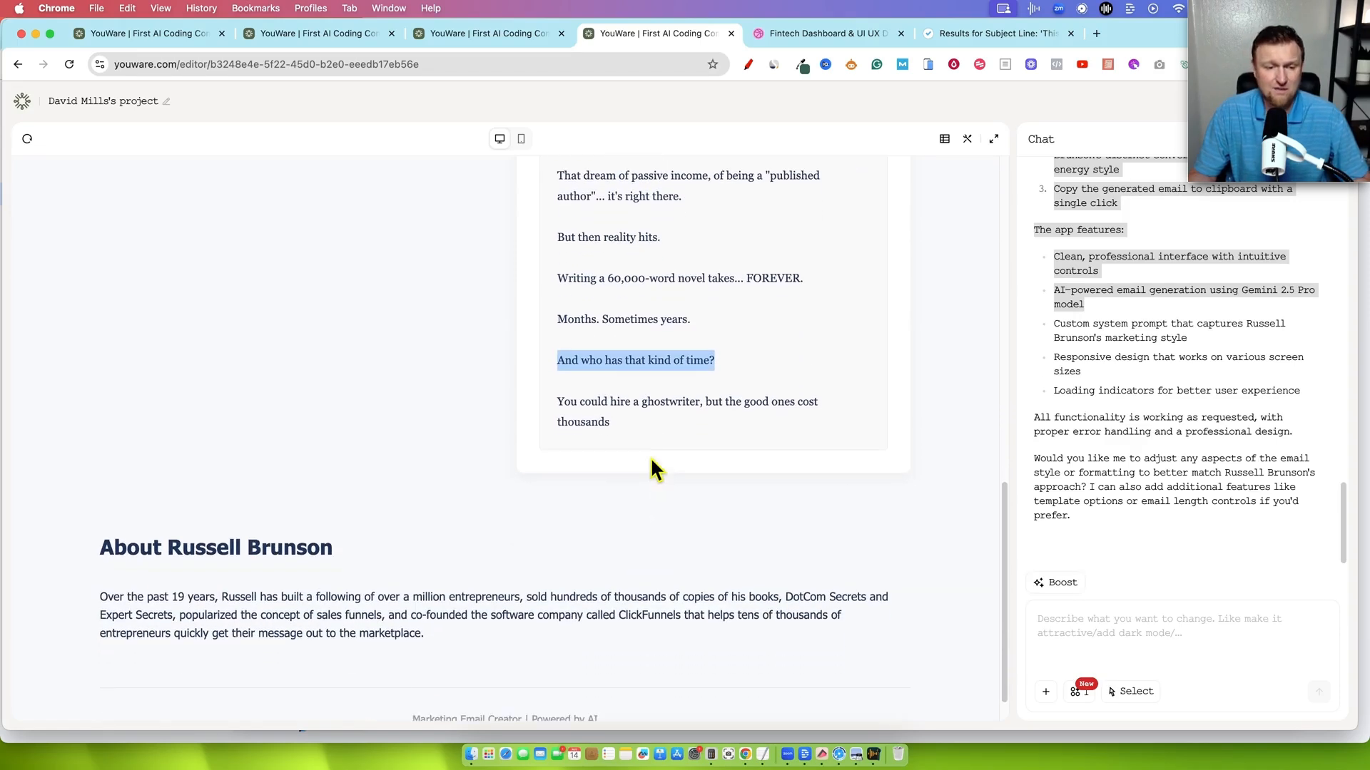
pyautogui.scroll(-3)
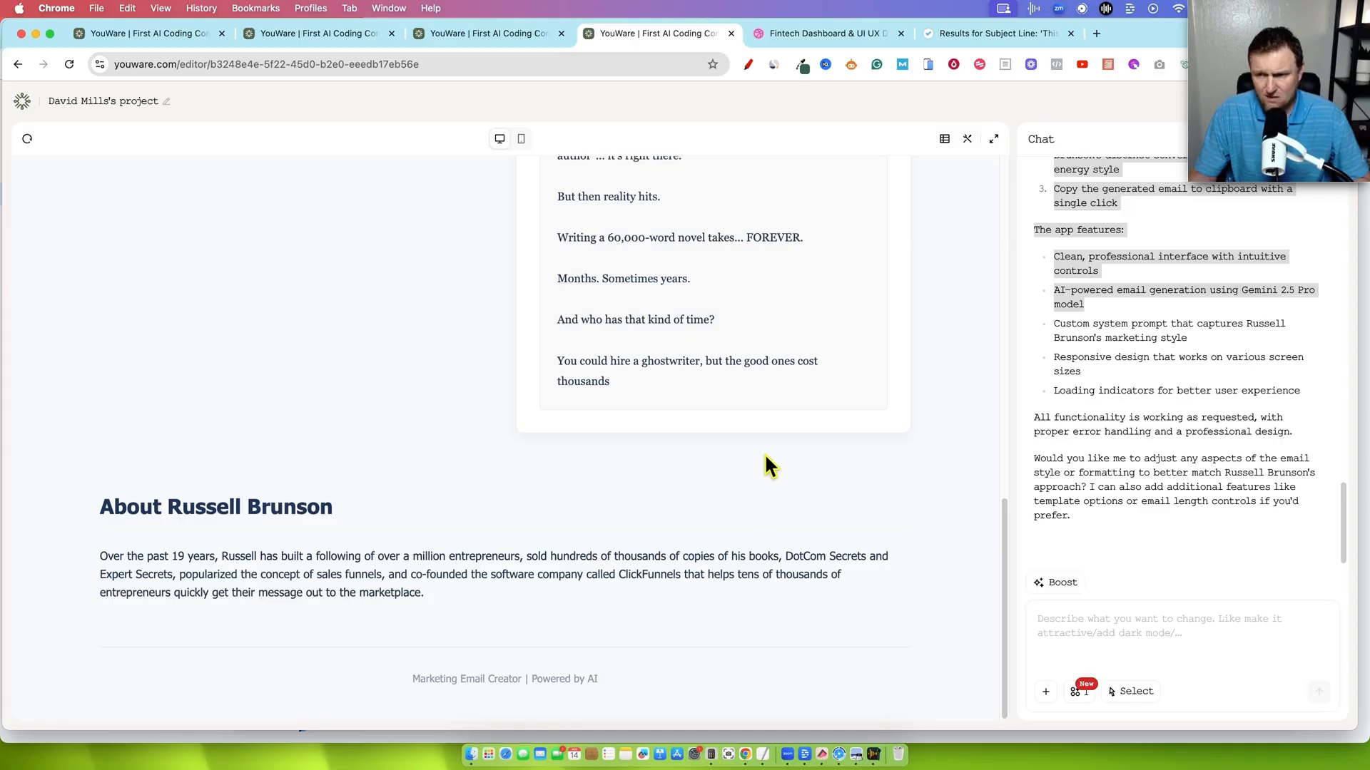
pyautogui.moveTo(716, 405)
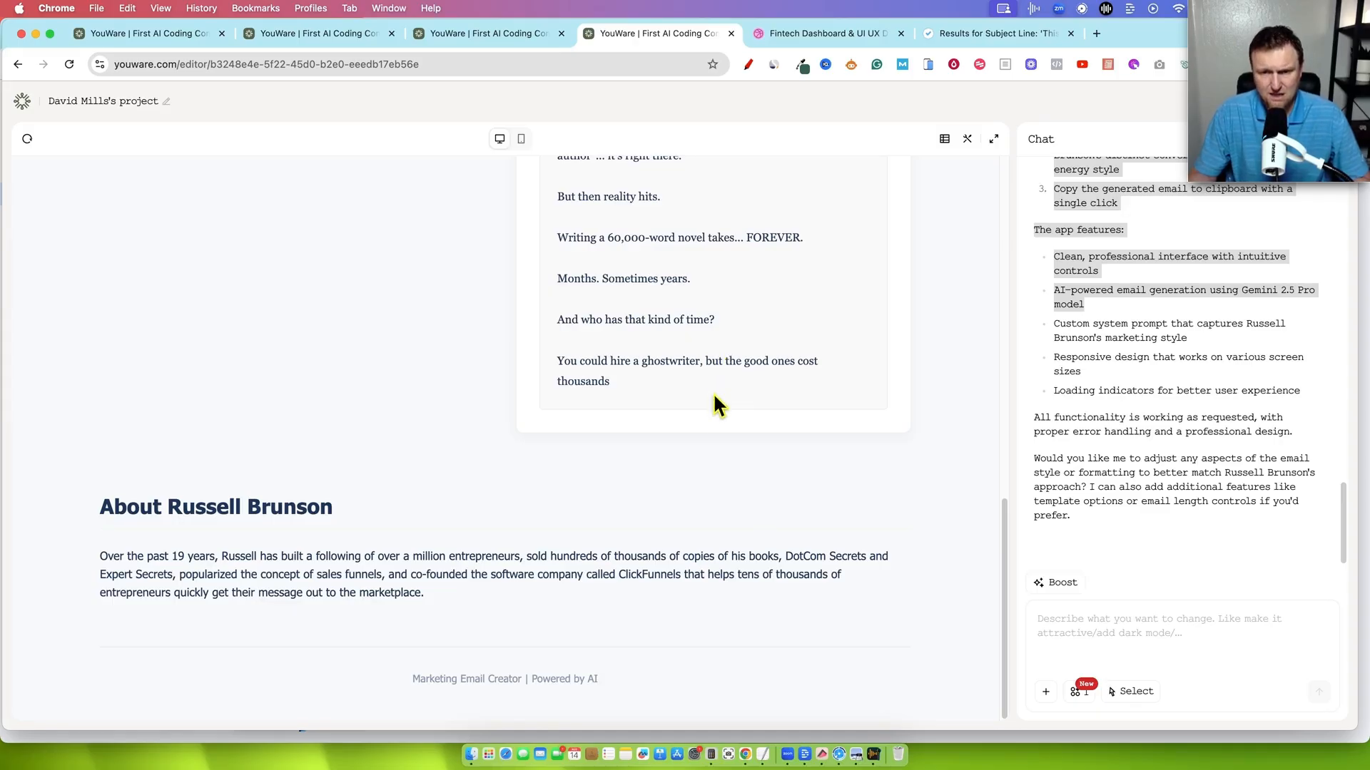
pyautogui.click(760, 258)
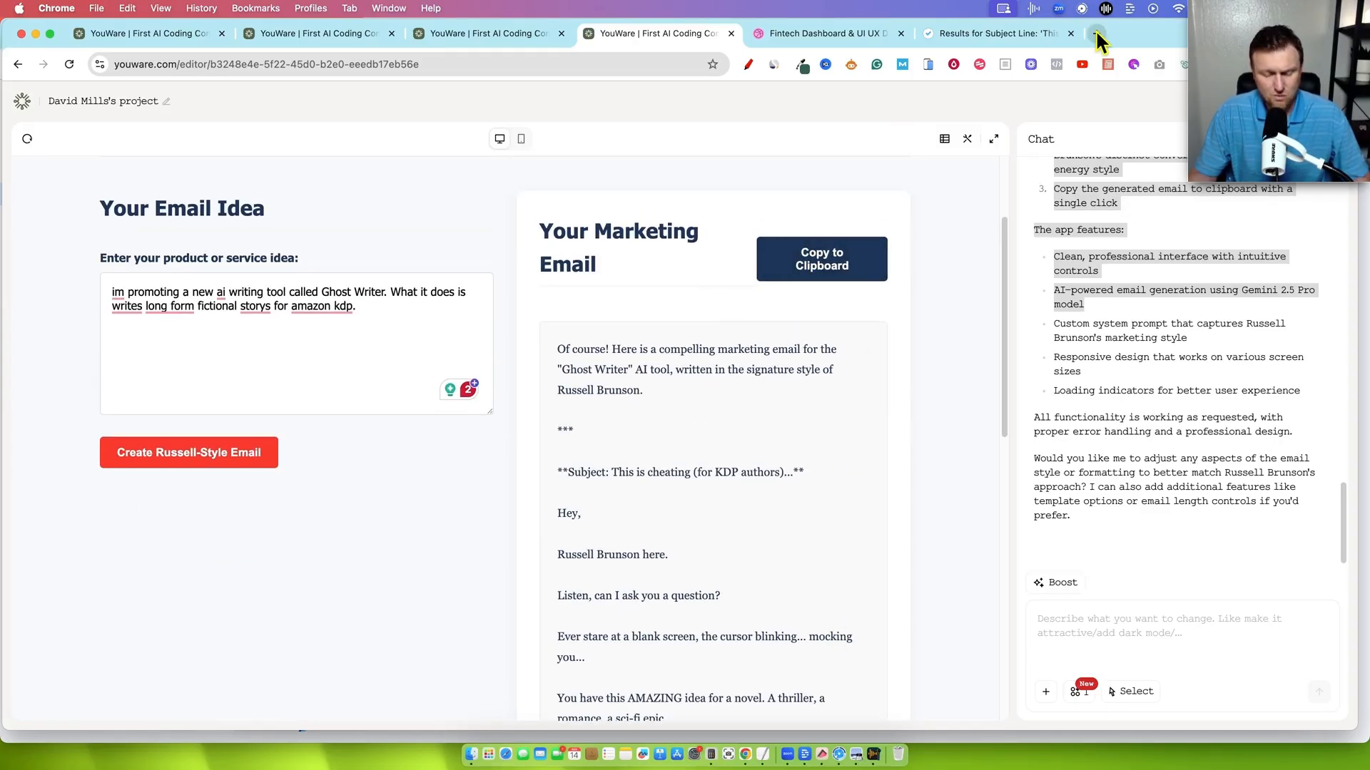
pyautogui.click(1098, 38)
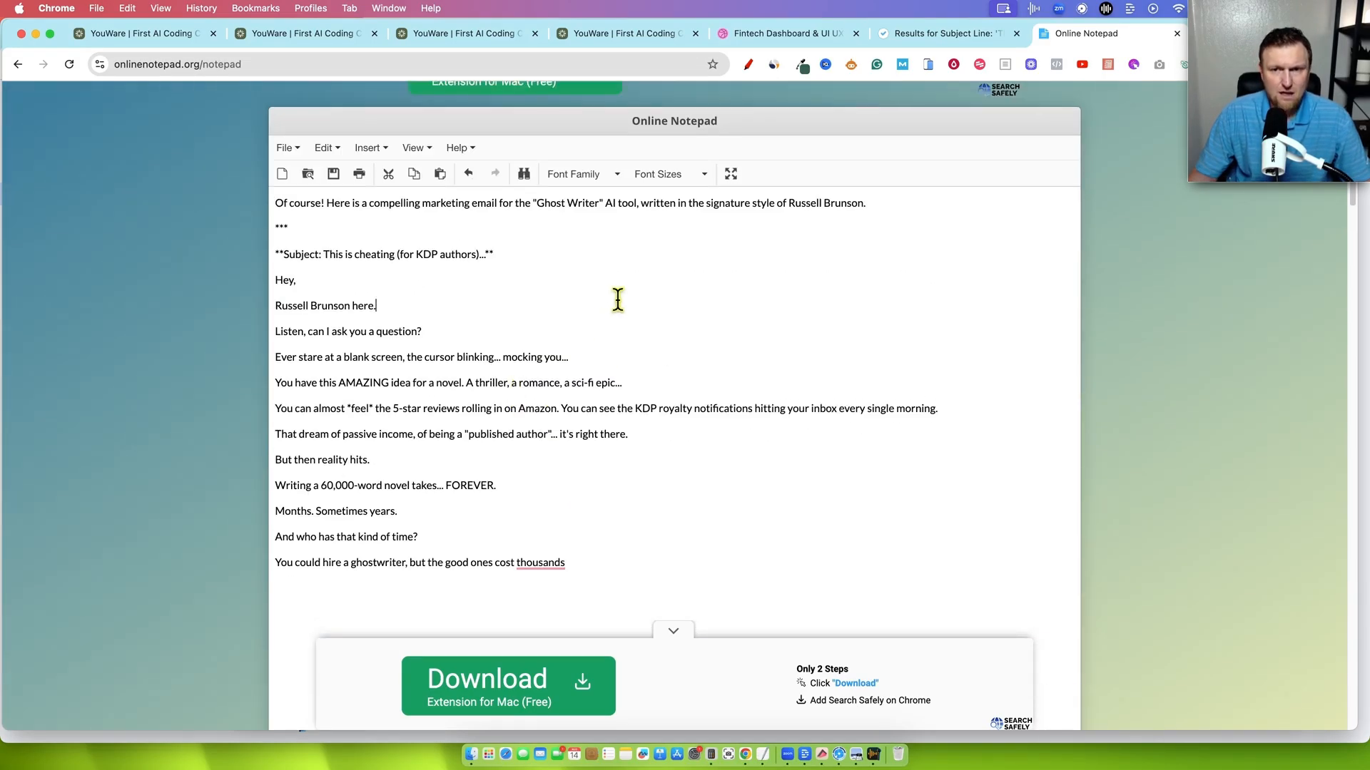
pyautogui.click(629, 34)
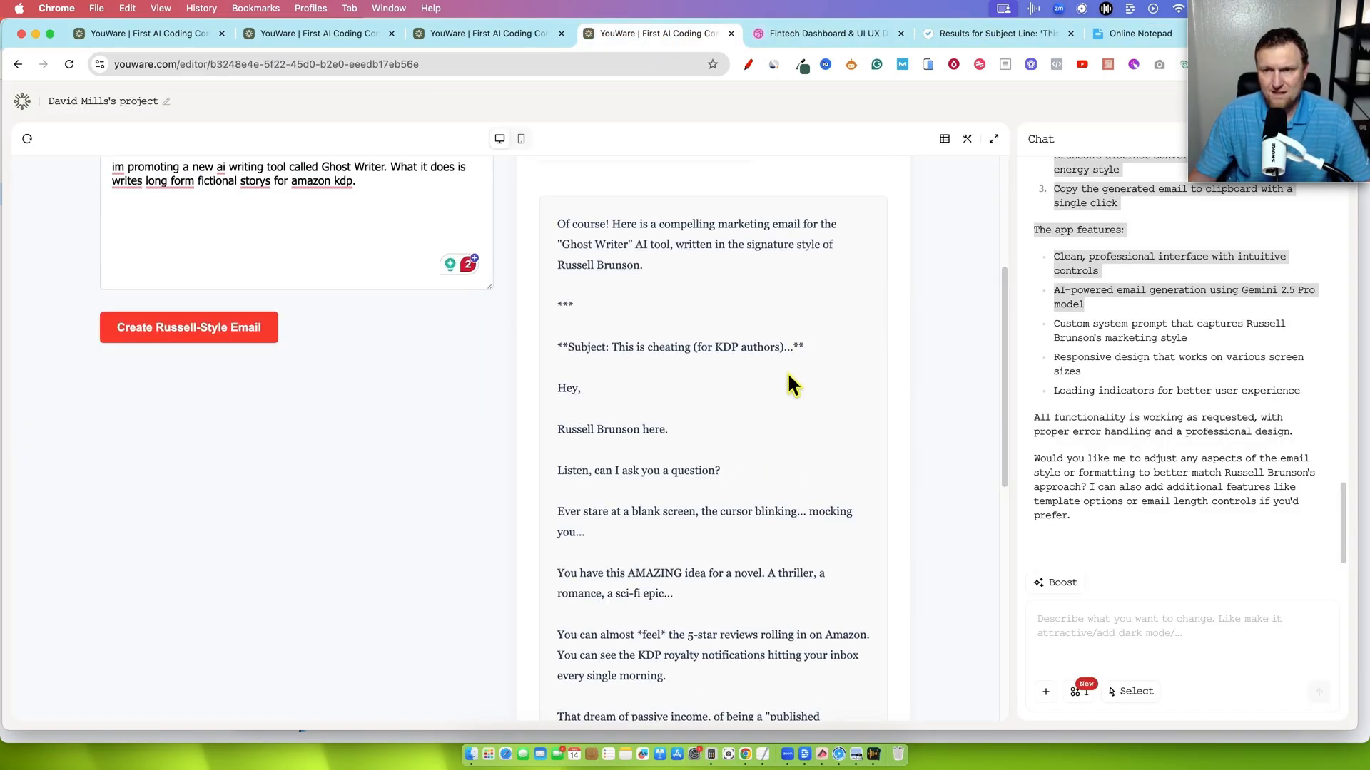
# Send chat feedback asking emails to drop symbols like * and end with a clear conclusion.
pyautogui.scroll(-3)
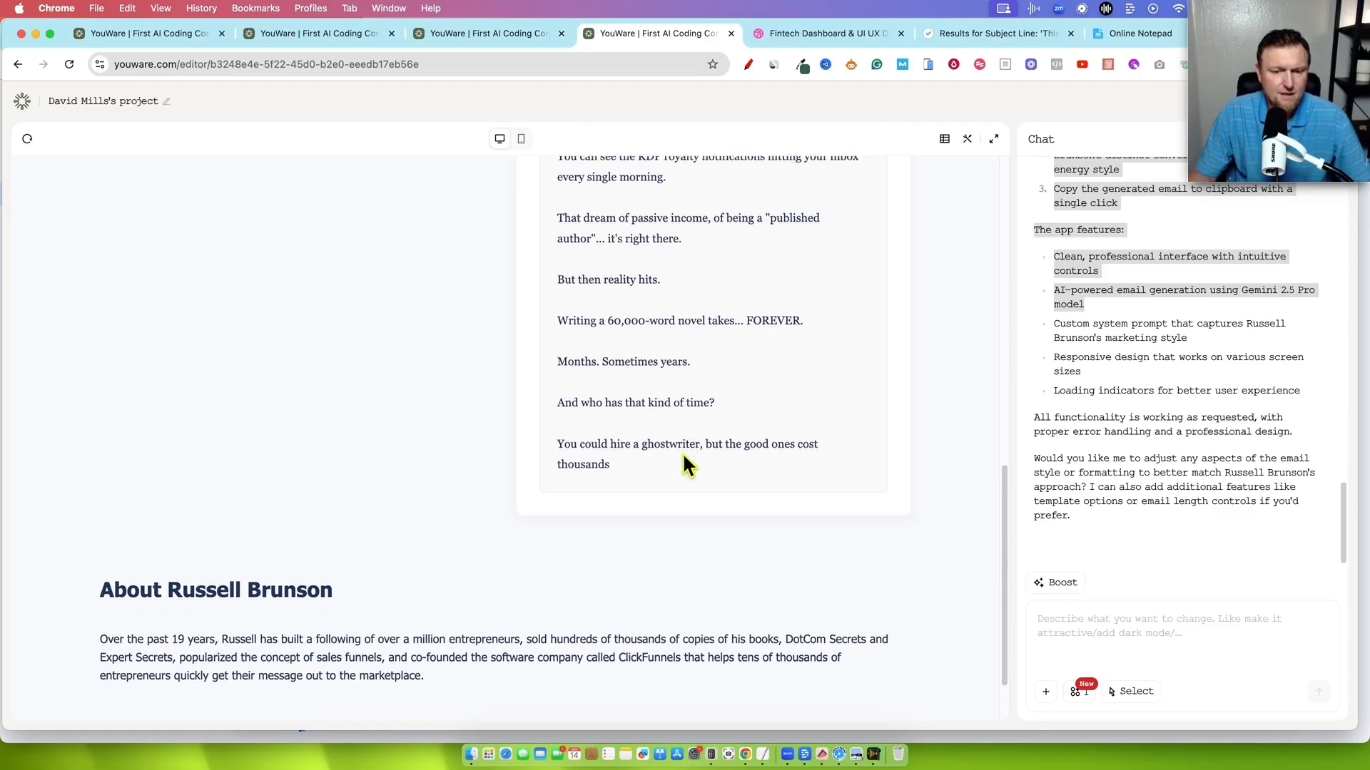
pyautogui.write('the email is good but dont use')
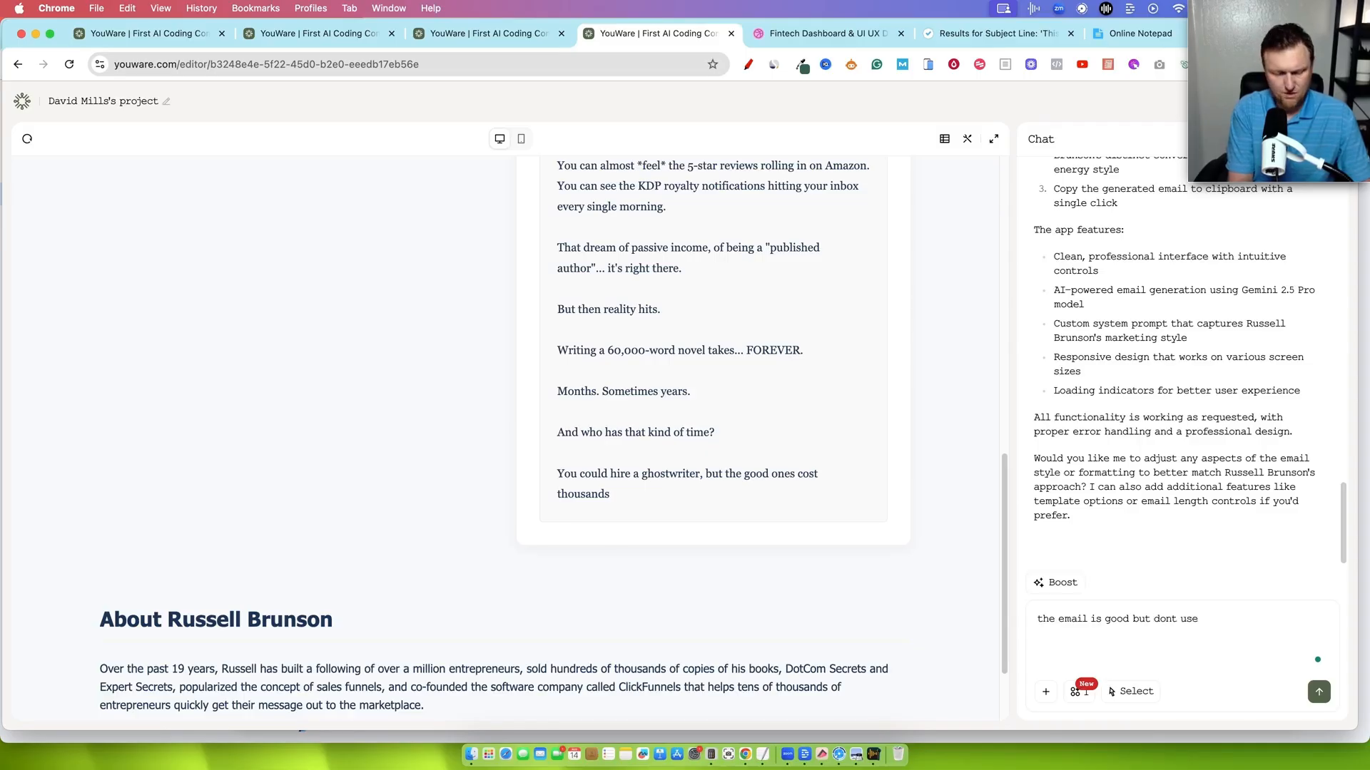
pyautogui.write('sybols like * in')
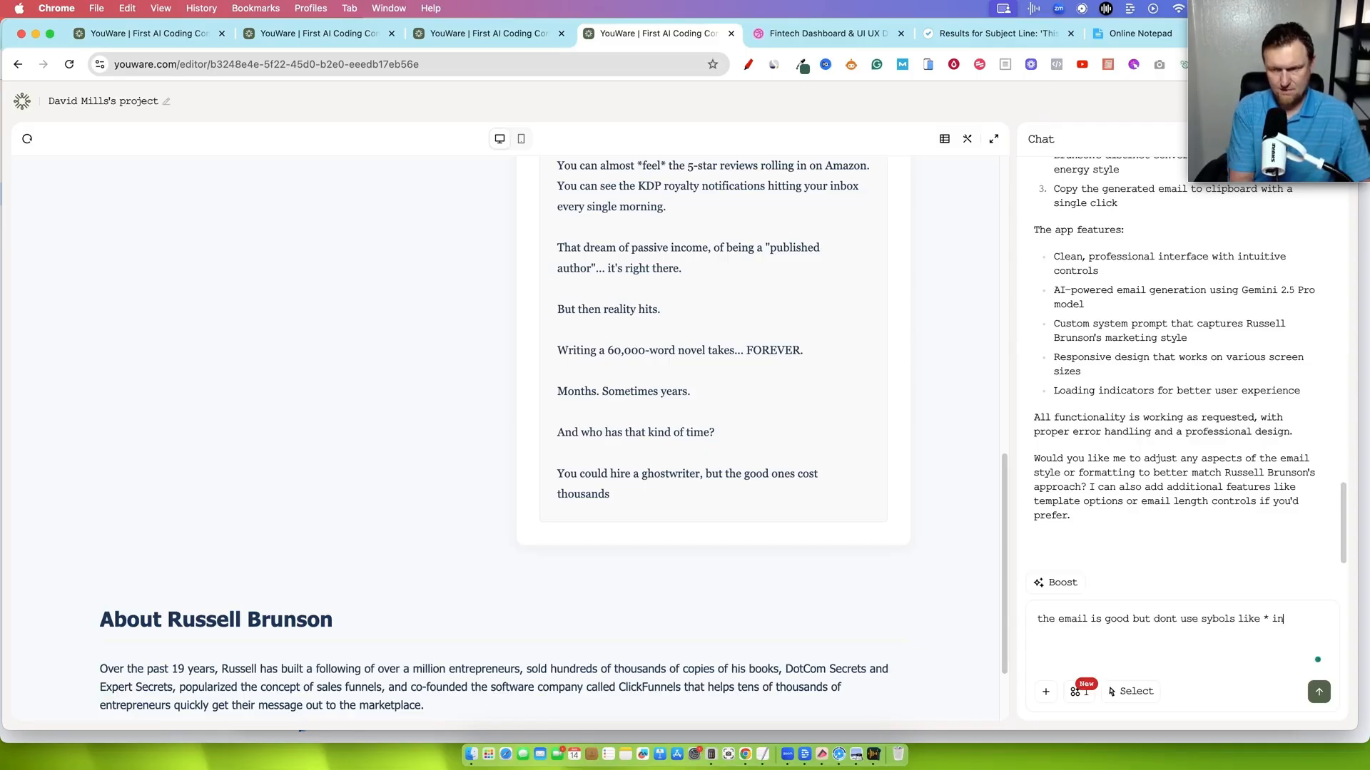
pyautogui.write('the email. the email was also not conclude')
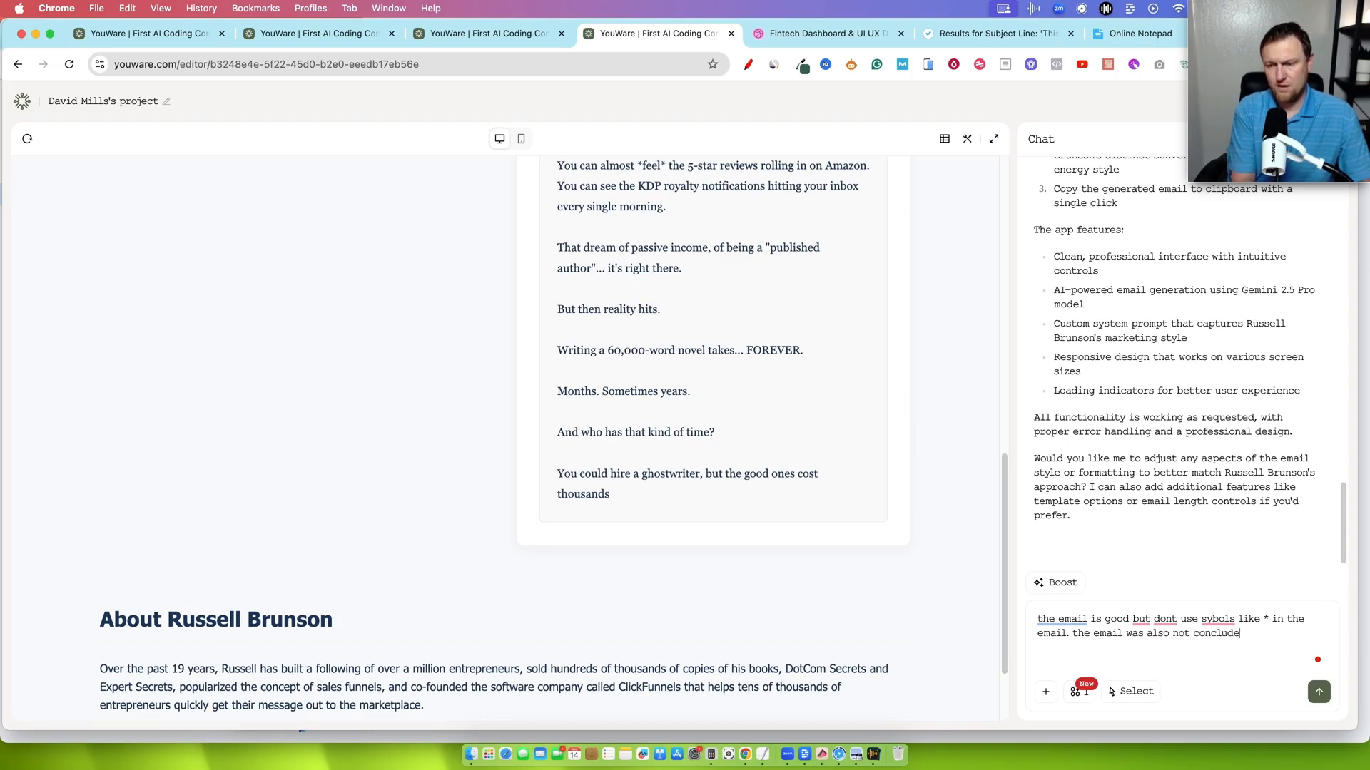
pyautogui.click(1318, 692)
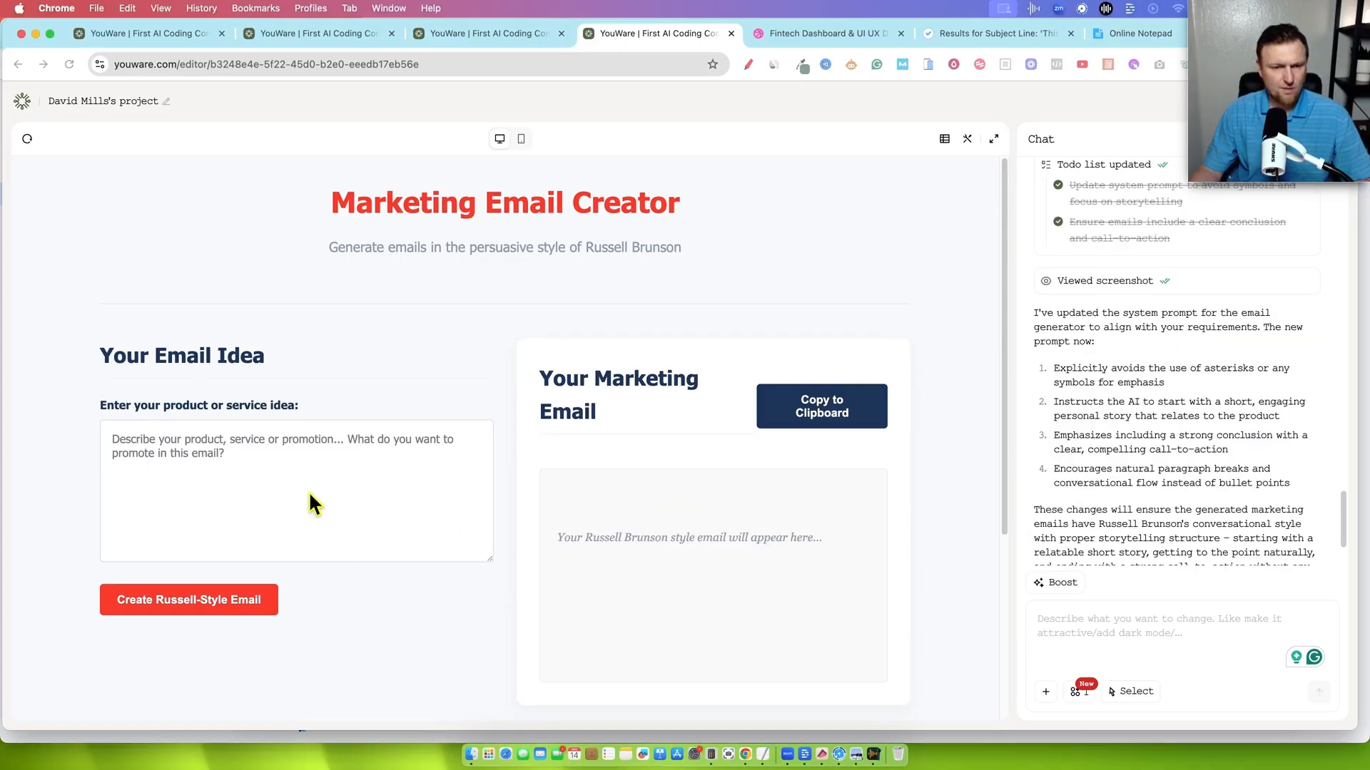
# Generate a Ghost Writer long-form fiction promo email and review its story-led opening.
pyautogui.write('write an email promoting a new product called Ghost Writer. It writes long form fiction for Amazong KDP authors. from David')
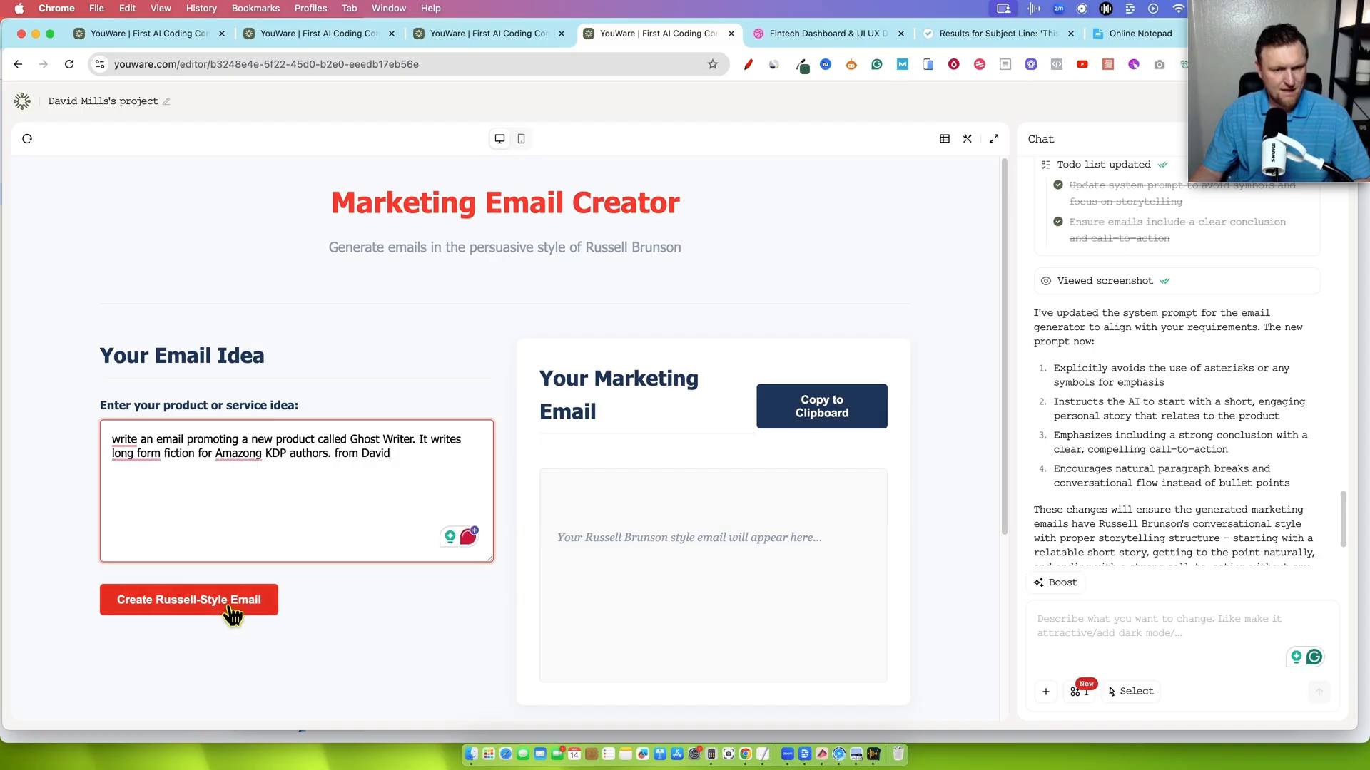
pyautogui.click(188, 599)
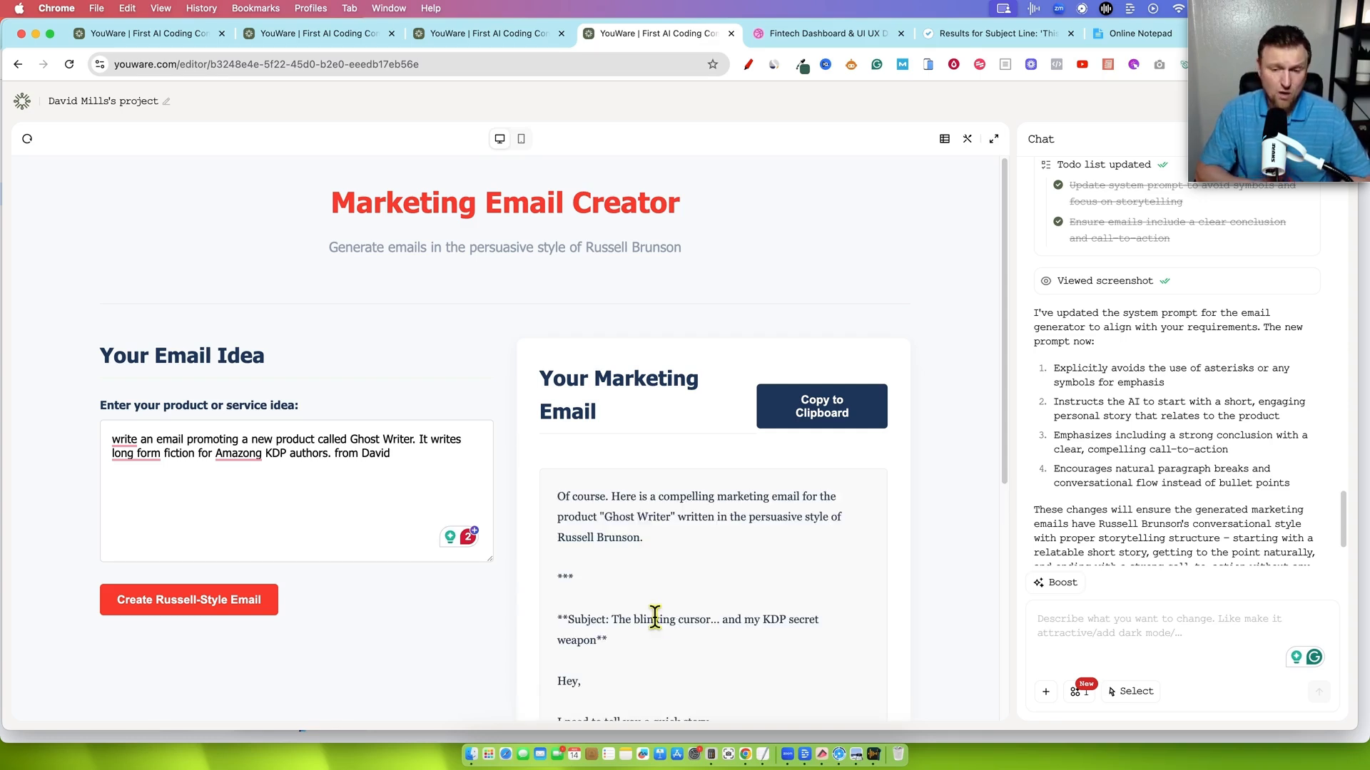
pyautogui.scroll(-3)
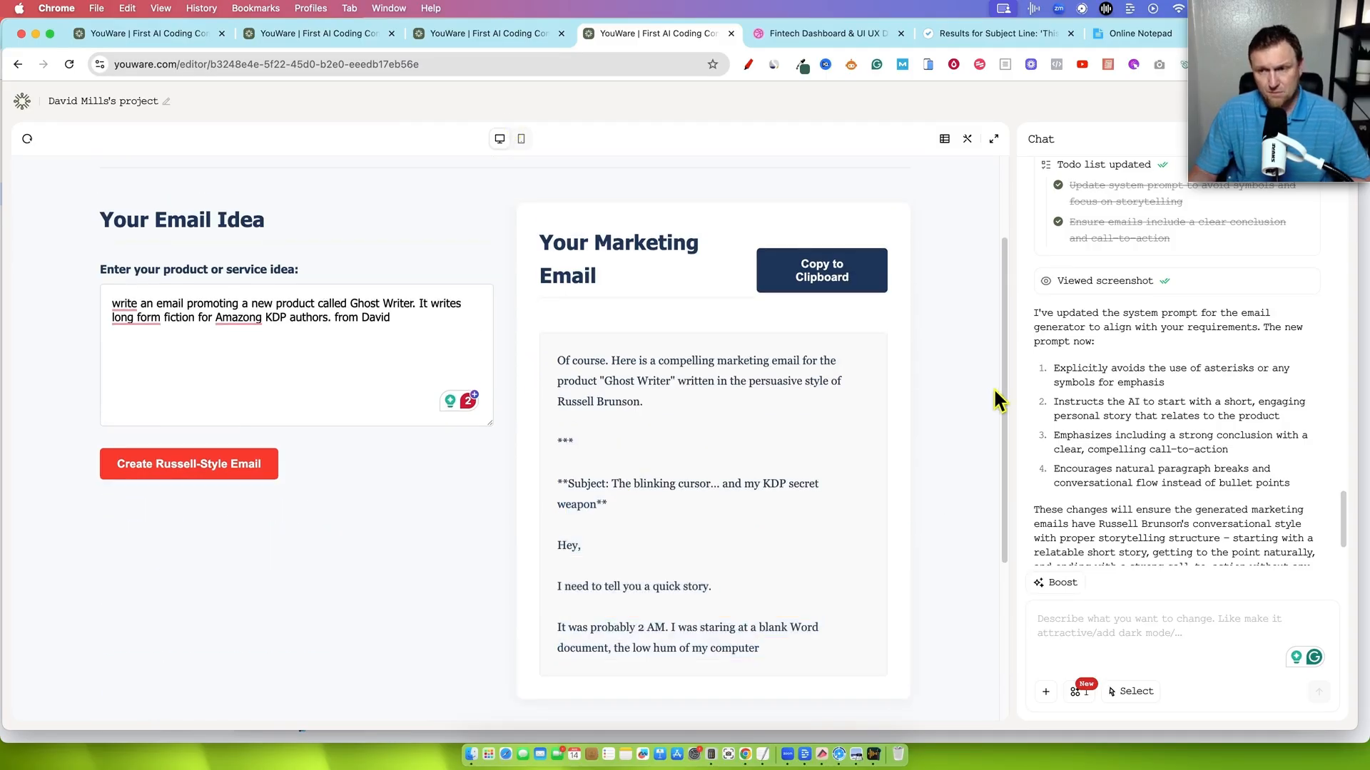
pyautogui.scroll(-3)
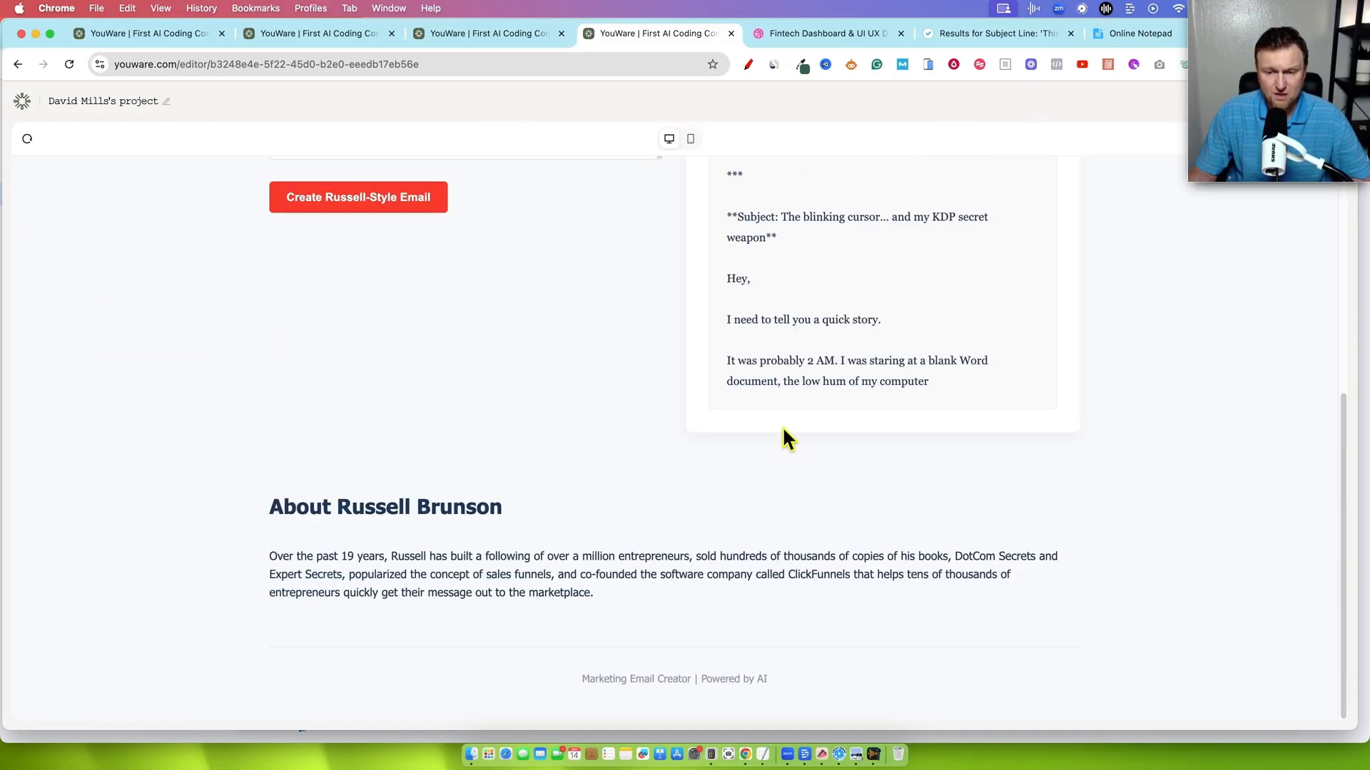
pyautogui.moveTo(726, 359); pyautogui.dragTo(929, 411)
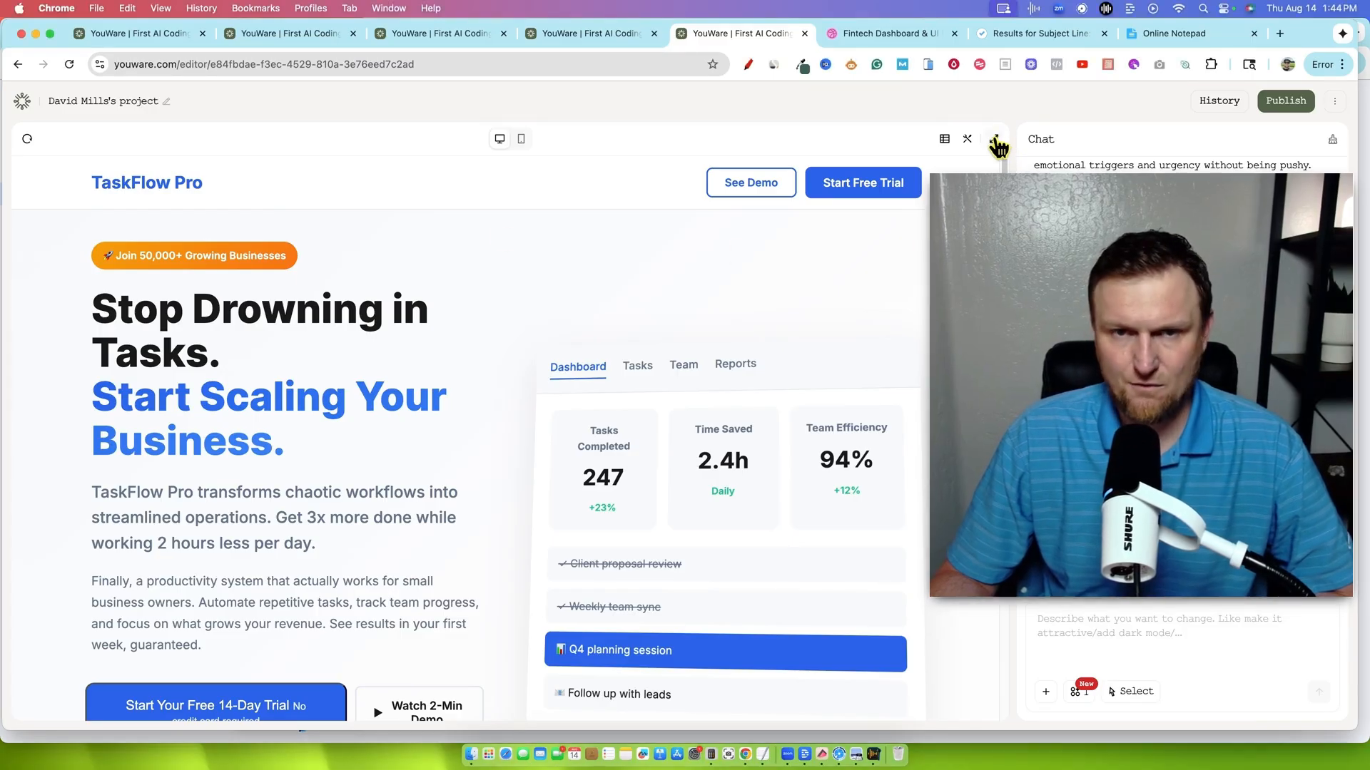
# Expand the TaskFlow Pro preview full-width and scroll through results and three-tier pricing.
pyautogui.click(968, 139)
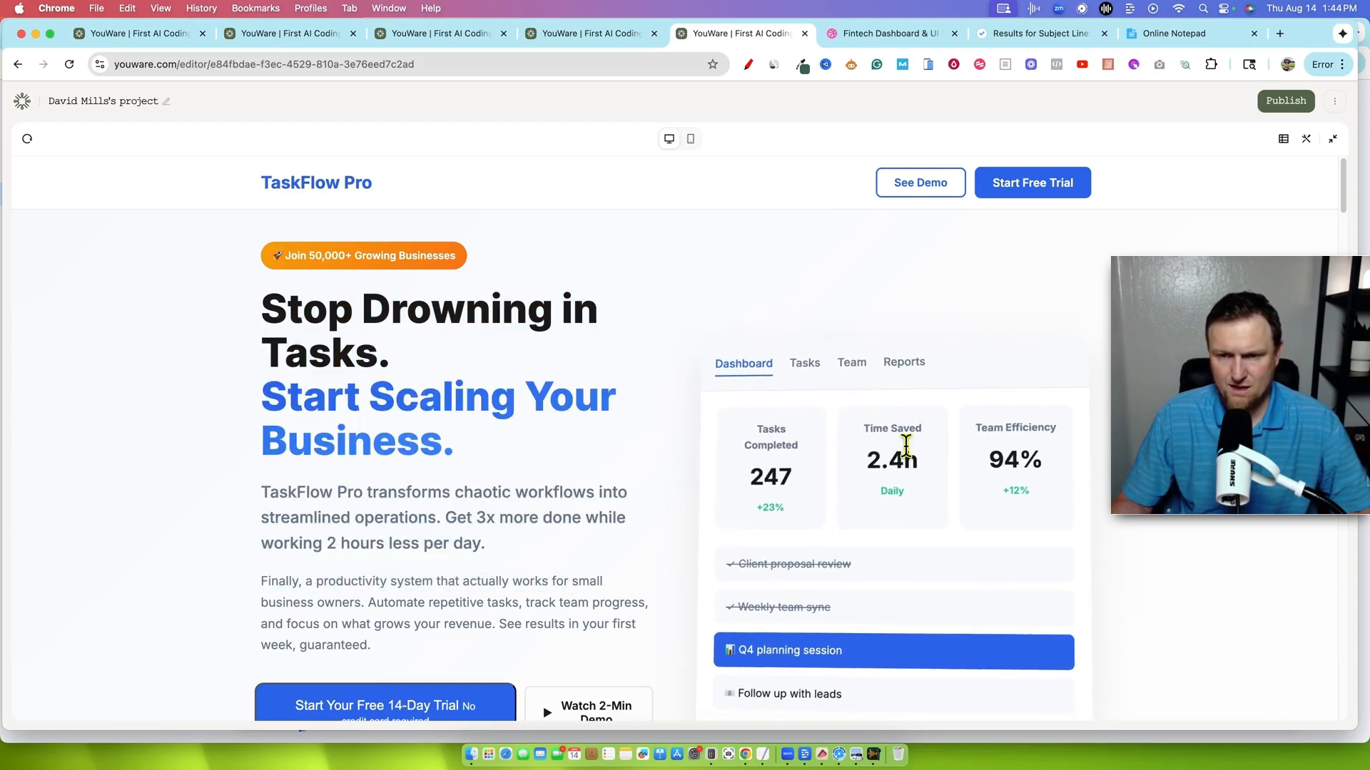
pyautogui.moveTo(886, 603)
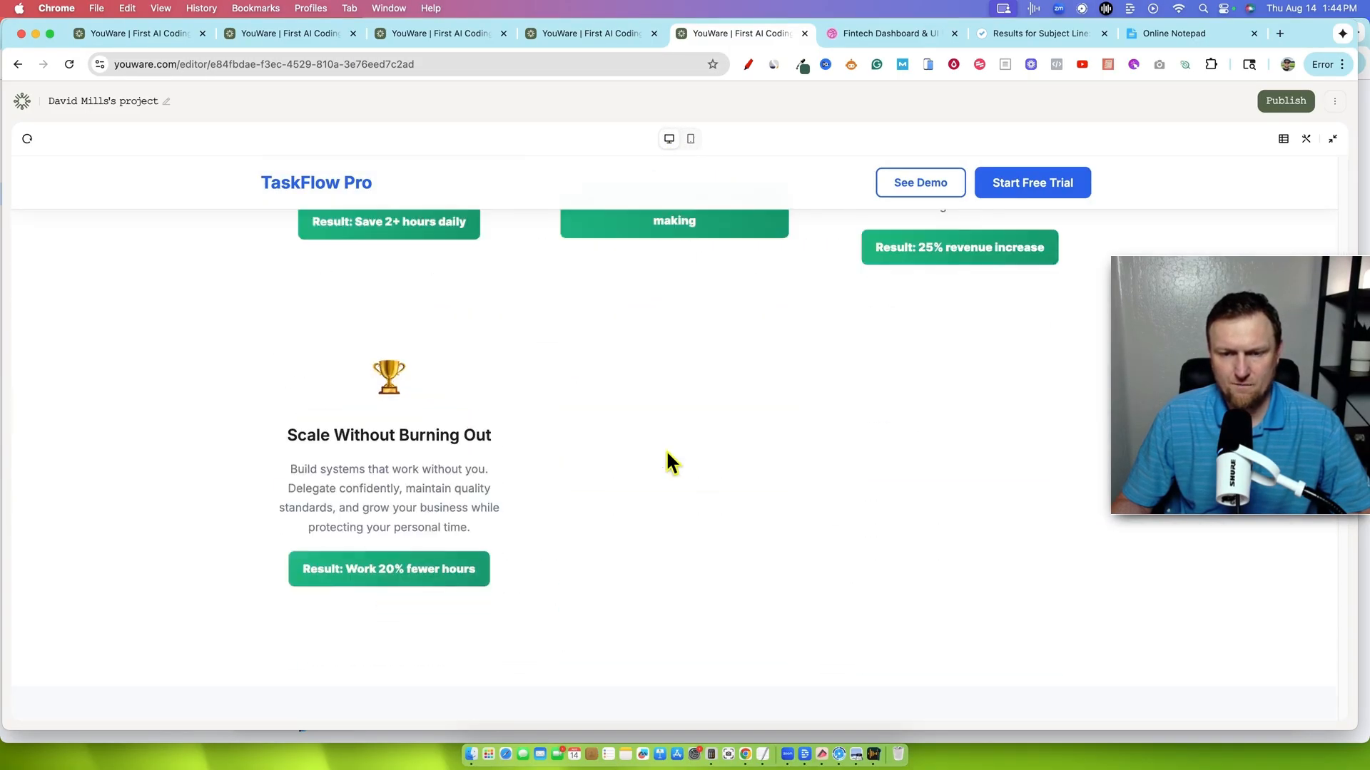
pyautogui.scroll(-3)
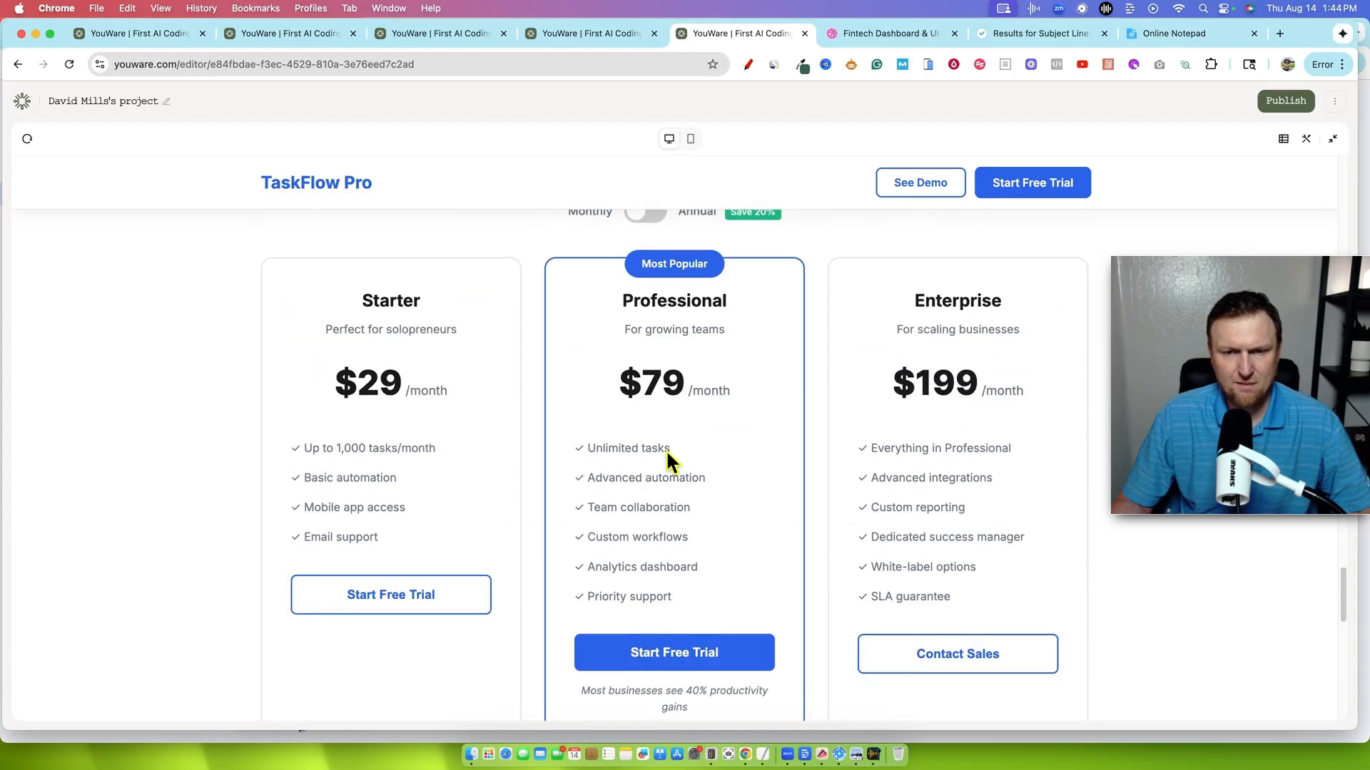
pyautogui.scroll(-3)
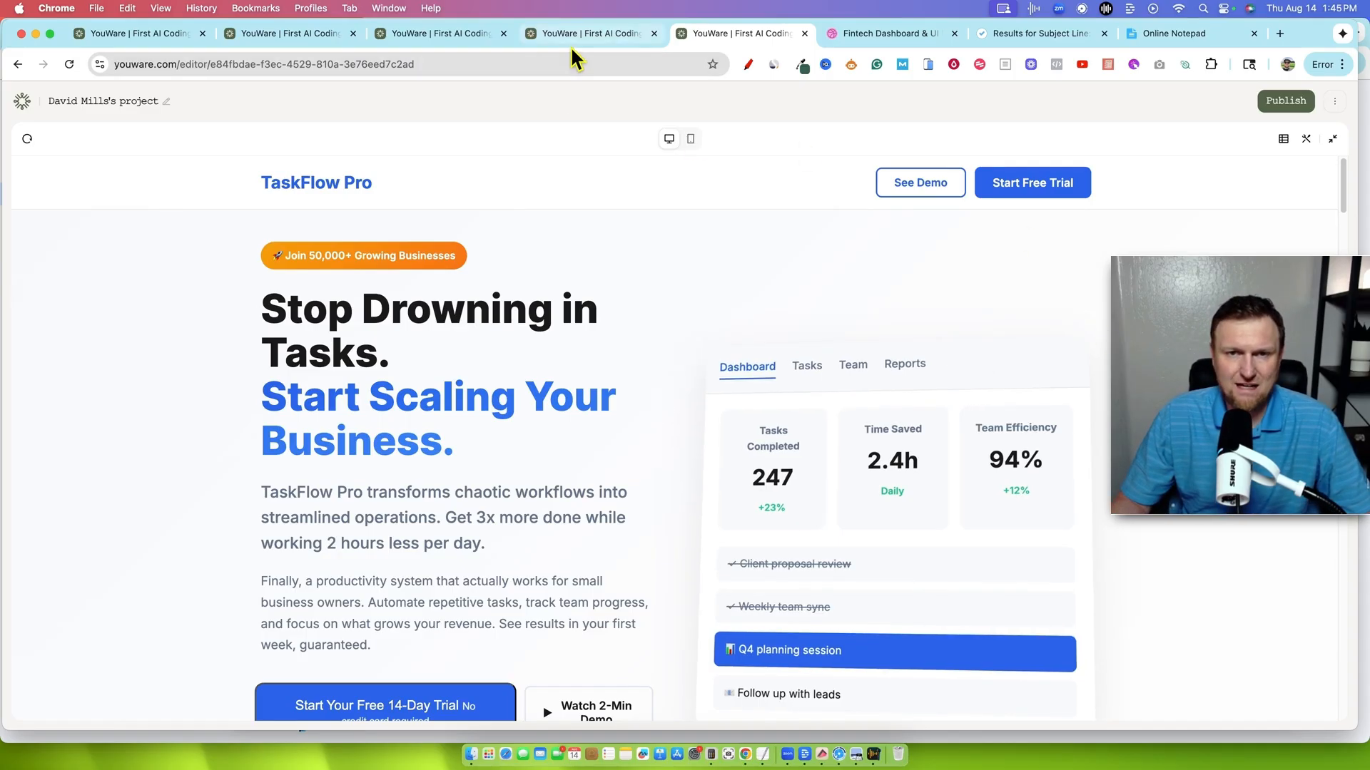
# Return to the youware.com Explore page and play Escoffier Fruit Slice Mania in the Spotlight preview.
pyautogui.click(592, 33)
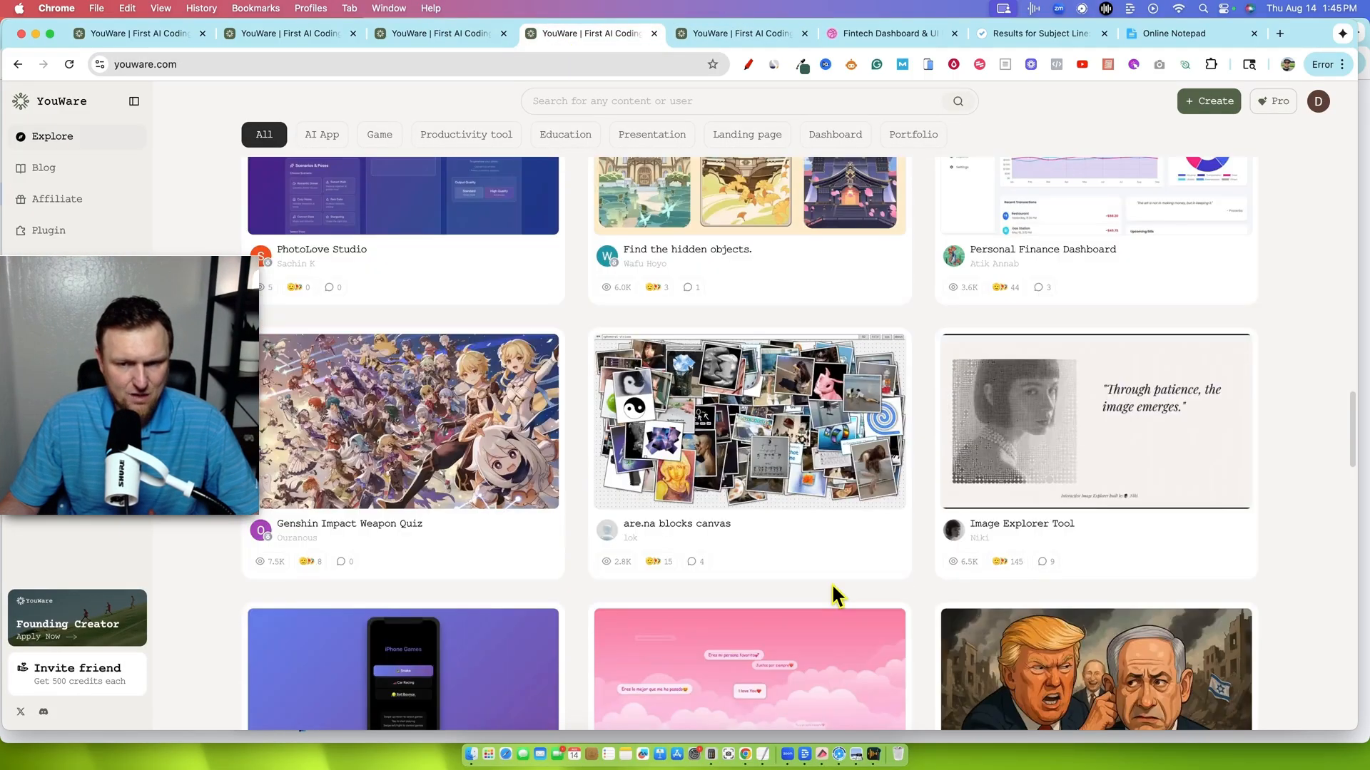
pyautogui.moveTo(651, 575)
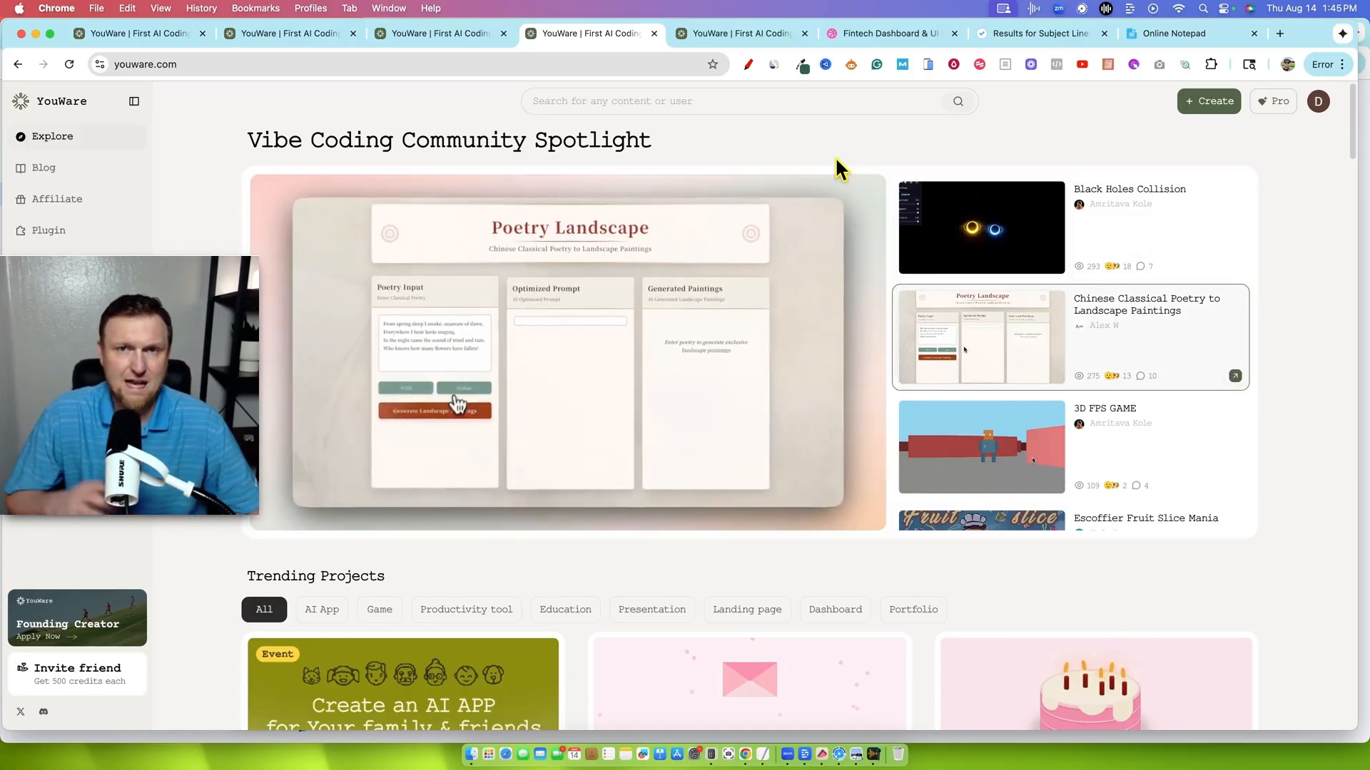
pyautogui.click(434, 411)
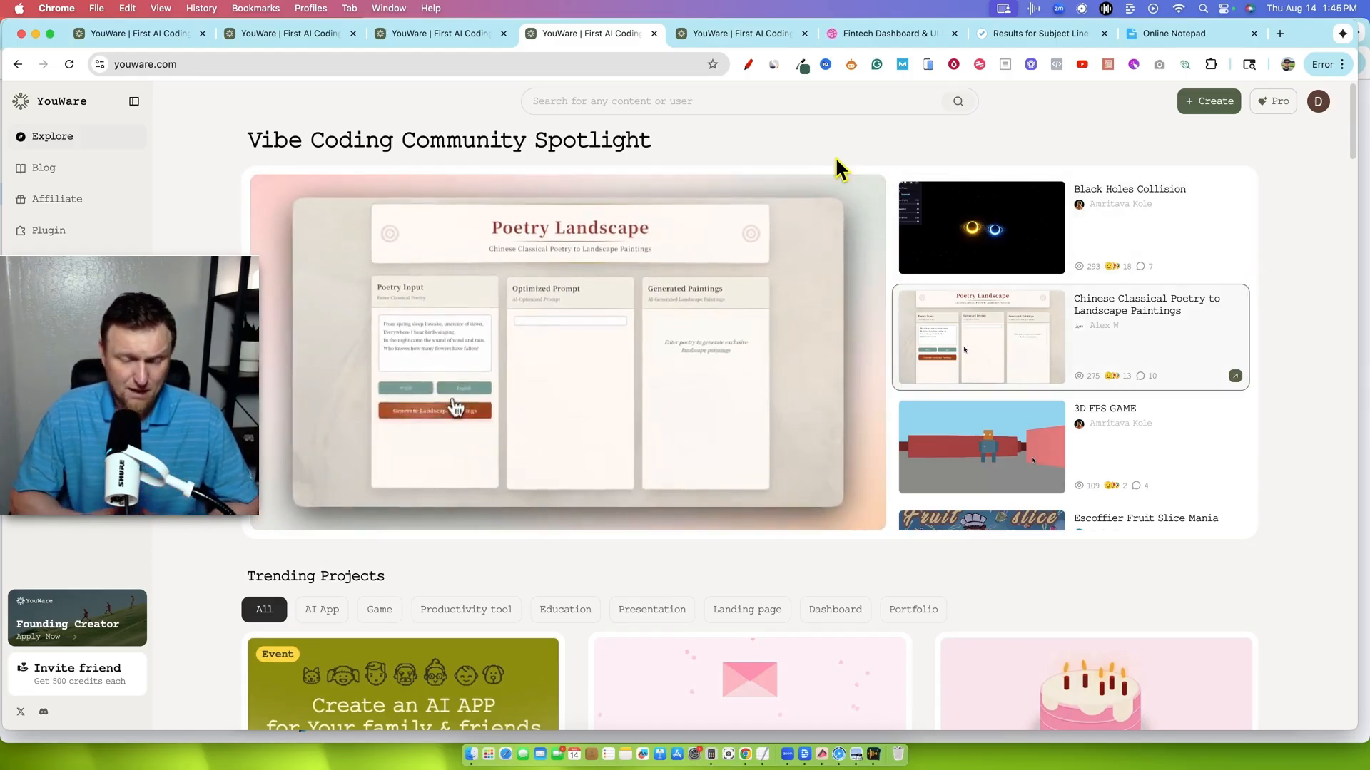
pyautogui.click(435, 411)
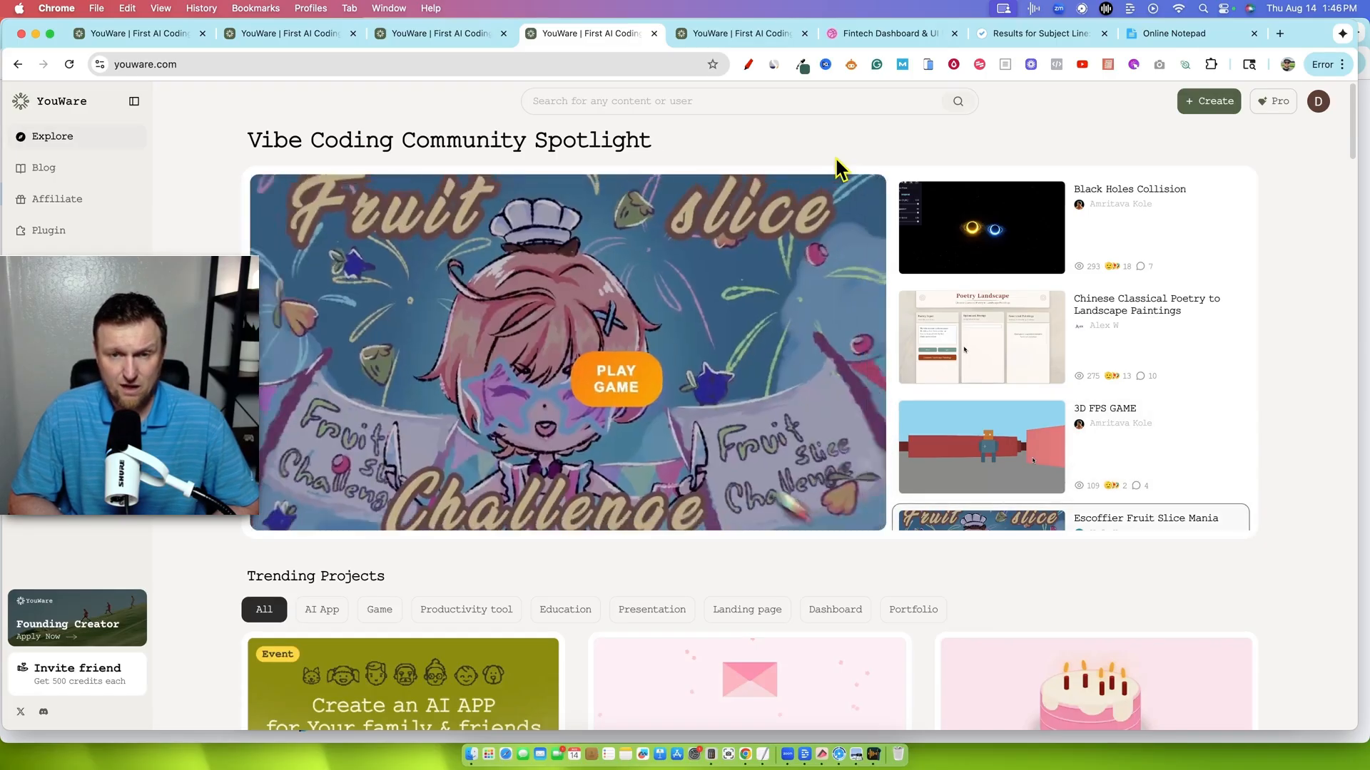
pyautogui.click(616, 379)
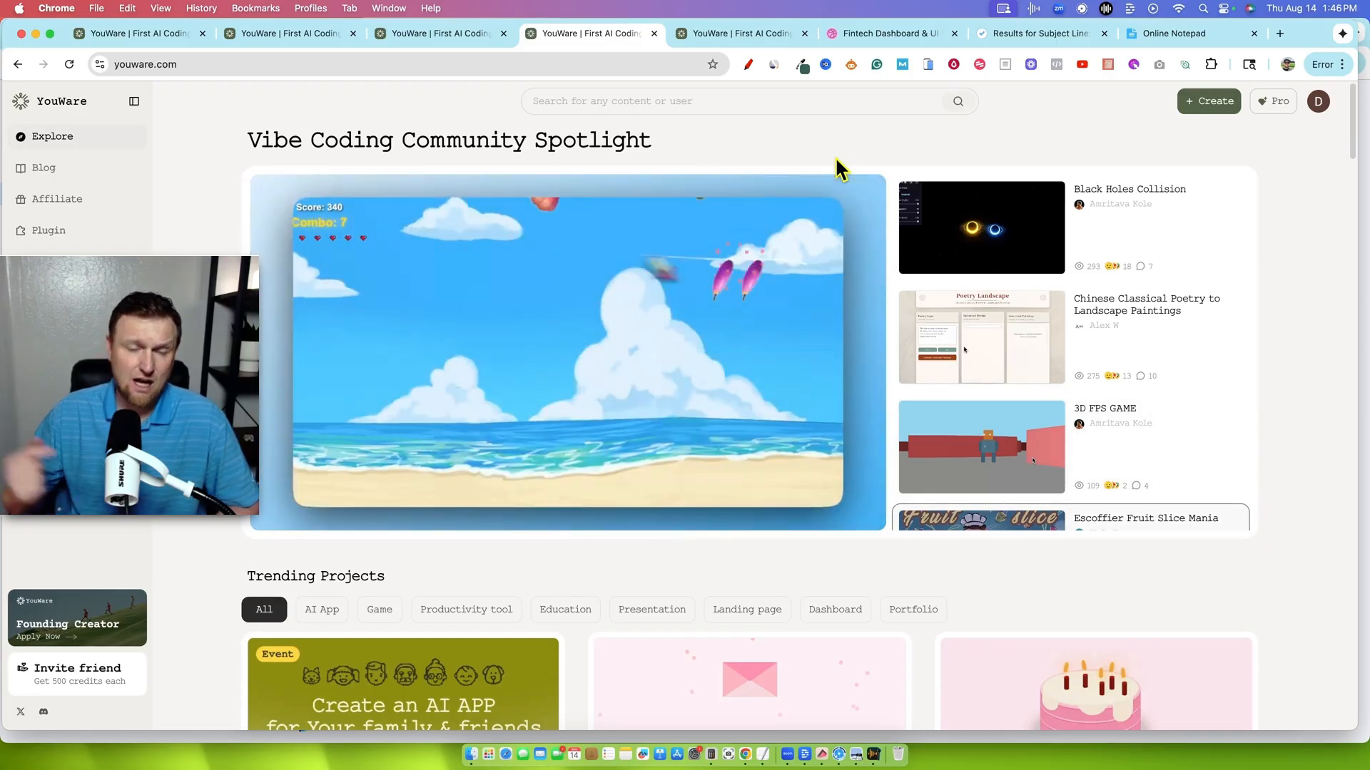